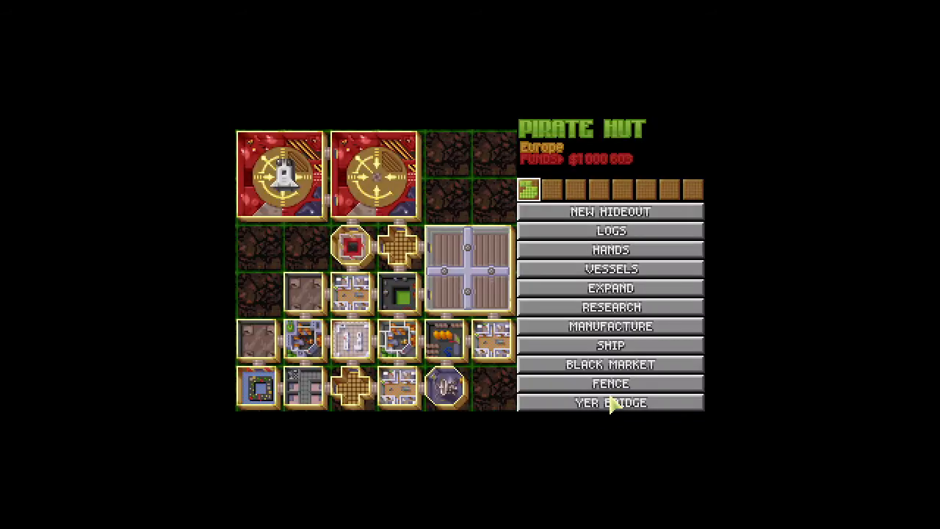
mouse_move(608, 419)
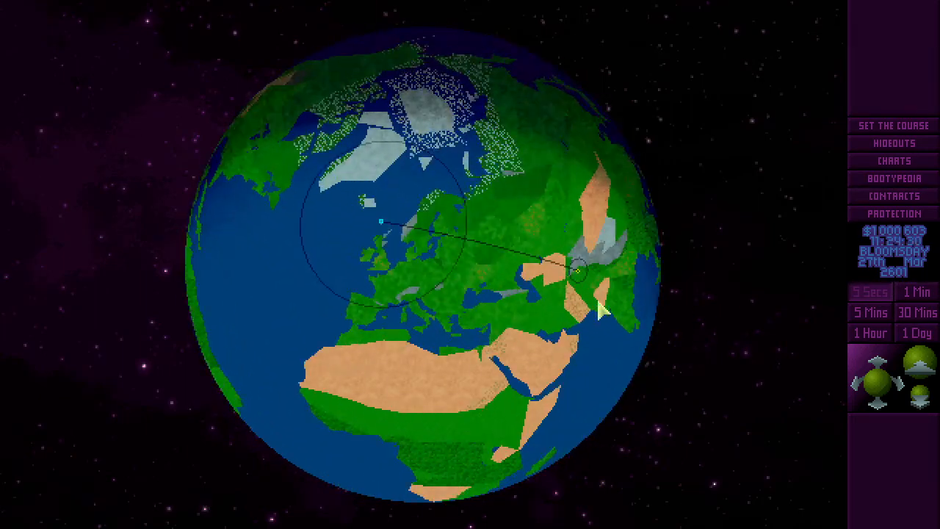
Leave the Pirate Hut base overview and let time run on the Geoscape globe.
left_click(870, 313)
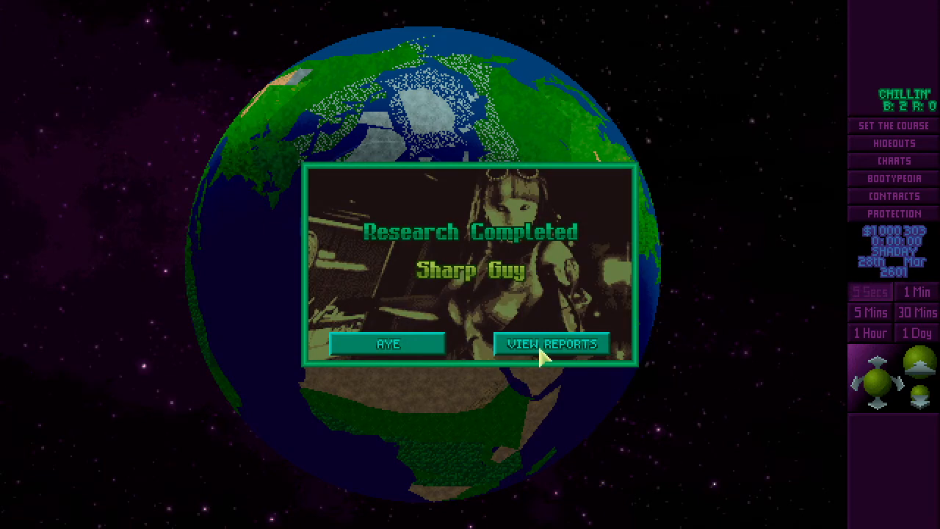
View the Sharp Guy research report in the Bootypedia, then page forward to the High Rock entry.
left_click(552, 343)
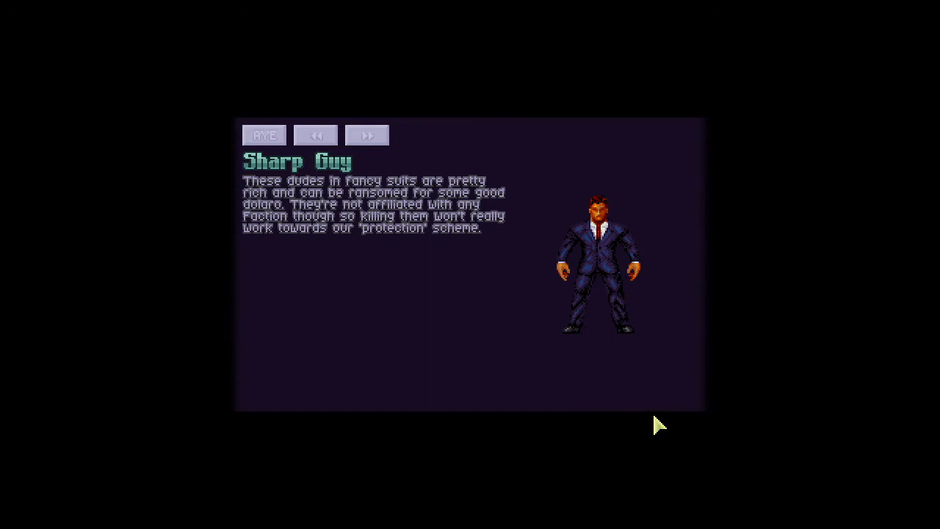
mouse_move(331, 184)
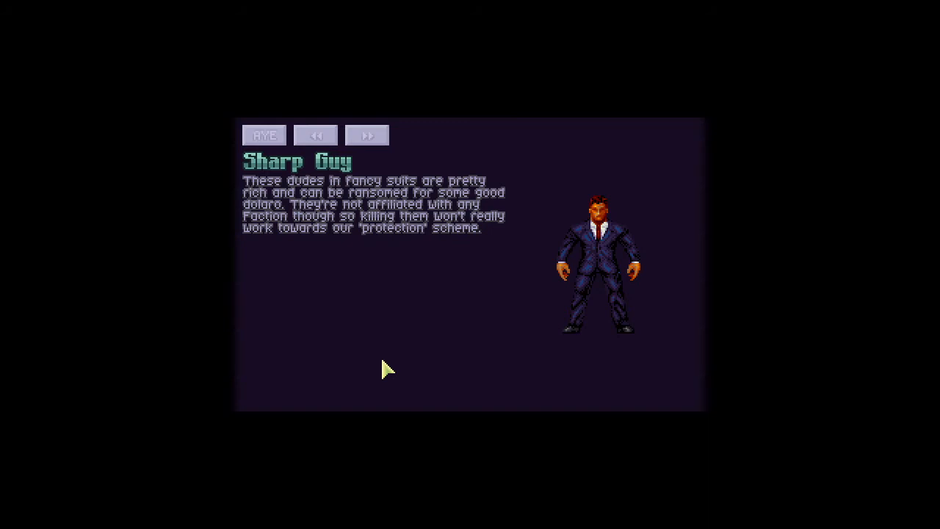
left_click(368, 135)
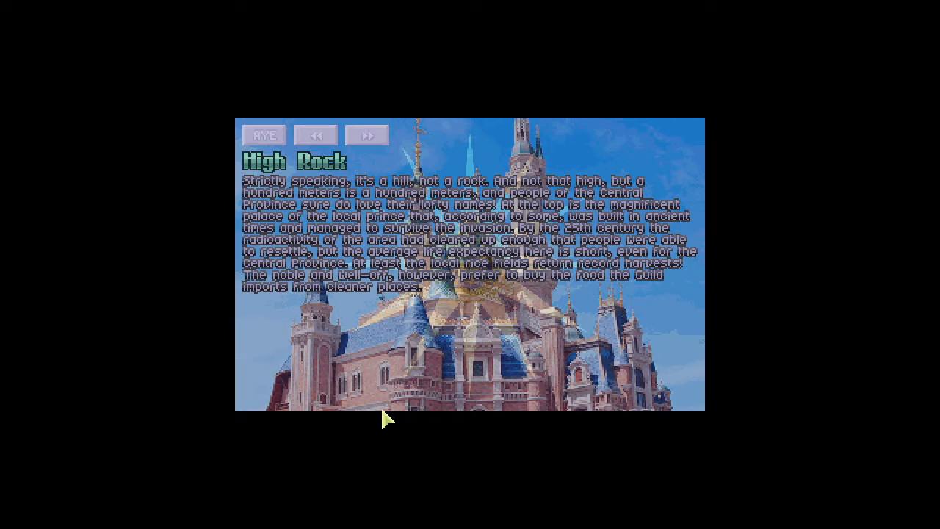
mouse_move(255, 153)
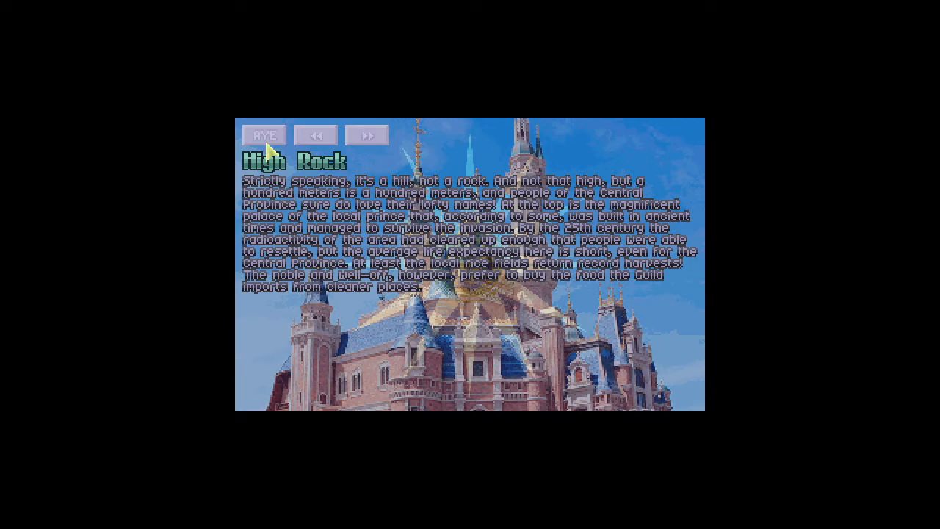
mouse_move(515, 10)
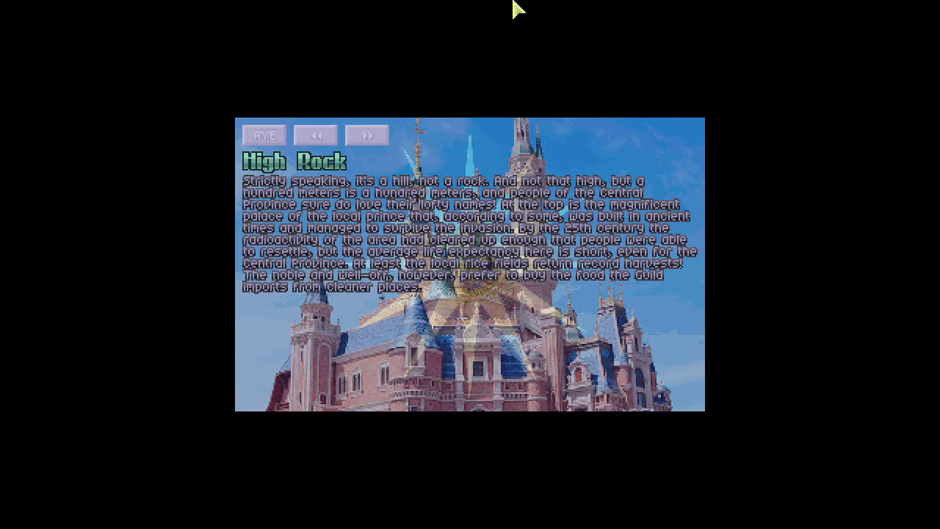
Assign the 2 free brainers to Esoterica in Allocate Research and confirm back to the globe.
left_click(265, 134)
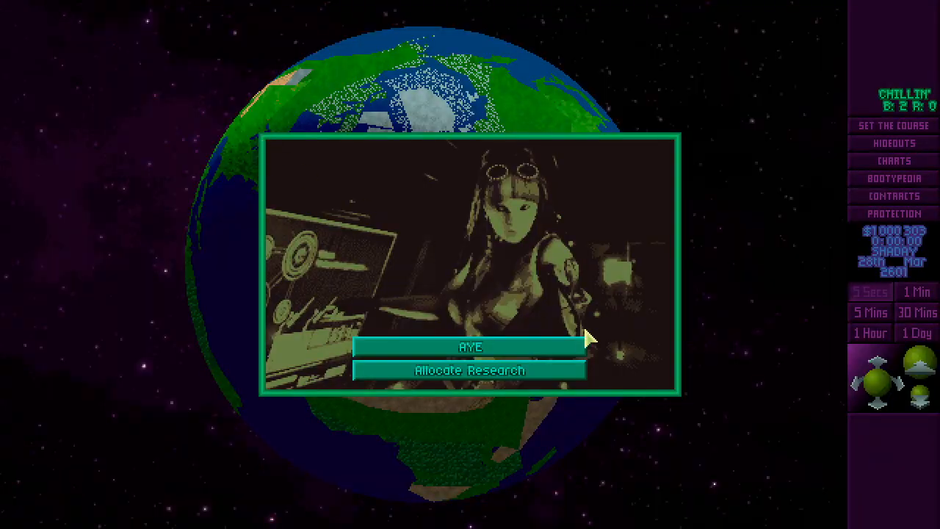
left_click(470, 370)
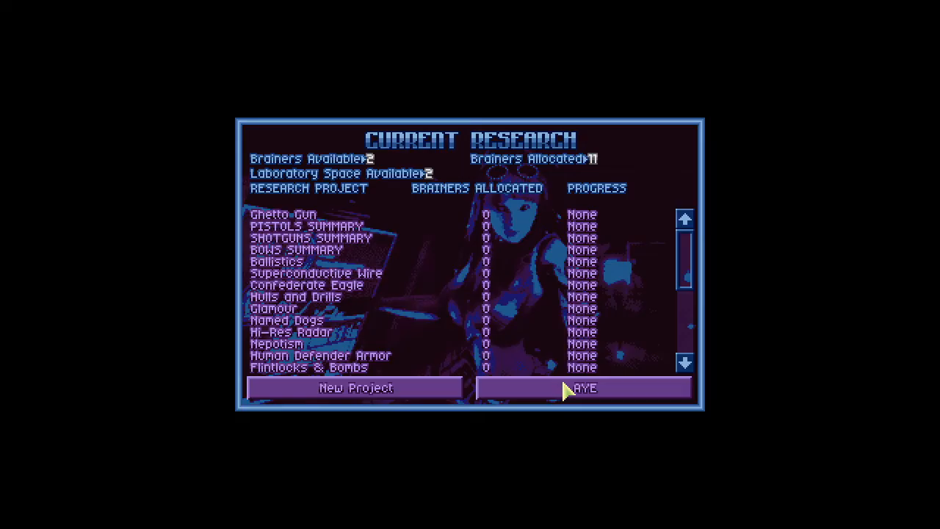
left_click(684, 365)
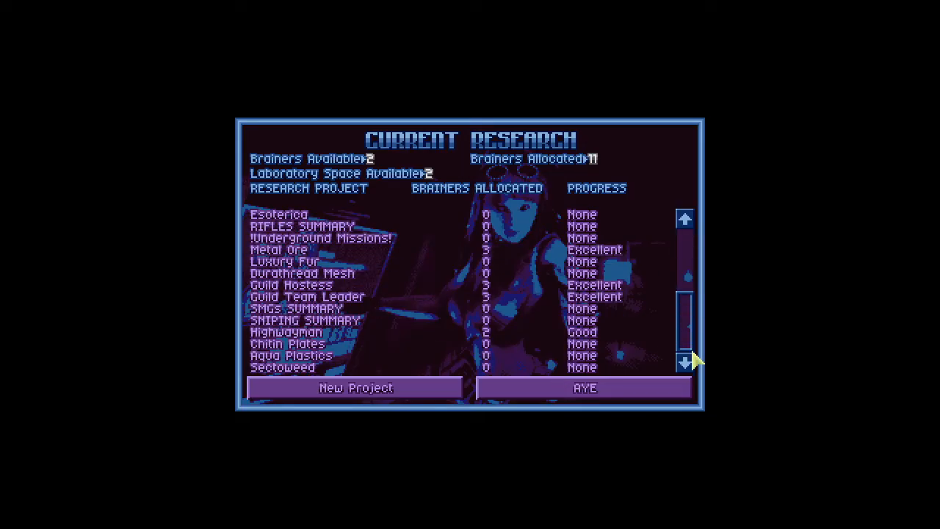
mouse_move(708, 330)
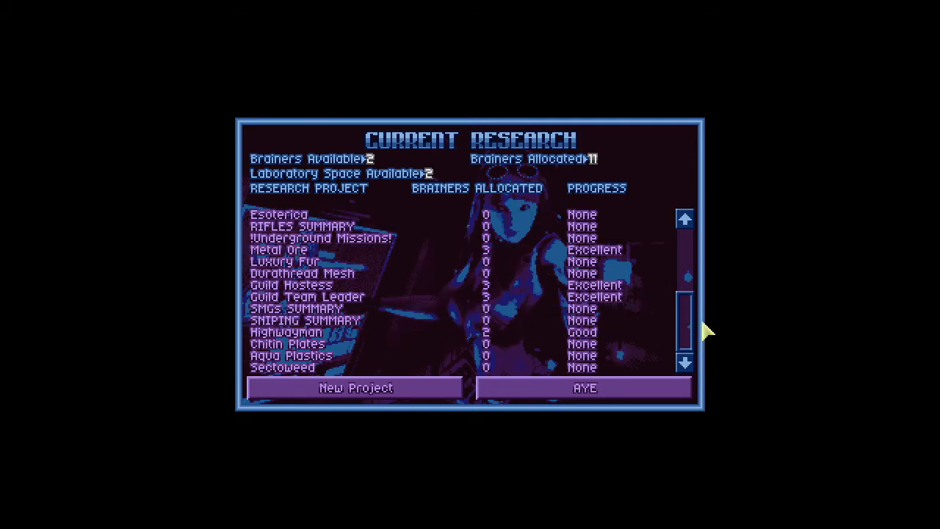
left_click(684, 219)
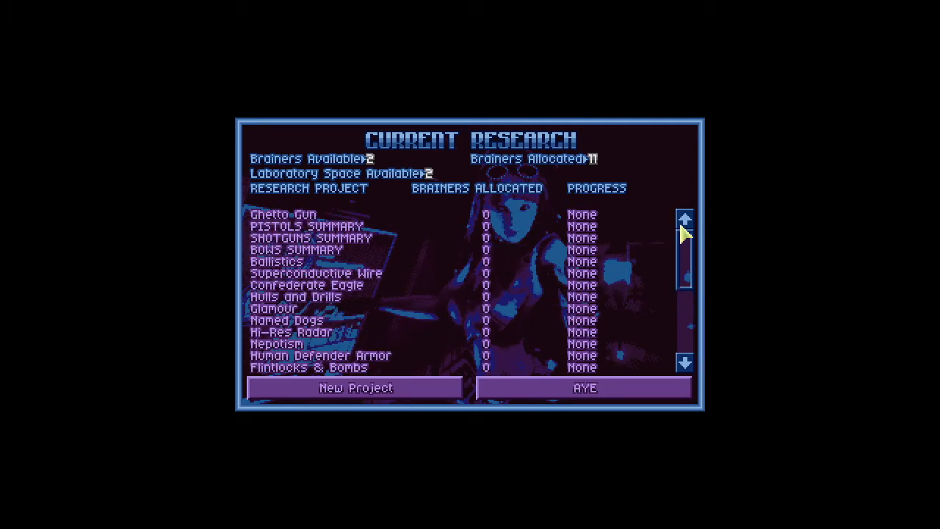
mouse_move(474, 286)
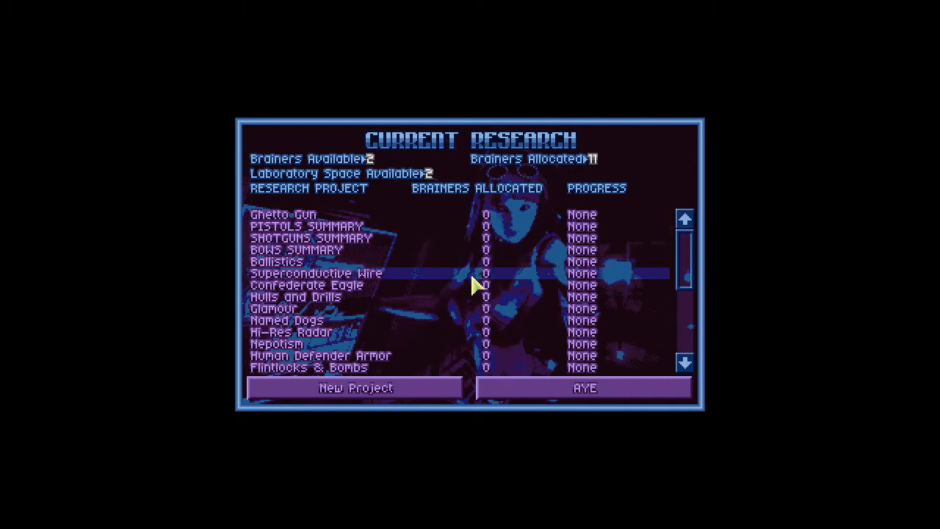
mouse_move(696, 253)
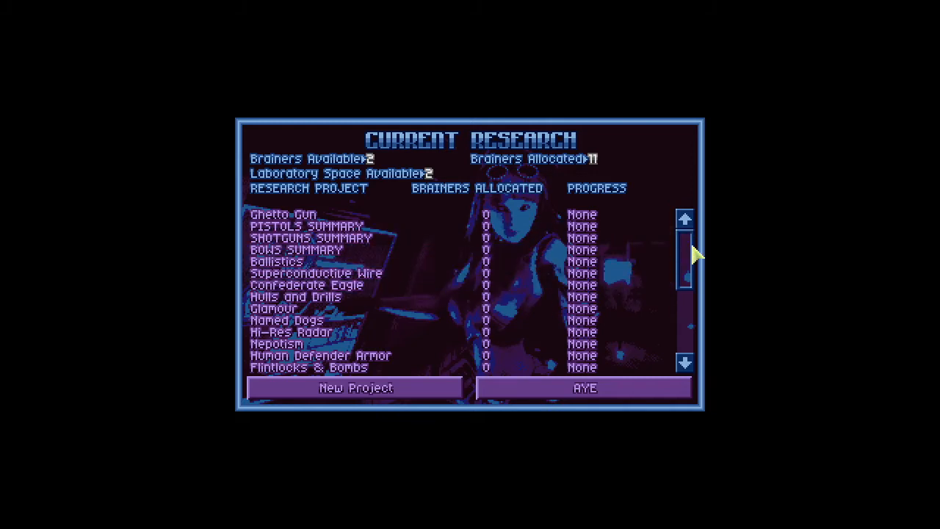
scroll("down", 3)
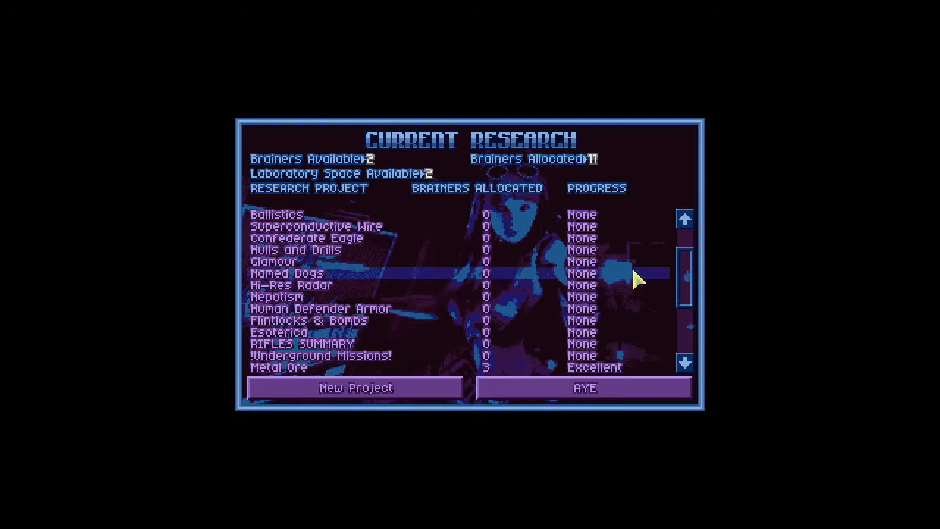
mouse_move(503, 343)
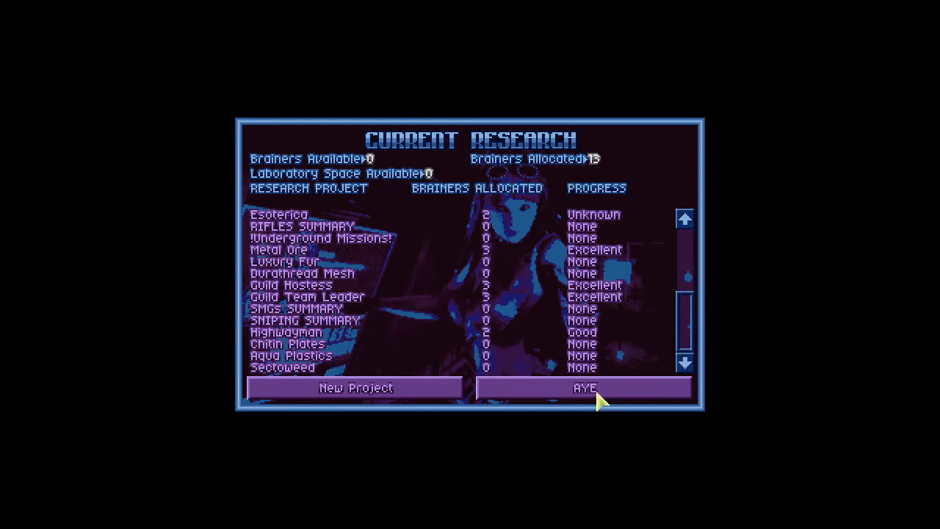
left_click(589, 388)
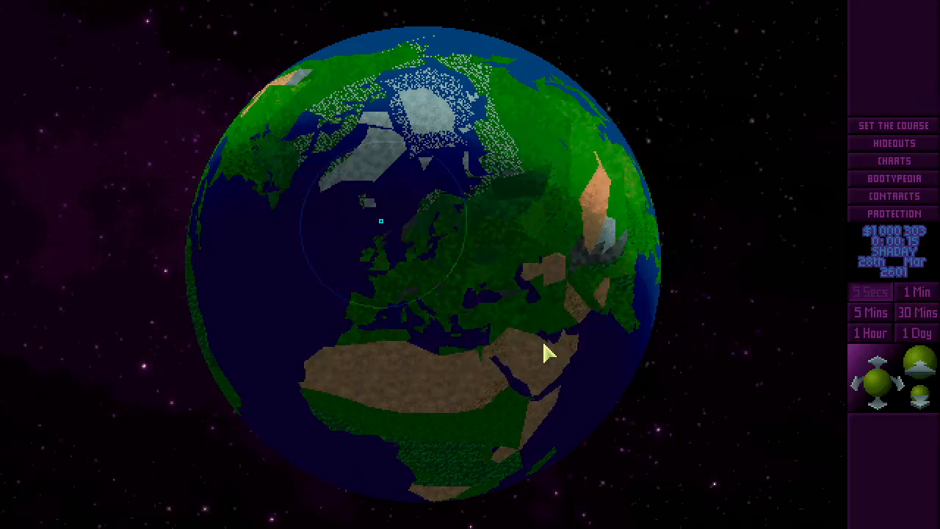
Speed up game time until Metal Ore research completes, then view its report.
left_click(916, 312)
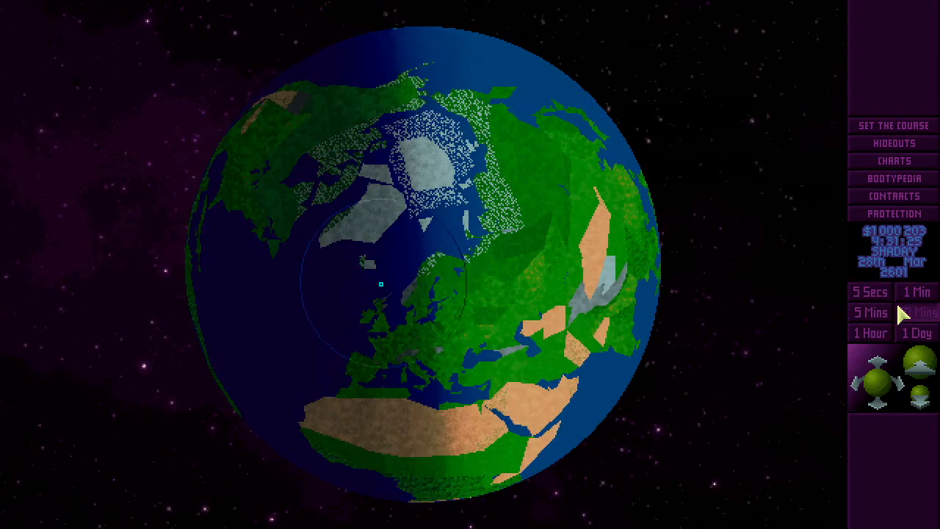
left_click(917, 312)
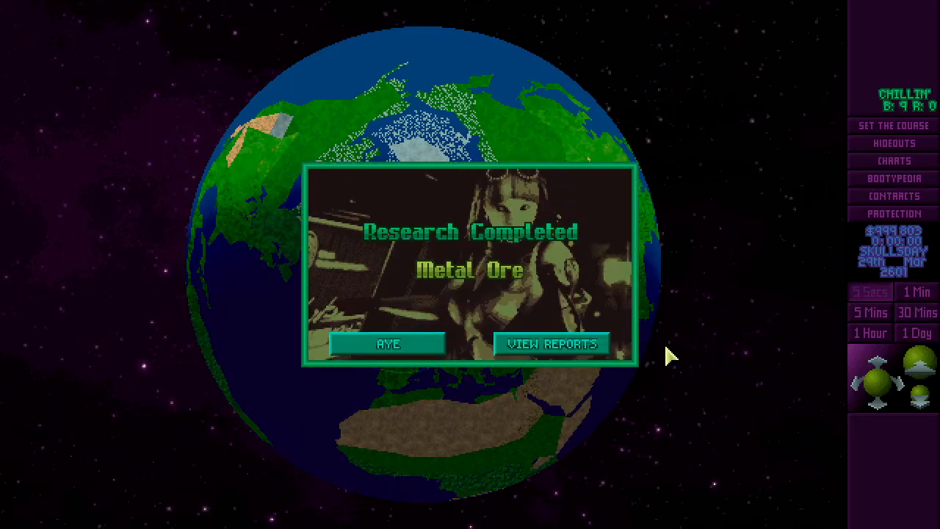
left_click(551, 344)
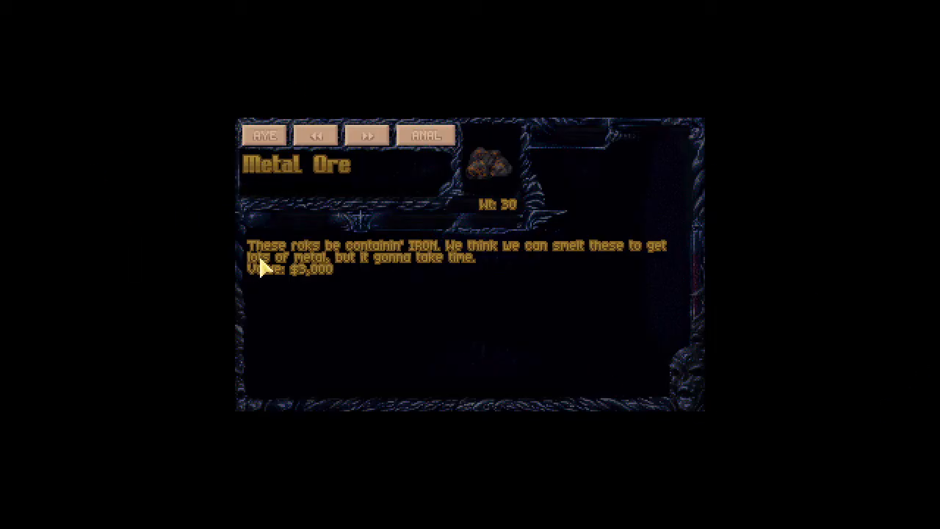
mouse_move(680, 386)
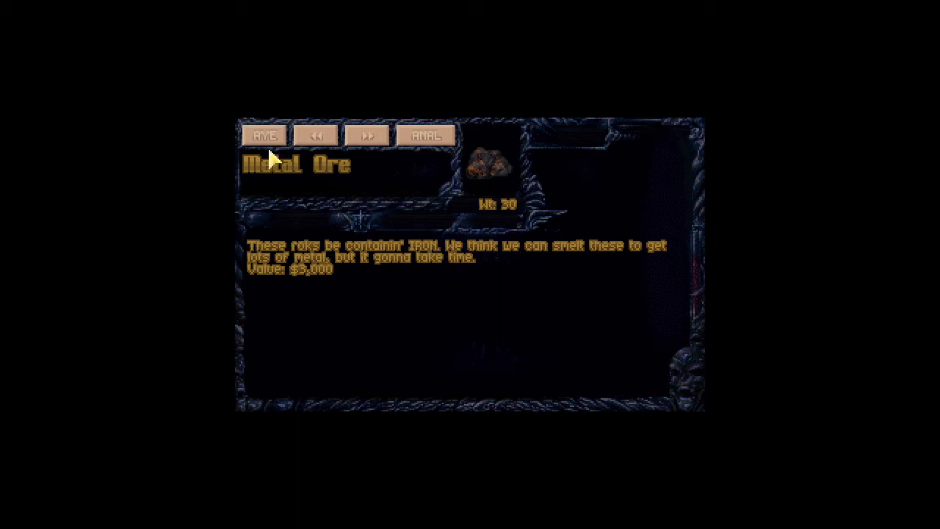
Dismiss the Metal Ore report and staff the Chitin Plates project with 2 brainers.
left_click(264, 136)
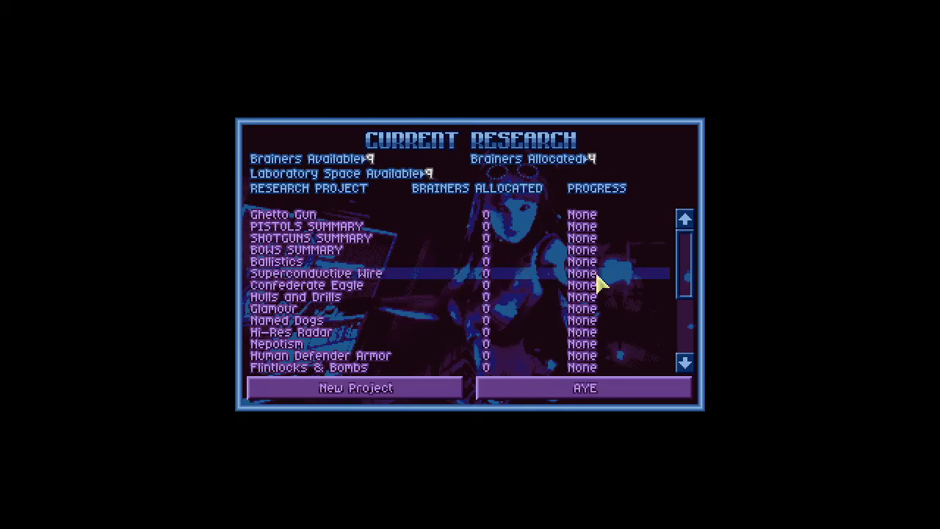
left_click(684, 365)
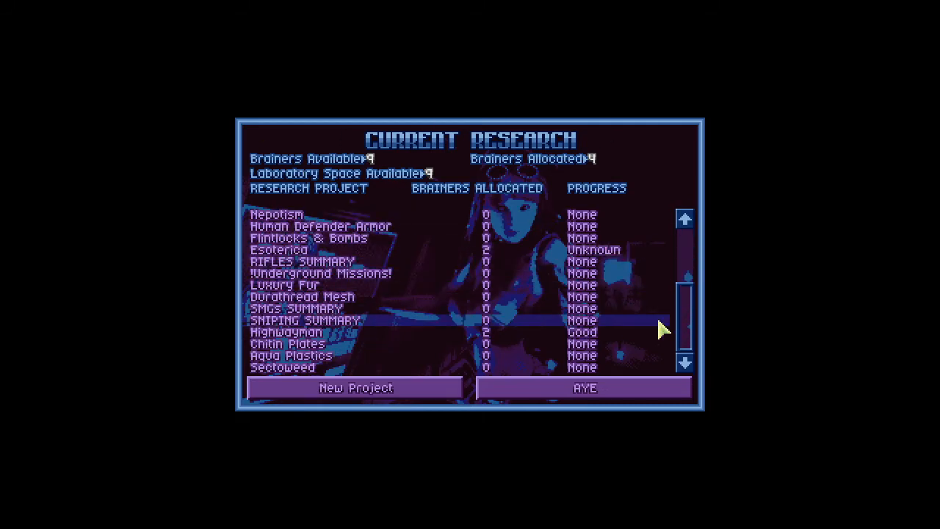
left_click(283, 343)
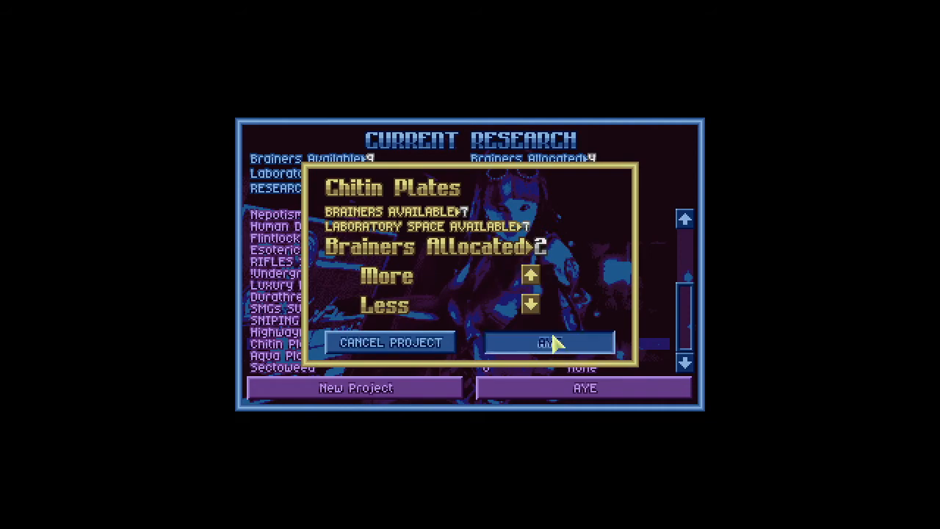
left_click(549, 341)
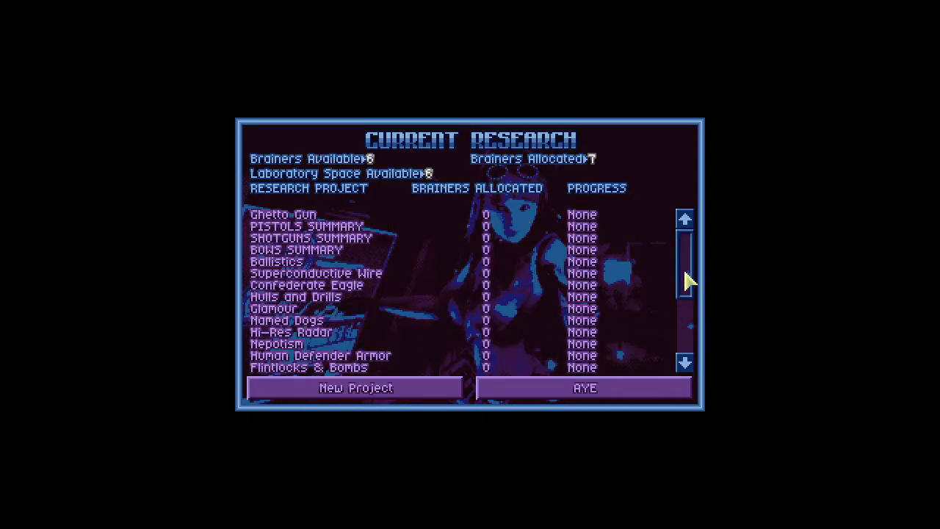
mouse_move(486, 235)
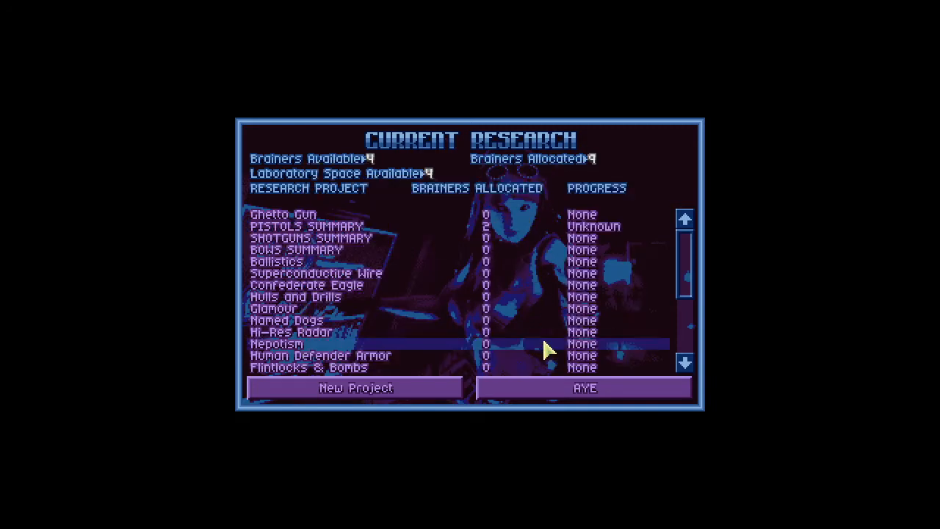
Give SMGs SUMMARY 2 brainers and add a brainer to Hulls and Drills.
scroll("down", 3)
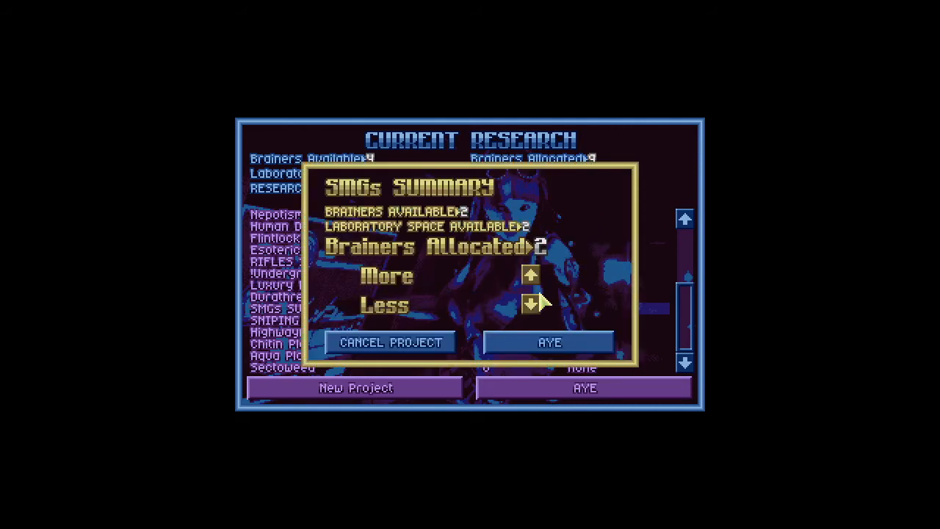
left_click(548, 342)
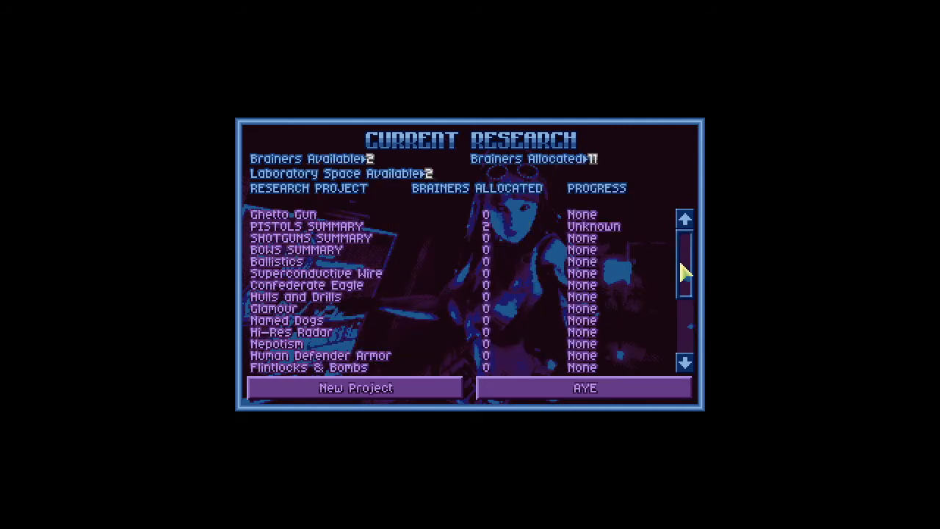
left_click(293, 297)
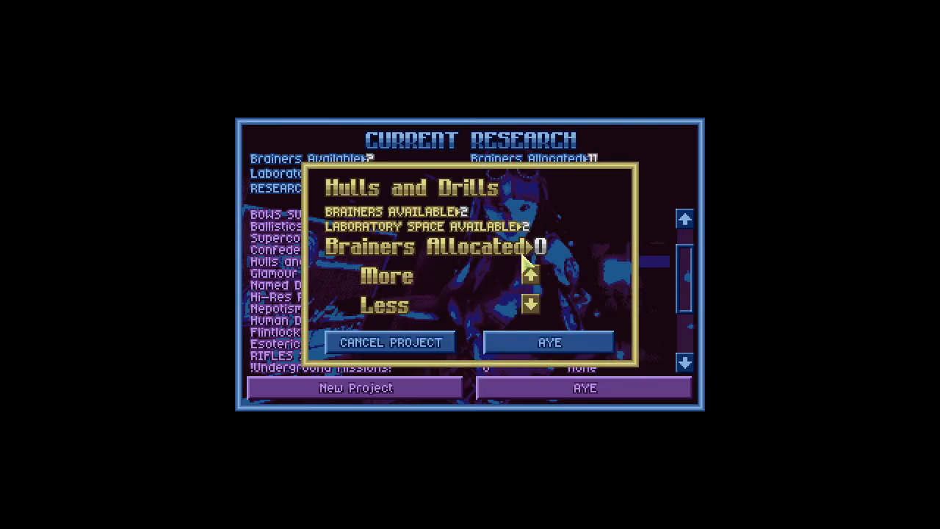
left_click(549, 341)
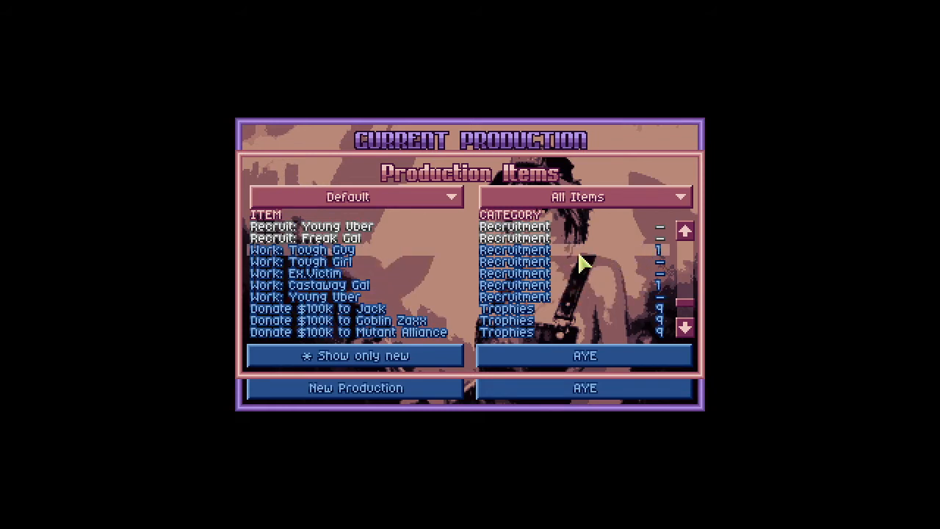
Start producing Ore Smelting (Metal x50) and leave Current Production for the globe.
left_click(314, 285)
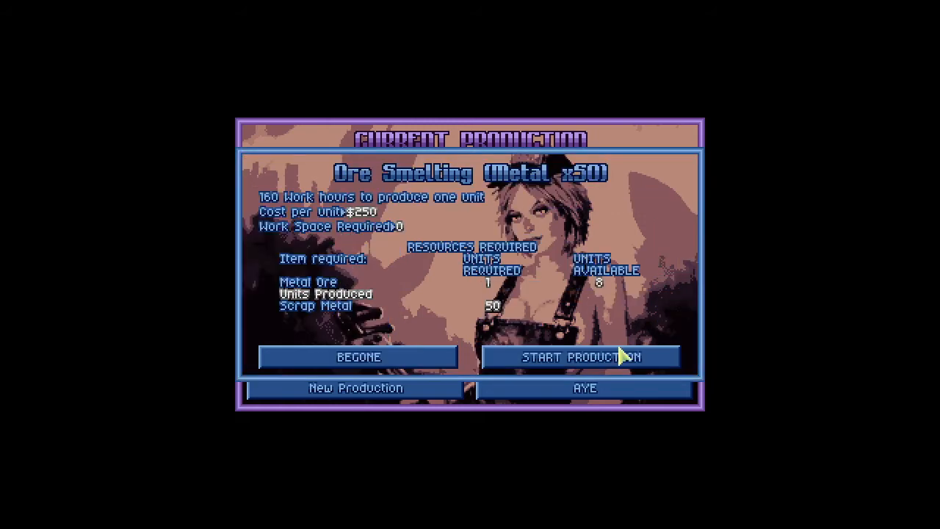
mouse_move(573, 363)
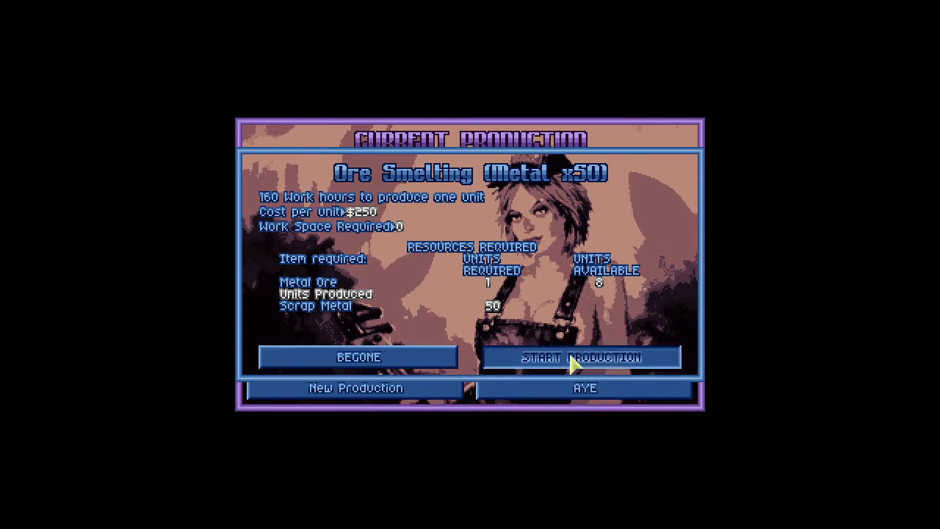
left_click(584, 357)
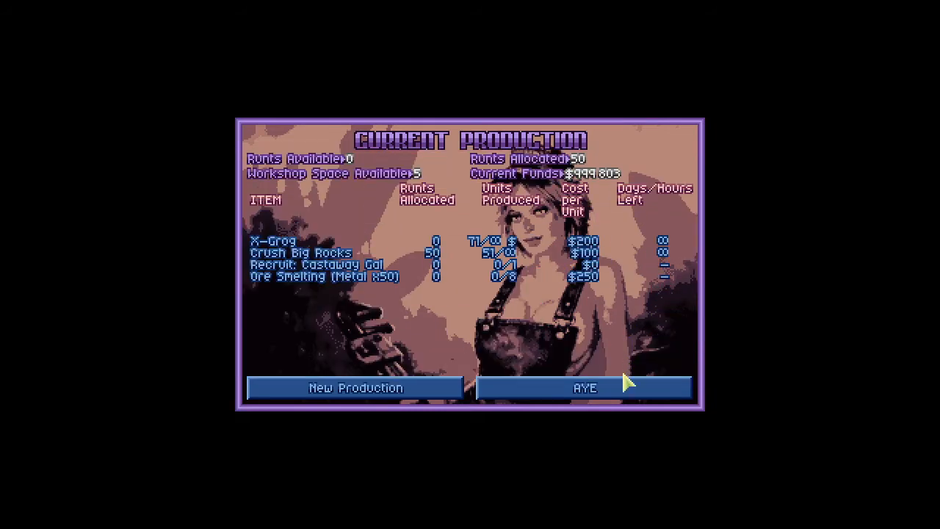
left_click(586, 388)
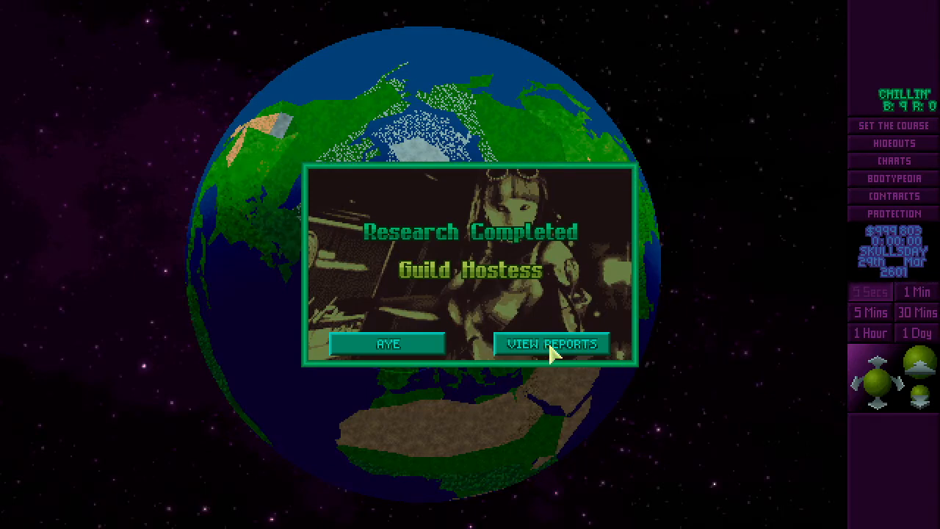
View the Guild Hostess research report and dismiss it to reach the Allocate Research prompt.
left_click(551, 343)
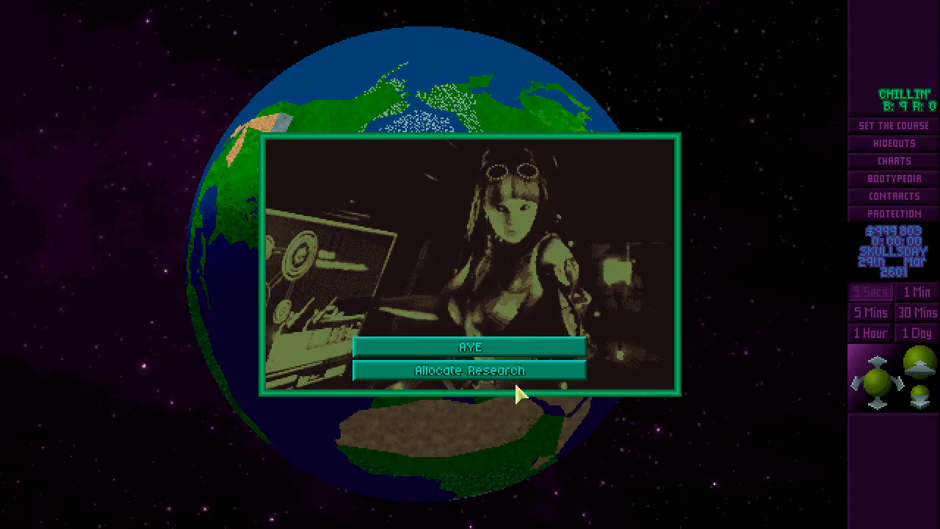
Browse the New Research Projects list without assigning any and confirm back to the globe.
left_click(469, 371)
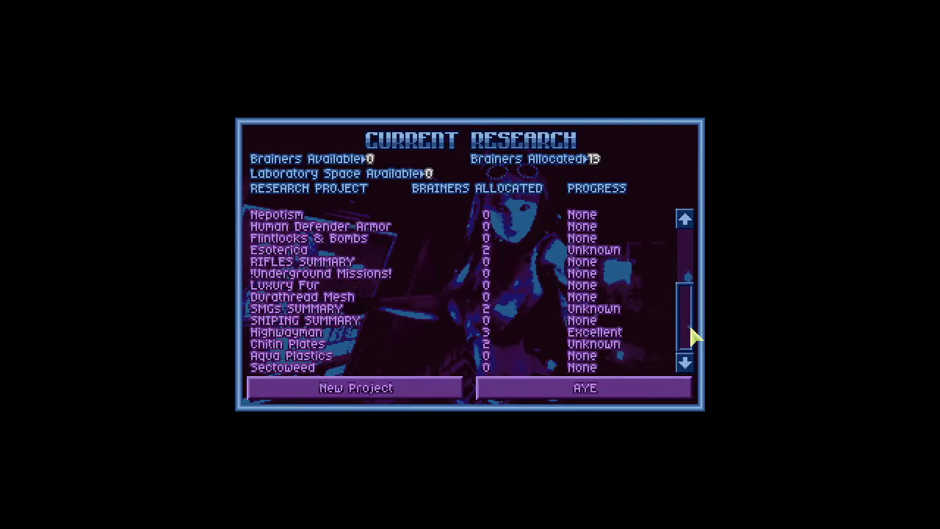
left_click(356, 387)
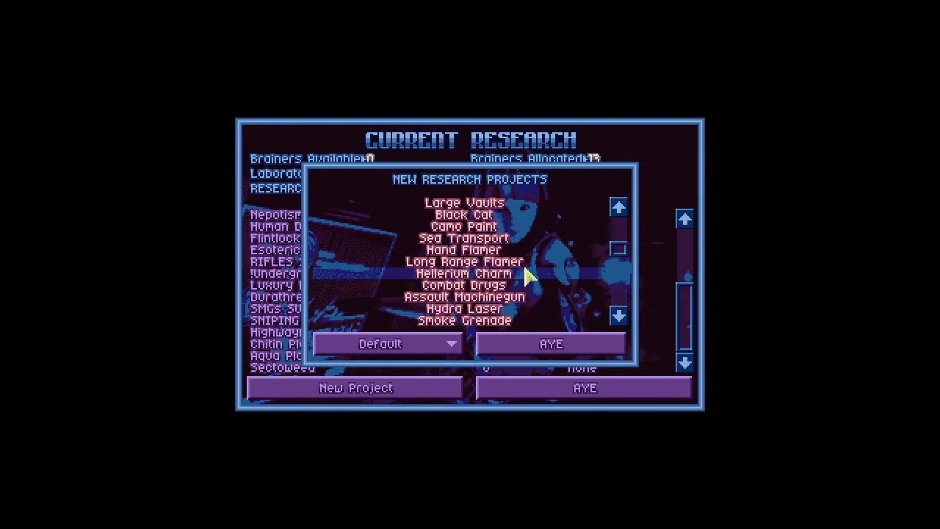
left_click(550, 343)
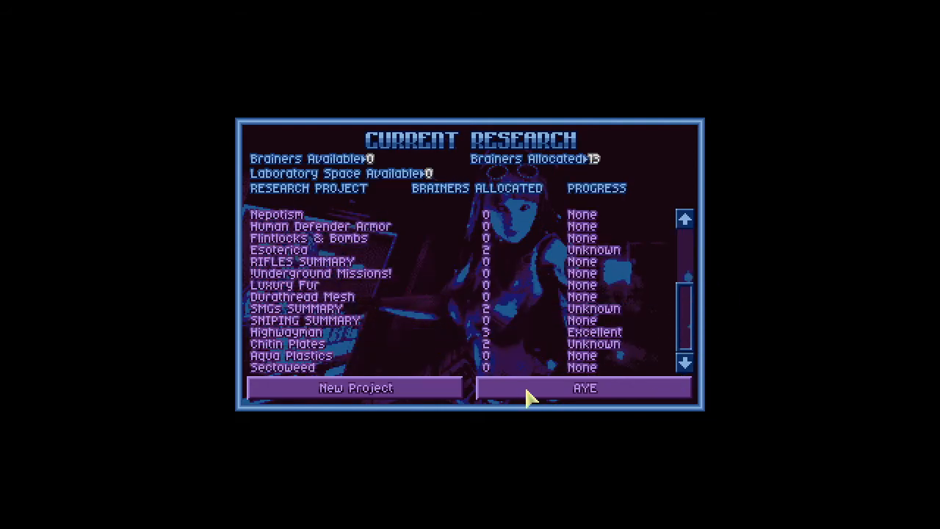
left_click(586, 388)
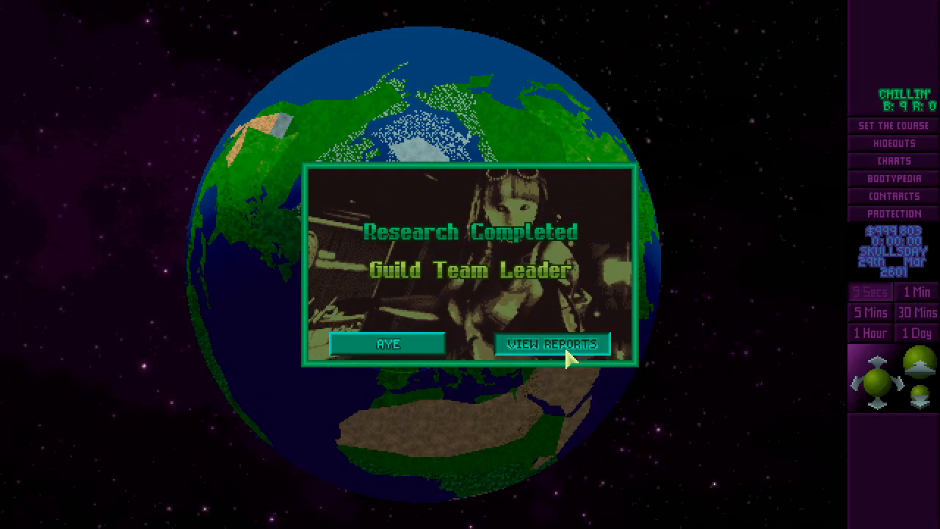
View the Guild Team Leader research report in the Bootypedia.
left_click(553, 343)
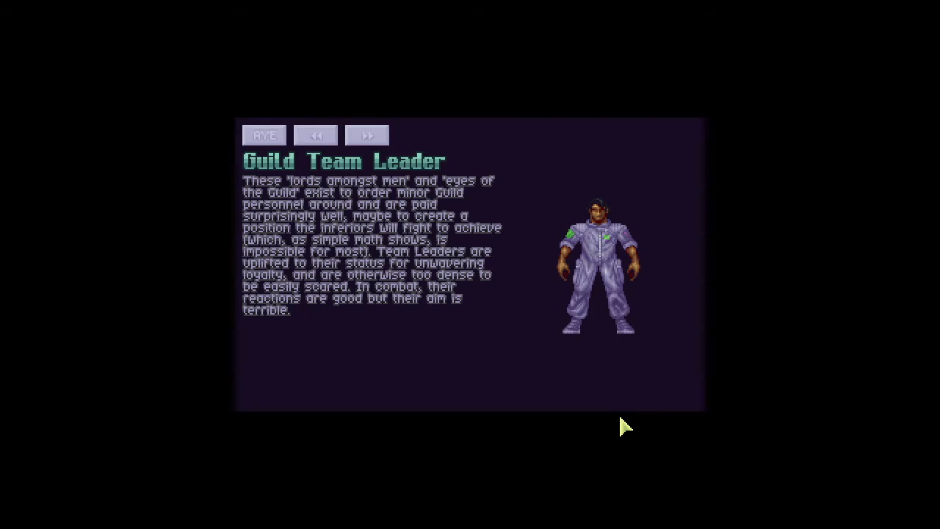
mouse_move(610, 60)
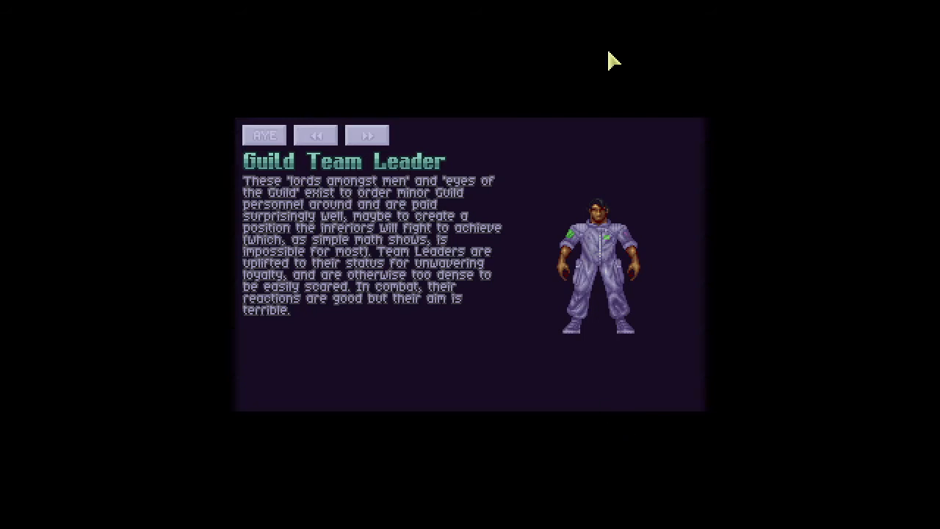
mouse_move(124, 205)
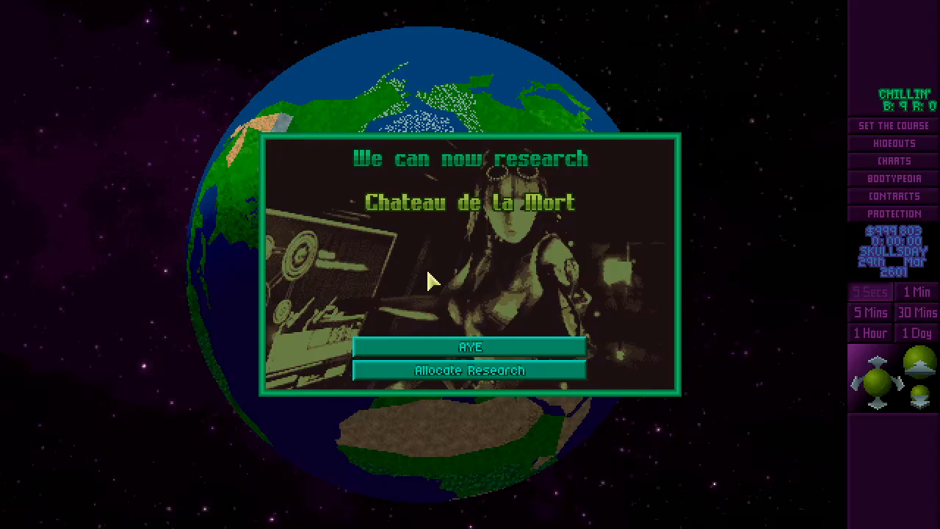
mouse_move(492, 374)
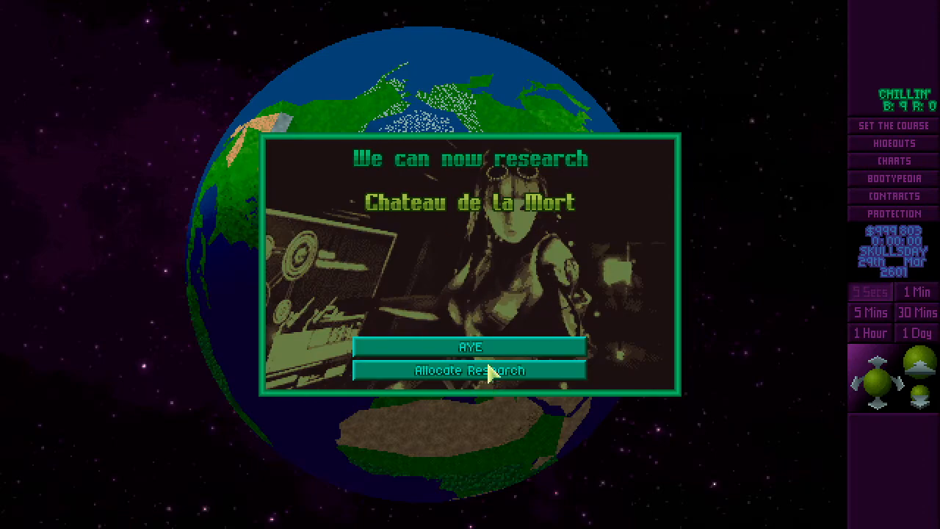
Scroll through the New Research Projects list without starting any and return to the globe.
left_click(472, 371)
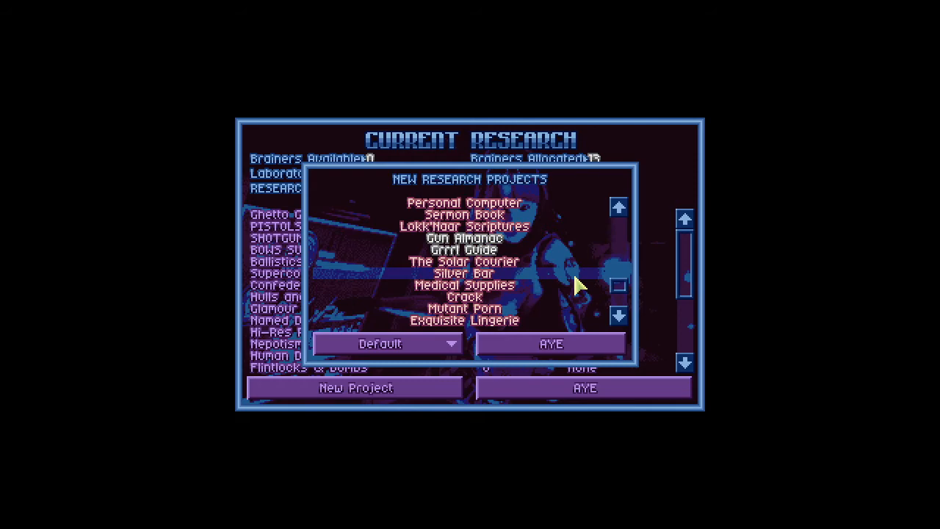
left_click(619, 317)
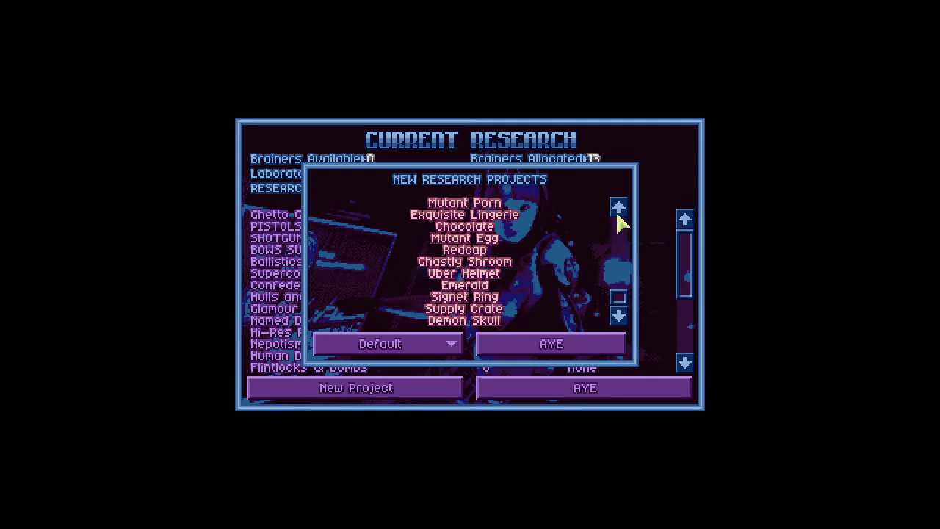
left_click(620, 206)
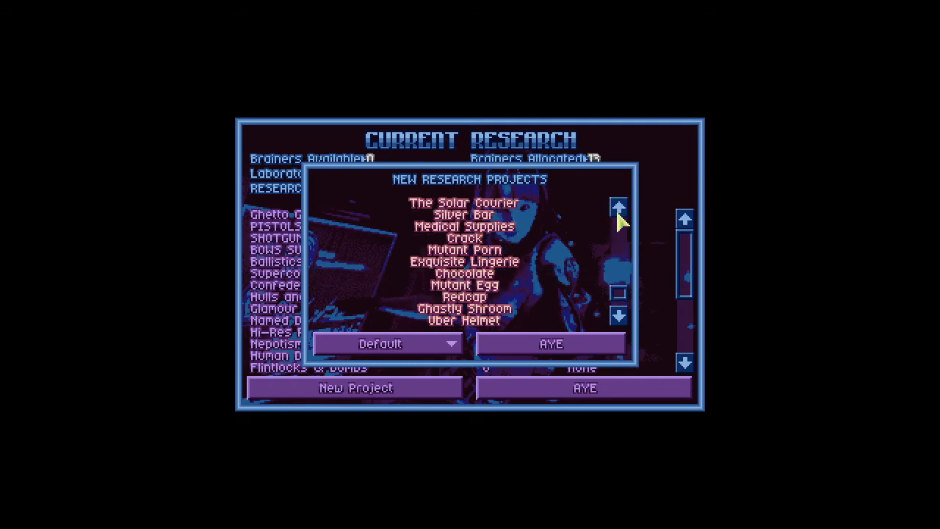
left_click(619, 211)
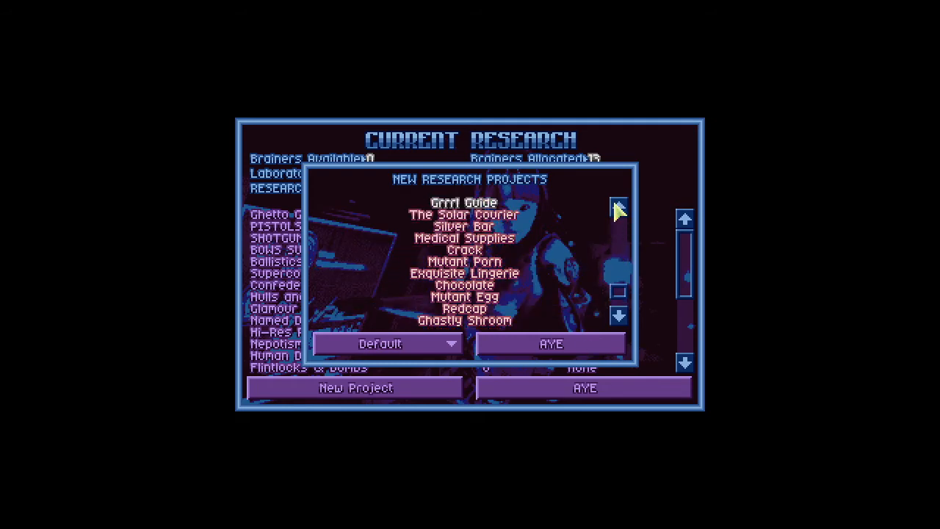
left_click(619, 208)
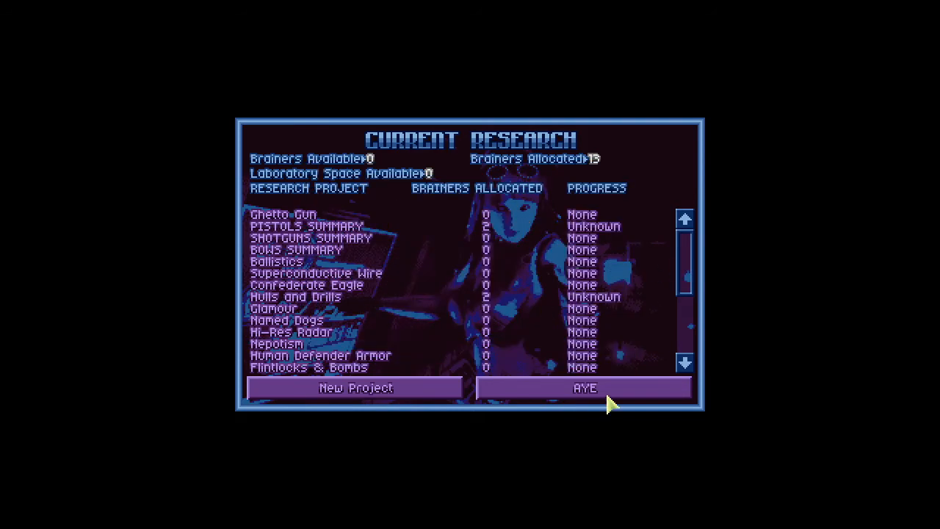
left_click(584, 388)
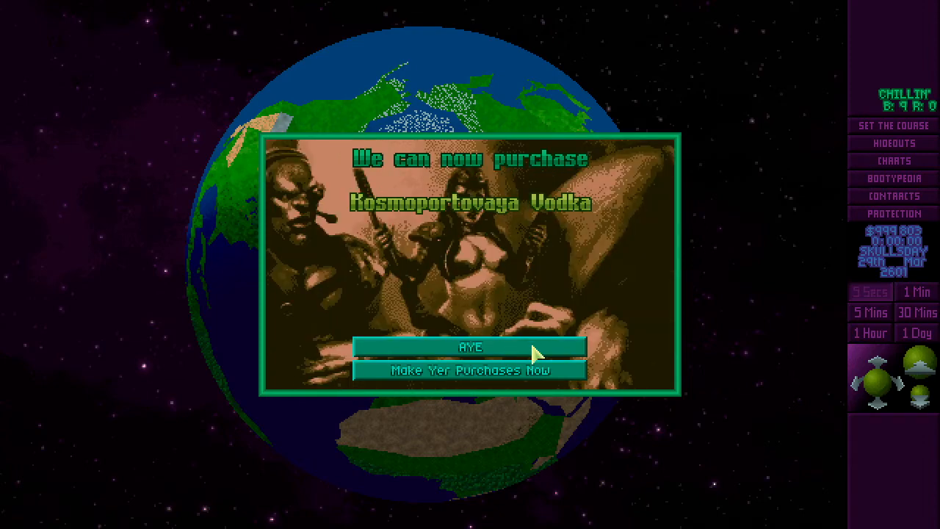
Dismiss the Kosmoportovaya Vodka purchase notice and go to the Fence screen for hideout stock.
left_click(471, 347)
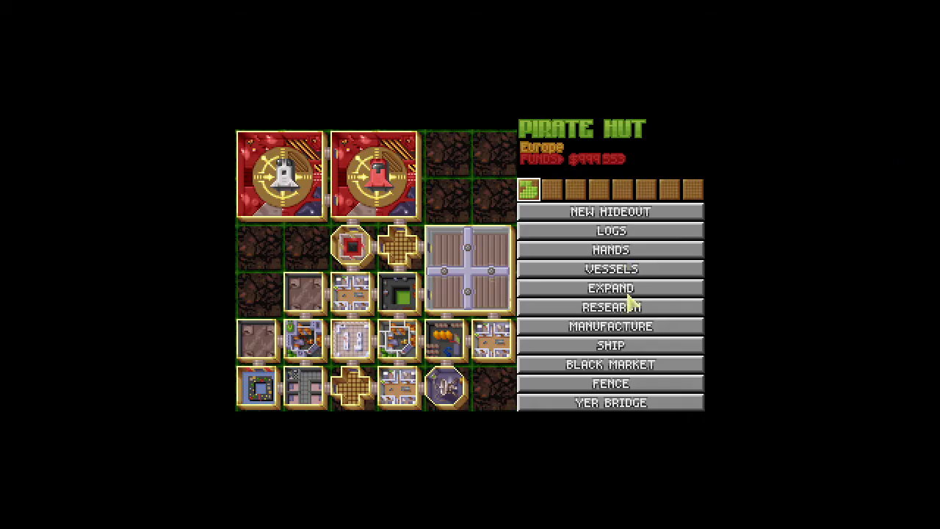
left_click(611, 383)
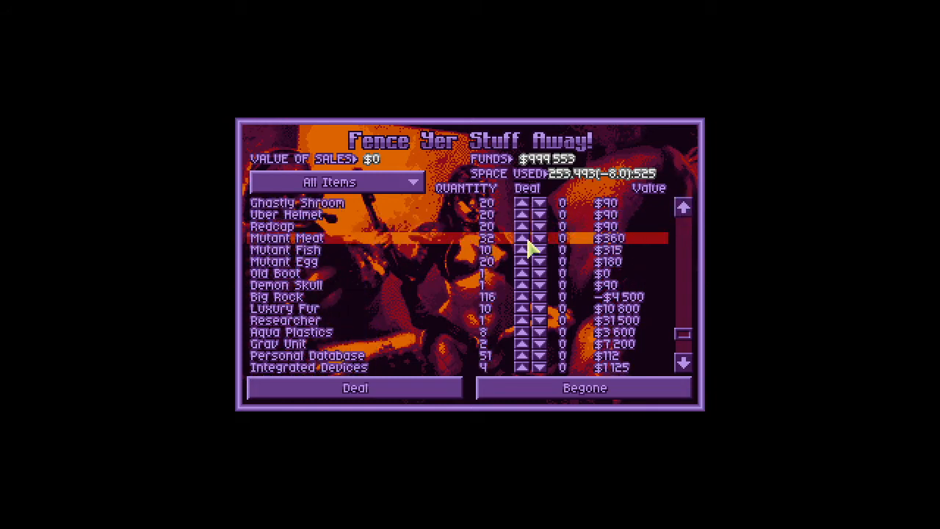
Mark Mutant Meat and Metal Ore for sale, fencing about $4,320 of stock.
left_click(515, 238)
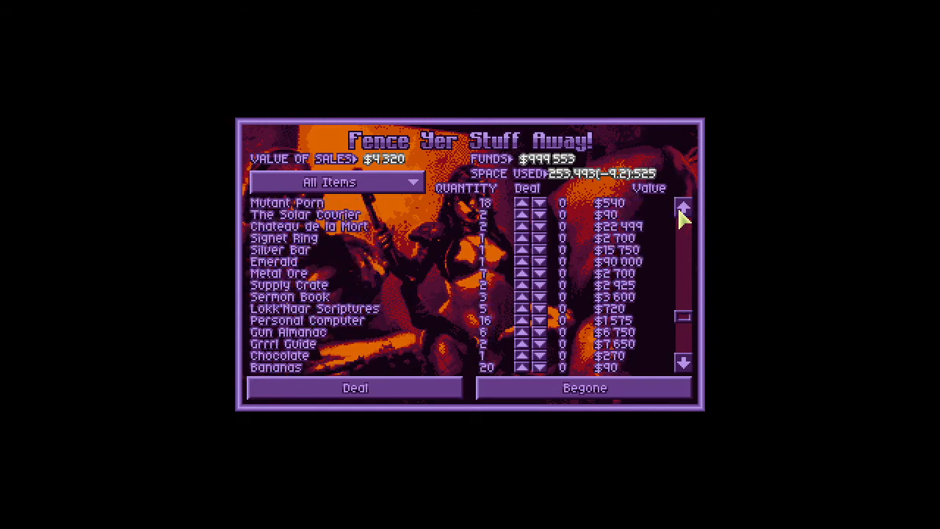
mouse_move(624, 254)
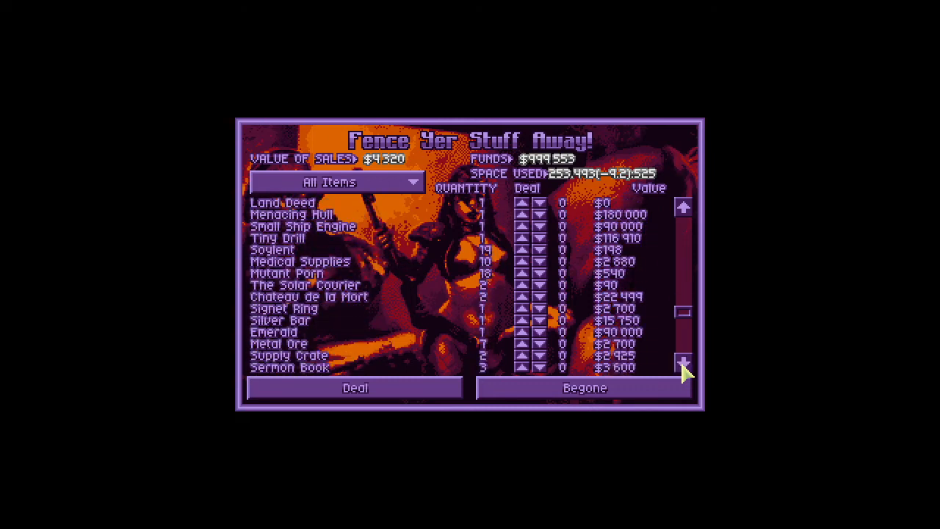
left_click(683, 363)
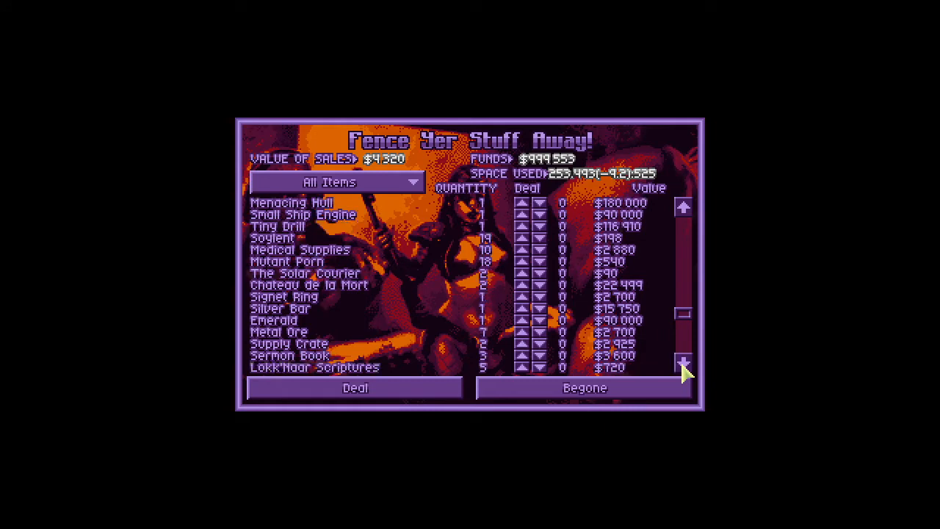
mouse_move(534, 342)
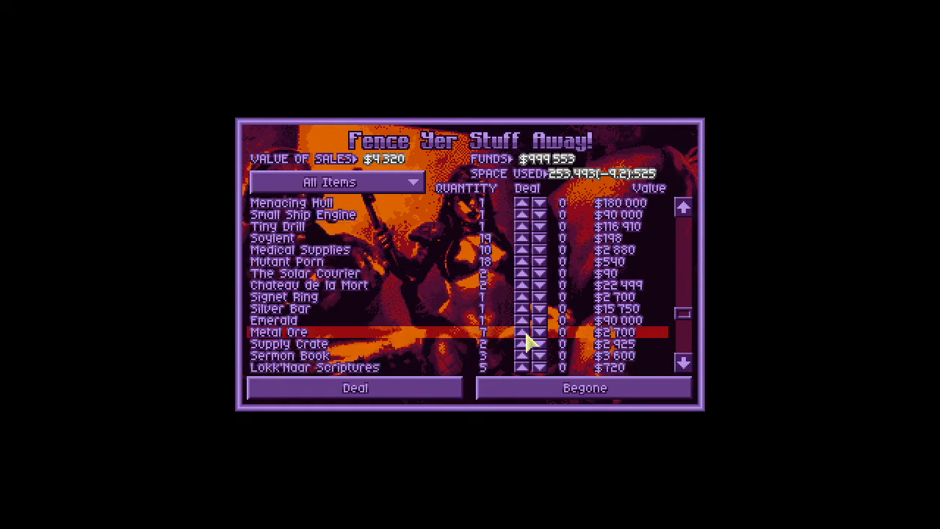
left_click(518, 333)
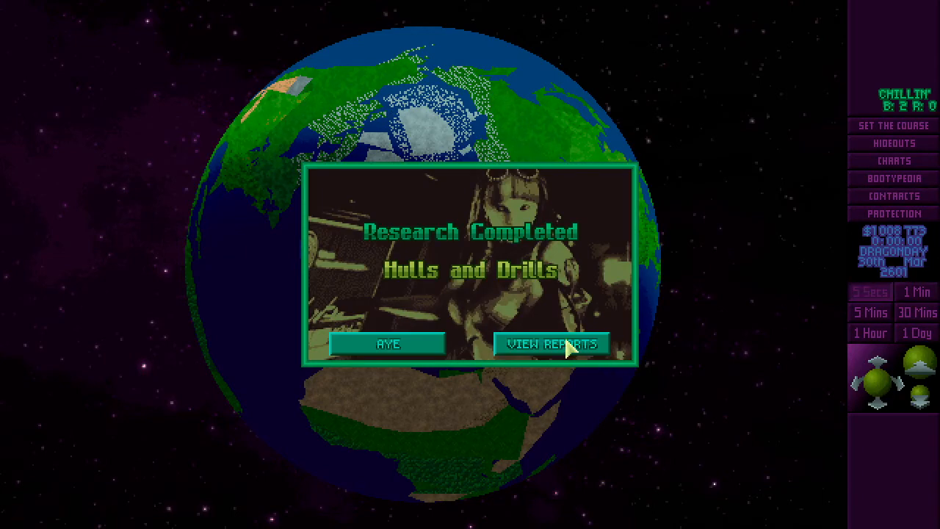
Read and dismiss the Hulls and Drills research report to reach the new-research notice.
left_click(551, 342)
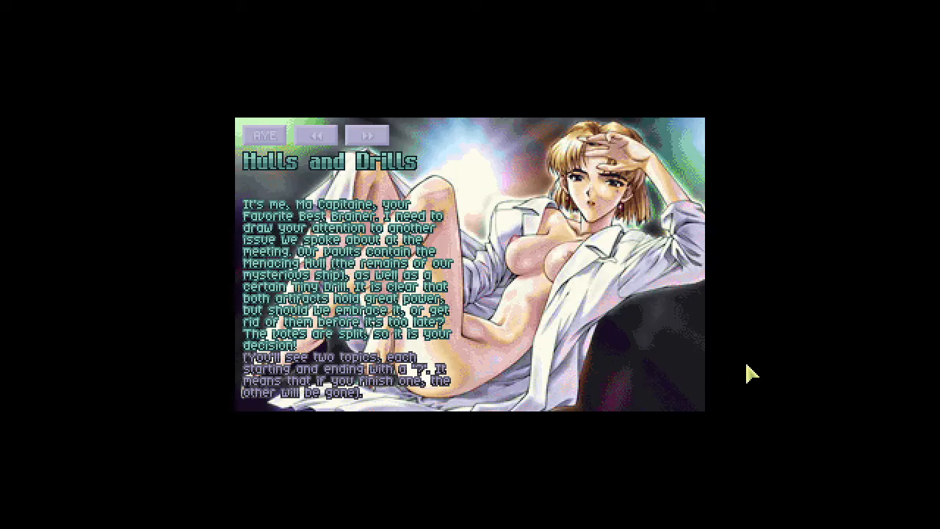
left_click(264, 135)
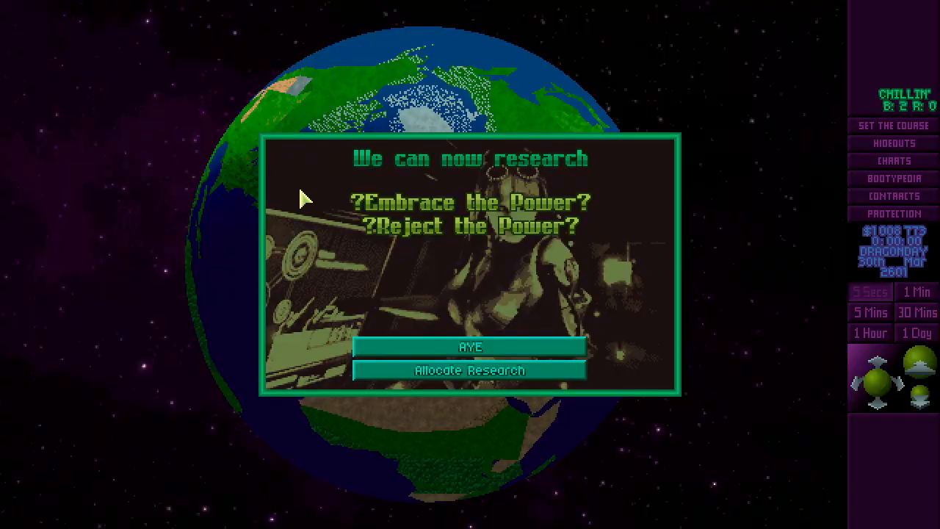
Start ?Embrace the Power? research with 2 brainers and return to the globe.
left_click(471, 371)
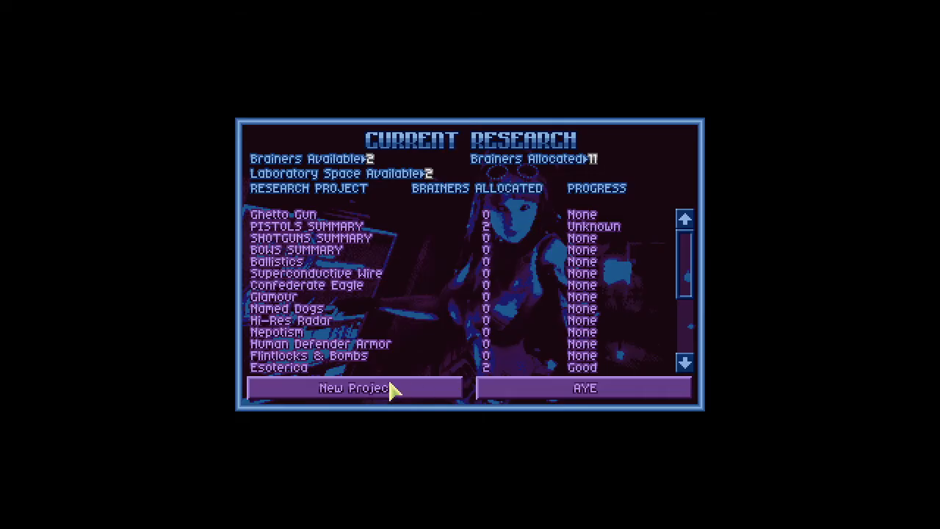
left_click(354, 388)
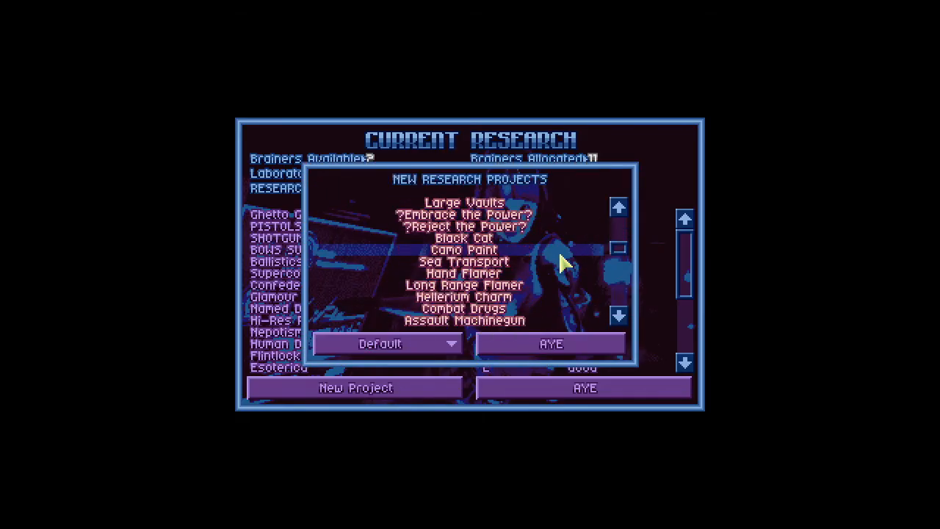
left_click(466, 215)
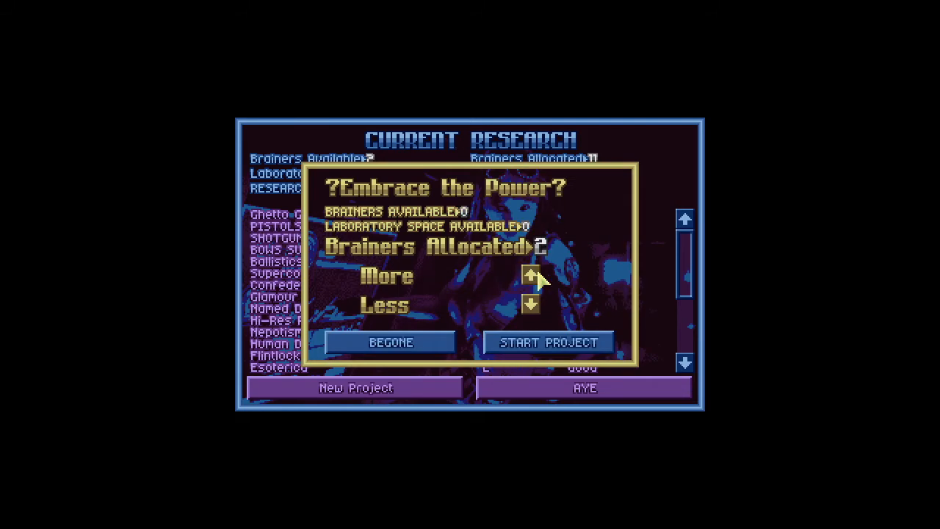
left_click(548, 341)
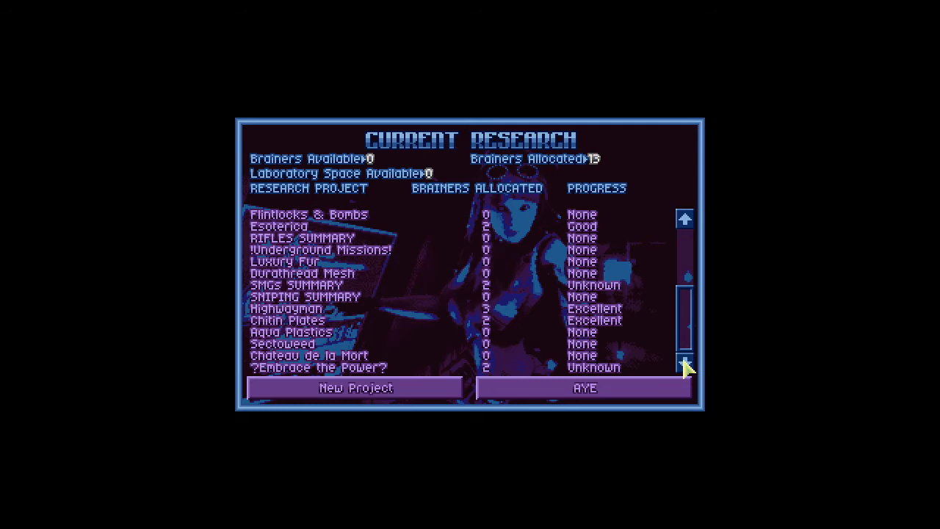
mouse_move(578, 393)
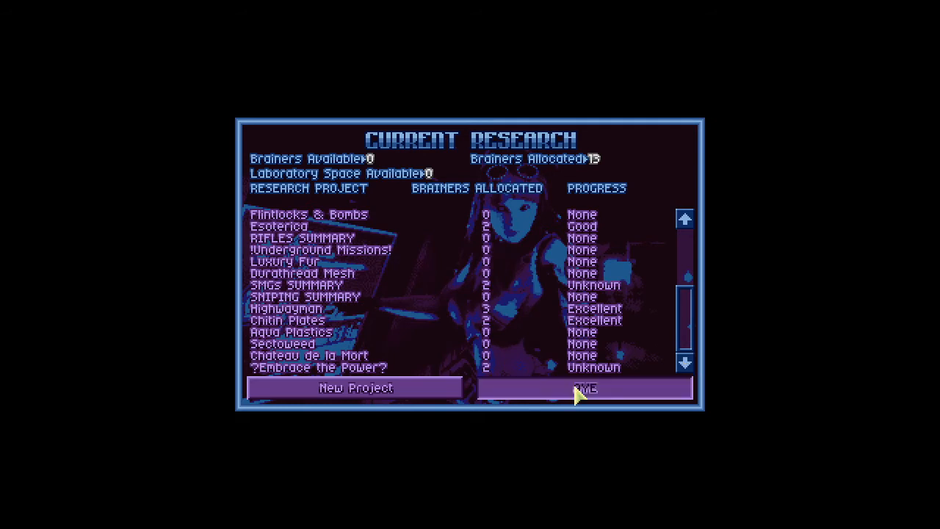
left_click(588, 388)
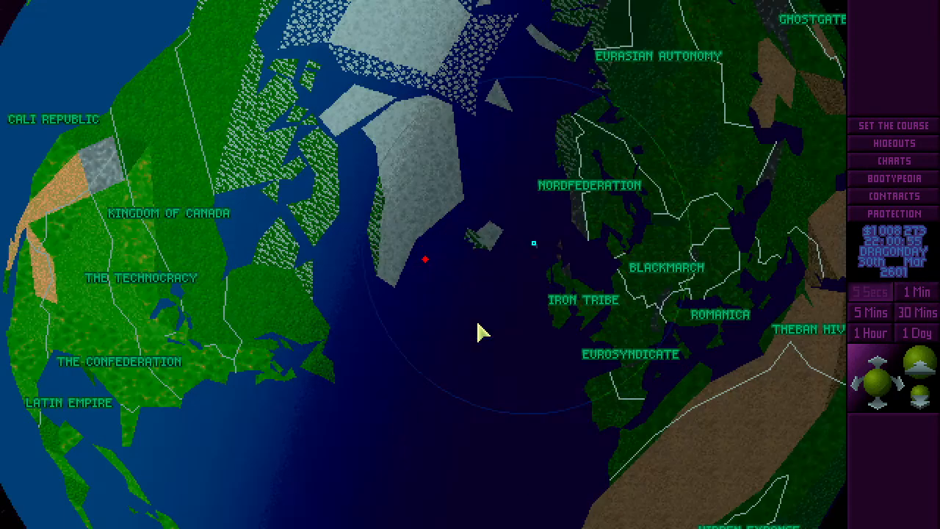
Run time at 5 Mins speed and acknowledge Airvan-1 anchoring at Way Point-3.
left_click(532, 242)
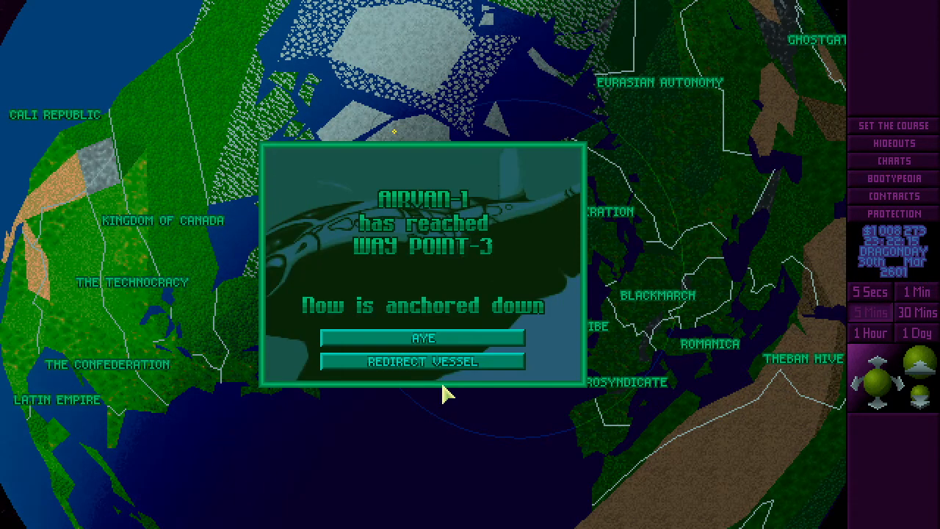
left_click(423, 337)
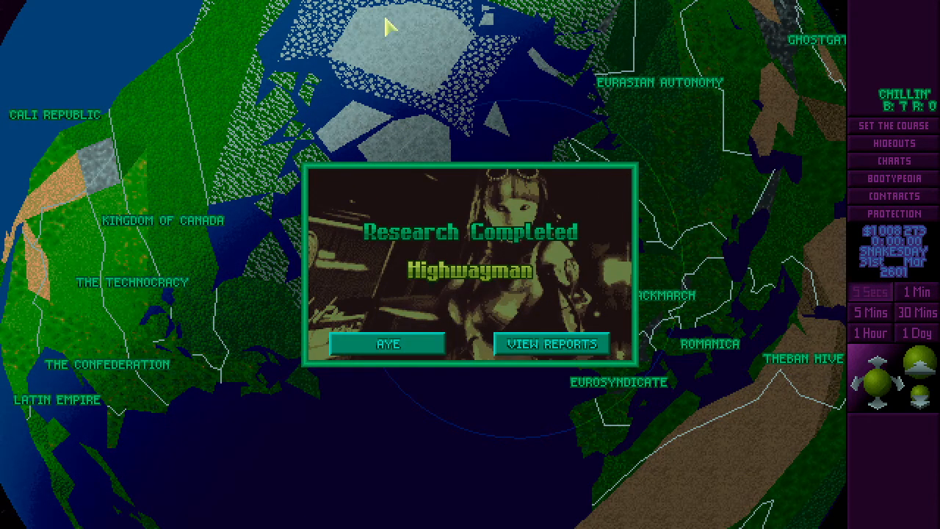
mouse_move(470, 284)
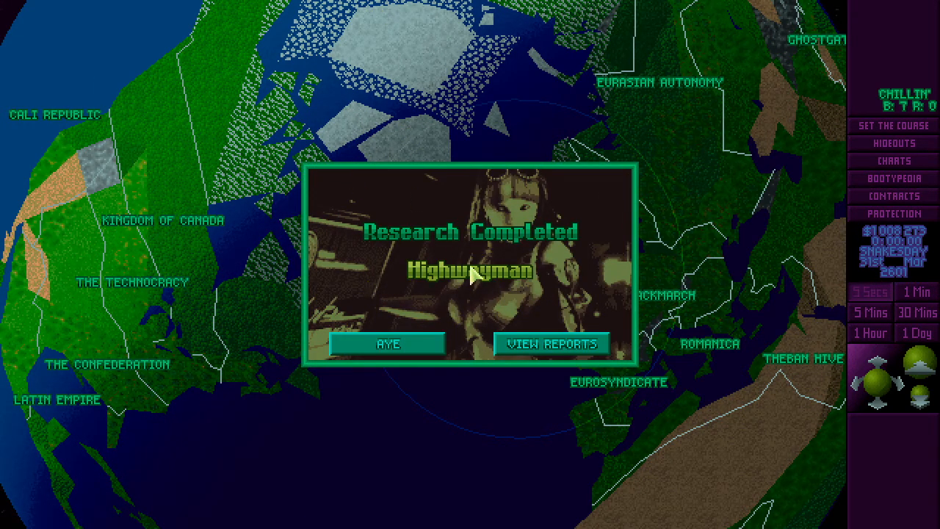
mouse_move(473, 275)
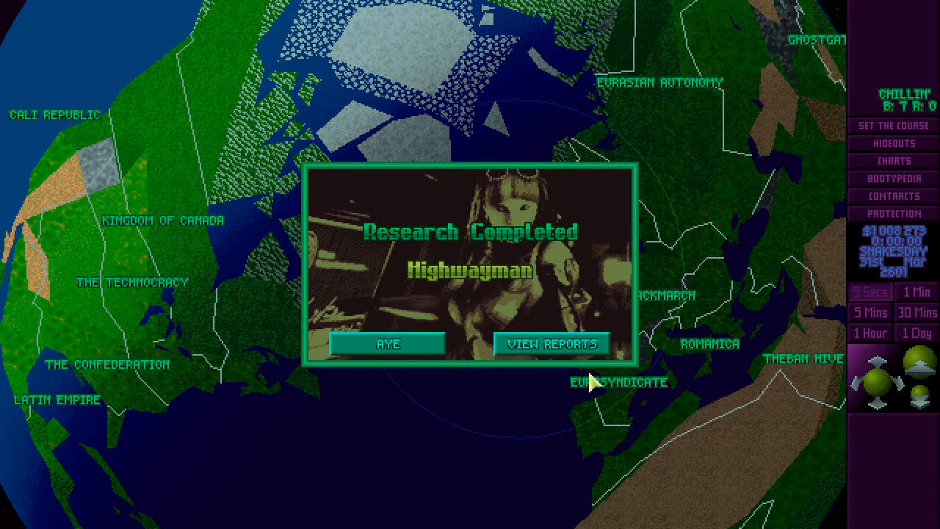
mouse_move(487, 282)
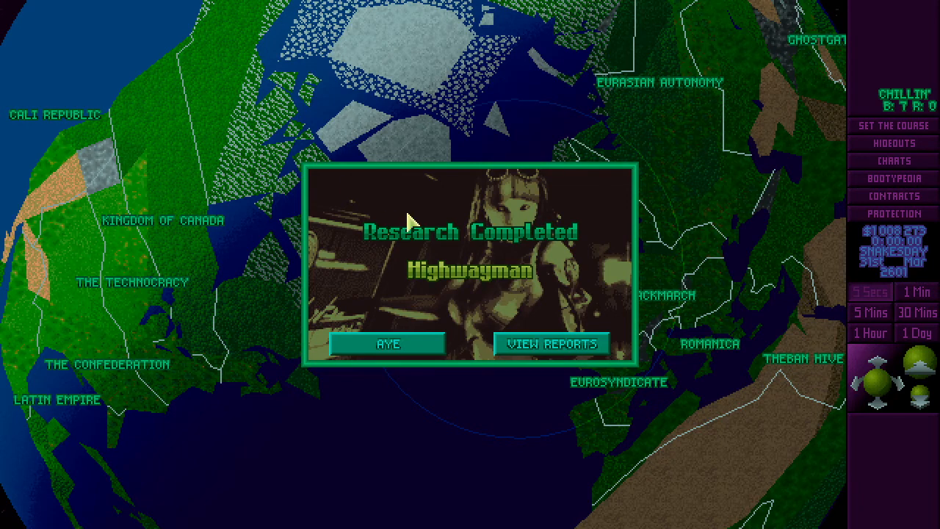
mouse_move(768, 231)
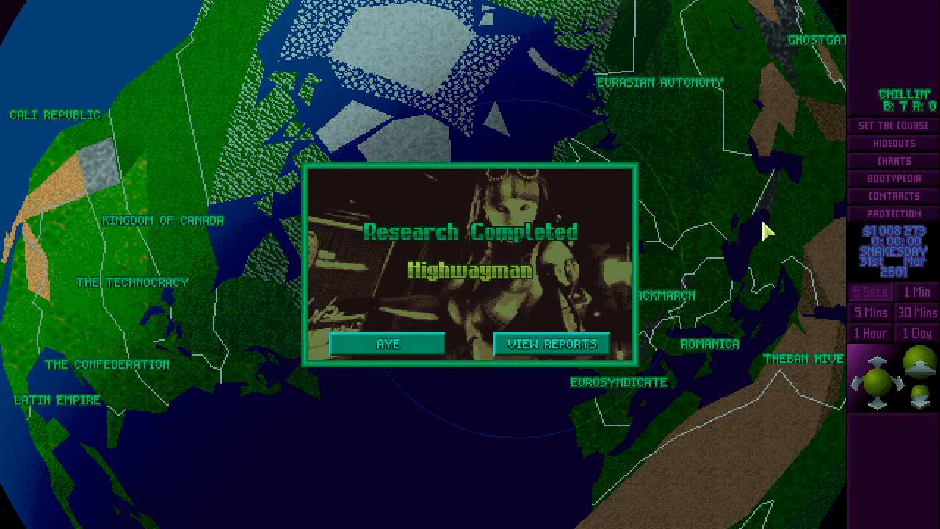
mouse_move(611, 343)
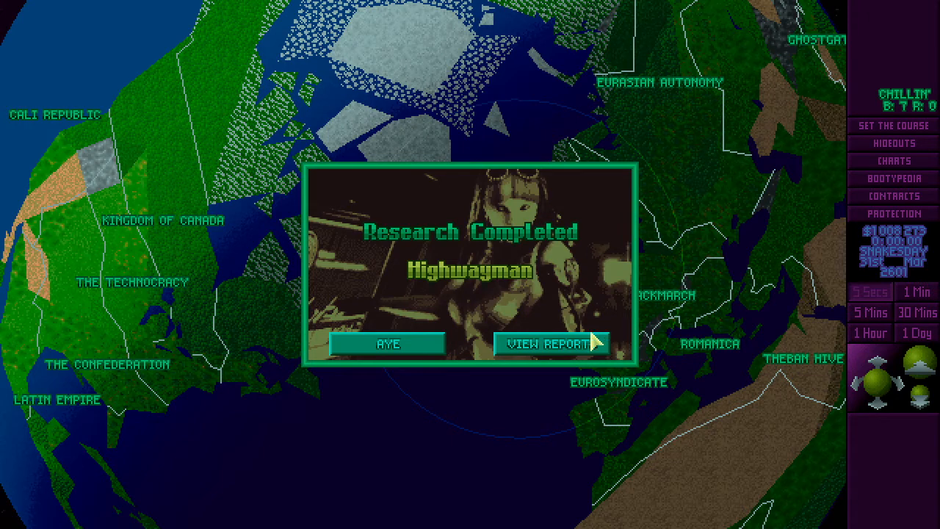
mouse_move(585, 356)
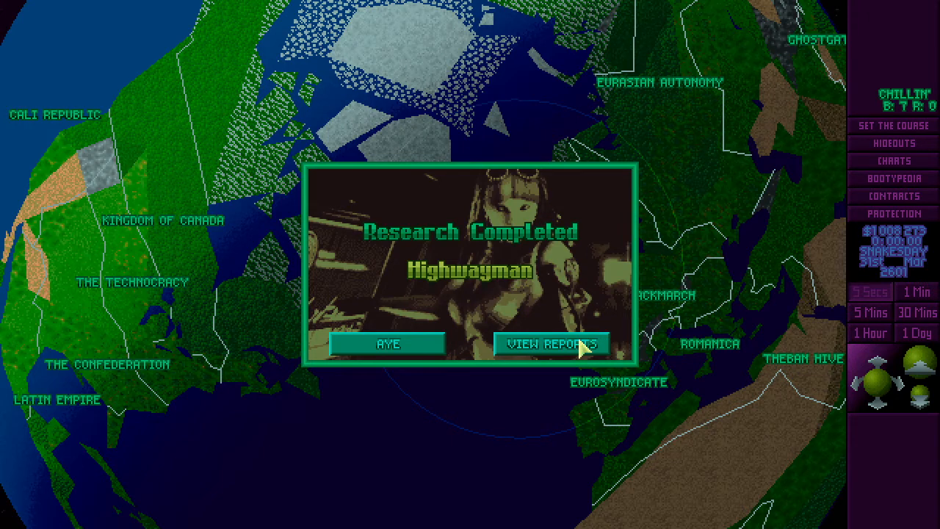
Acknowledge the Highwayman research completion notice.
left_click(551, 343)
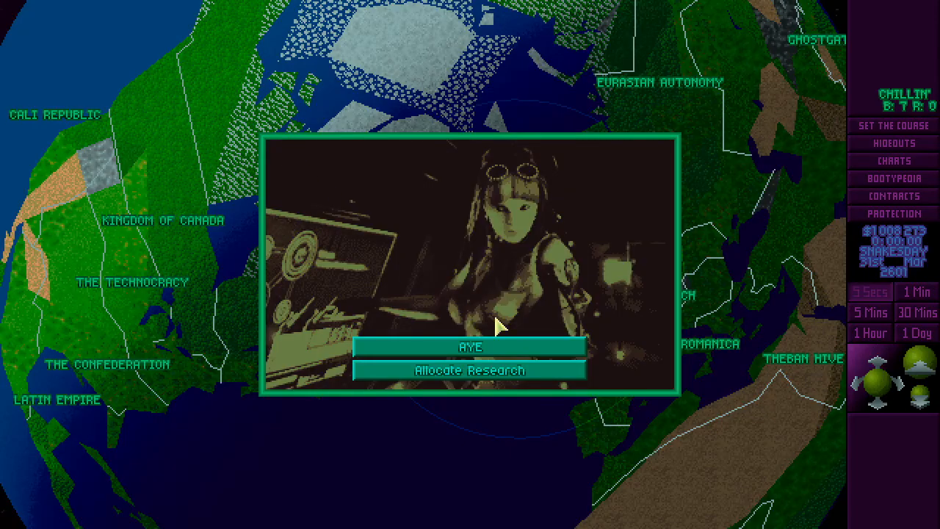
Allocate brainers to Gun Almanac, Military Police and Researcher projects, then return to the globe.
left_click(471, 370)
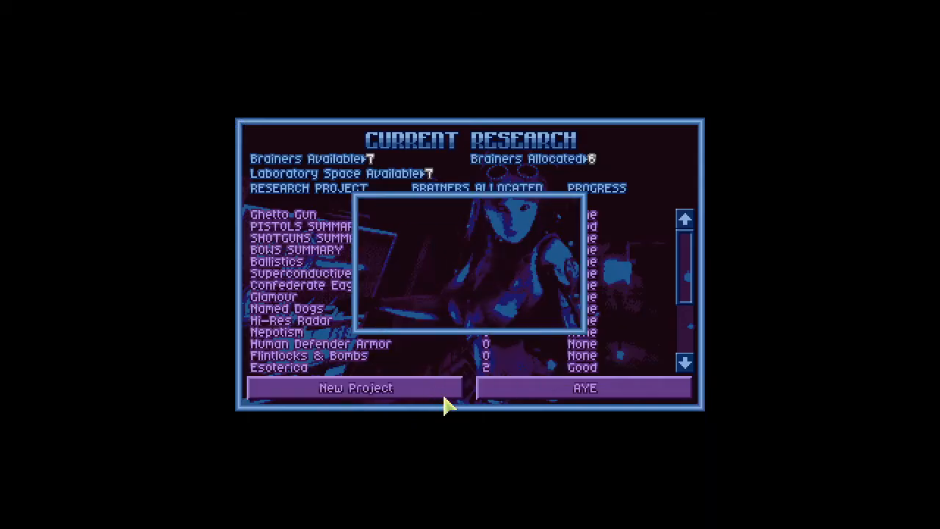
left_click(356, 388)
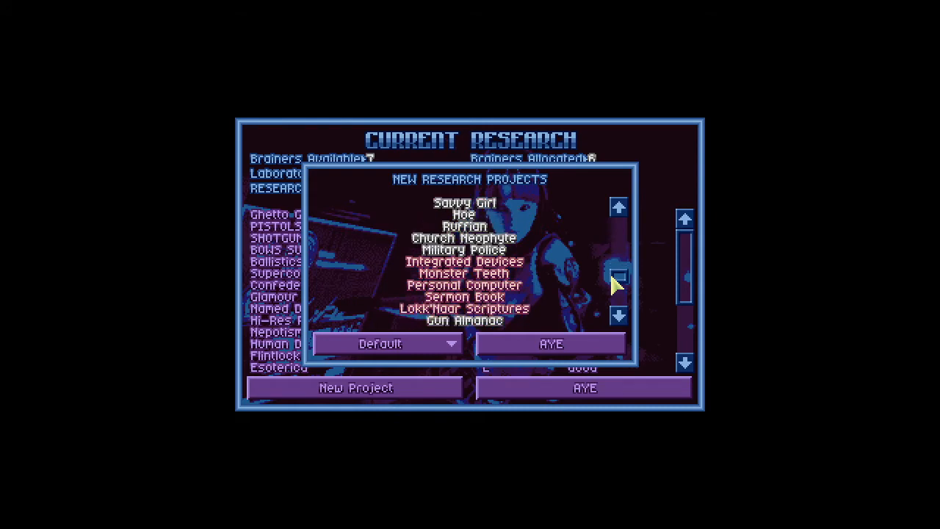
left_click(619, 317)
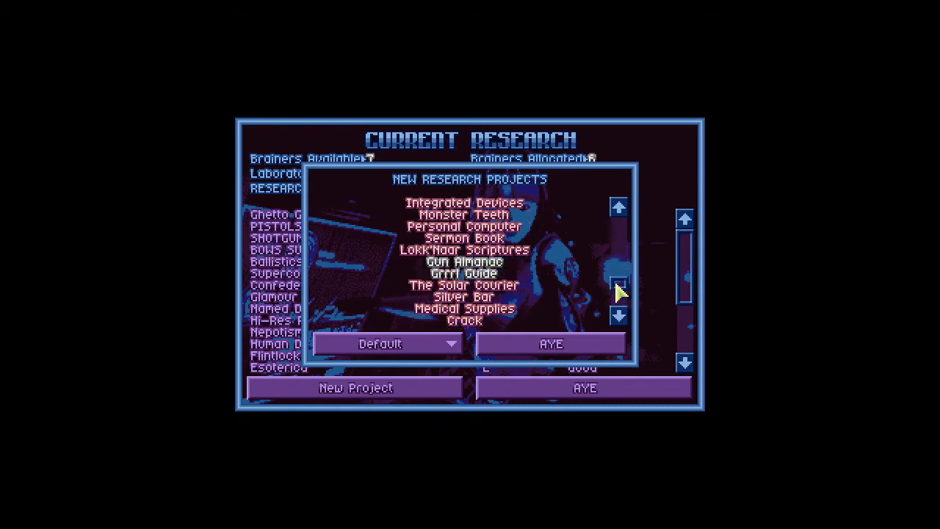
left_click(619, 209)
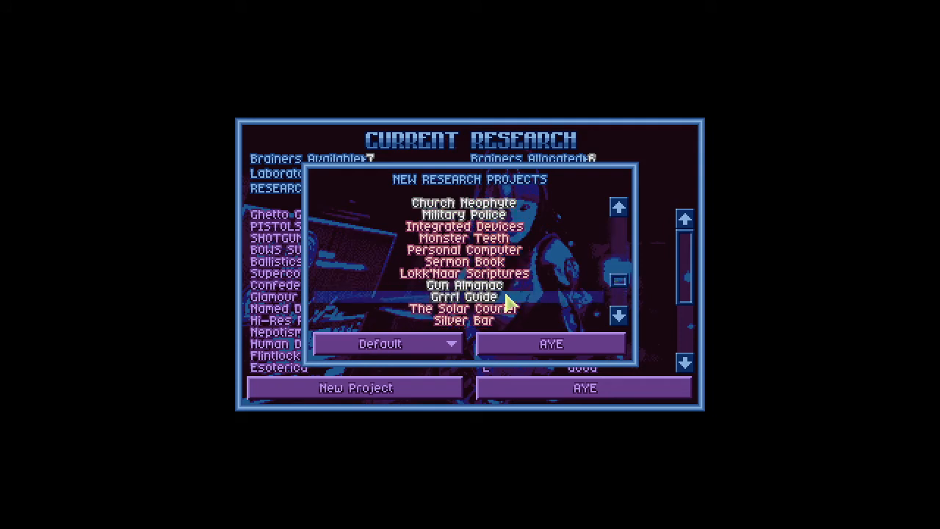
left_click(458, 285)
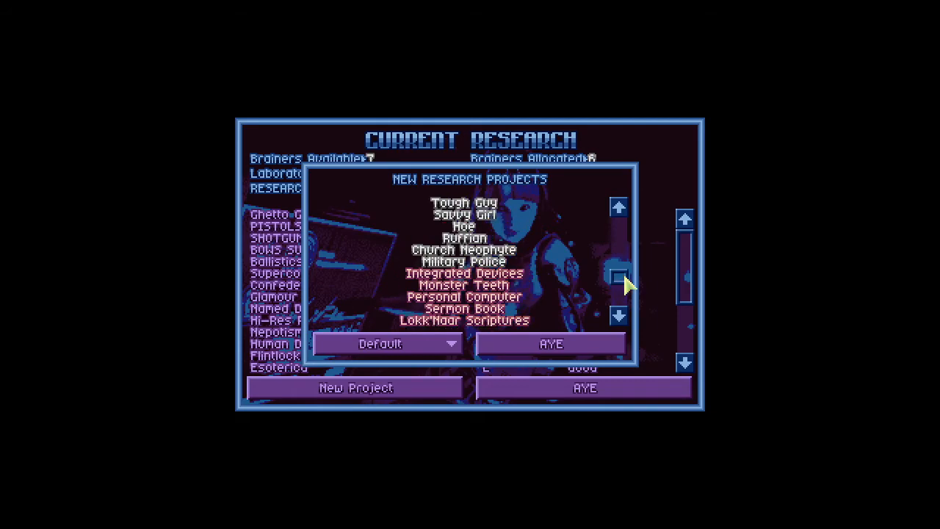
left_click(458, 262)
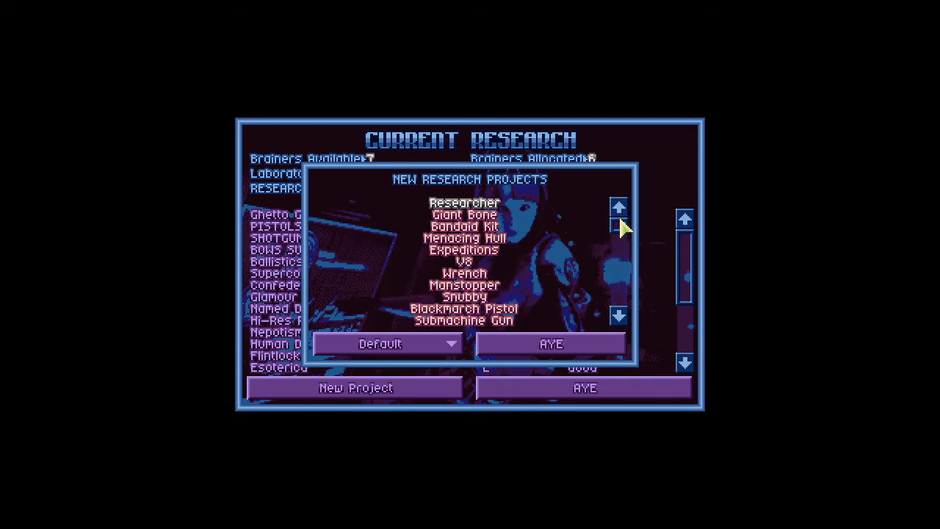
left_click(461, 202)
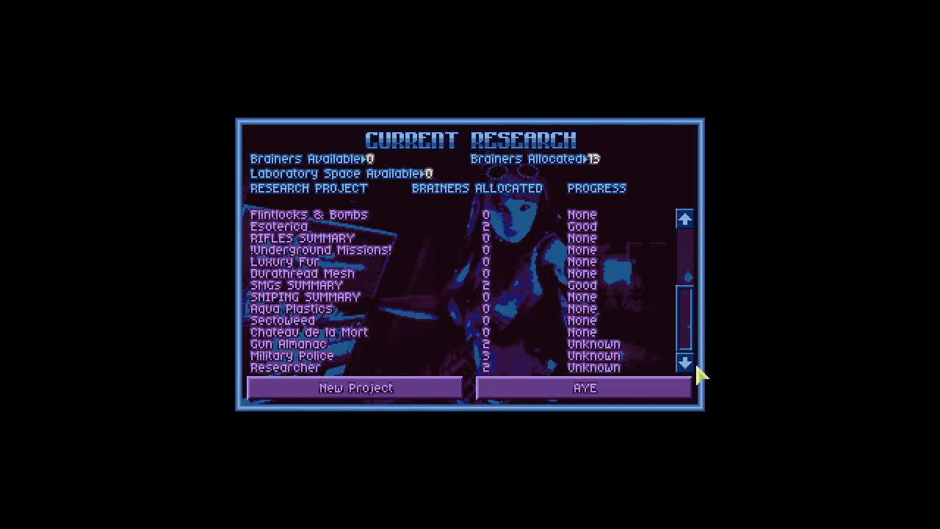
mouse_move(685, 388)
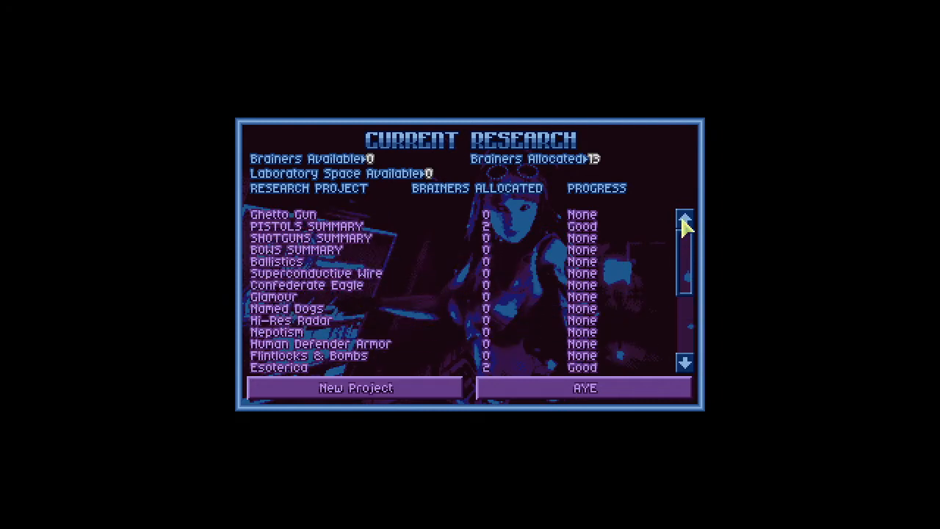
mouse_move(689, 258)
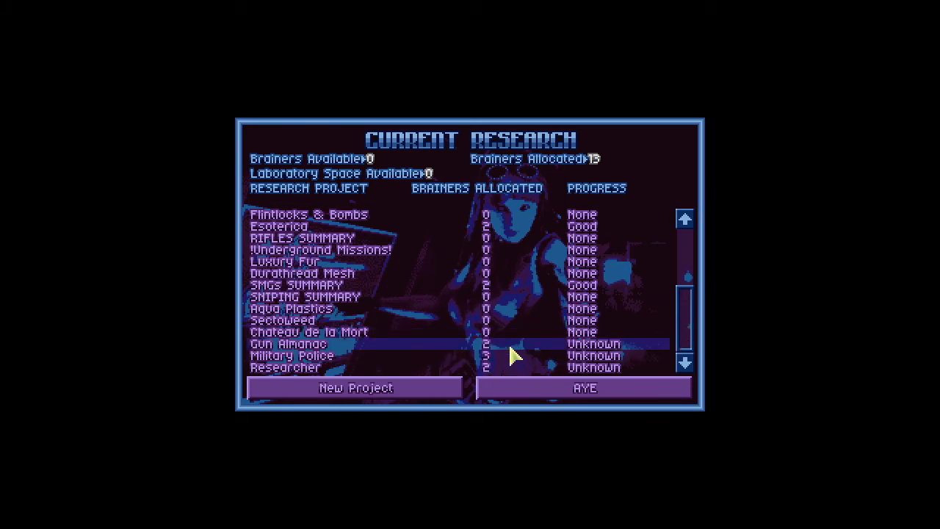
mouse_move(526, 301)
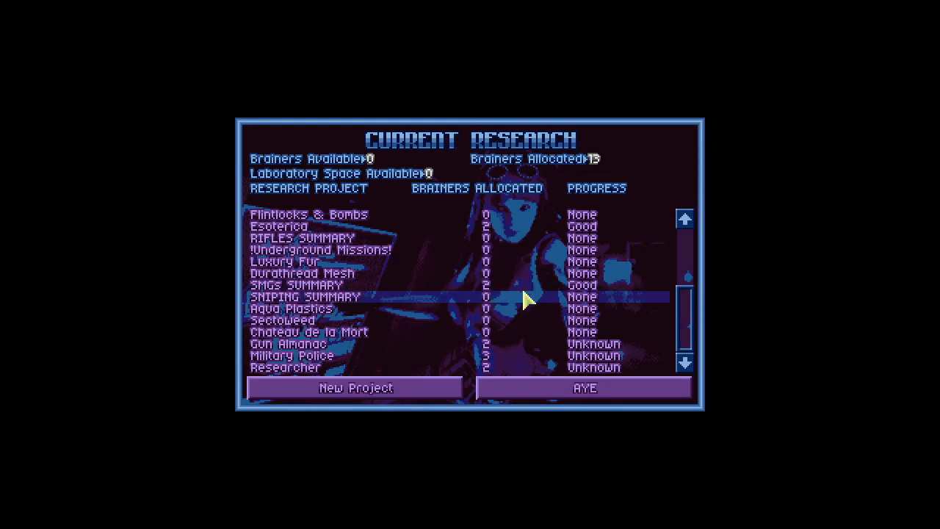
left_click(584, 388)
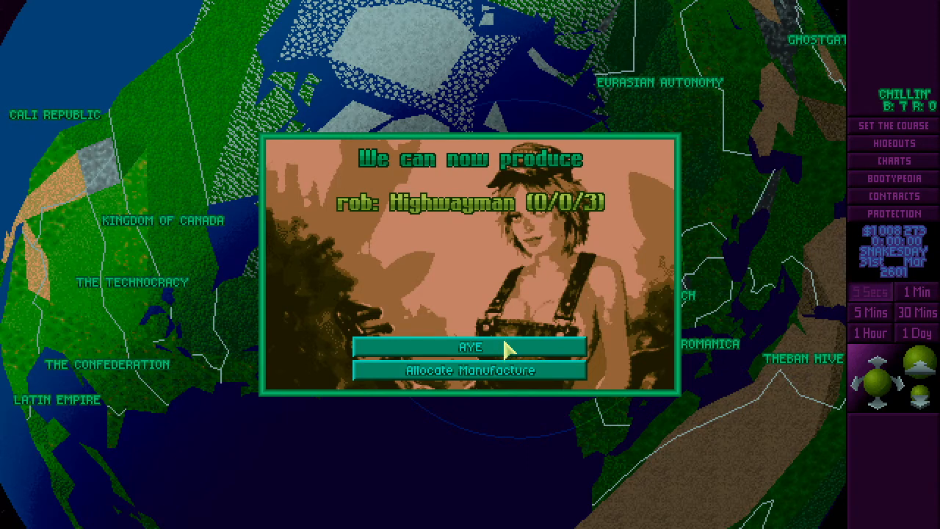
Acknowledge Highwayman production, read the Chitin Plates report and dismiss the Chitin Knife notice.
left_click(470, 346)
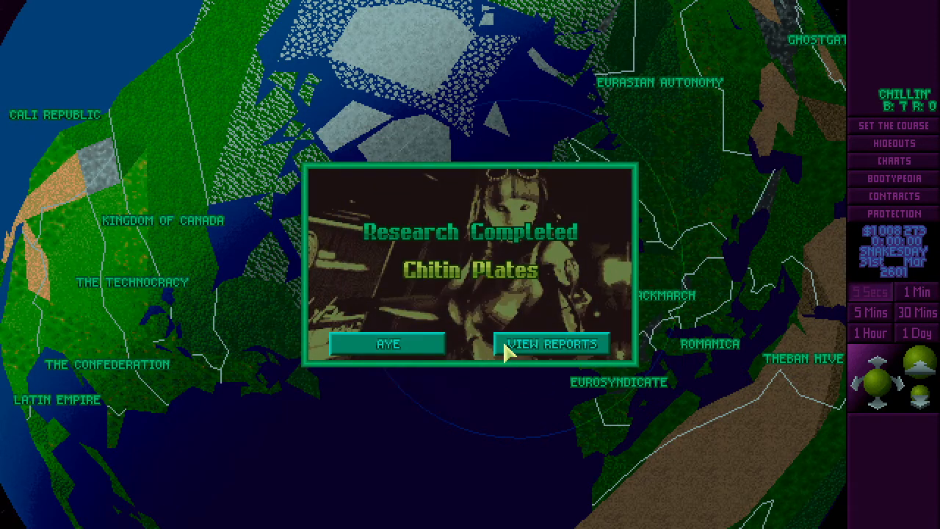
left_click(552, 342)
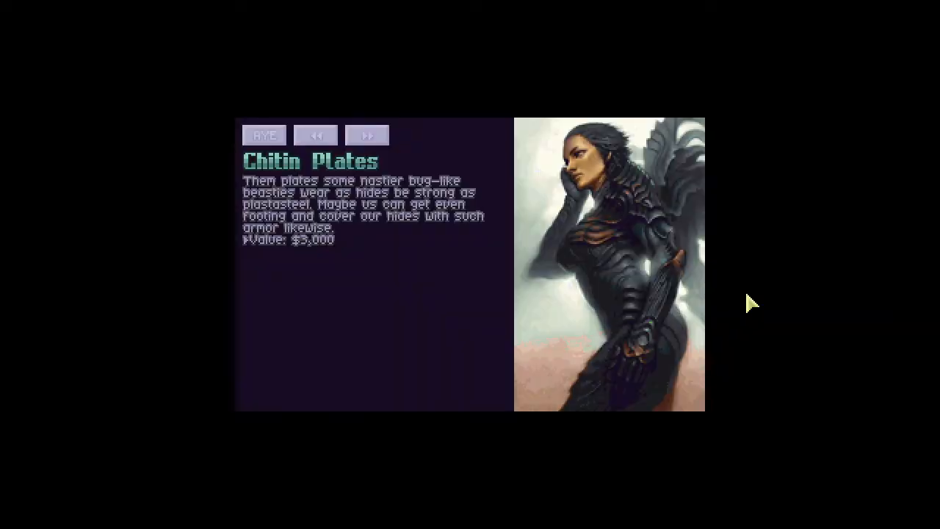
mouse_move(229, 386)
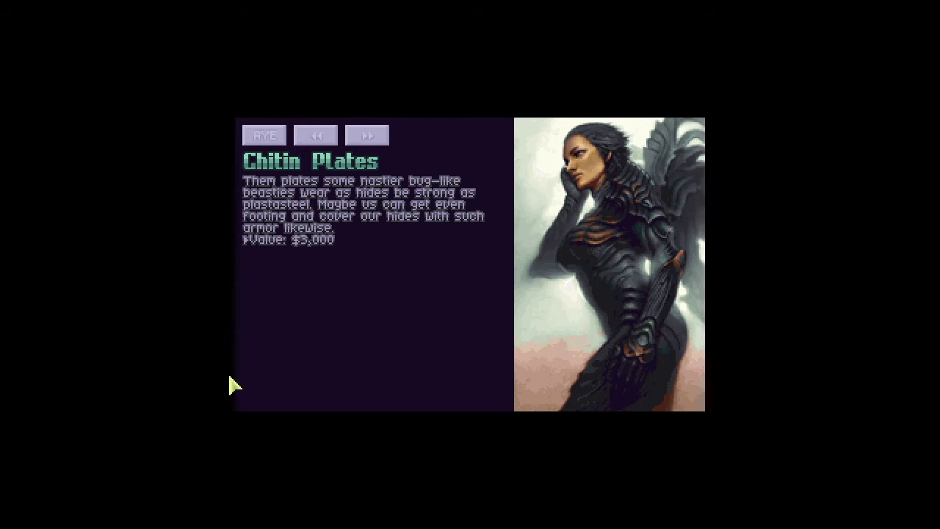
mouse_move(307, 231)
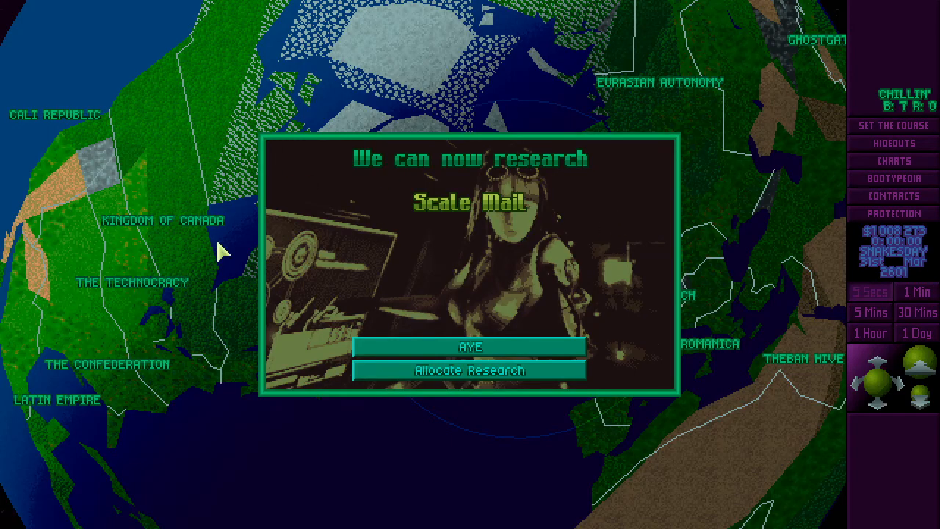
mouse_move(610, 253)
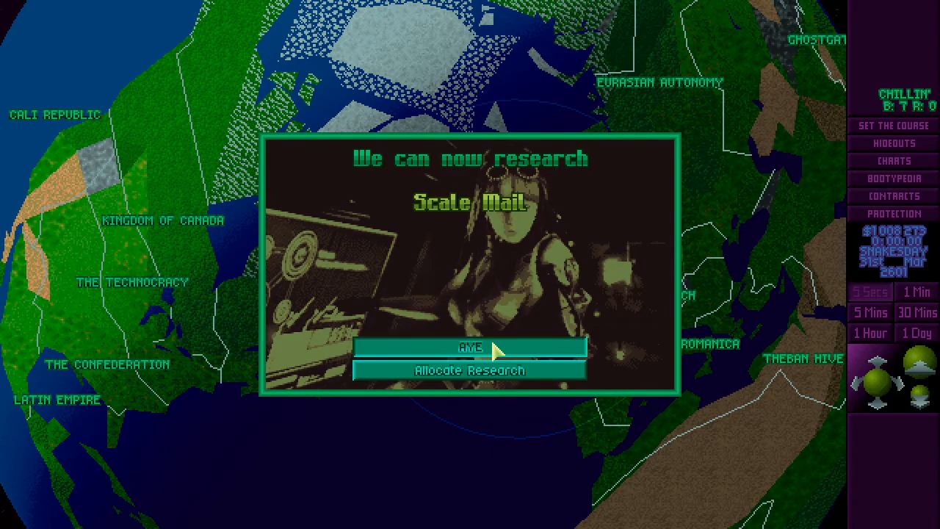
left_click(470, 348)
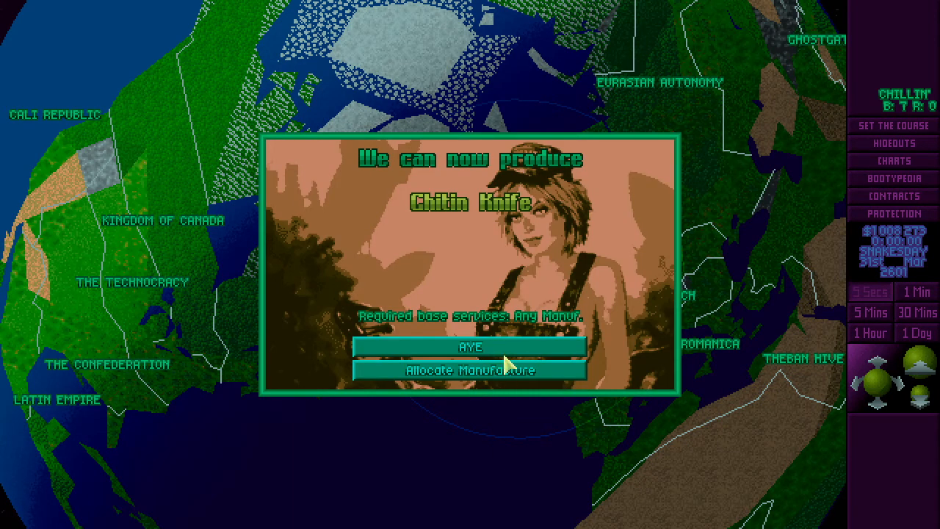
left_click(469, 347)
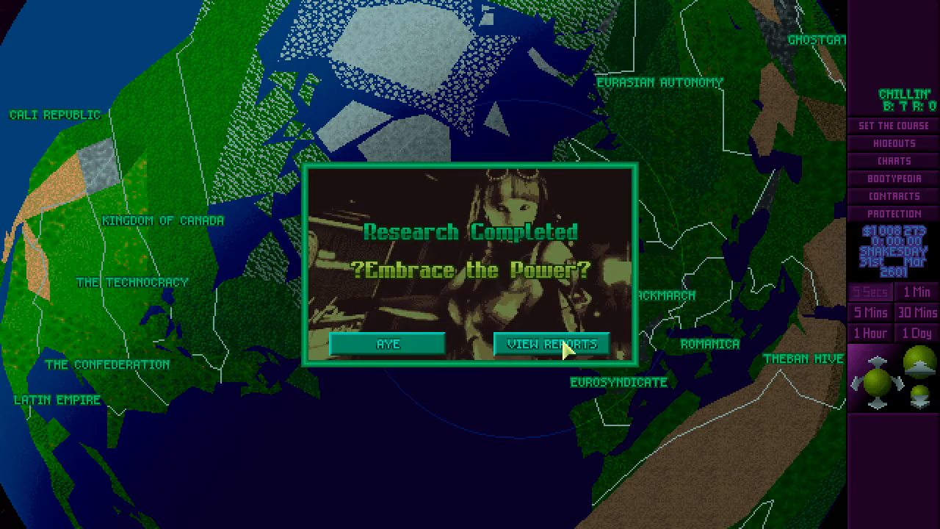
Read the Destiny Awaits research report and dismiss the Menacing Hull notice.
left_click(551, 343)
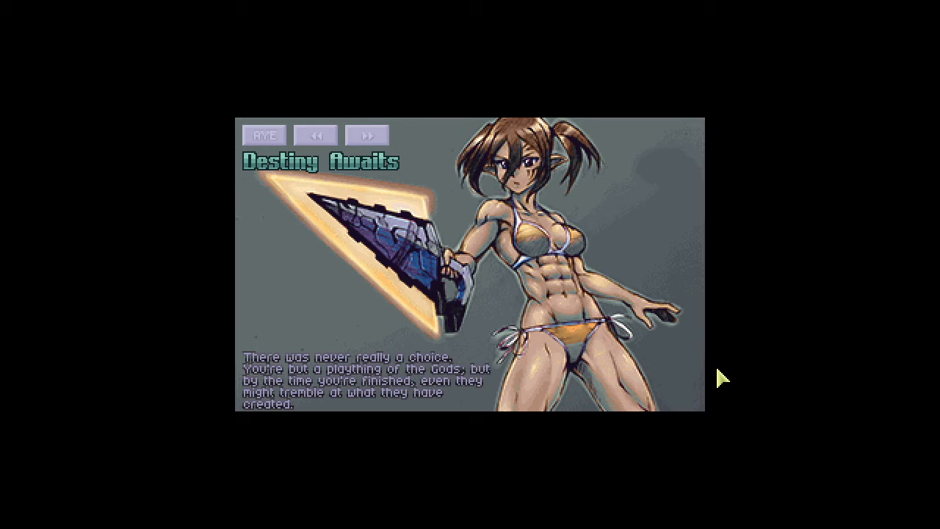
mouse_move(210, 167)
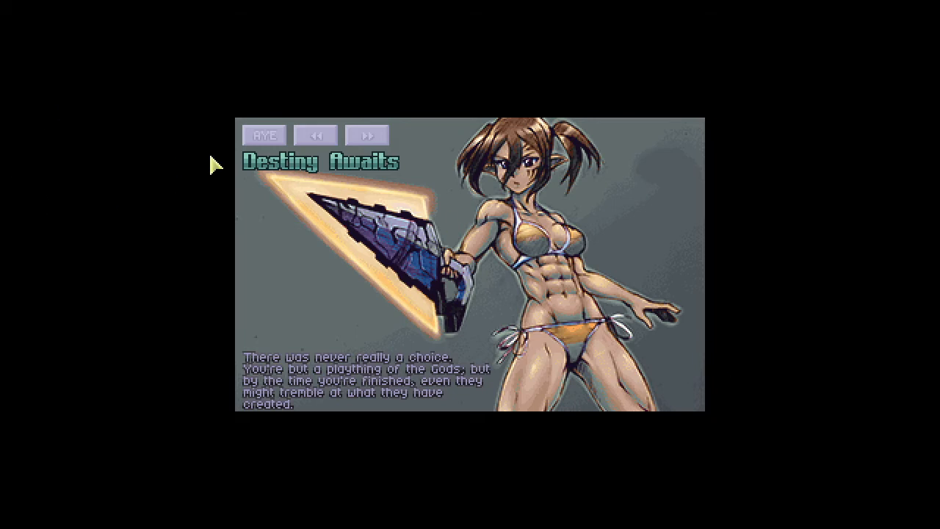
left_click(264, 134)
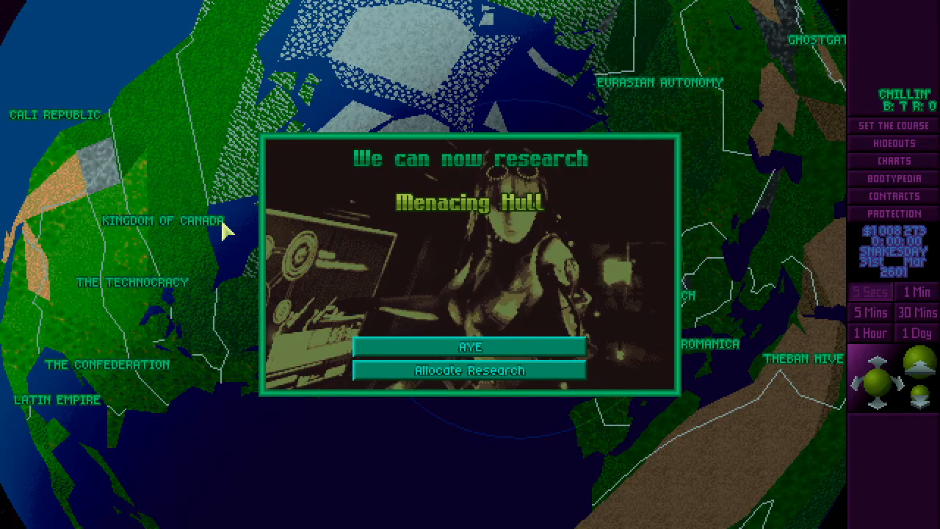
left_click(470, 346)
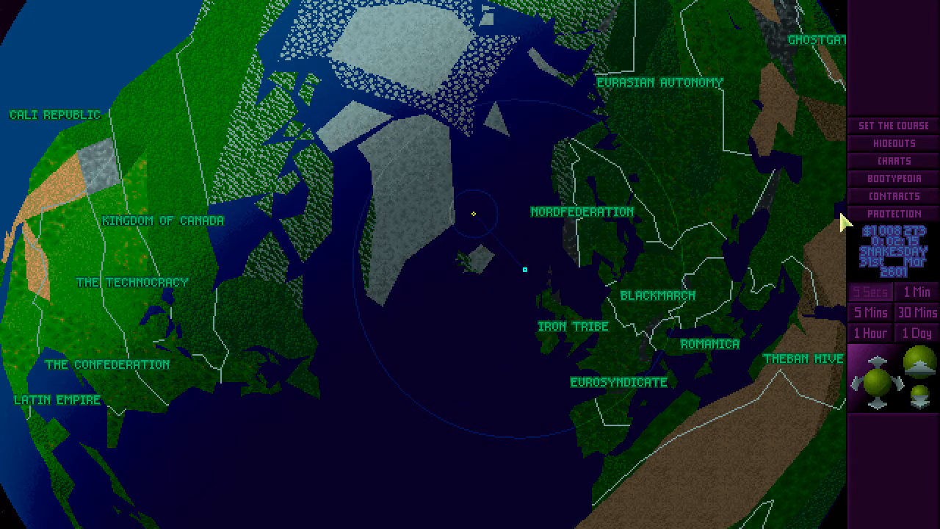
Enter the Pirate Hut hideout, check manufacturing and a hangar, dismissing the no-free-hangars and facility-in-use warnings.
left_click(893, 143)
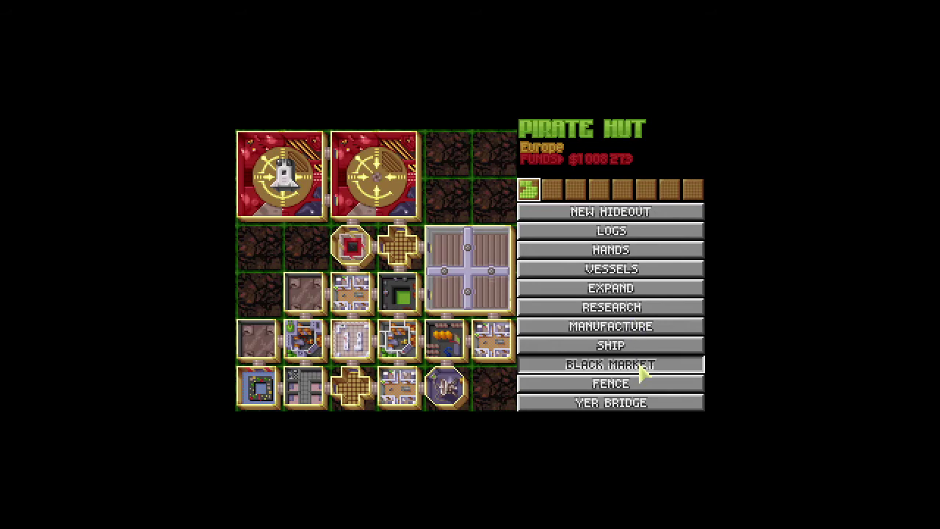
left_click(610, 364)
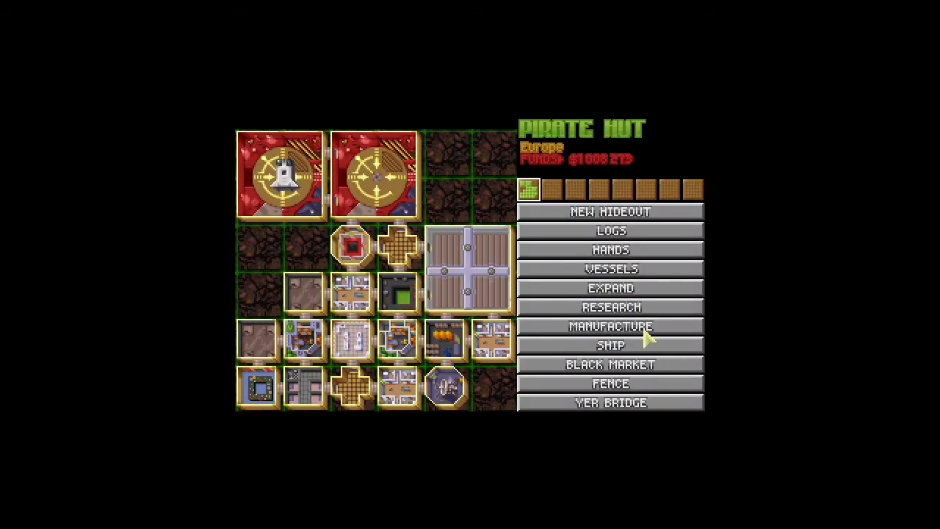
left_click(611, 327)
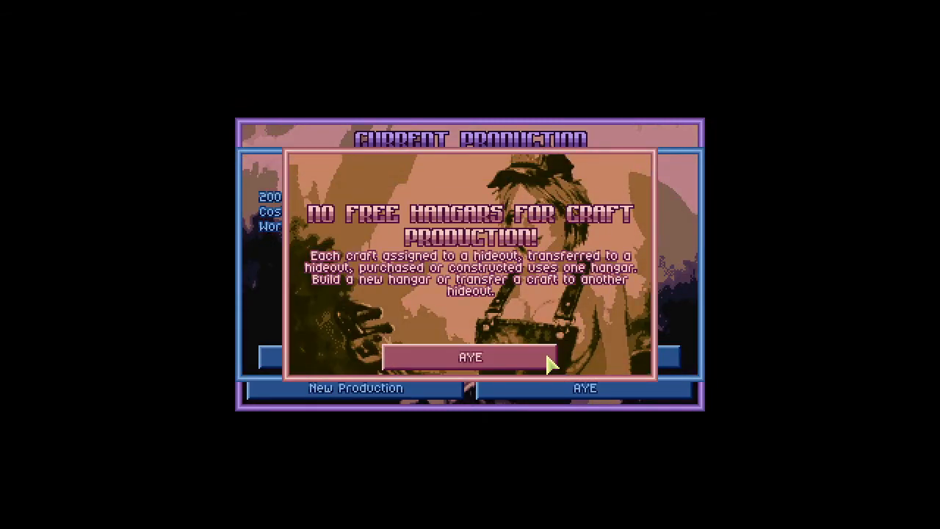
left_click(474, 356)
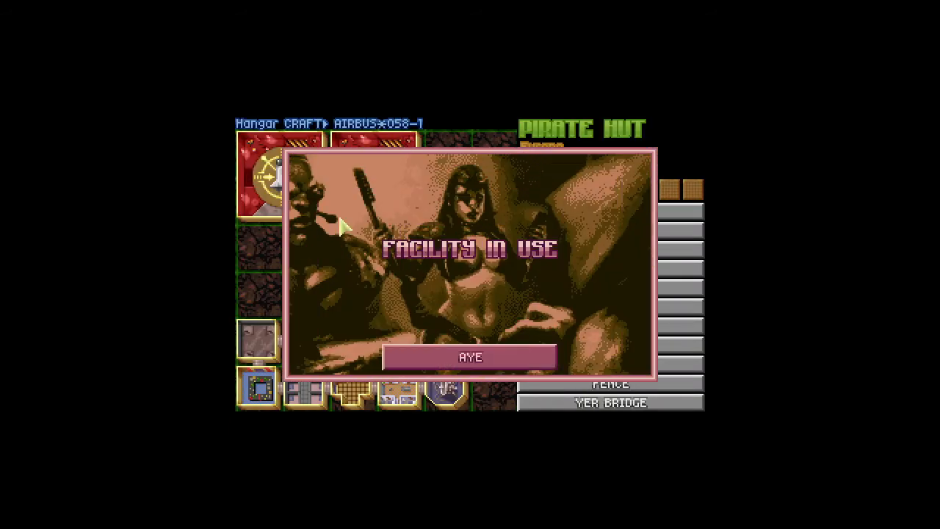
left_click(471, 357)
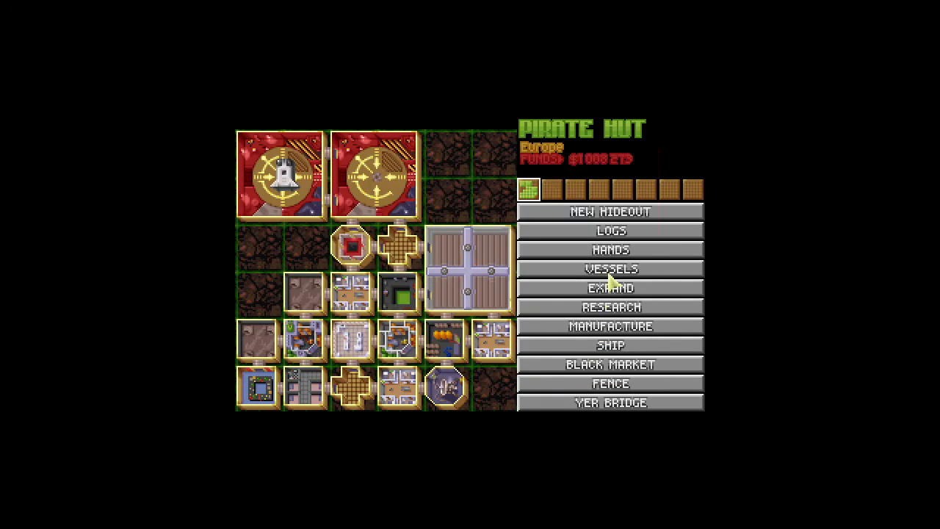
View the Airbus*058-1 equipment loadout and scroll through its full item list.
left_click(611, 269)
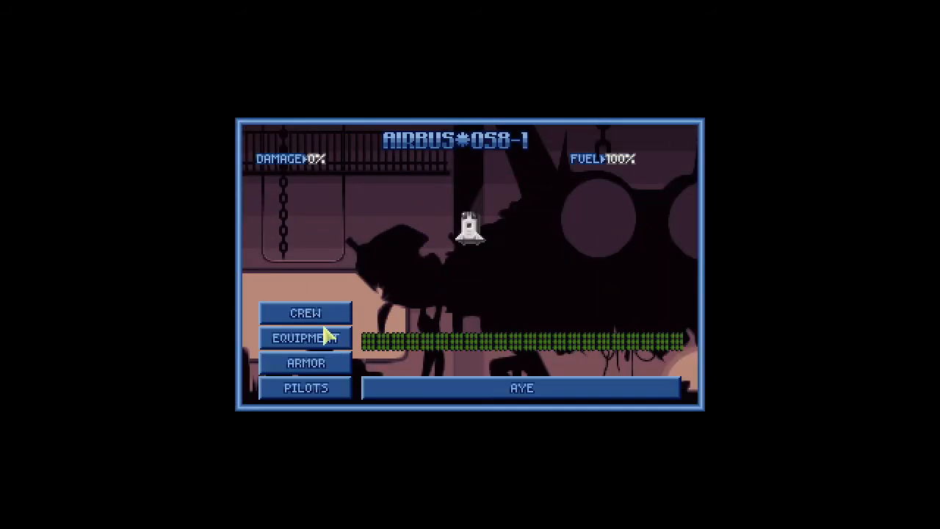
left_click(305, 337)
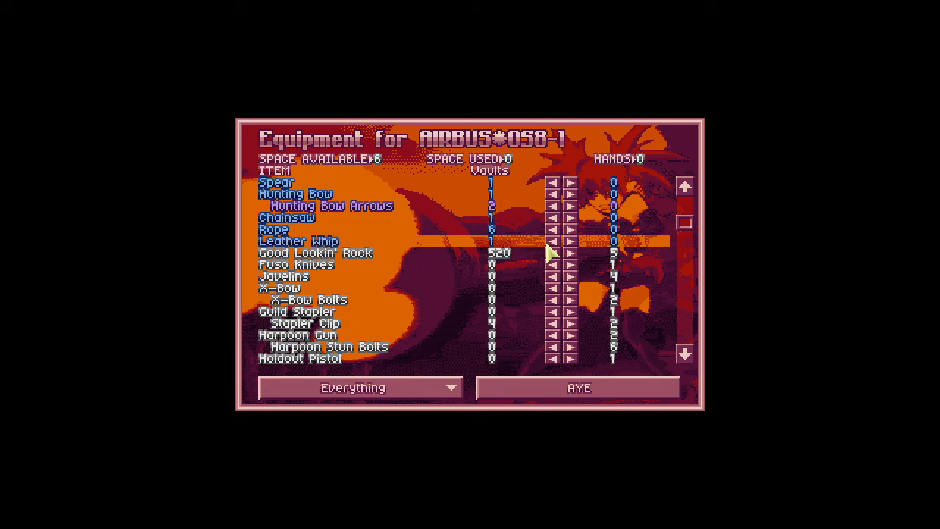
left_click(570, 253)
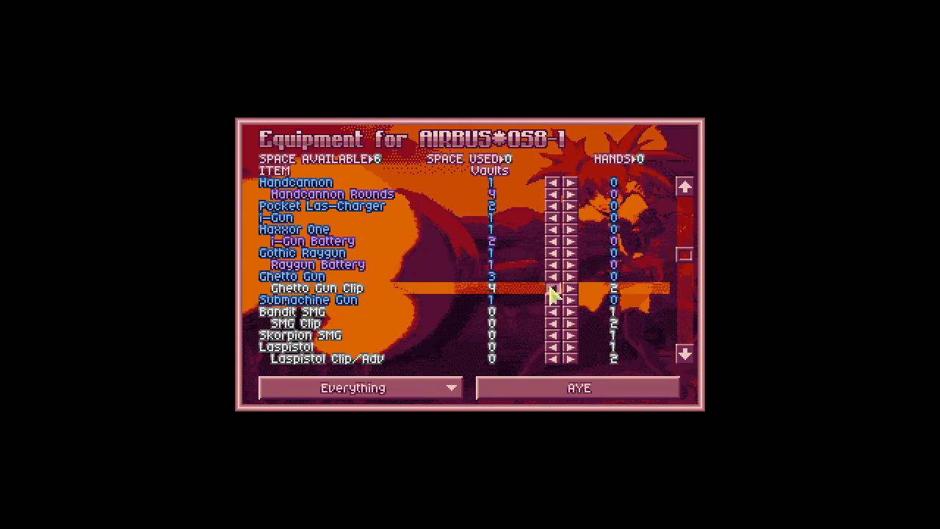
scroll("down", 3)
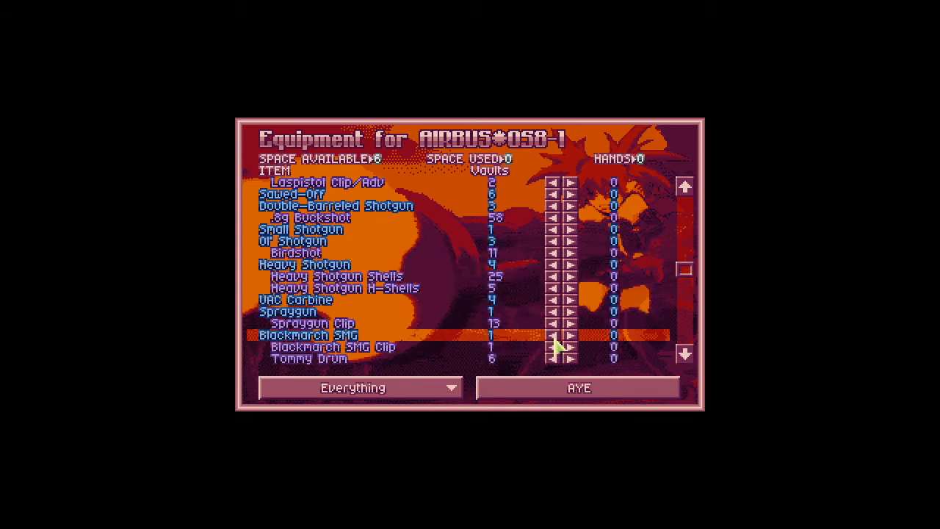
scroll("down", 3)
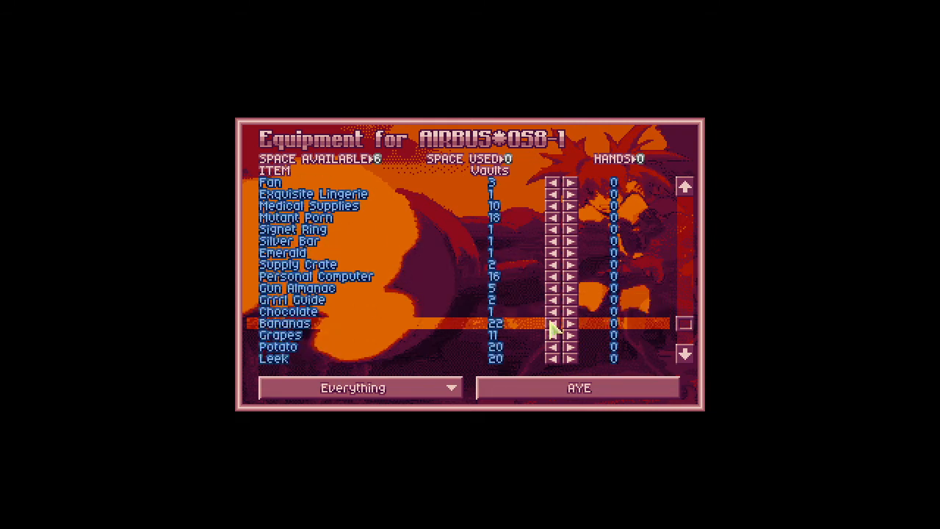
scroll("down", 3)
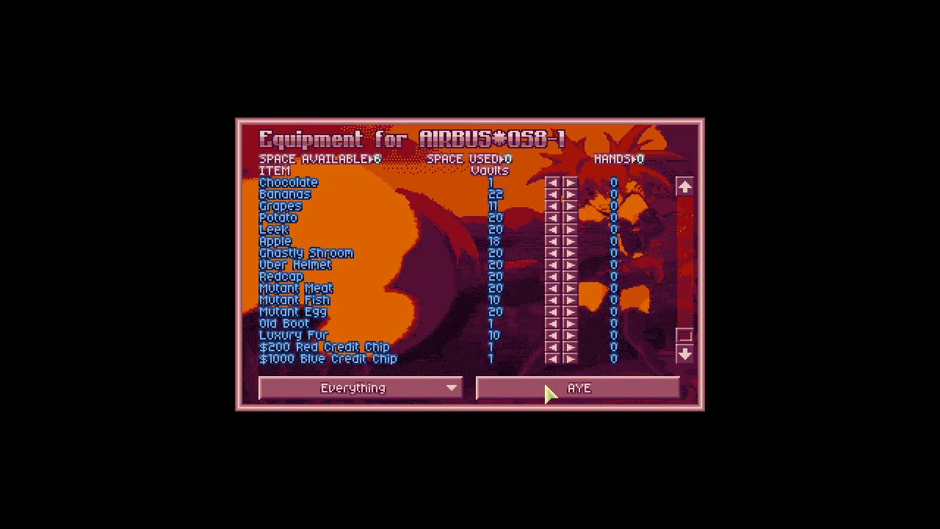
Leave the equipment loadout and sell the Airbus*058-1 through the Fence for $180,000.
left_click(578, 388)
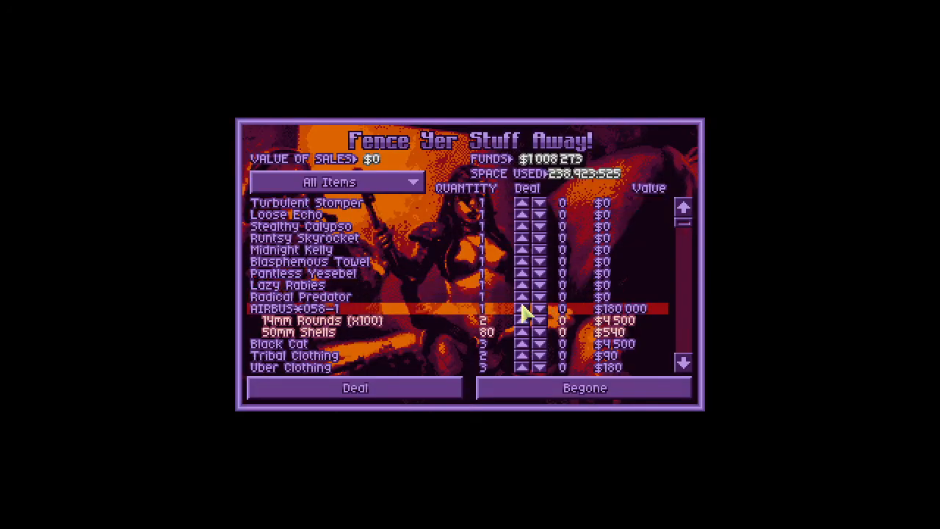
left_click(518, 307)
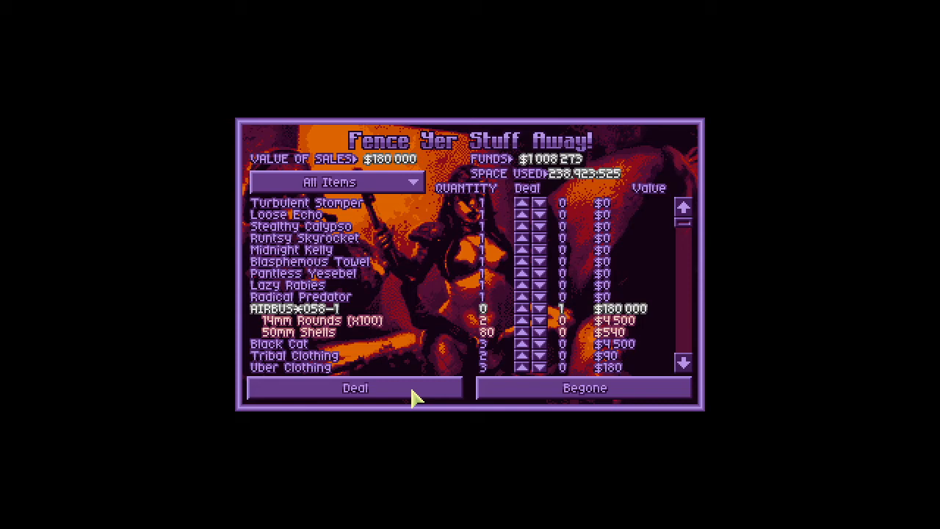
left_click(355, 388)
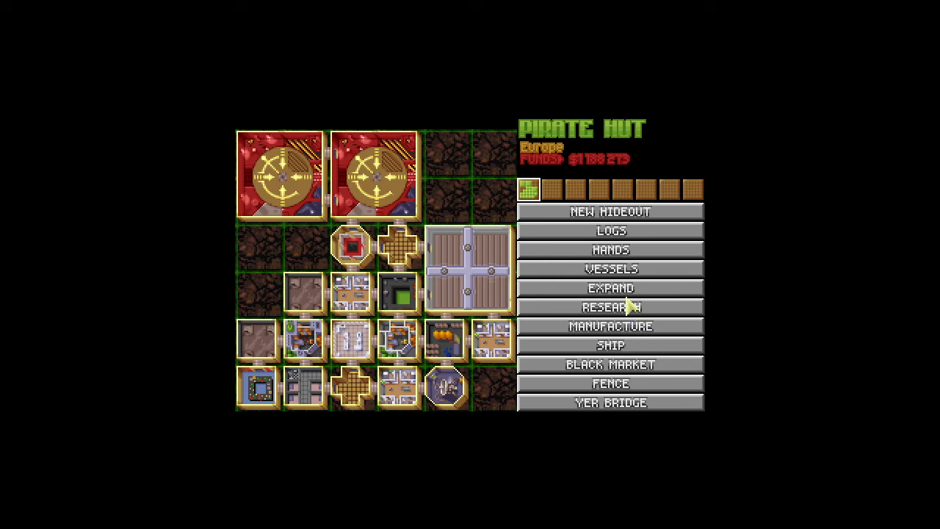
Start expanding the Pirate Hut with a new Hangar facility.
left_click(610, 288)
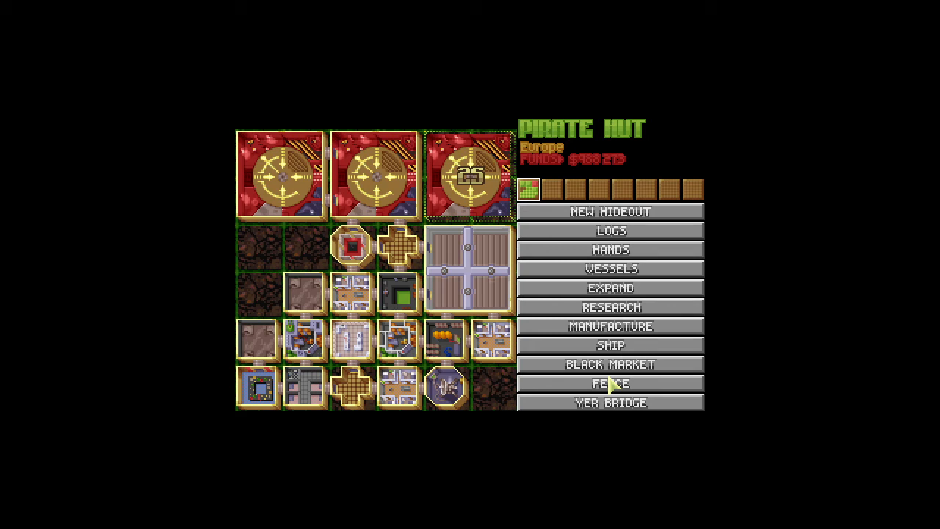
mouse_move(602, 402)
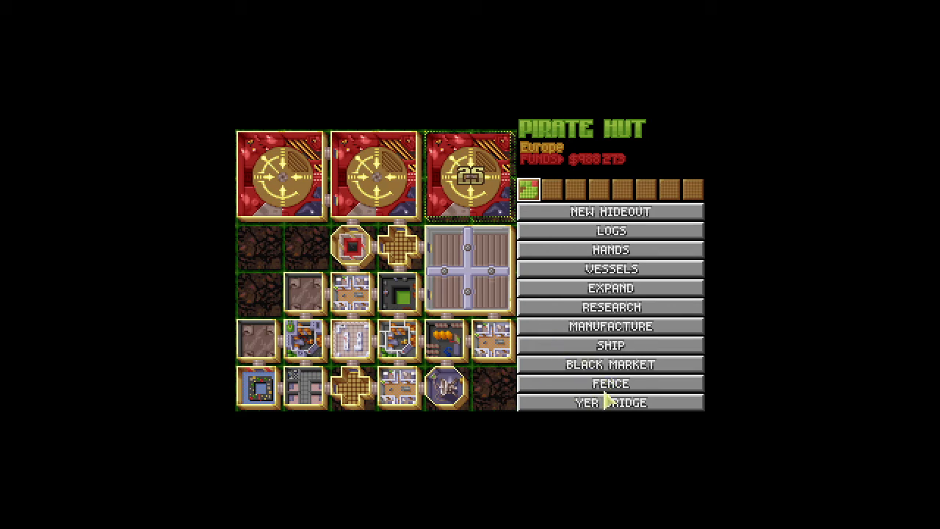
mouse_move(602, 349)
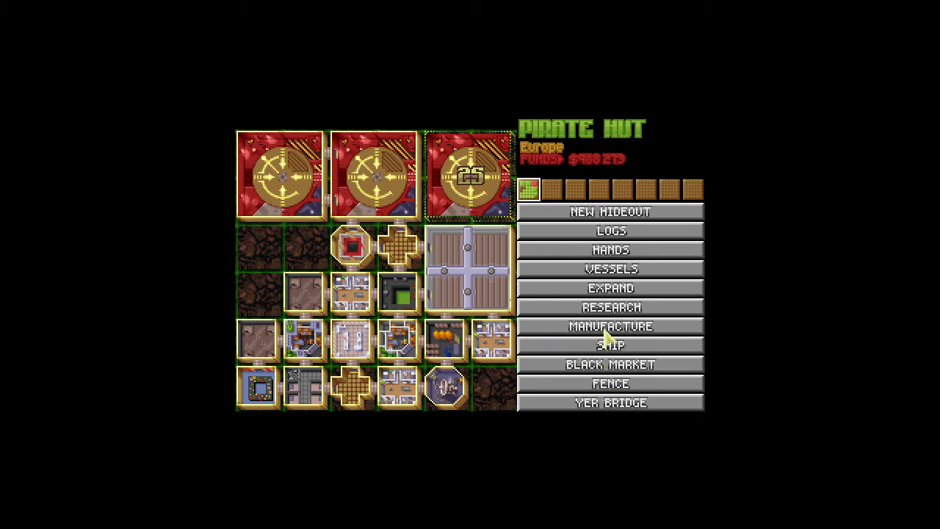
mouse_move(629, 347)
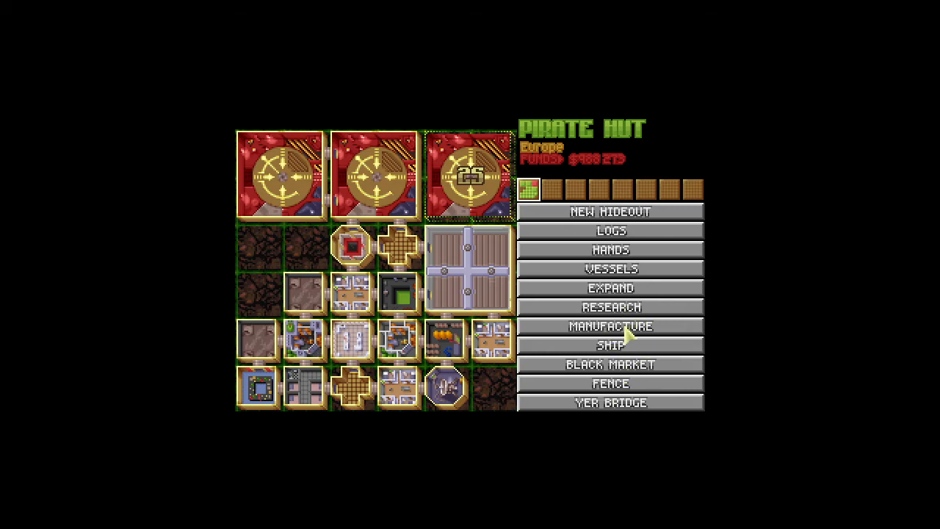
In Manufacture, set Crush Big Rocks to 0 runts and Recruit: Castaway Gal to 50.
left_click(611, 326)
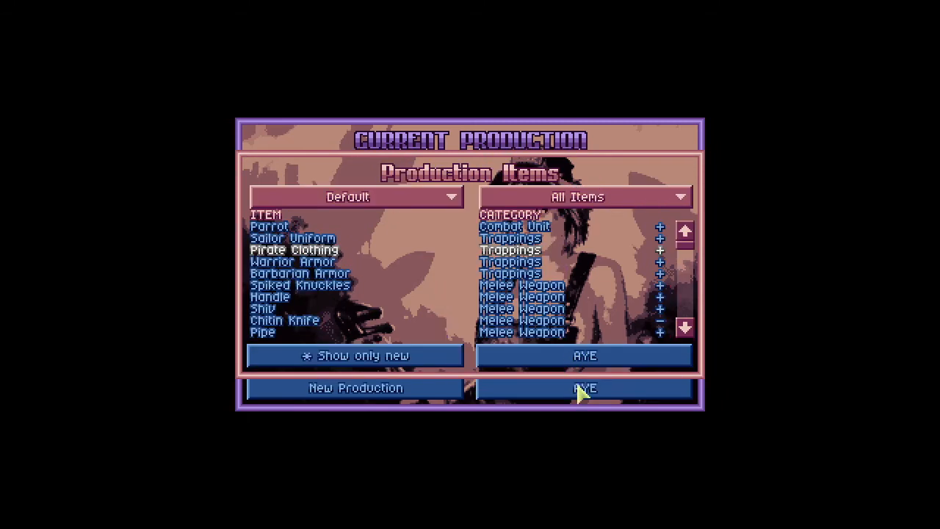
left_click(585, 388)
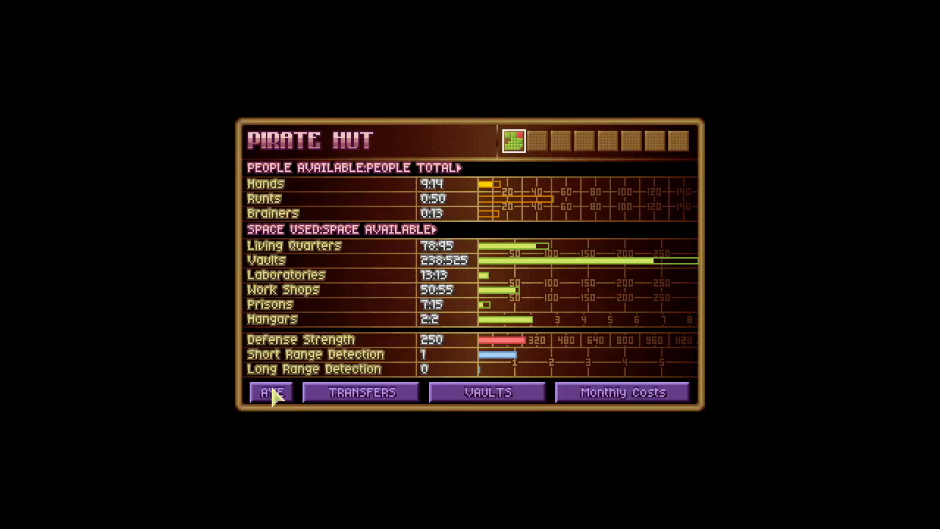
left_click(271, 393)
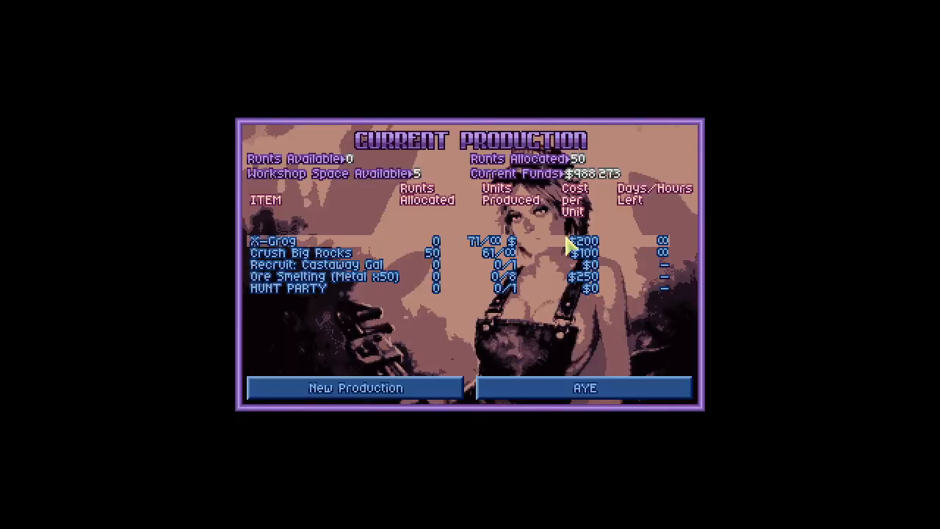
left_click(298, 253)
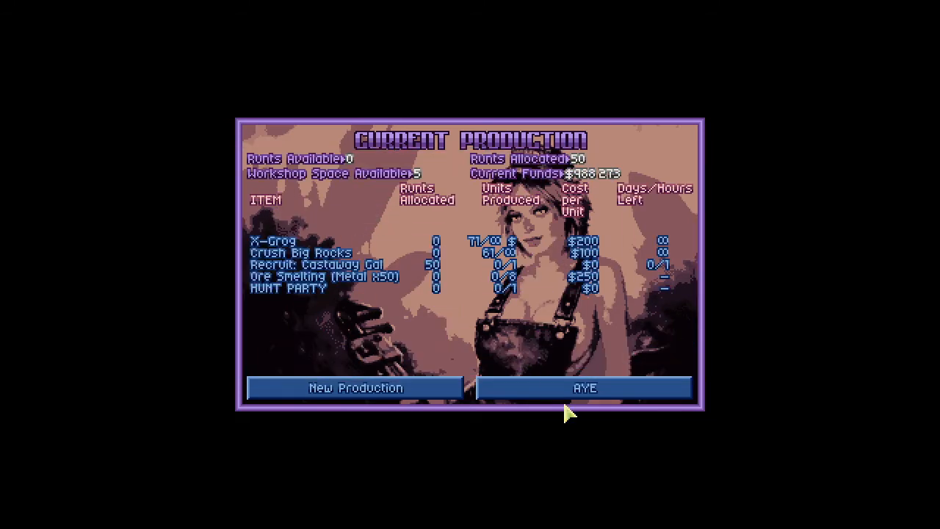
left_click(586, 387)
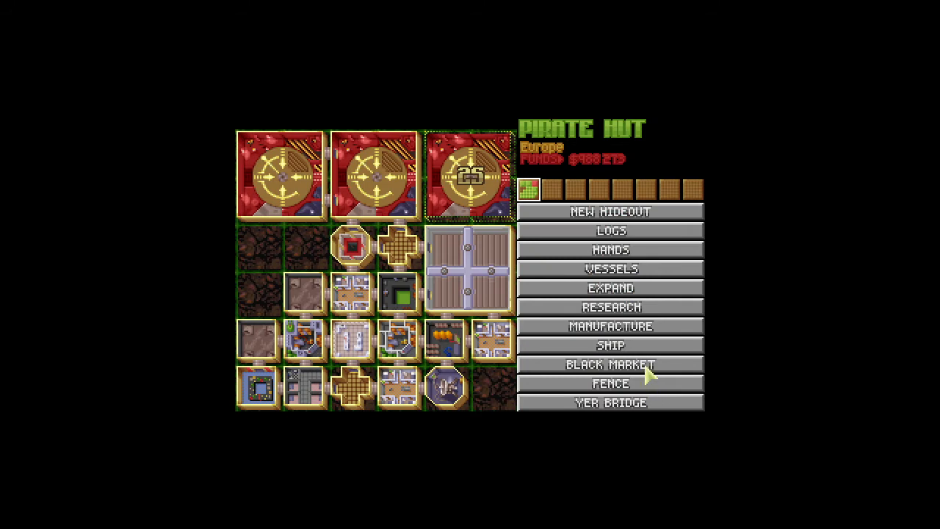
mouse_move(633, 416)
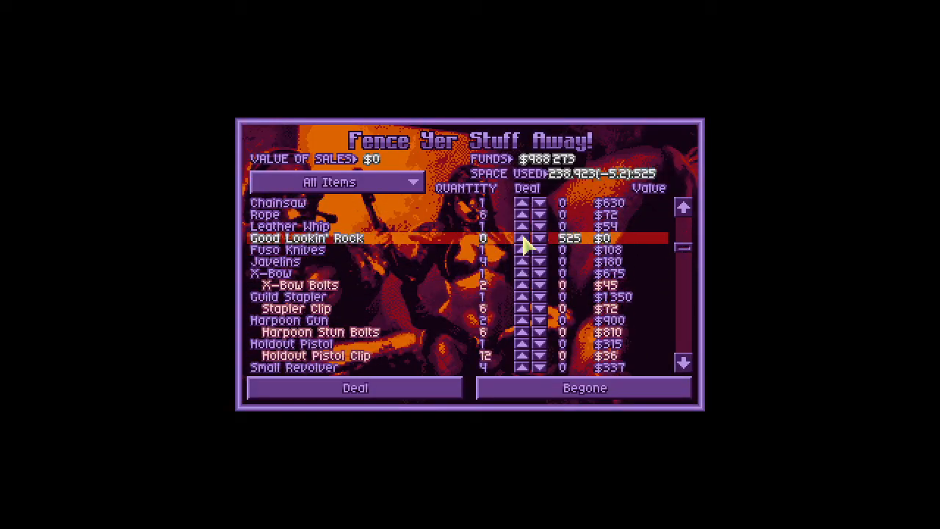
Mark 500 Good Lookin' Rocks on the Fence screen, then leave without selling.
left_click(539, 244)
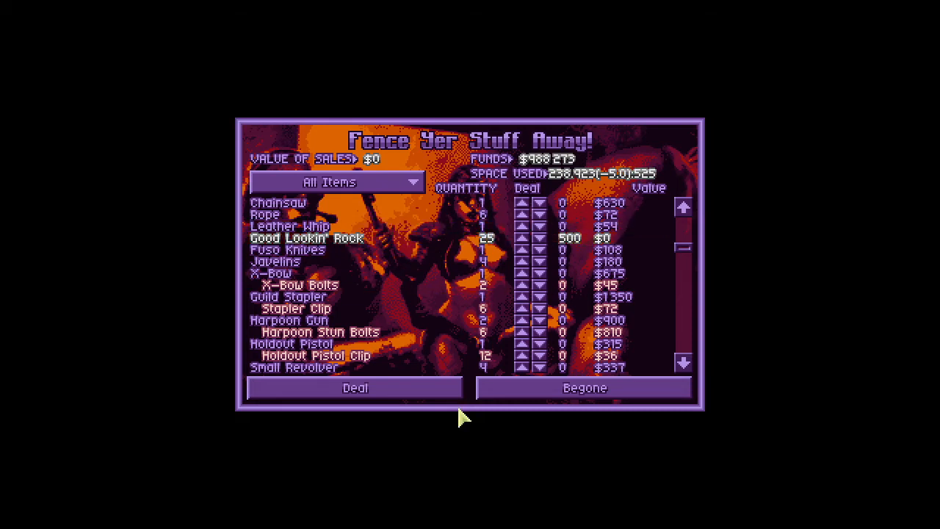
left_click(584, 388)
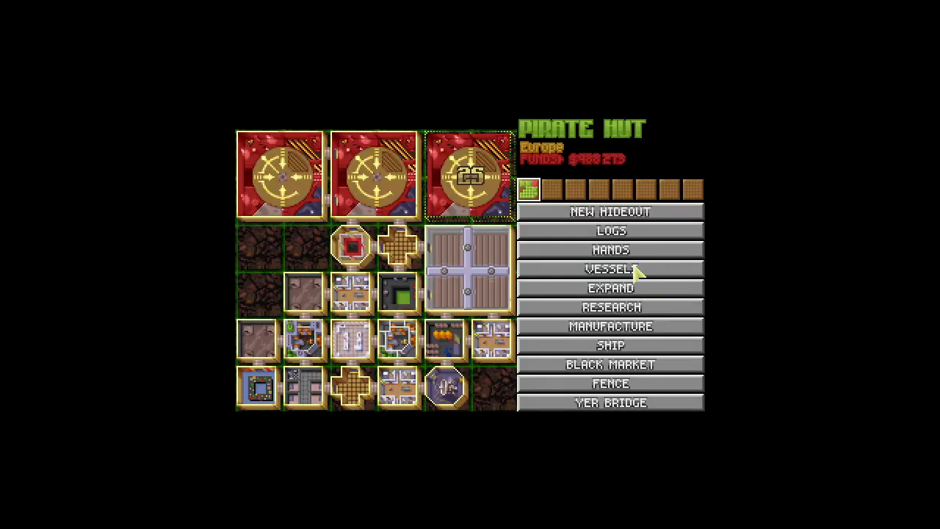
mouse_move(606, 422)
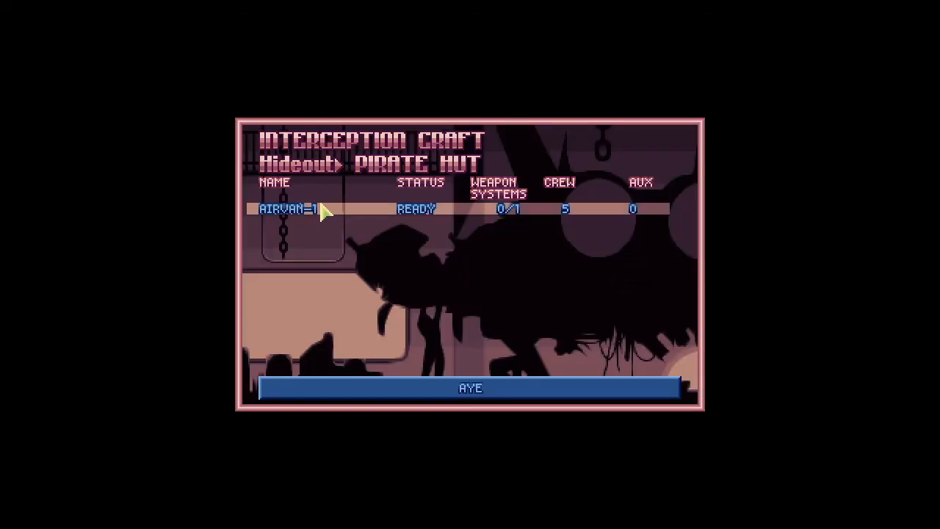
Load two Small Revolvers, extra Small Revolver Drums and more .8g Buckshot onto Airvan-1.
left_click(286, 210)
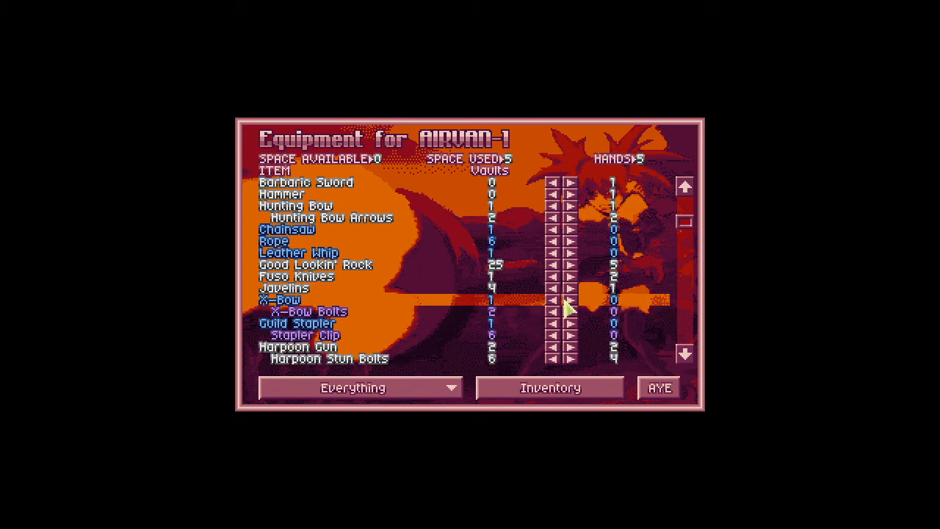
scroll("down", 3)
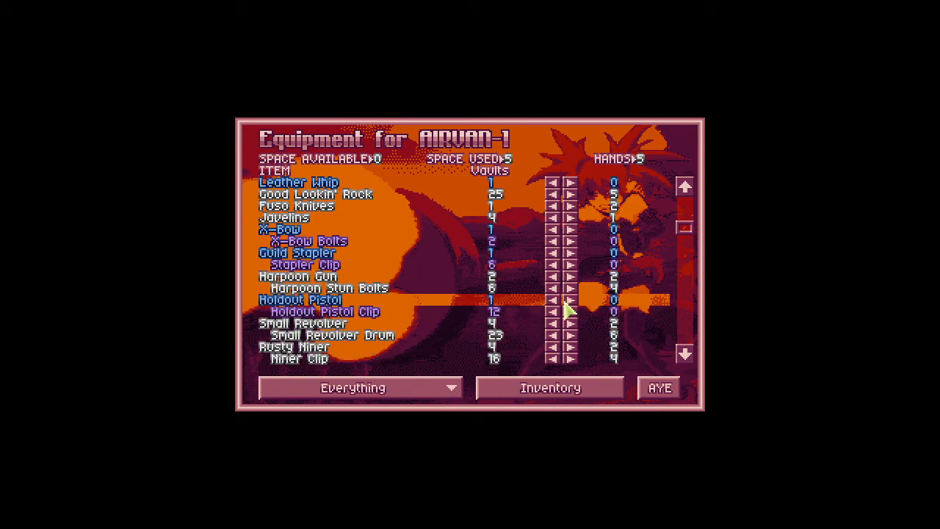
scroll("down", 3)
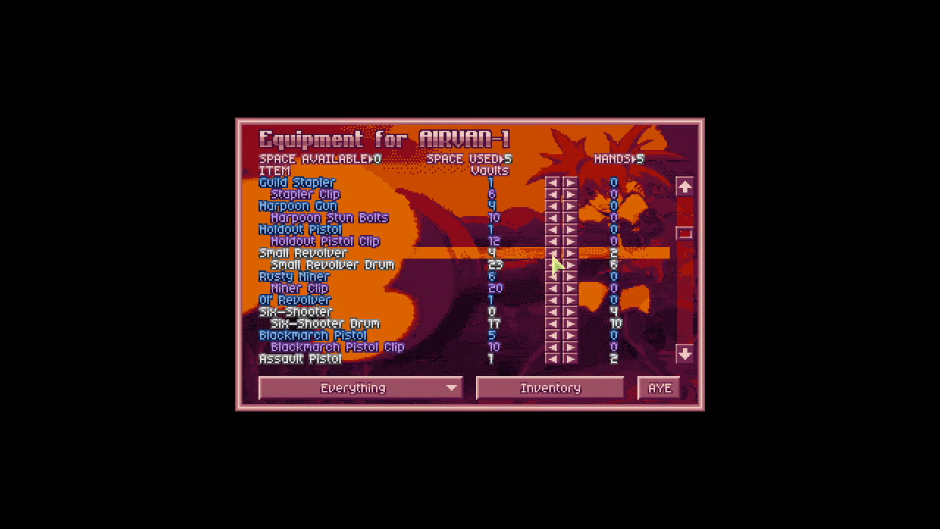
left_click(570, 252)
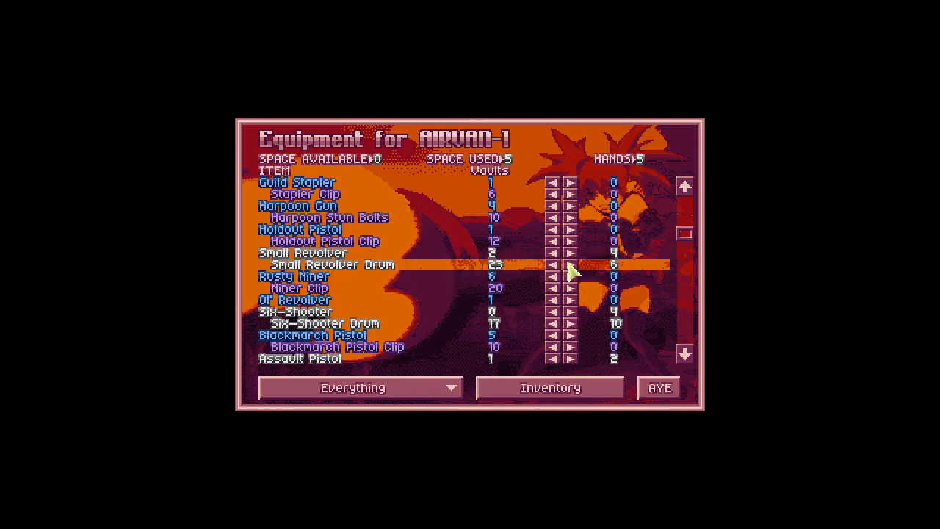
left_click(568, 264)
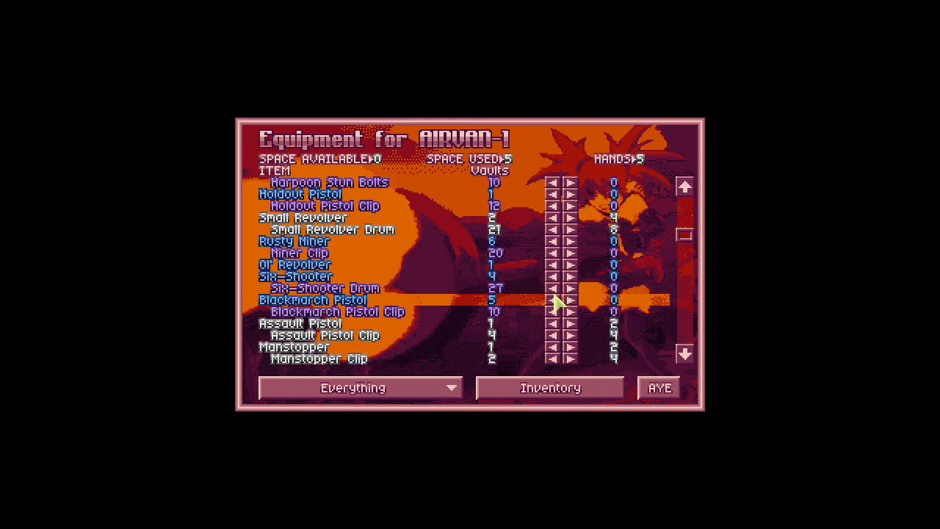
scroll("down", 3)
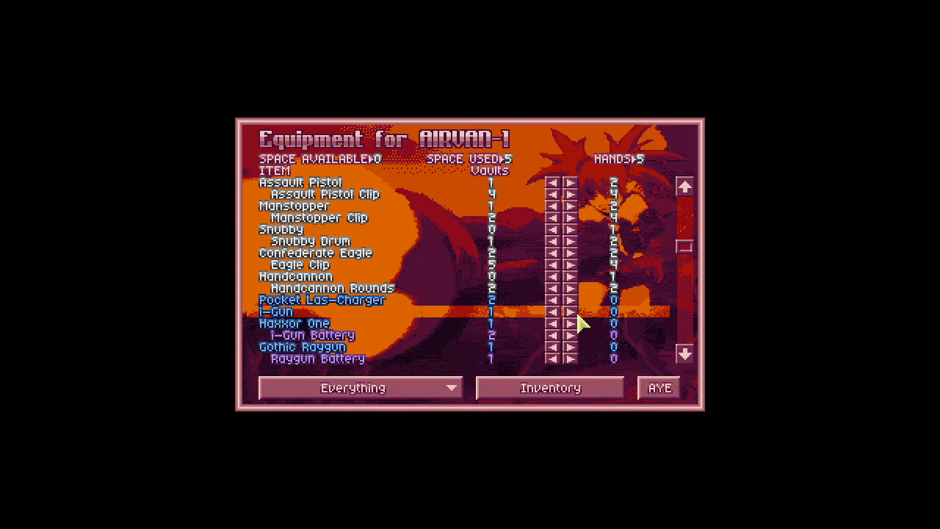
scroll("down", 3)
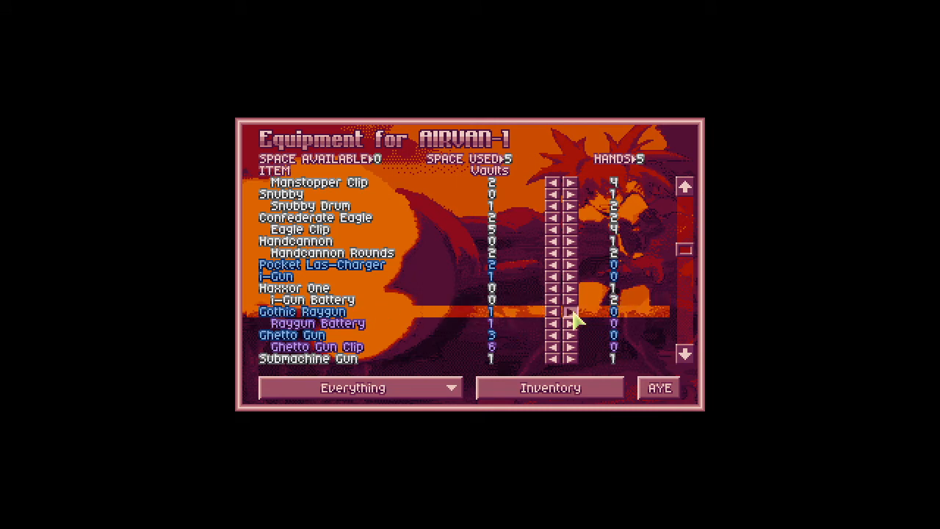
scroll("down", 3)
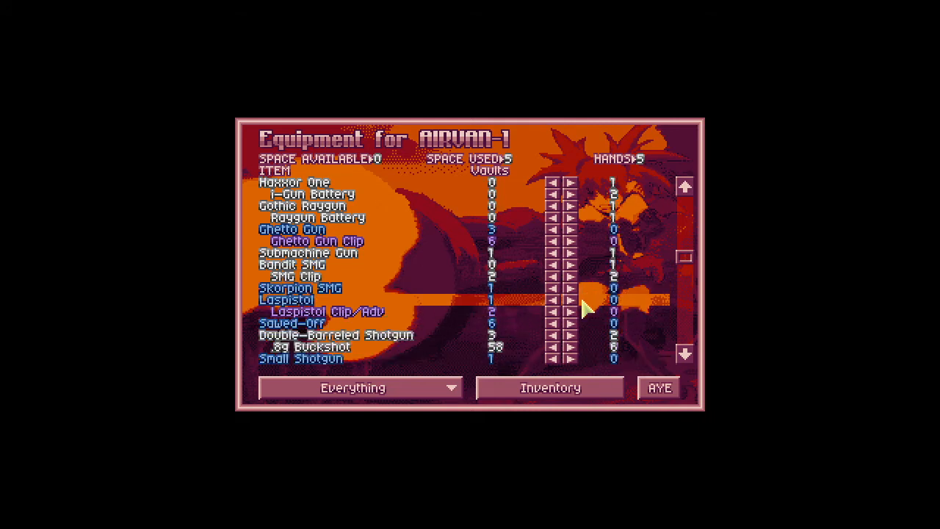
scroll("down", 3)
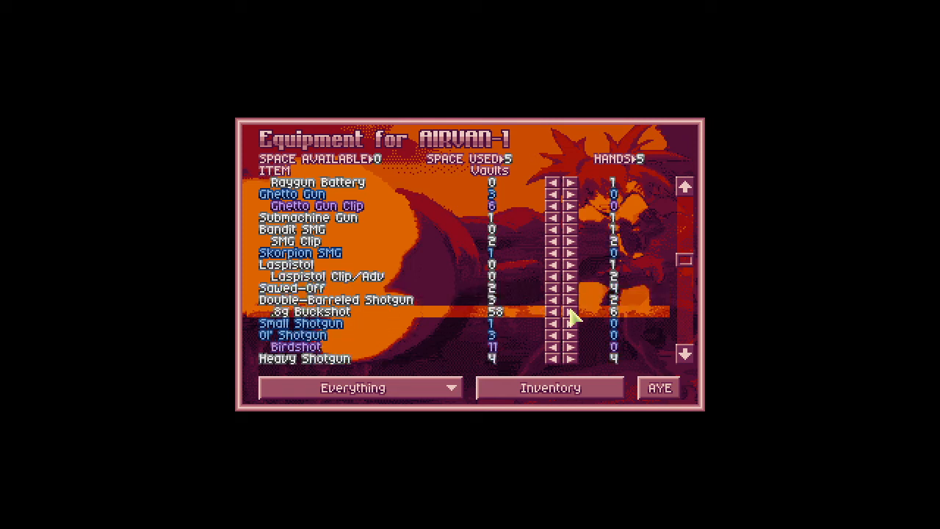
left_click(570, 311)
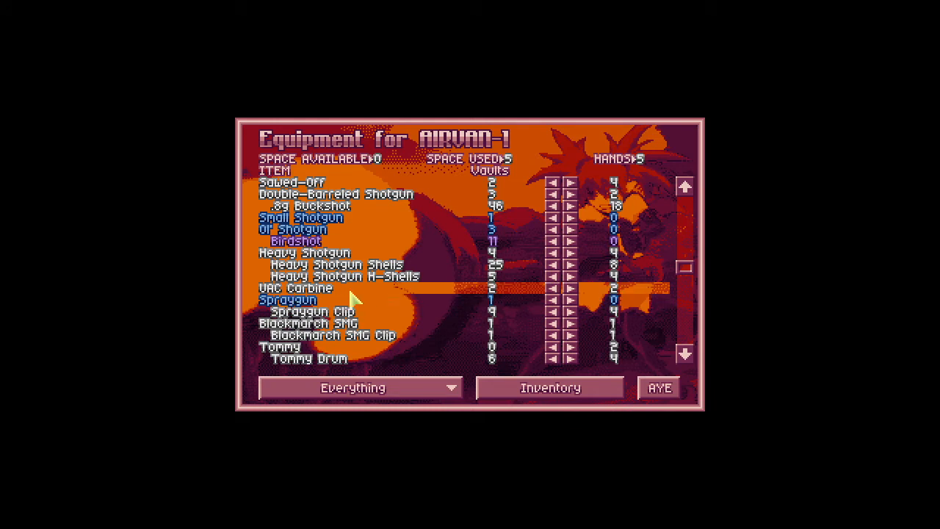
Add Frag, Willie Pete and Poison Gas Grenades to Airvan-1 and confirm the loadout.
scroll("down", 3)
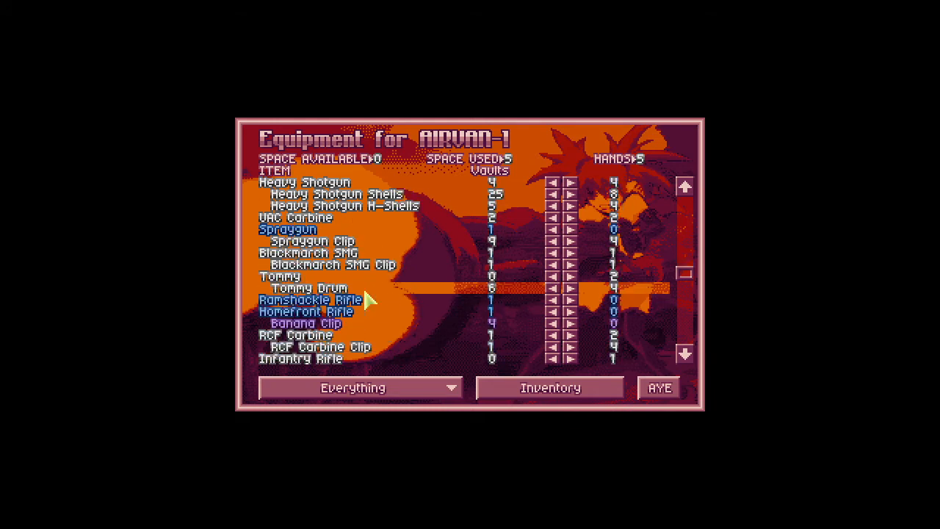
scroll("down", 3)
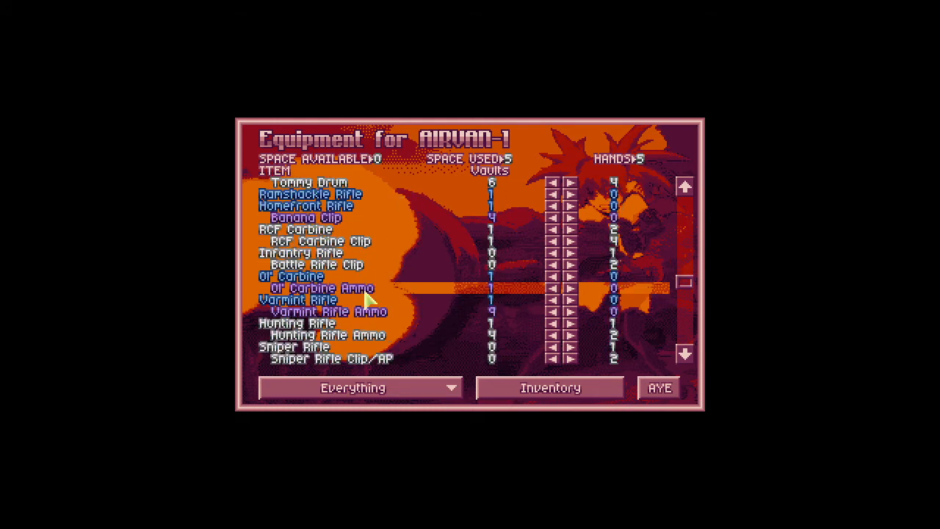
scroll("down", 3)
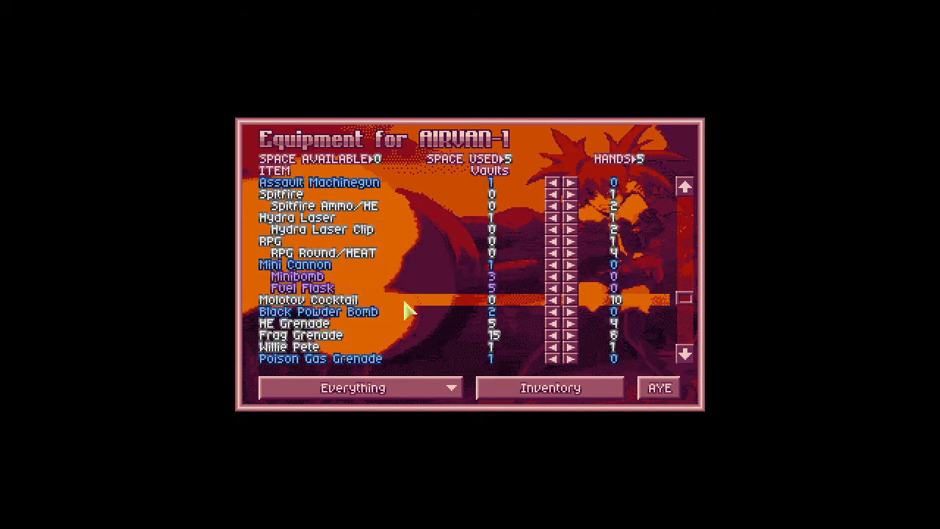
scroll("down", 3)
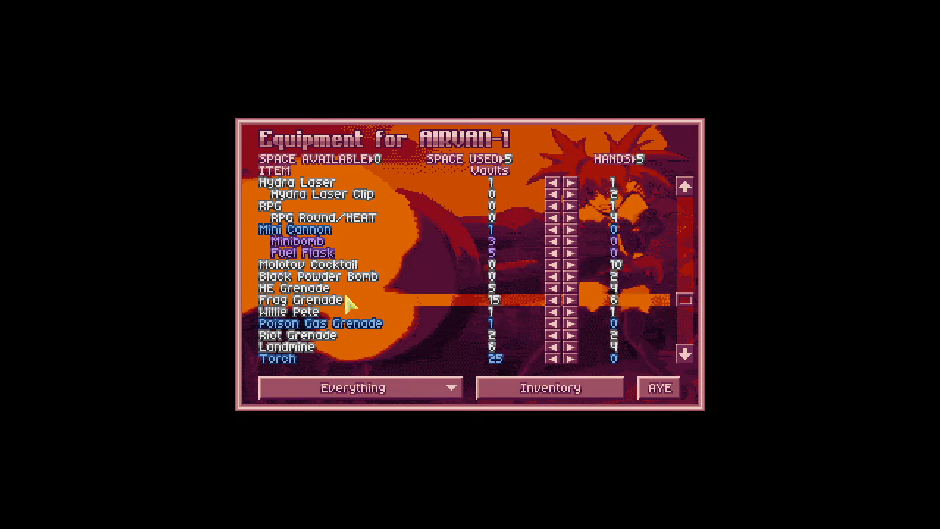
mouse_move(577, 311)
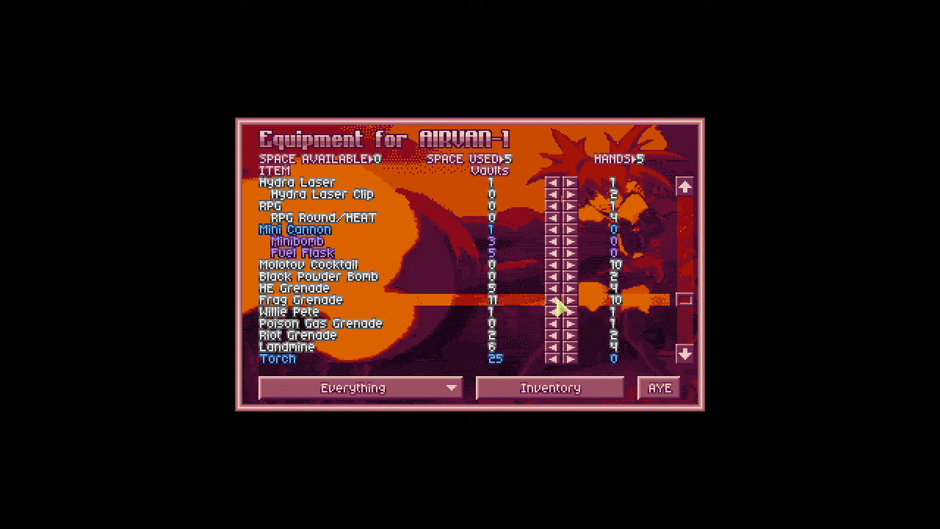
scroll("down", 3)
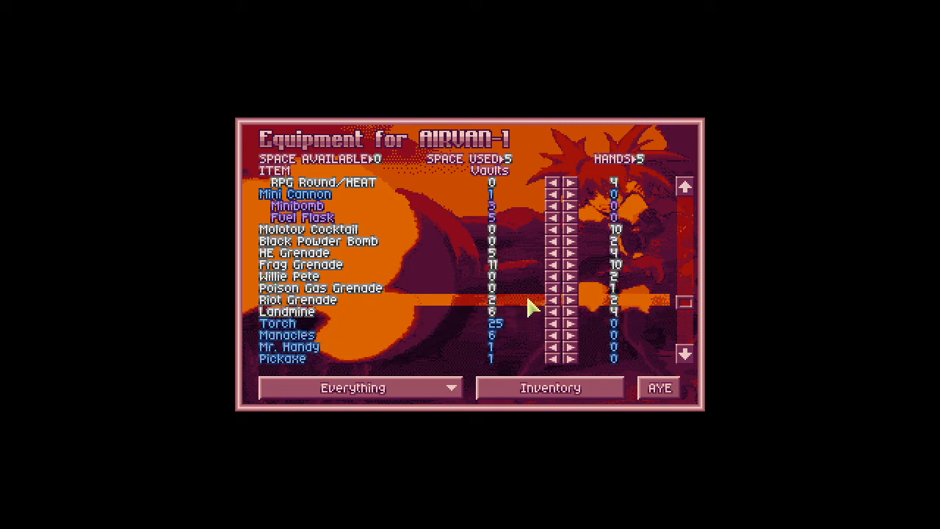
scroll("down", 3)
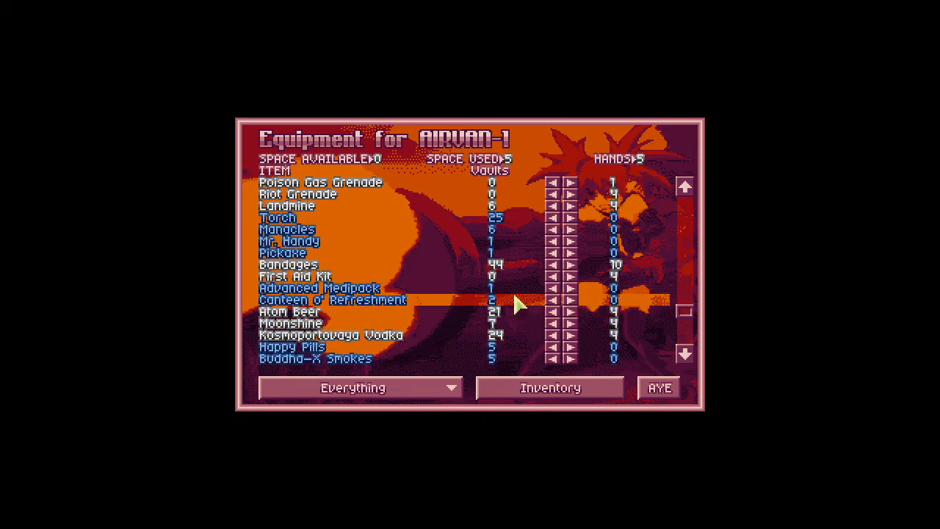
scroll("down", 3)
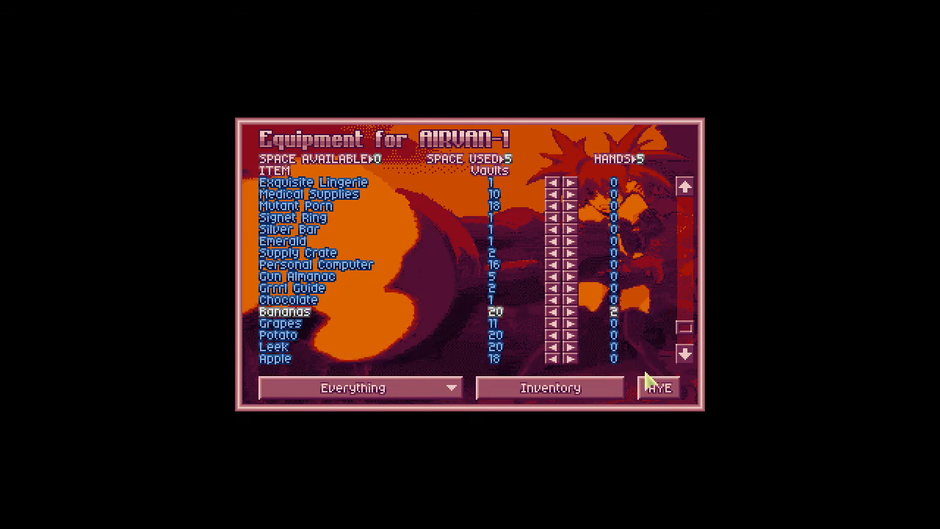
left_click(658, 387)
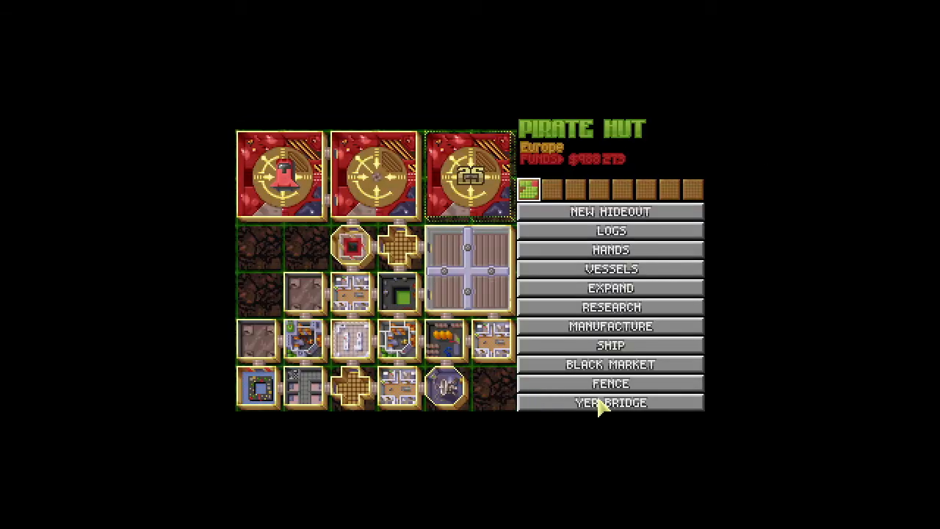
mouse_move(621, 387)
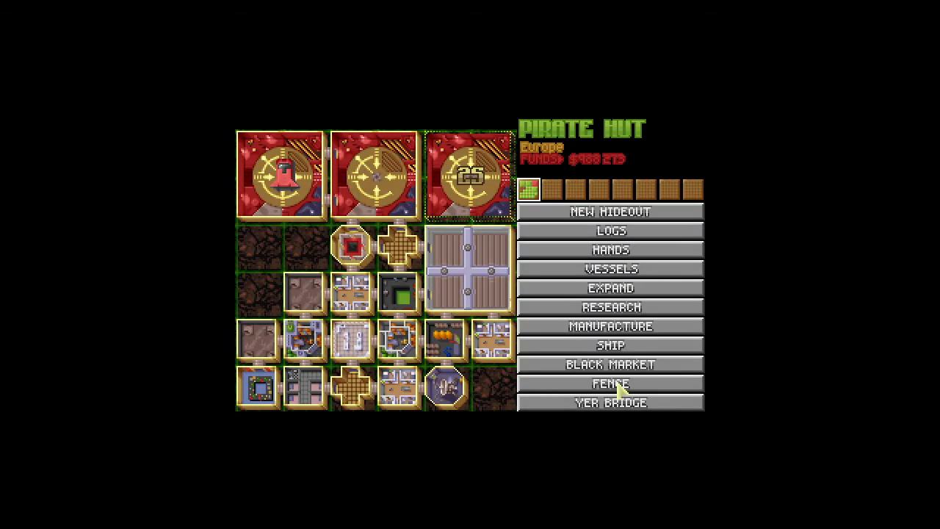
Bring up the Fence screen listing the Pirate Hut's stored goods.
left_click(611, 384)
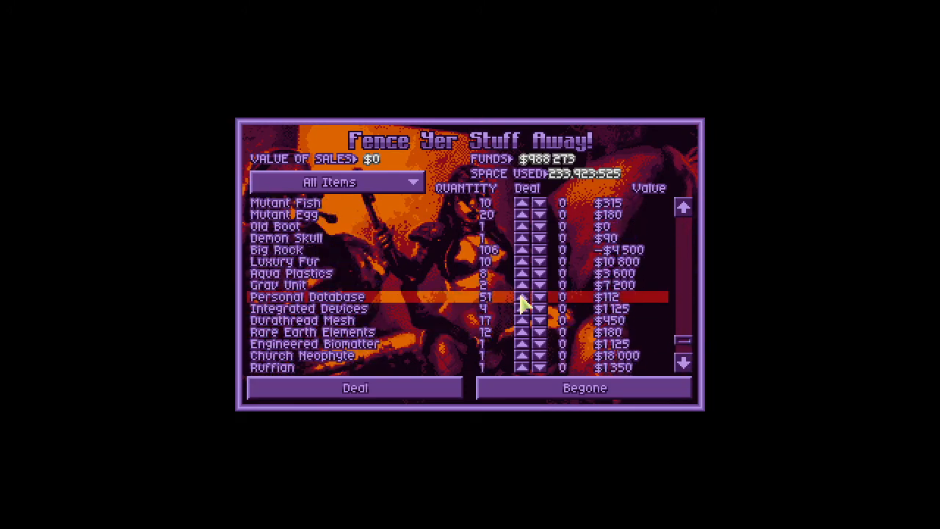
Mark a Personal Database, Wrench, Ball Bat, Cattle Prods and other melee junk for sale, totalling $5,103.
left_click(525, 297)
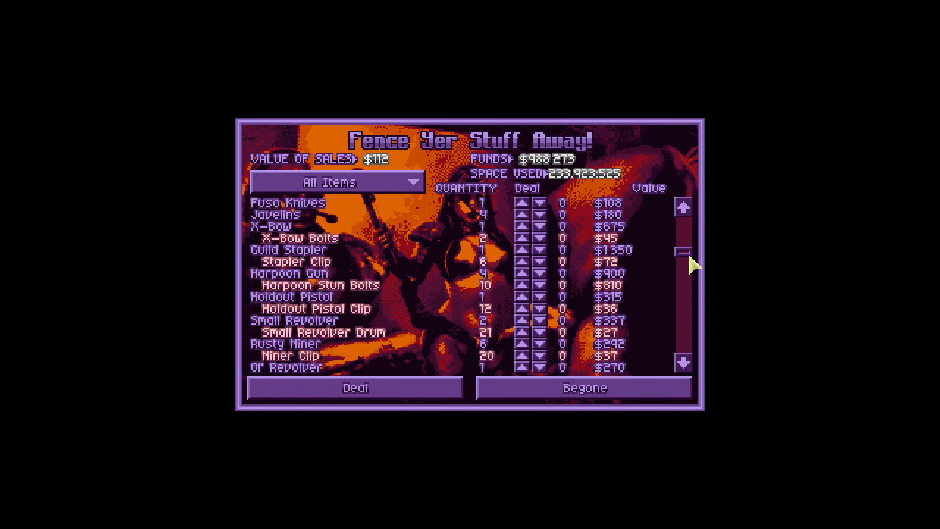
scroll("down", 3)
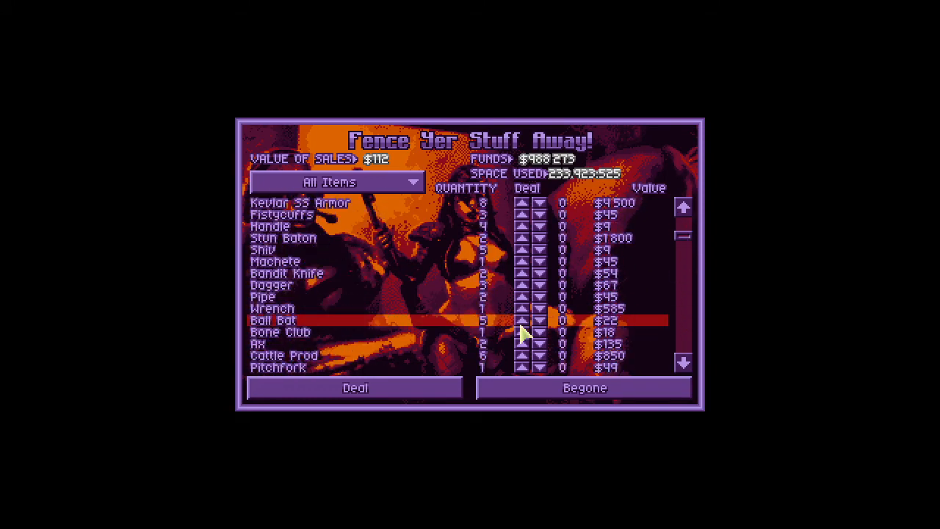
mouse_move(546, 271)
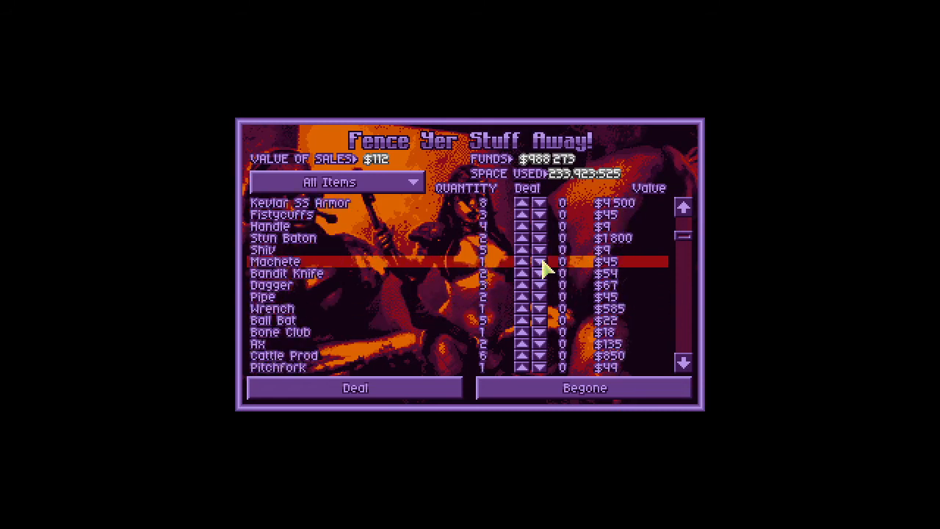
left_click(521, 249)
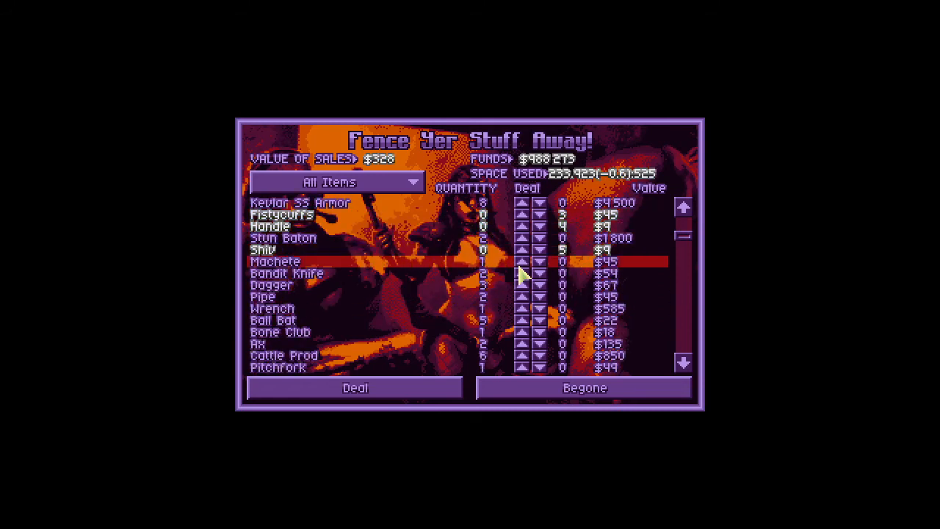
mouse_move(520, 213)
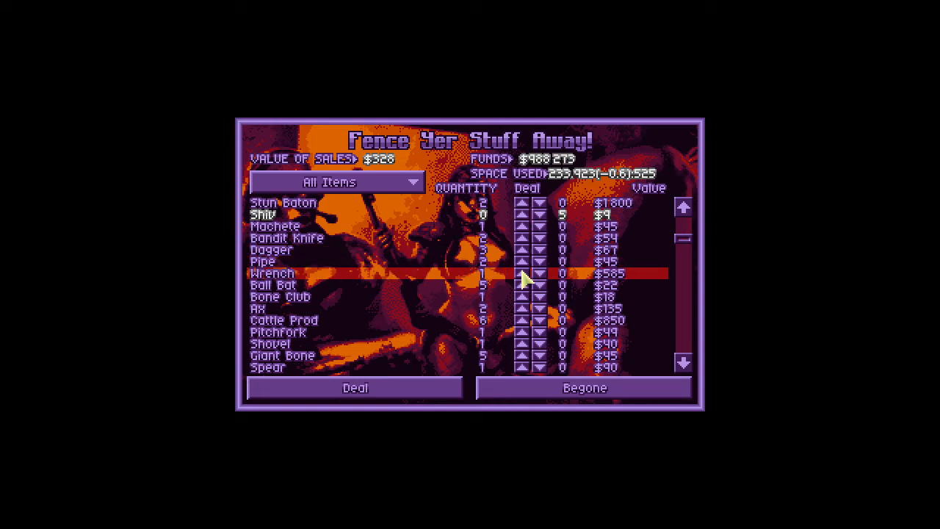
left_click(518, 274)
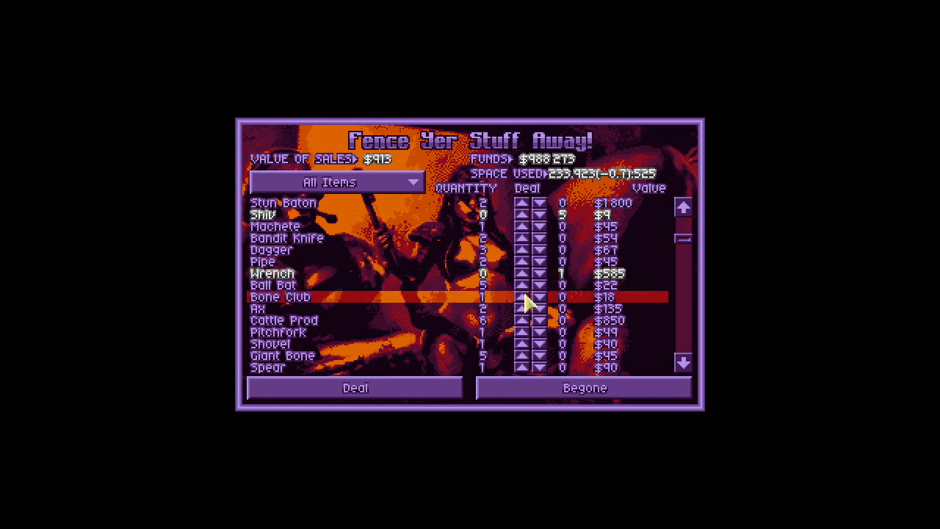
left_click(518, 284)
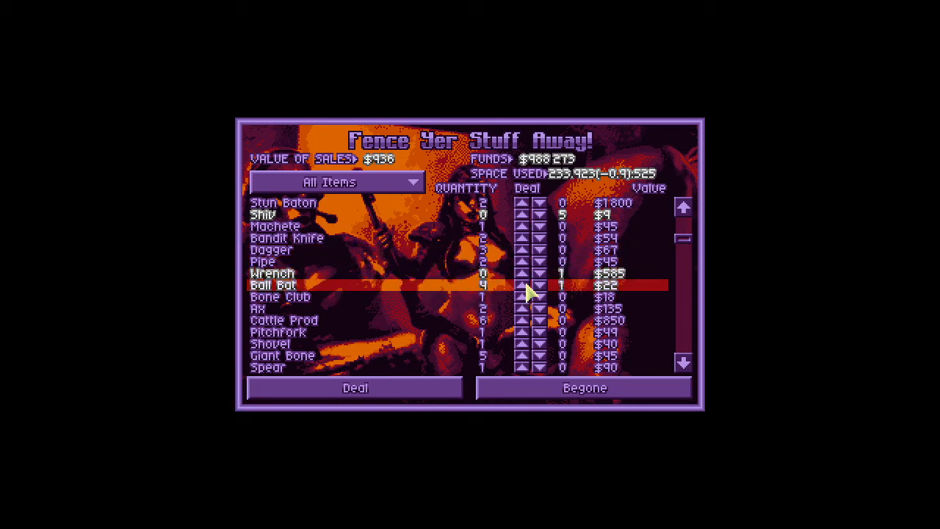
scroll("down", 3)
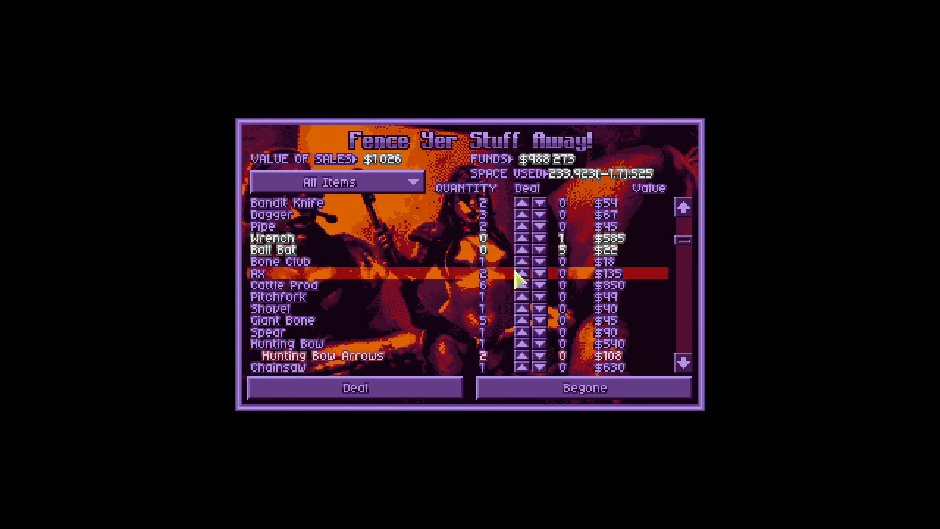
mouse_move(523, 270)
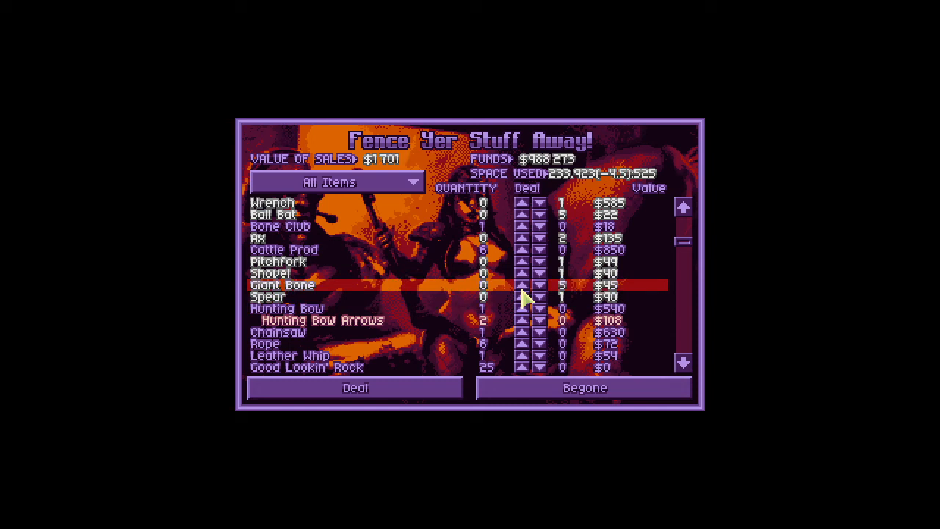
mouse_move(528, 263)
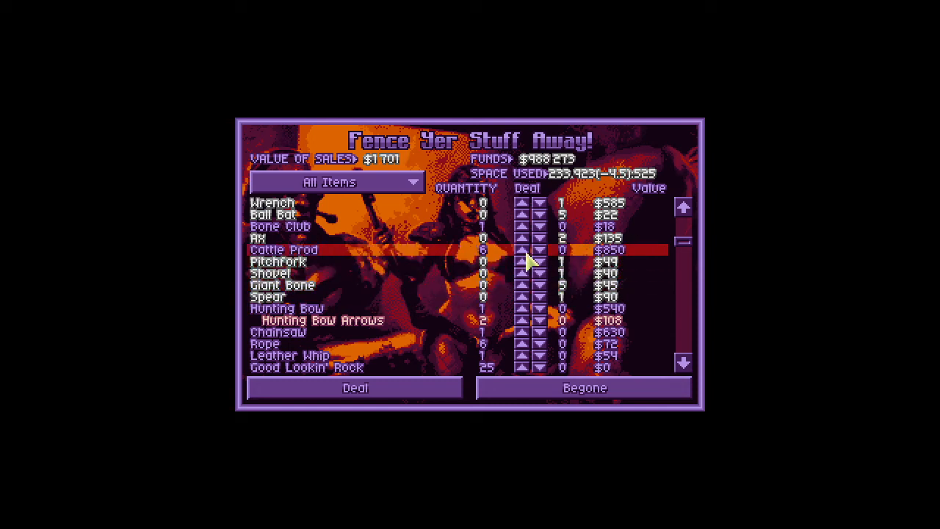
left_click(521, 248)
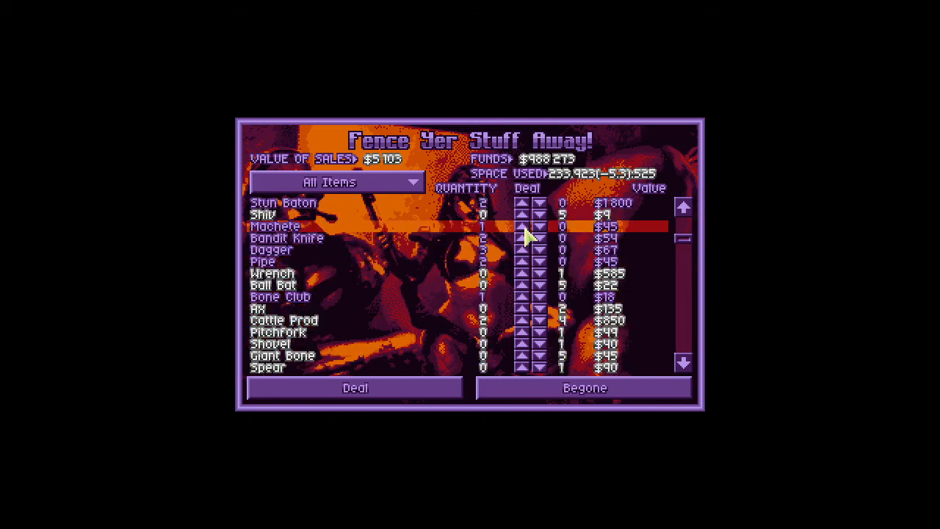
scroll("down", 3)
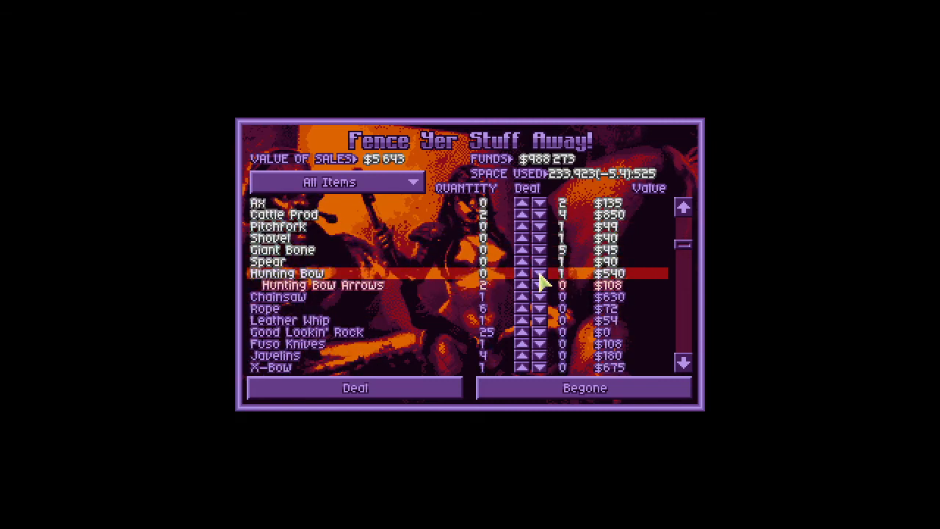
scroll("down", 3)
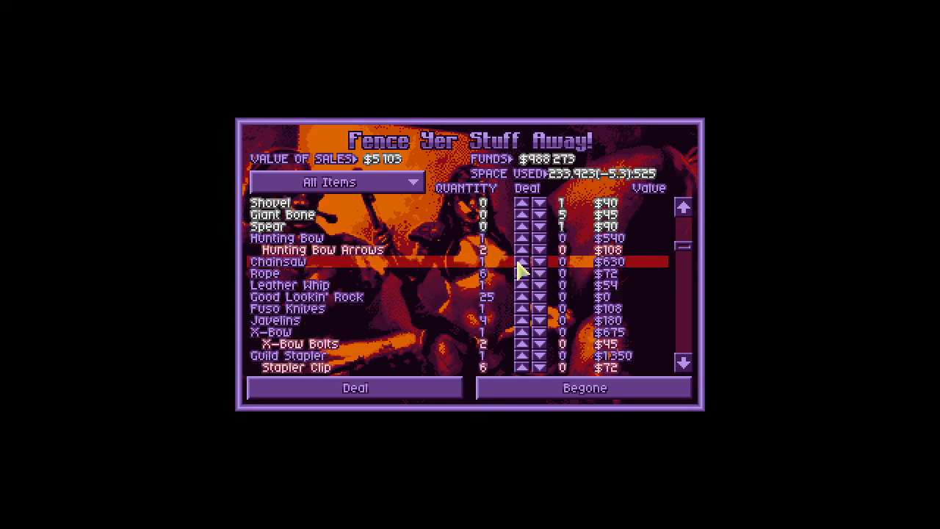
mouse_move(527, 298)
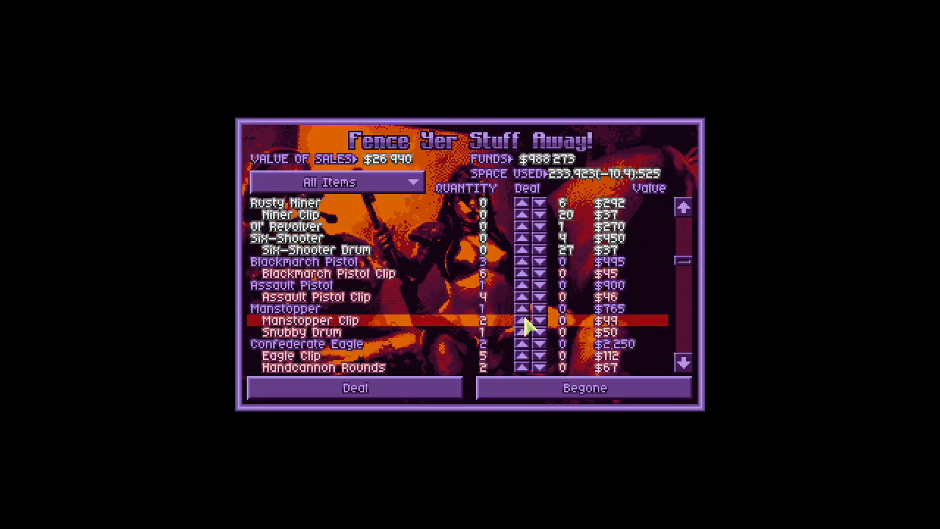
mouse_move(430, 241)
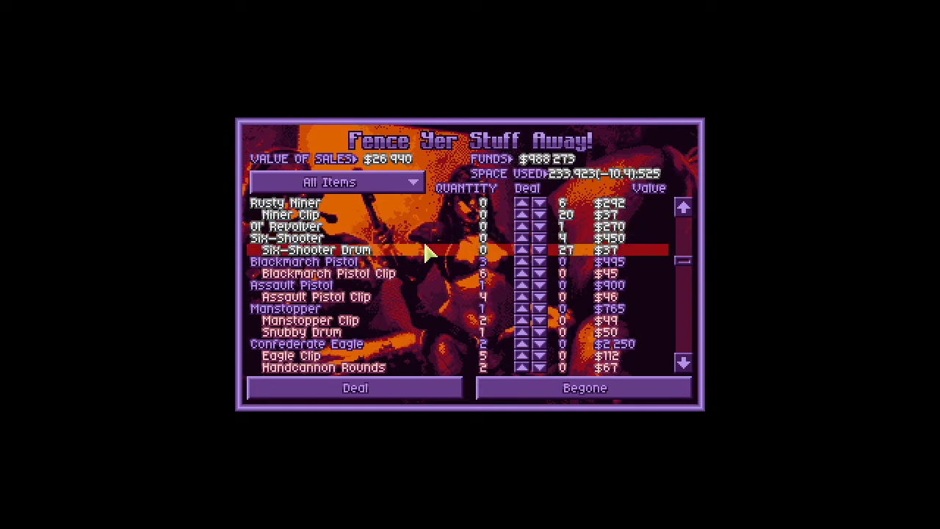
mouse_move(419, 242)
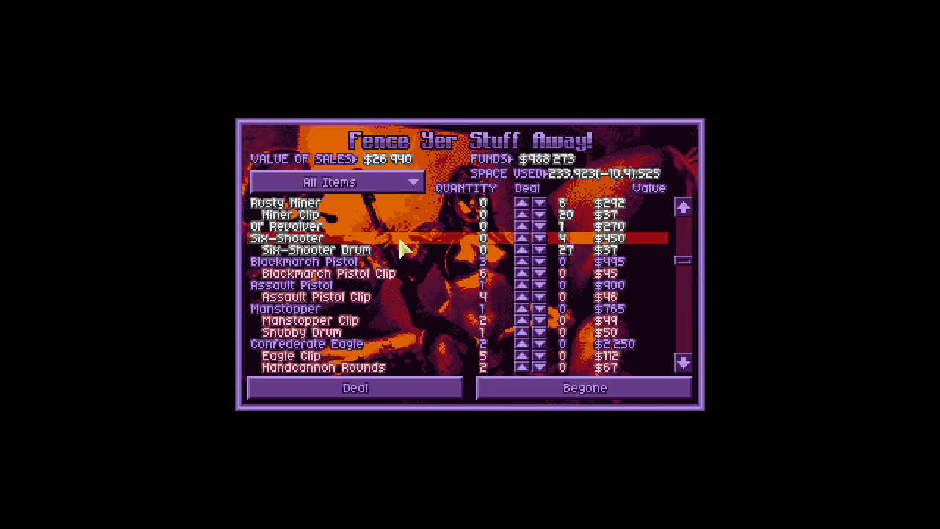
mouse_move(507, 280)
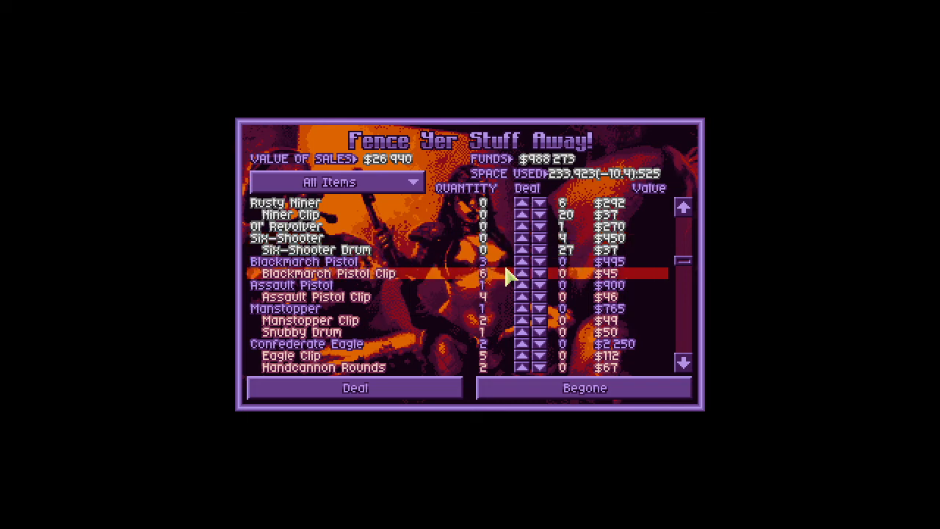
Mark both Pocket Las-Chargers and the Submachine Gun for sale.
scroll("down", 3)
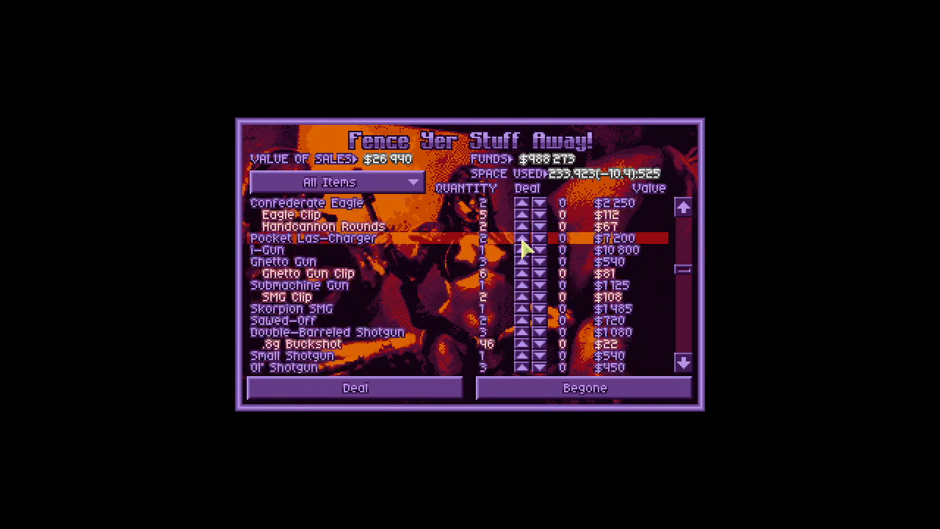
left_click(516, 239)
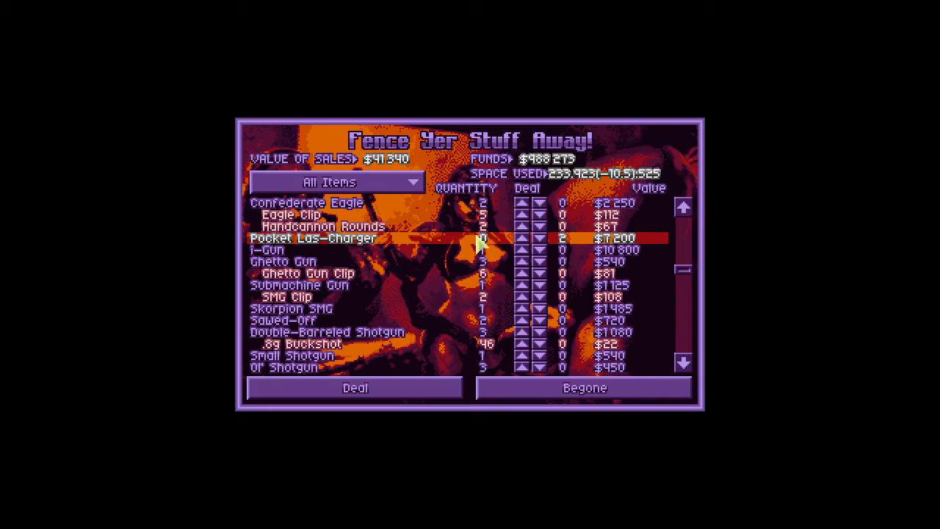
scroll("down", 3)
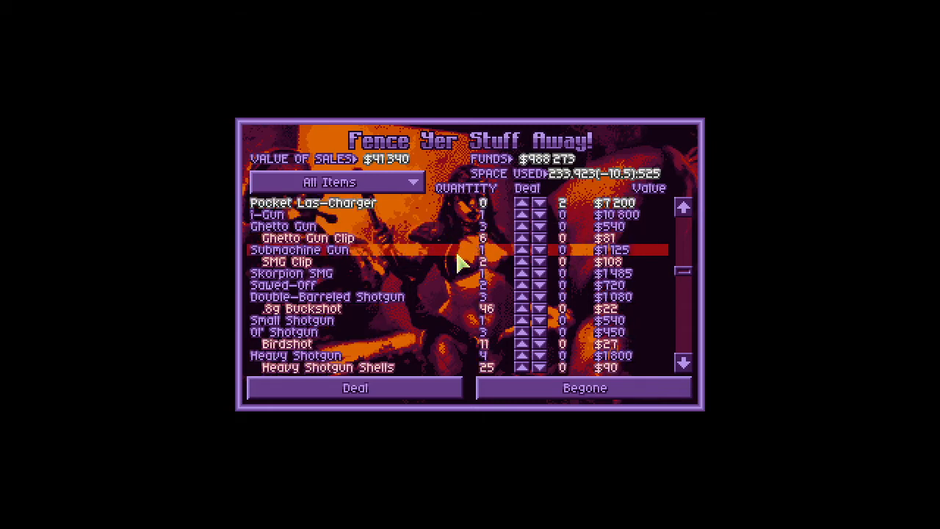
mouse_move(501, 262)
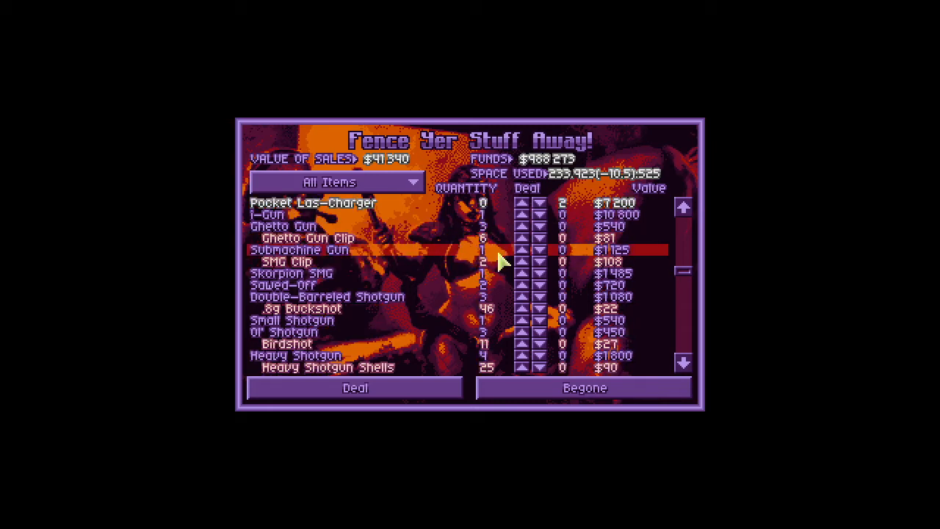
left_click(522, 250)
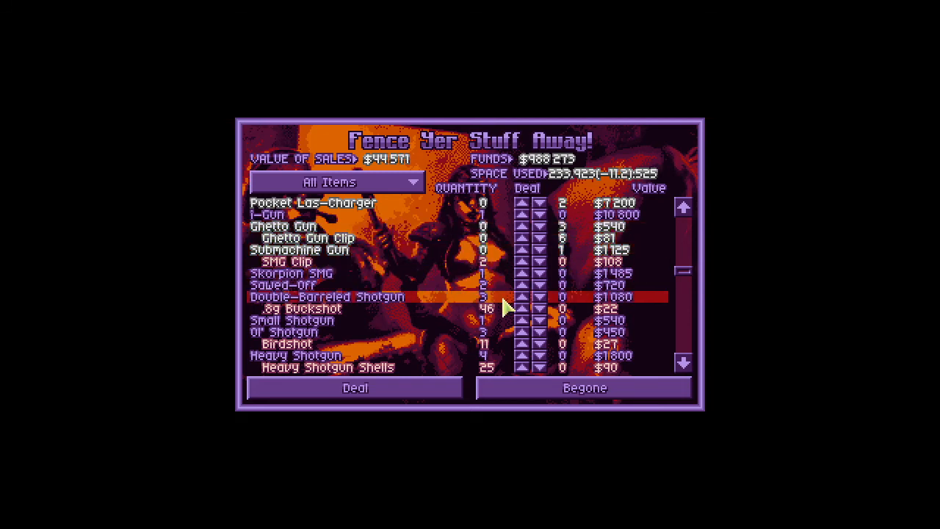
scroll("down", 3)
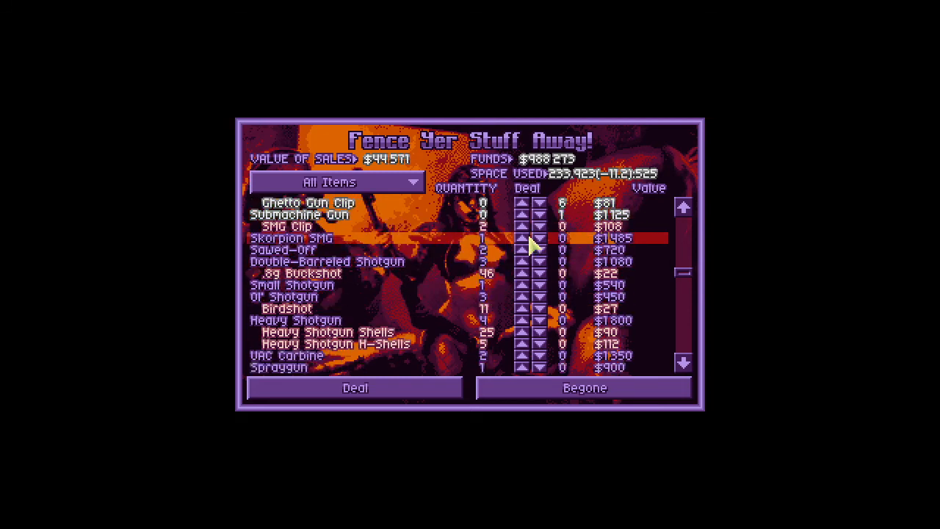
scroll("down", 3)
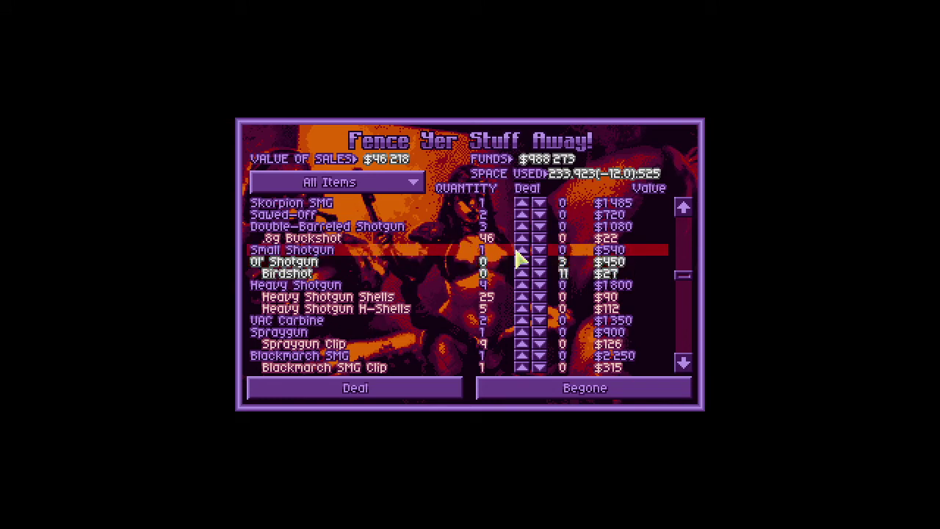
scroll("down", 3)
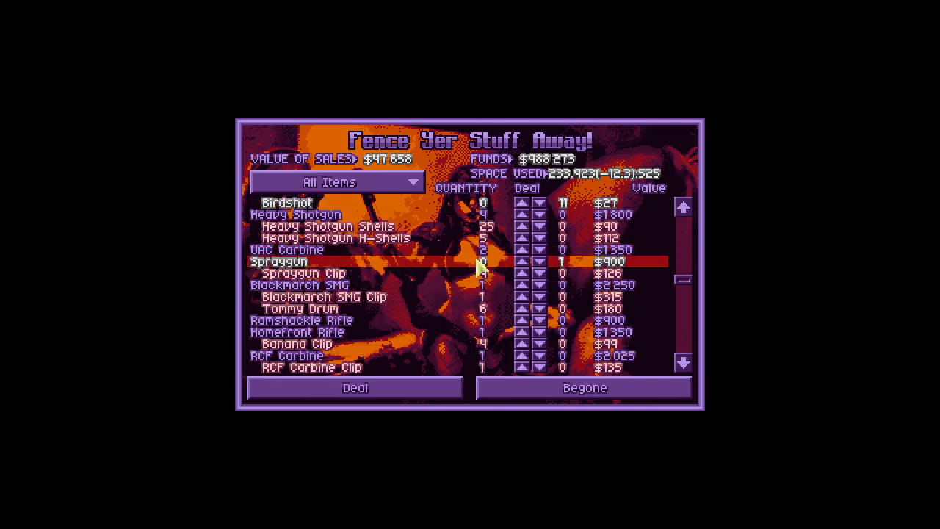
scroll("down", 3)
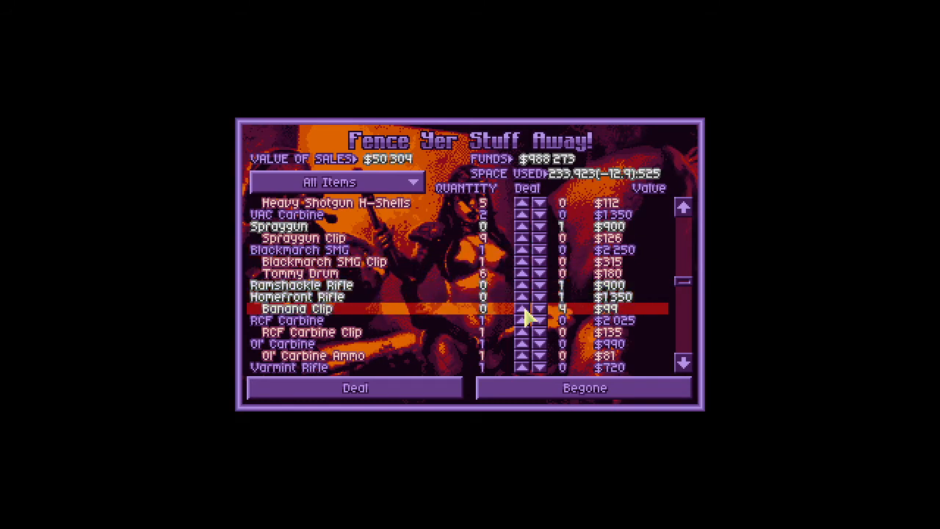
mouse_move(463, 254)
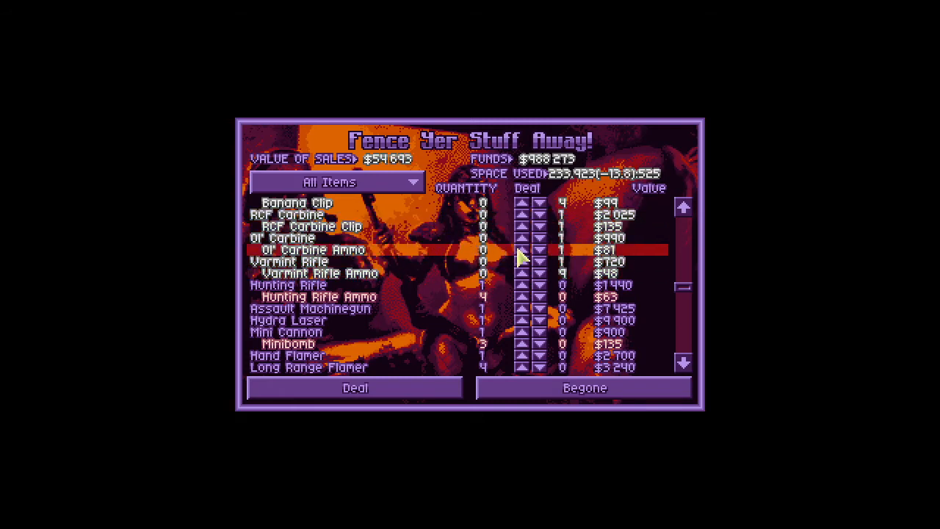
Mark the Mini Cannon, then Deal the lot for $58,698, raising funds to $1,046,971.
scroll("down", 3)
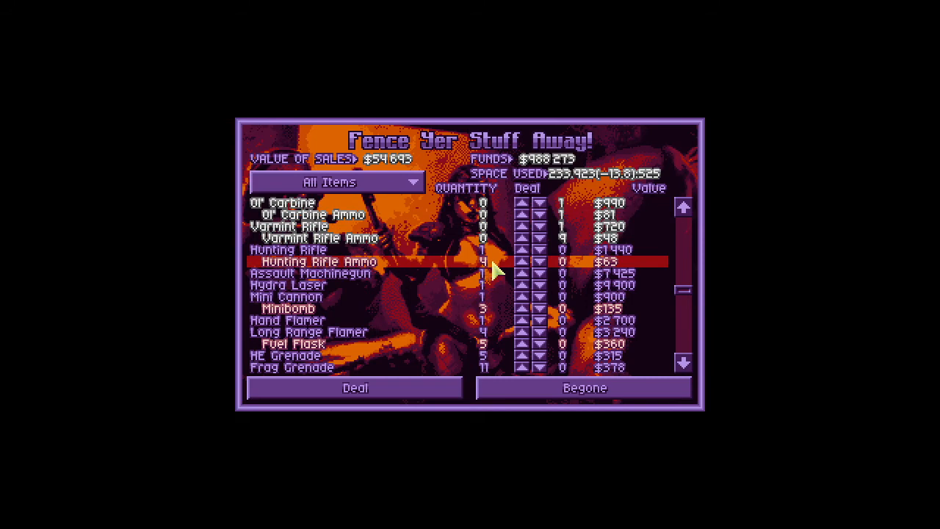
mouse_move(444, 292)
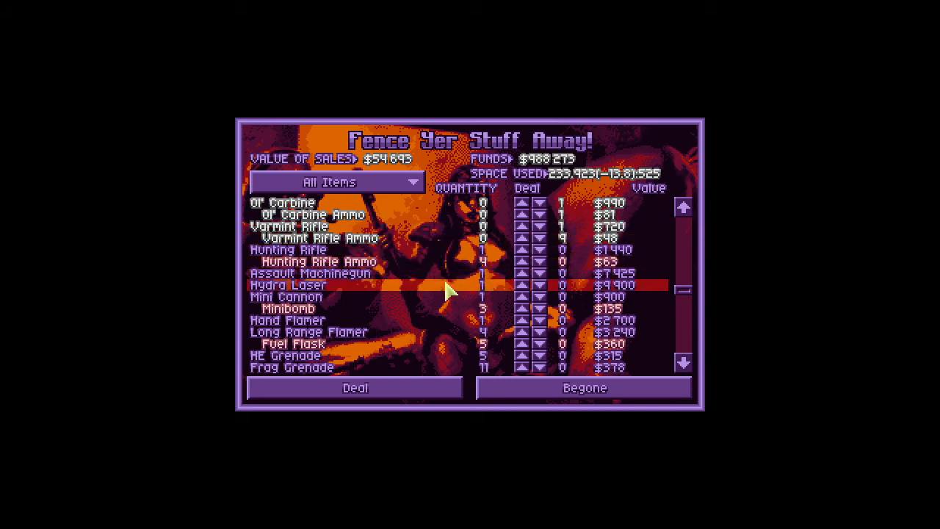
scroll("down", 3)
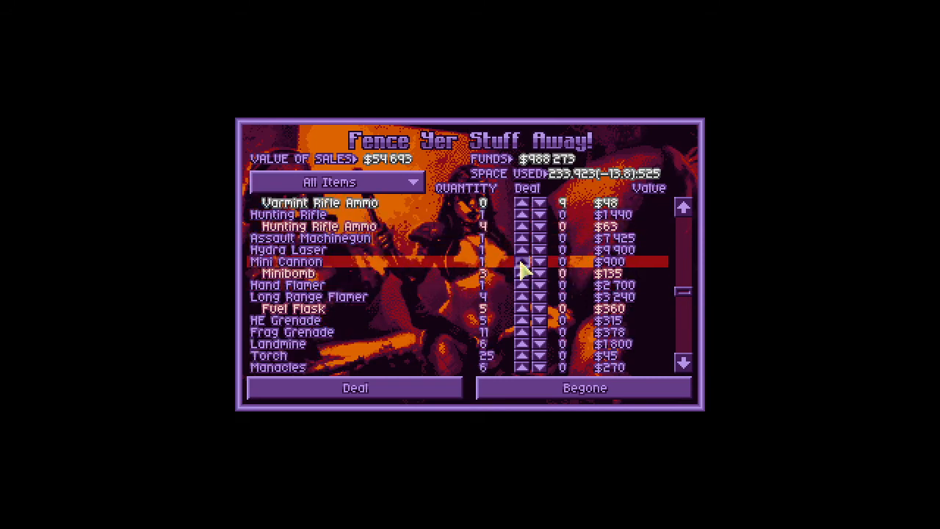
left_click(521, 262)
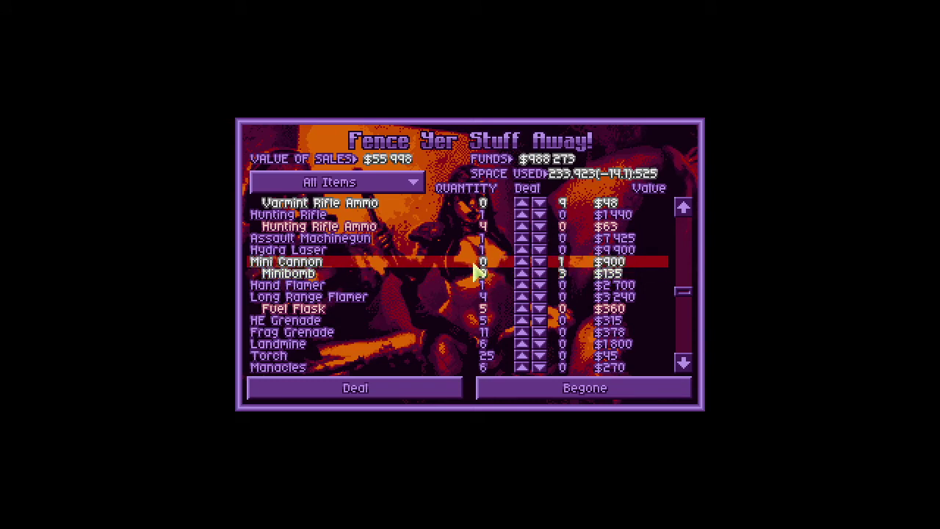
mouse_move(472, 296)
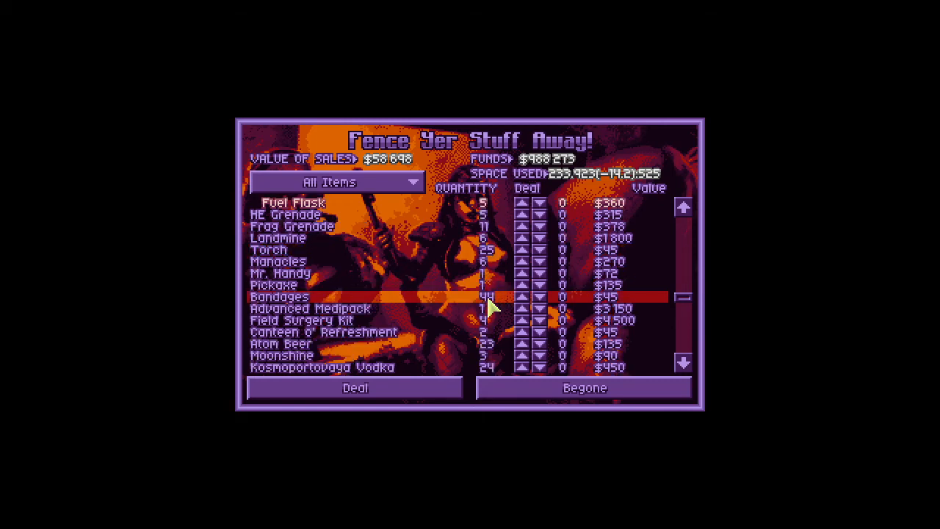
scroll("down", 3)
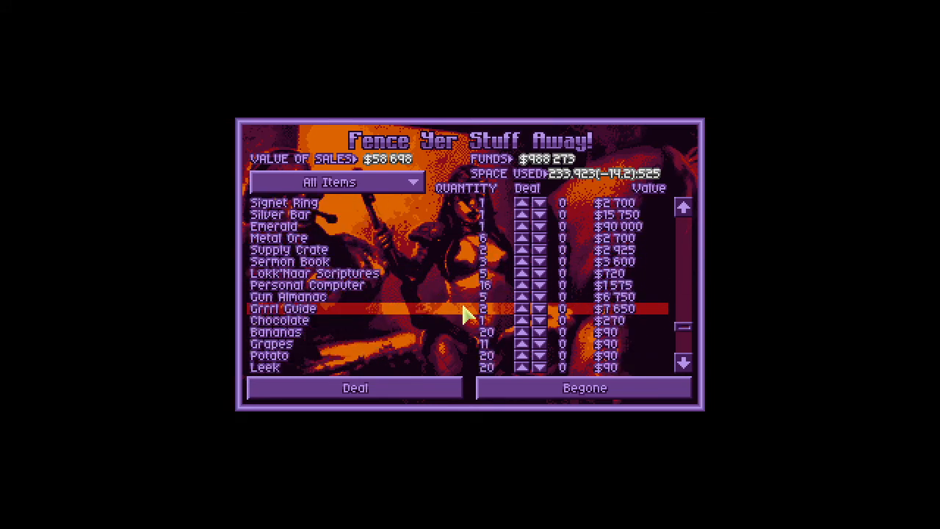
scroll("down", 3)
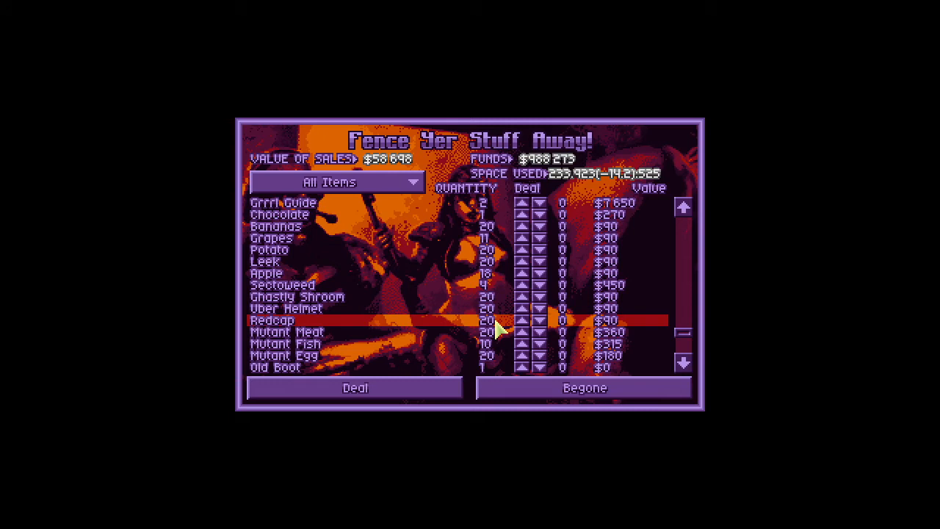
left_click(585, 387)
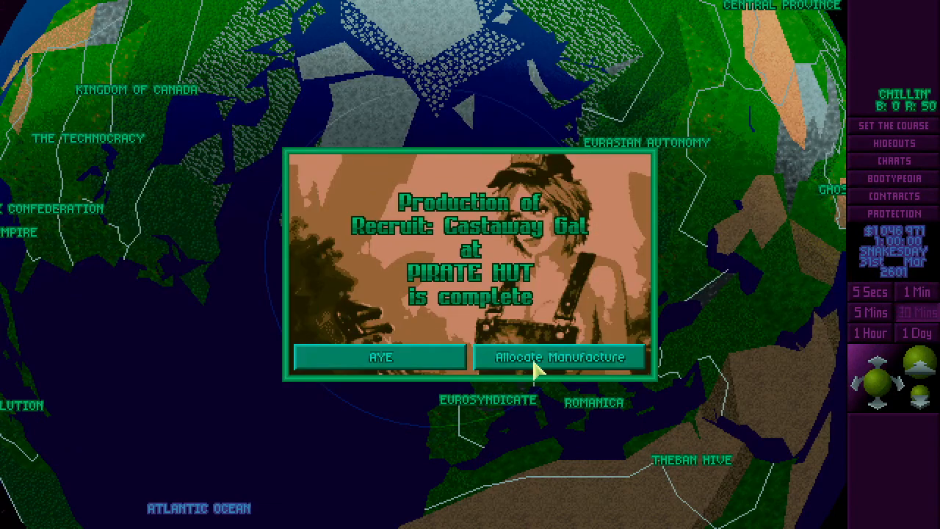
Review the finished production in Manufacture and return to the Geoscape globe.
left_click(559, 357)
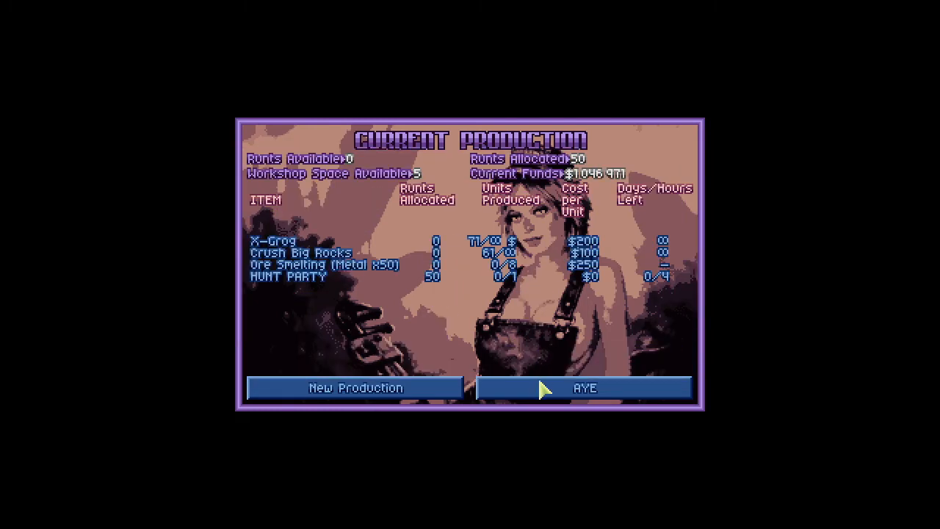
left_click(586, 387)
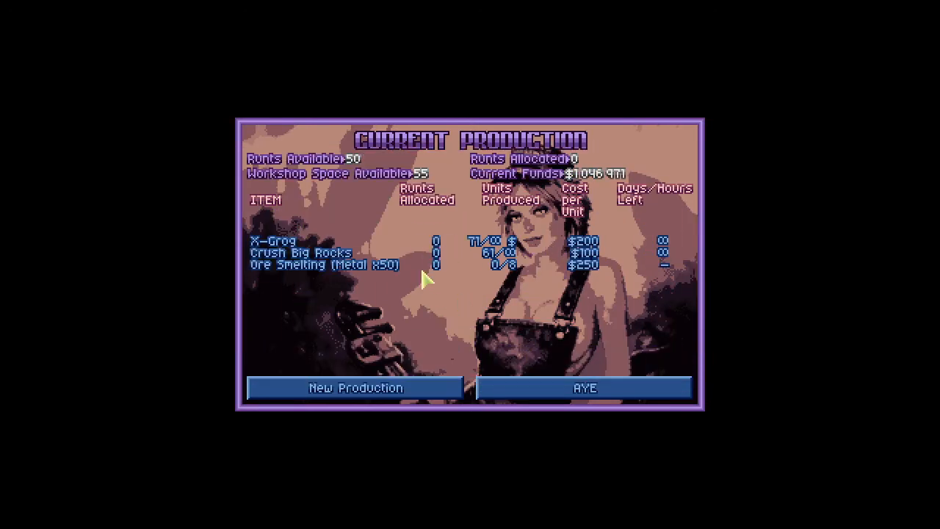
left_click(301, 252)
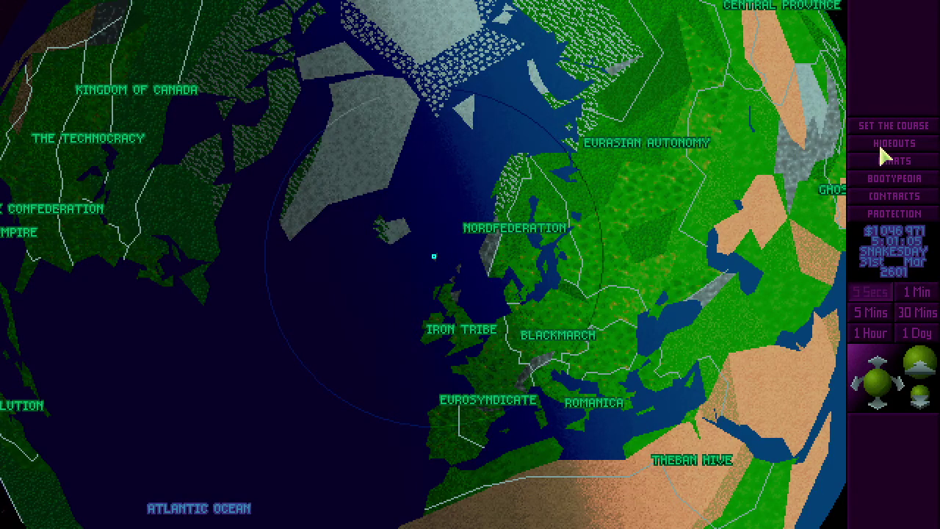
Check HUNT PARTY-1's crew list and its assigned pilots.
left_click(893, 143)
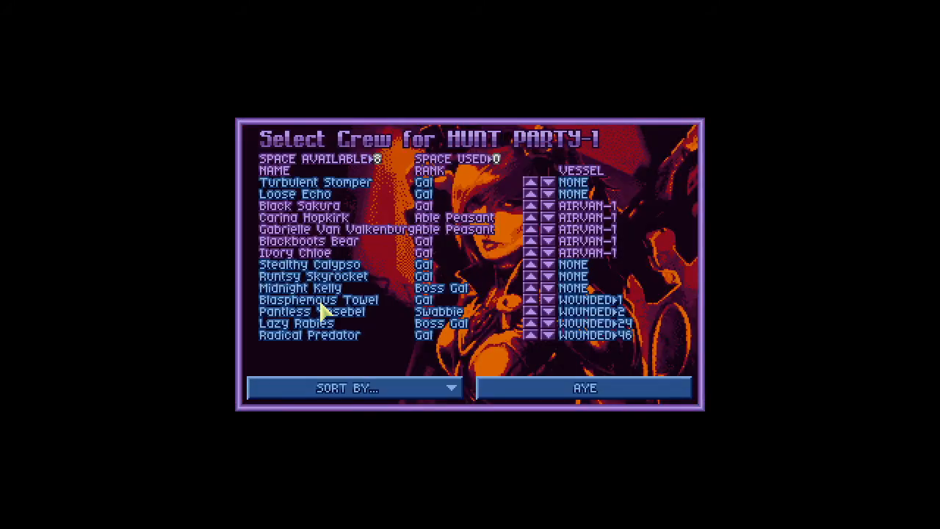
left_click(584, 387)
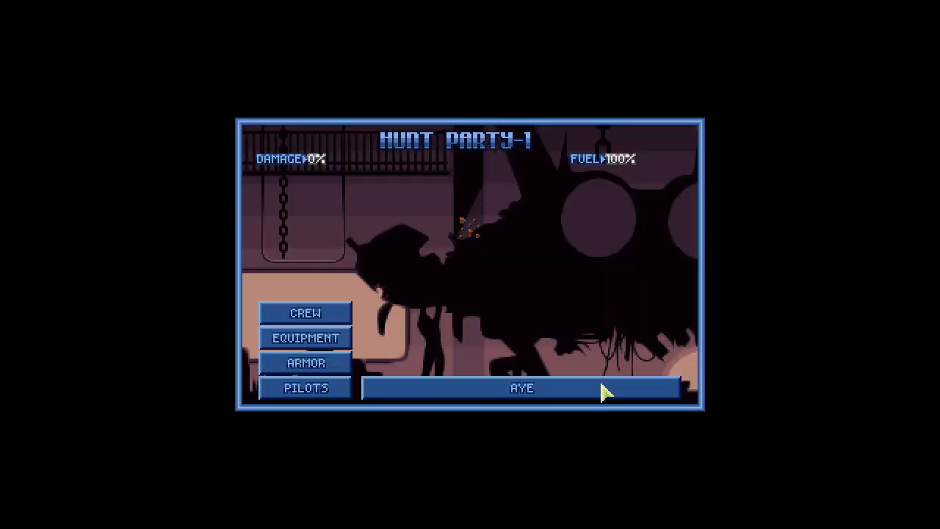
left_click(305, 387)
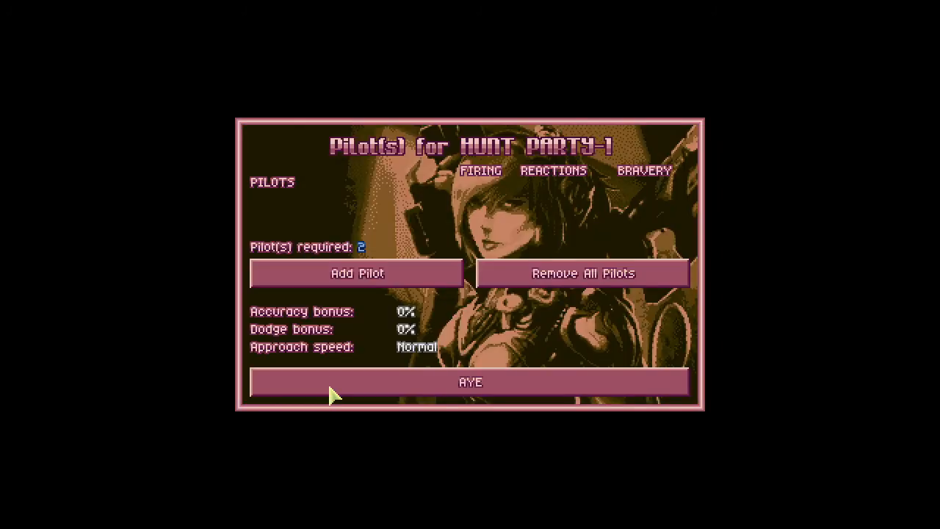
left_click(357, 272)
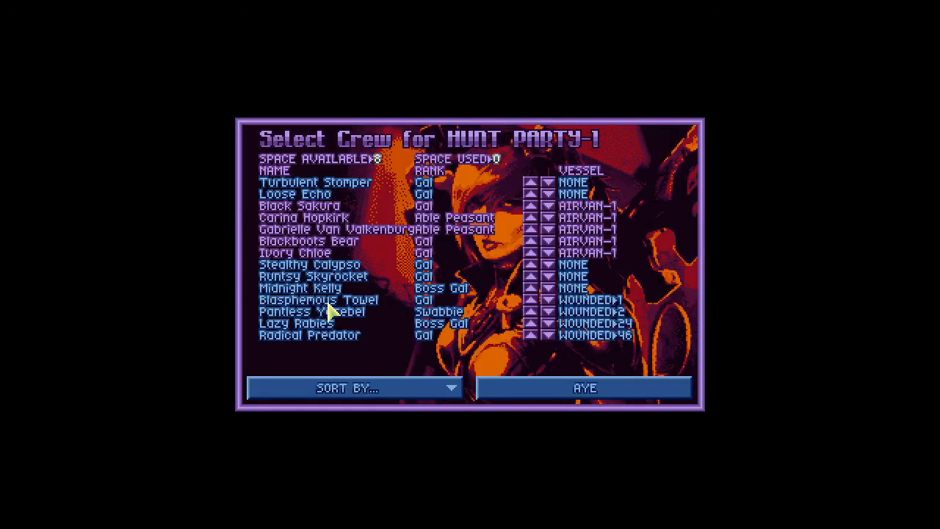
mouse_move(488, 219)
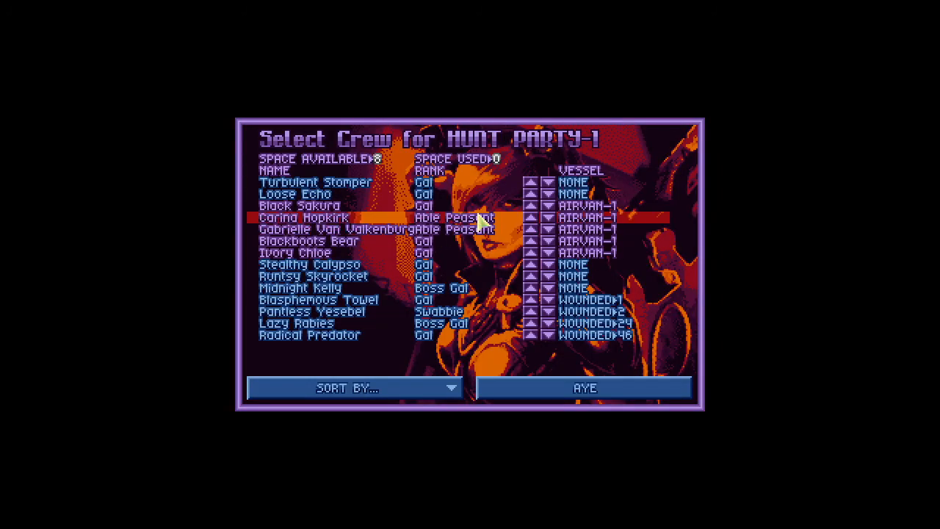
Assign the Able Peasant to HUNT PARTY-1's crew and leave the vessel roster.
left_click(533, 218)
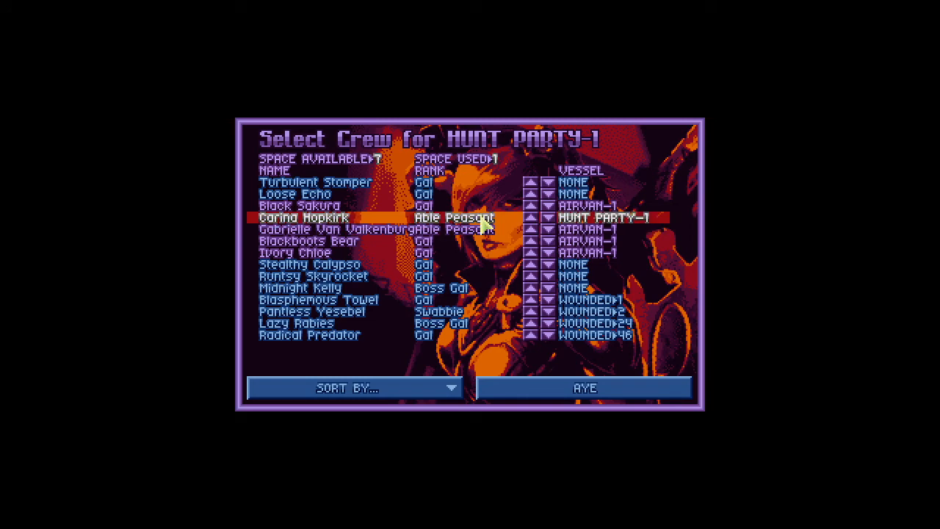
left_click(587, 387)
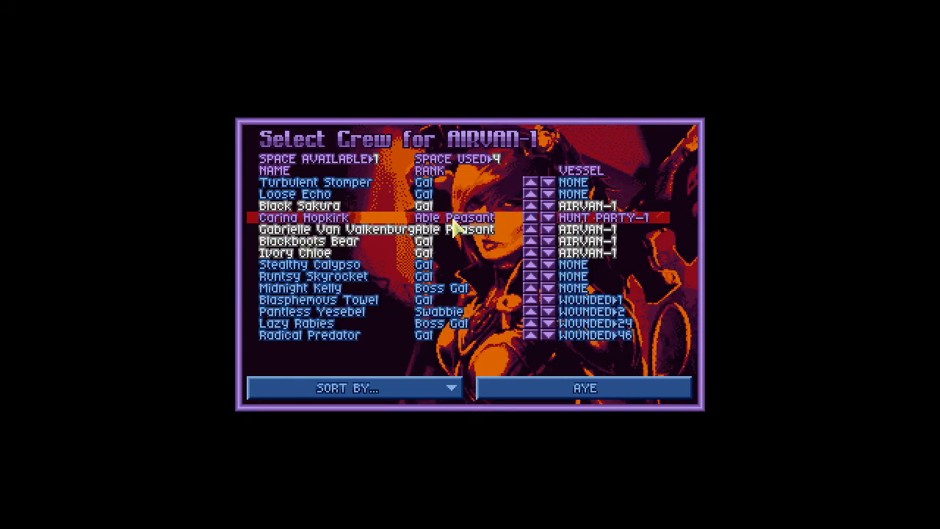
left_click(585, 388)
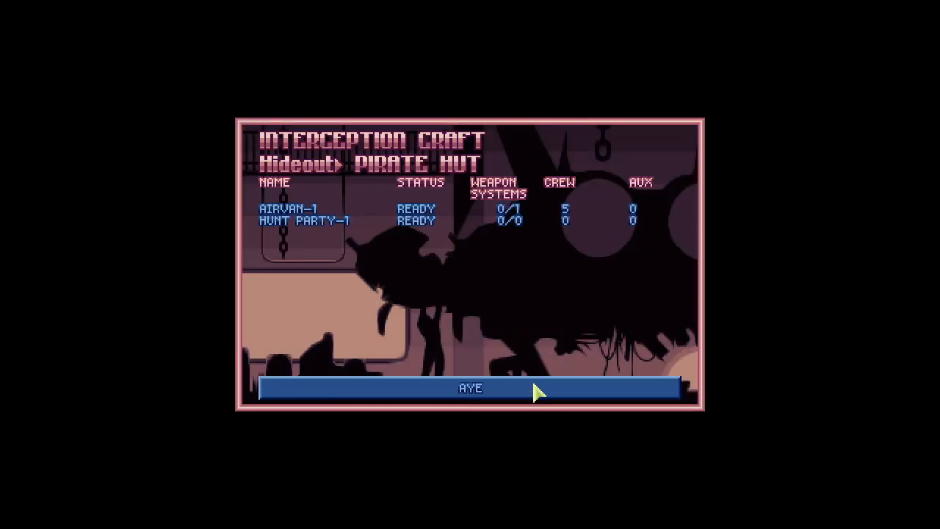
left_click(468, 388)
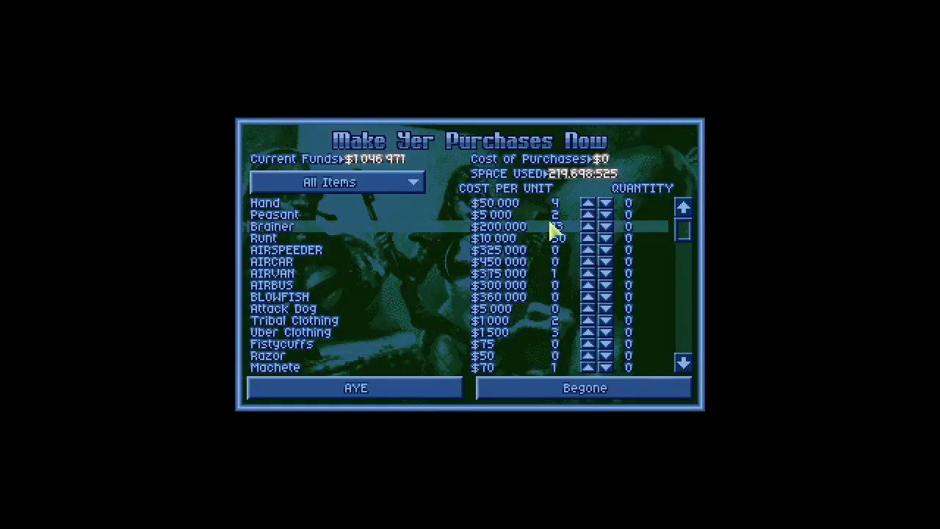
Order two Peasants for the Pirate Hut at $10,000 total and confirm.
left_click(586, 214)
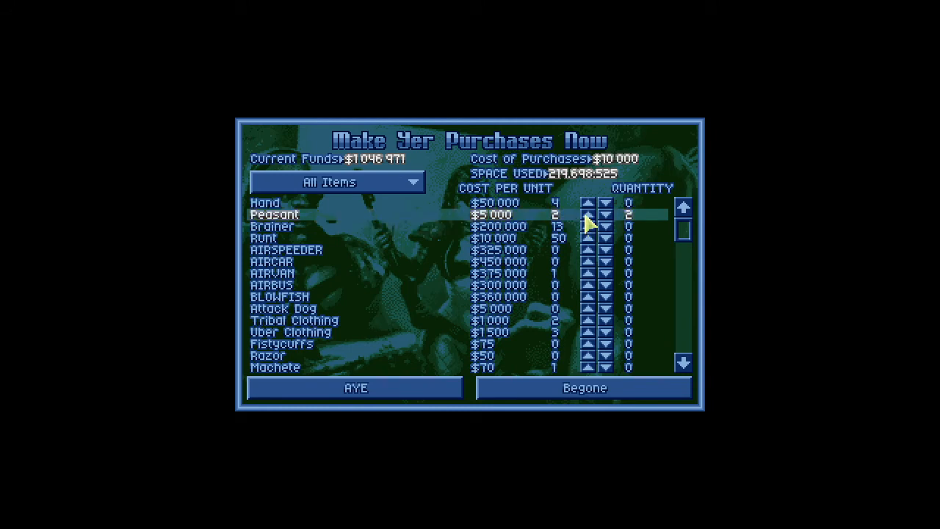
left_click(356, 387)
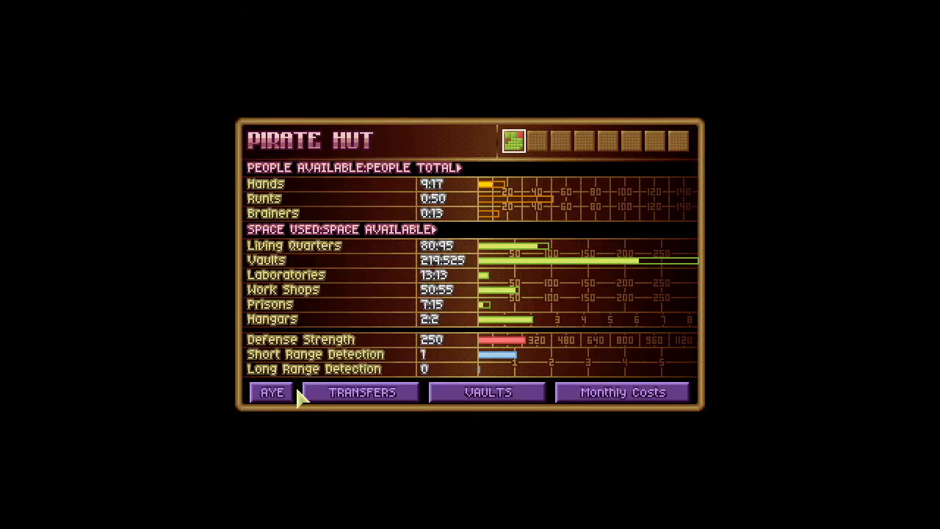
View the base layout and review the list of buildable installations.
left_click(271, 393)
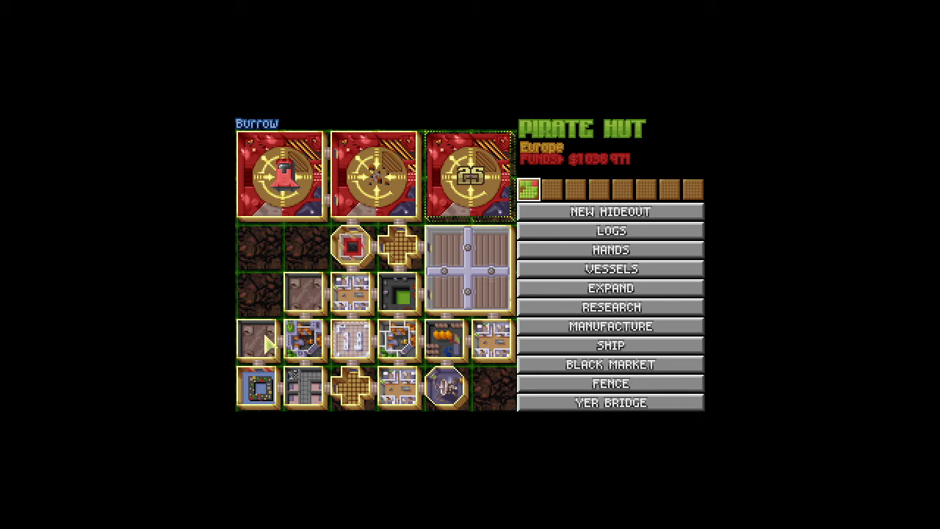
mouse_move(278, 254)
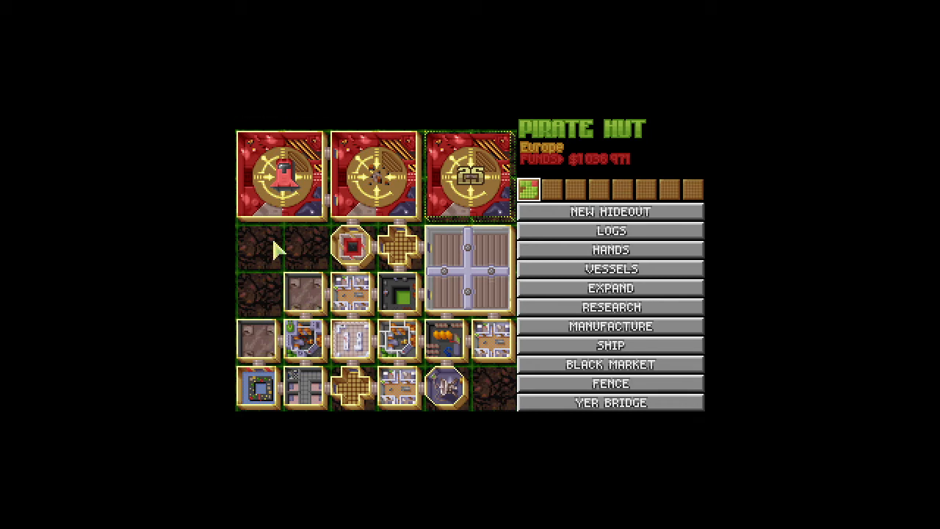
mouse_move(652, 288)
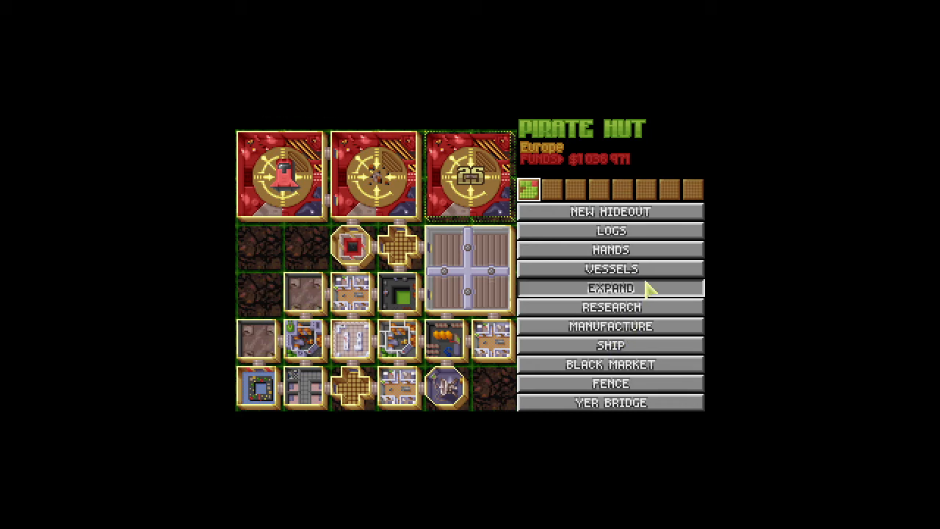
left_click(610, 288)
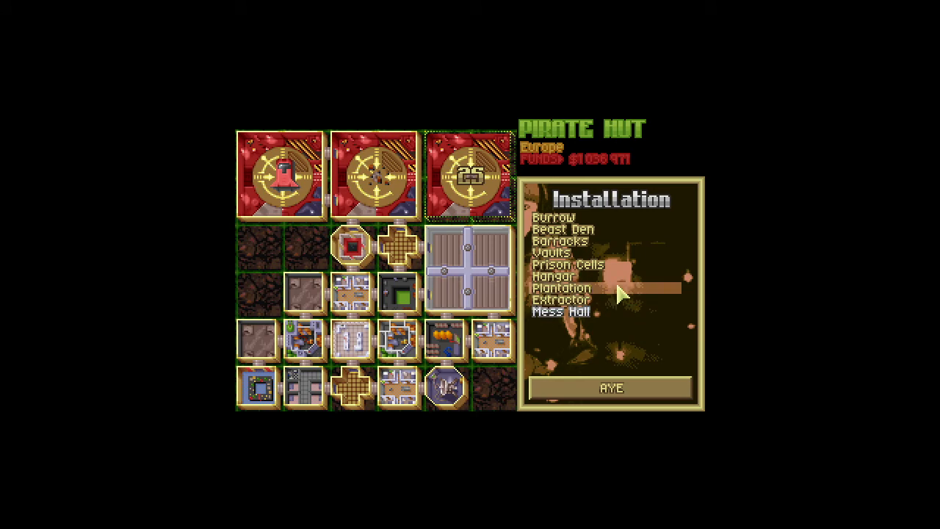
left_click(559, 241)
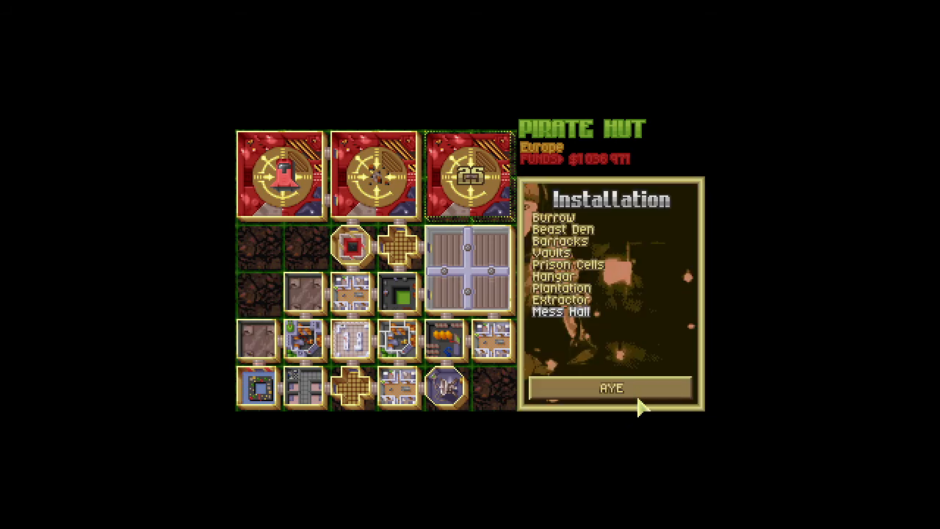
left_click(610, 388)
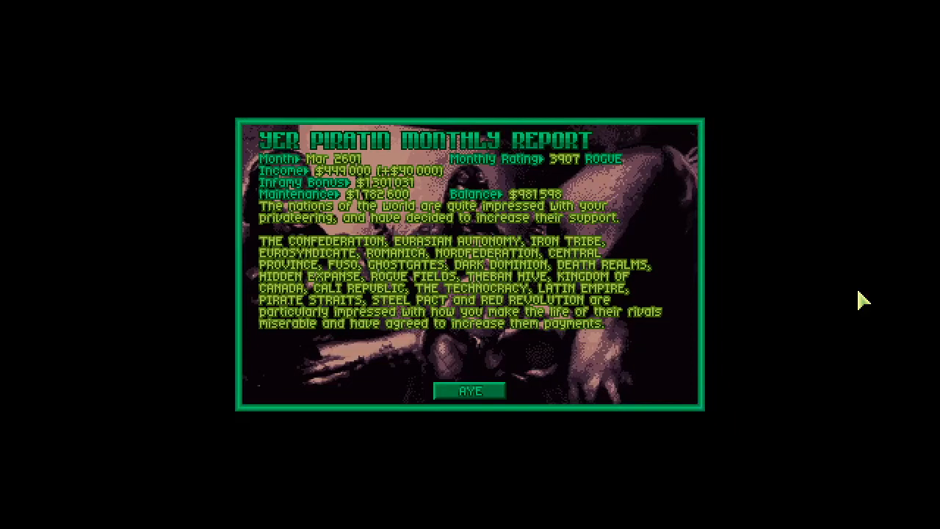
mouse_move(763, 294)
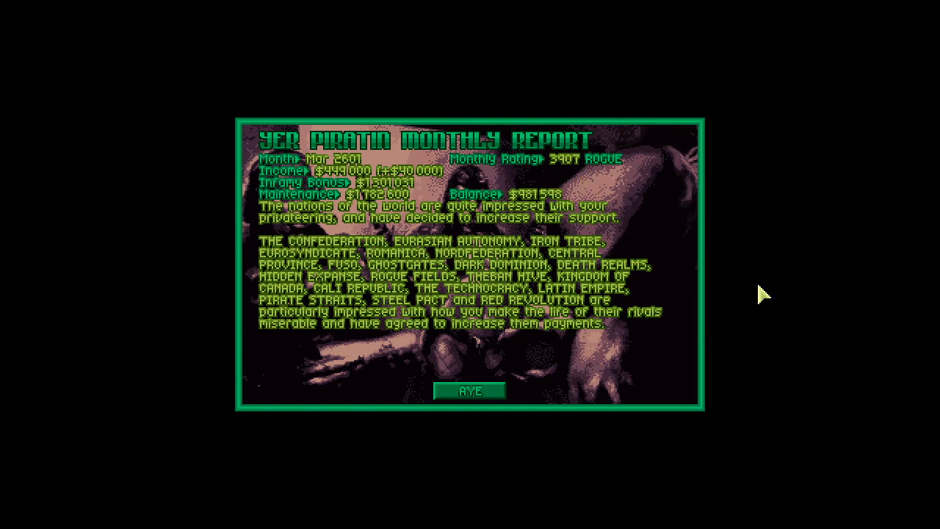
Dismiss the March 2601 monthly report and let time run to the next research.
left_click(469, 390)
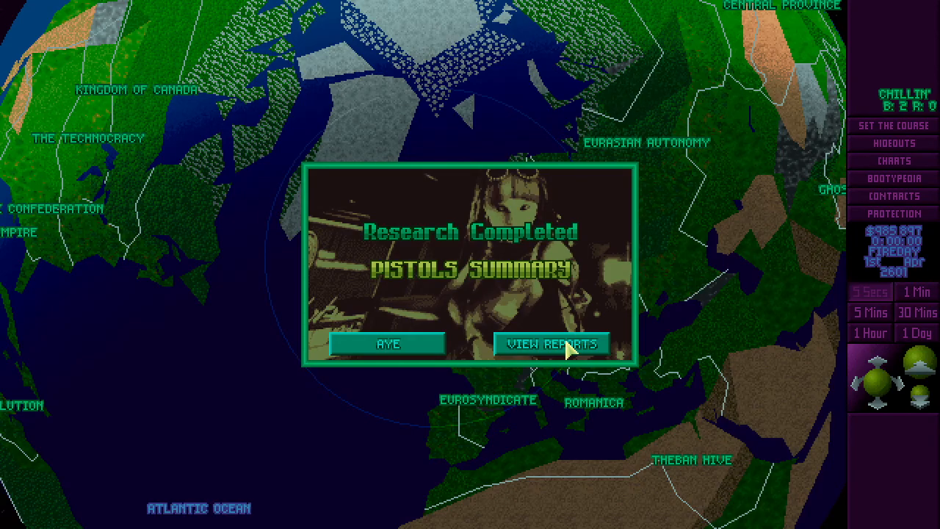
View the completed Pistols Summary report in the Bootypedia.
left_click(552, 343)
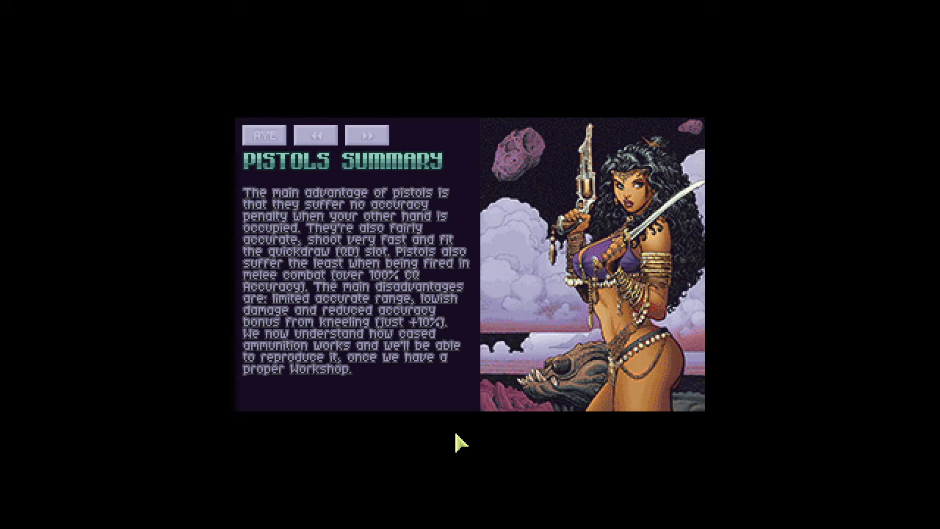
mouse_move(445, 450)
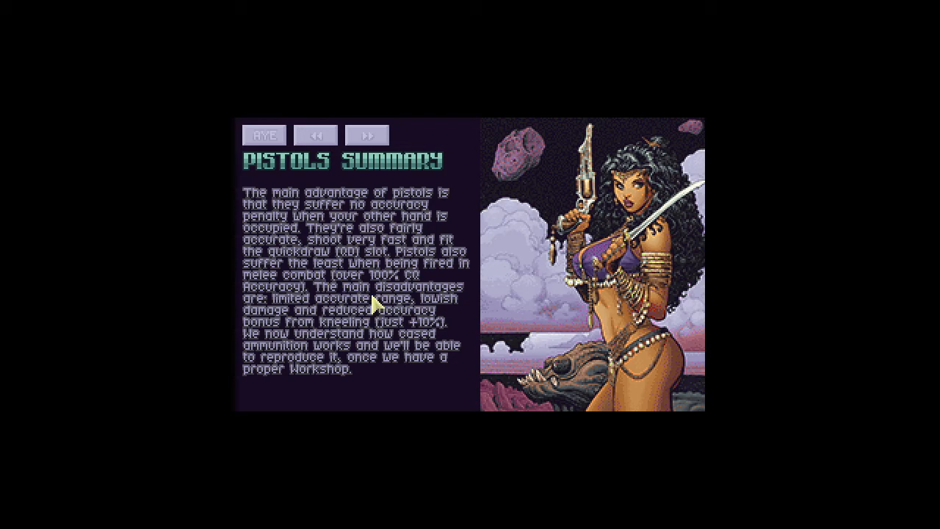
mouse_move(441, 478)
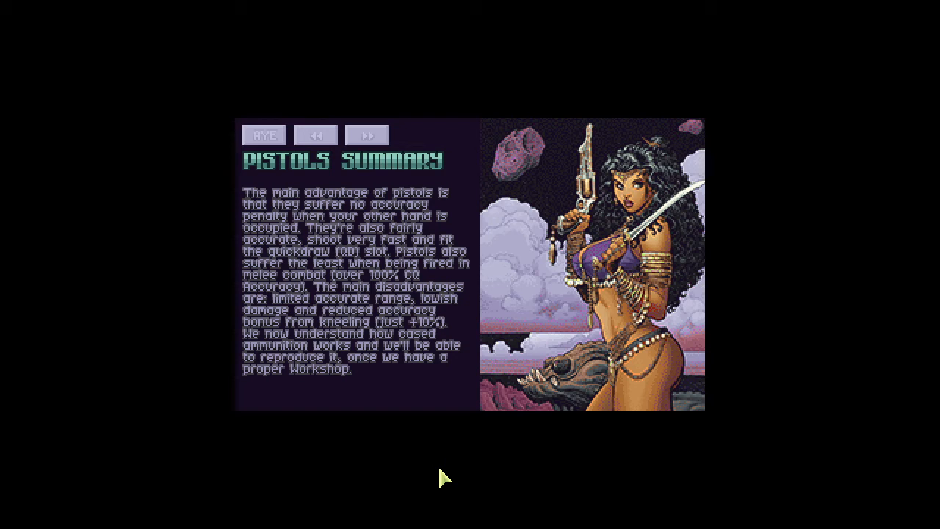
mouse_move(325, 481)
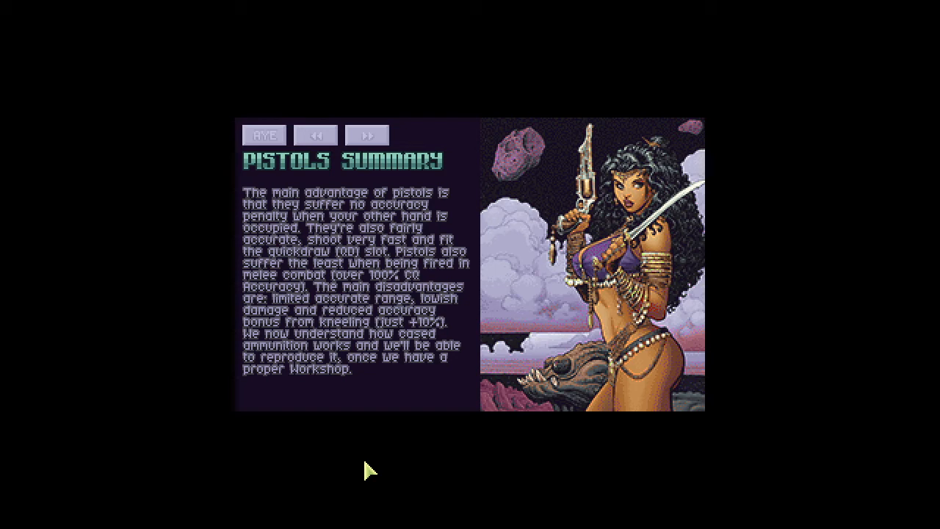
mouse_move(179, 451)
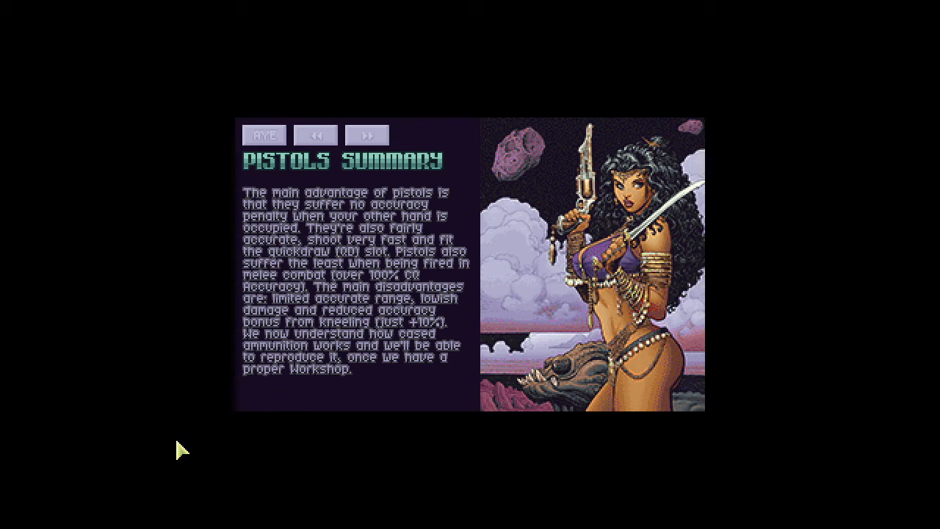
mouse_move(348, 447)
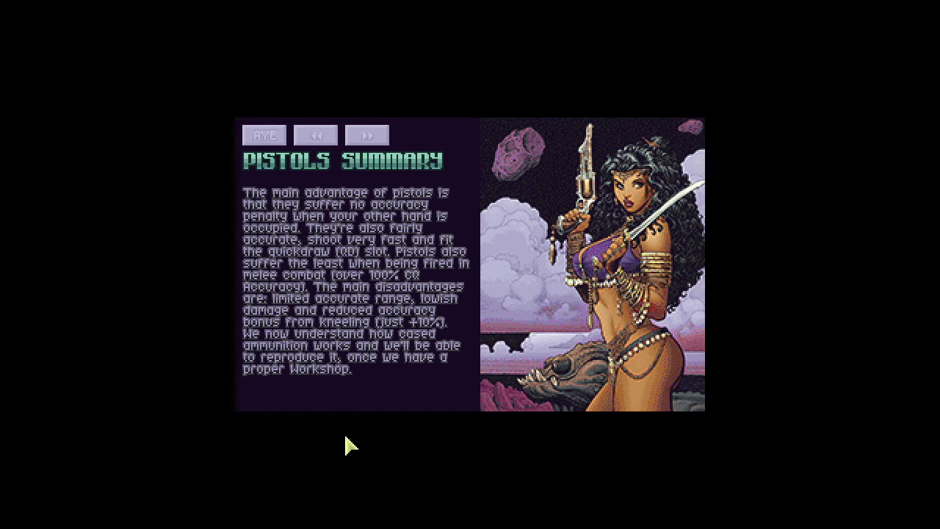
mouse_move(114, 361)
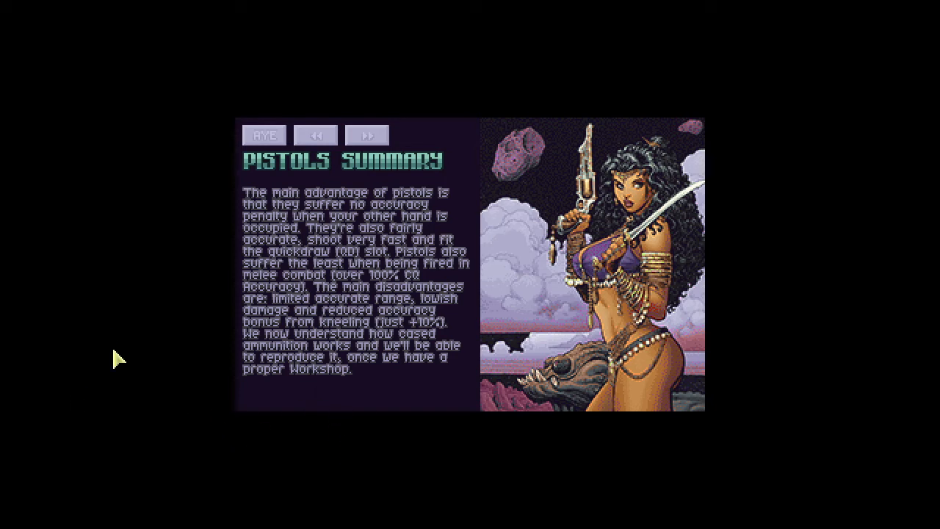
mouse_move(66, 419)
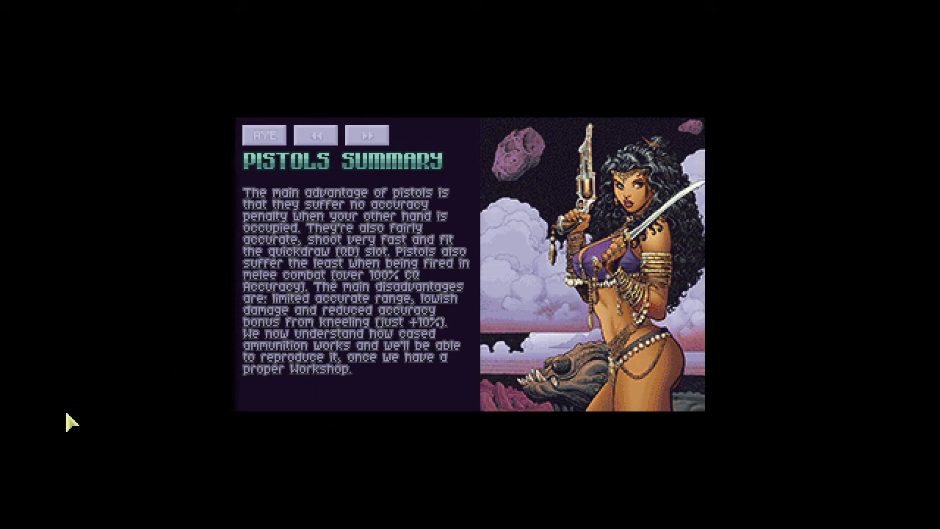
mouse_move(253, 469)
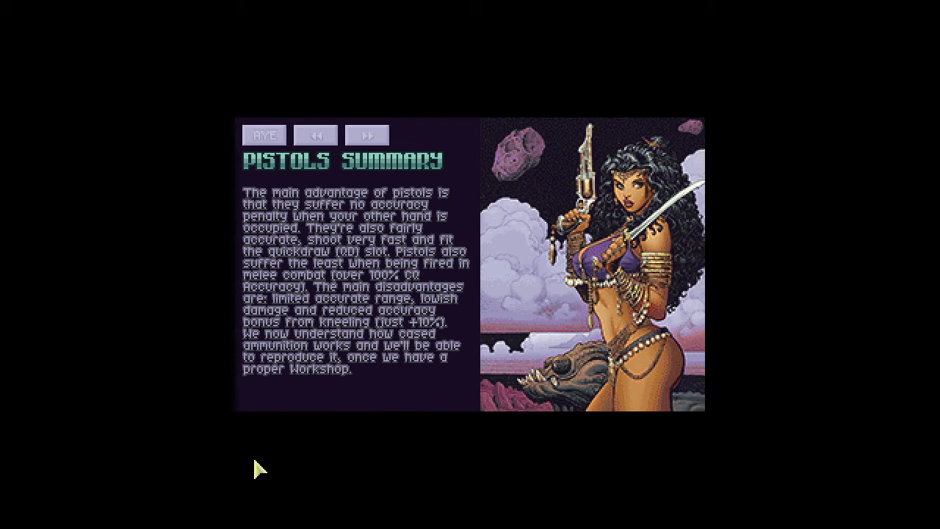
mouse_move(640, 506)
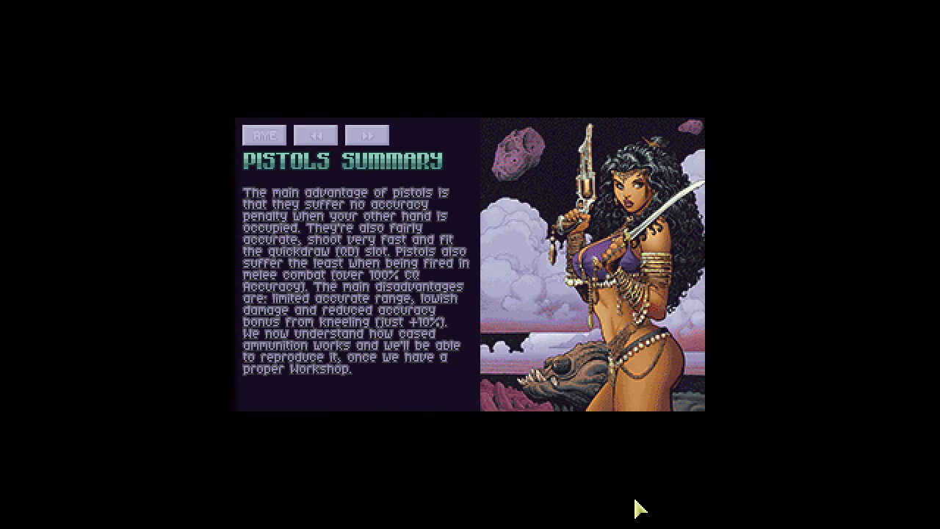
mouse_move(147, 355)
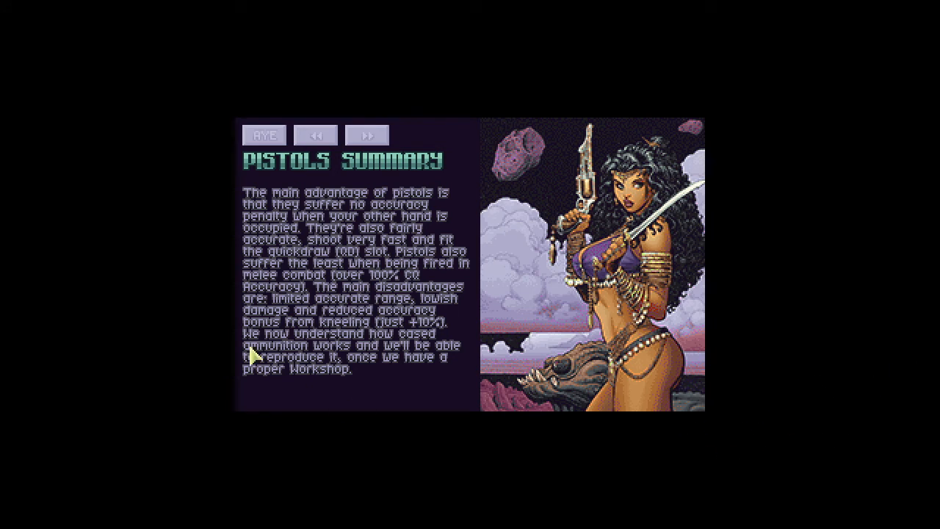
mouse_move(133, 399)
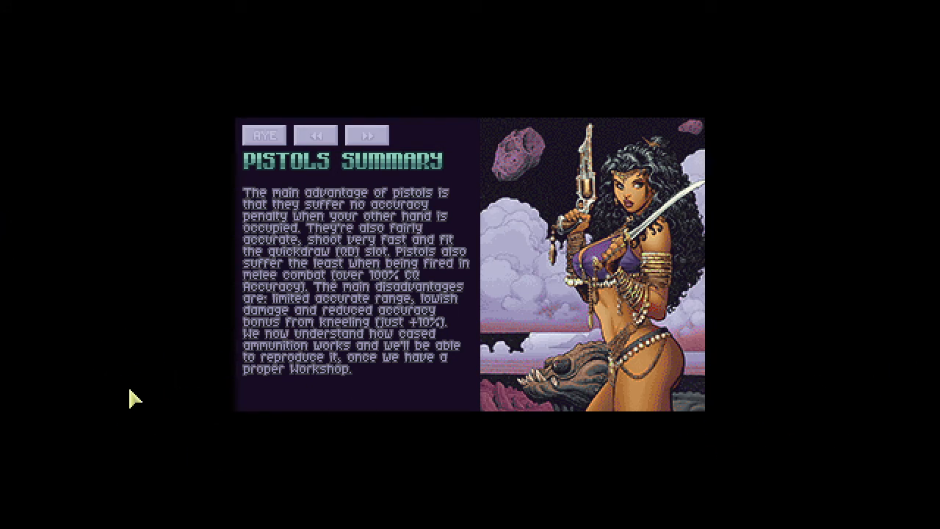
Allocate the two free brainers to Chateau de la Mort, using all 13 brainers.
left_click(264, 135)
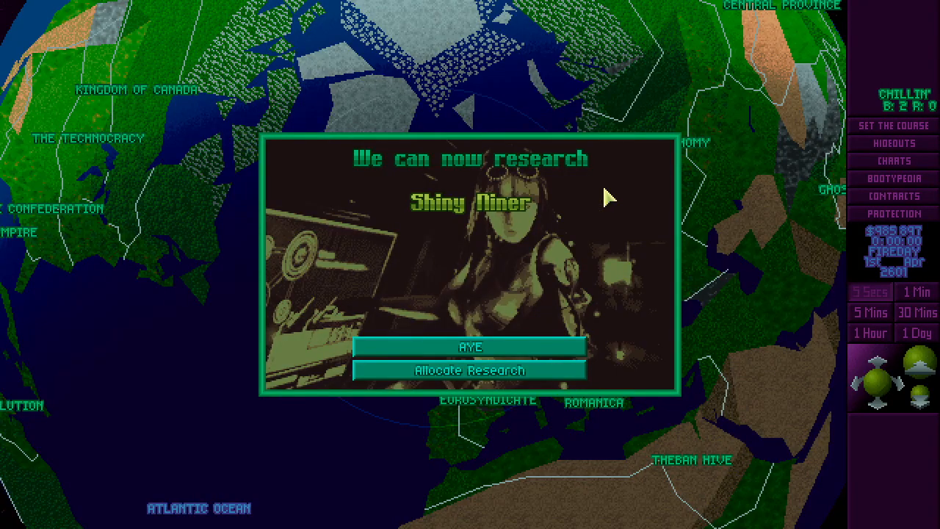
mouse_move(426, 228)
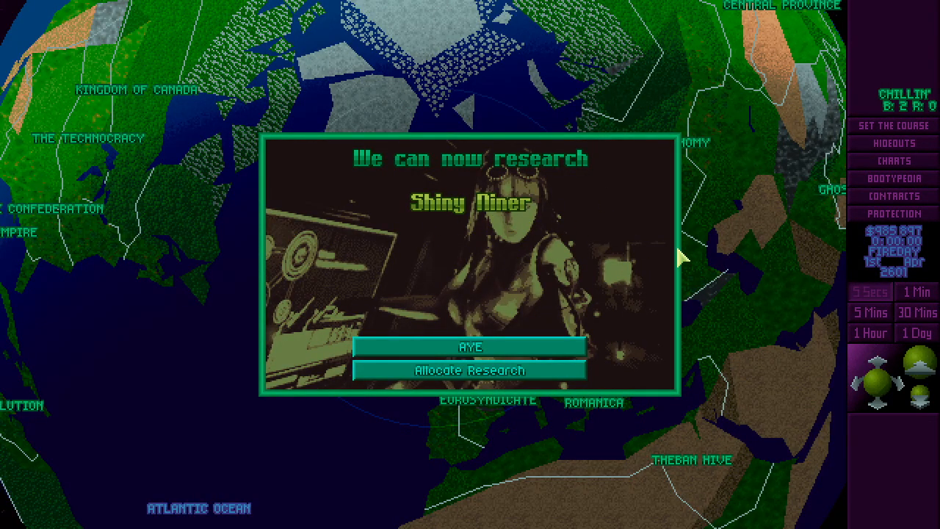
left_click(469, 370)
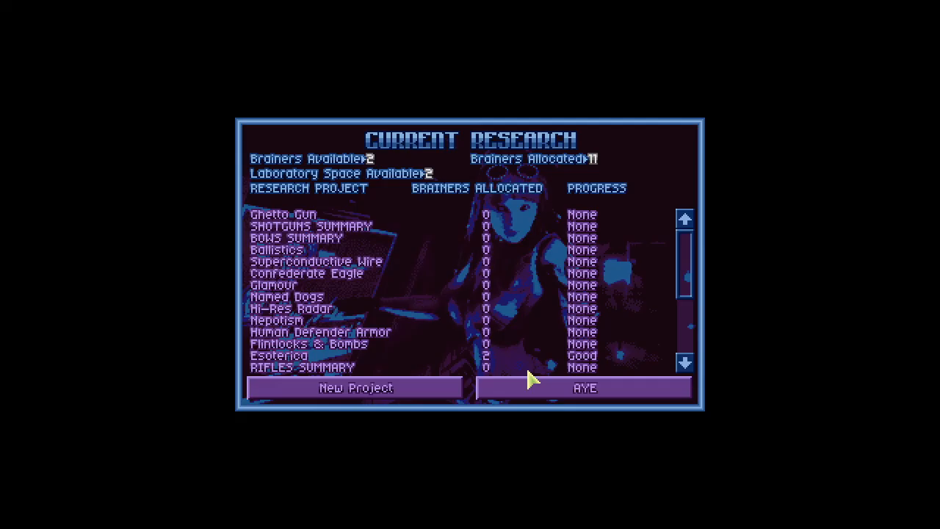
left_click(684, 365)
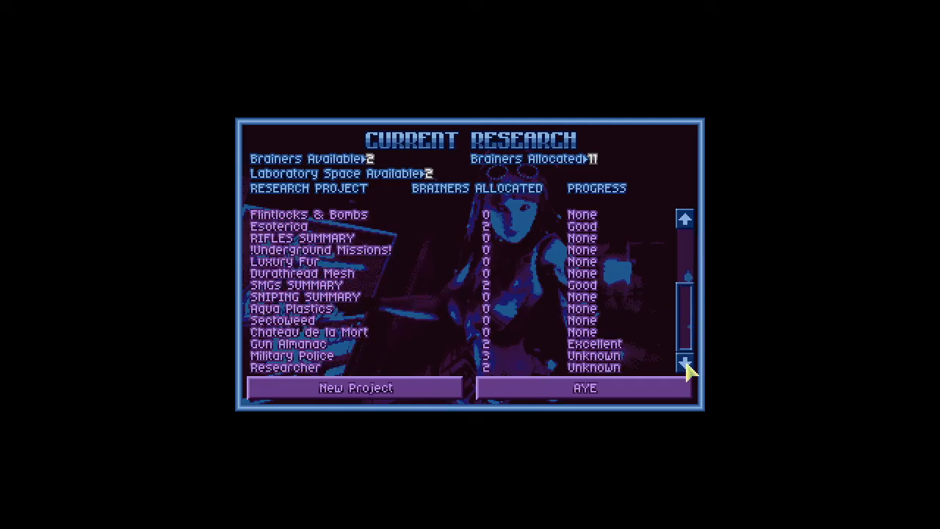
left_click(298, 332)
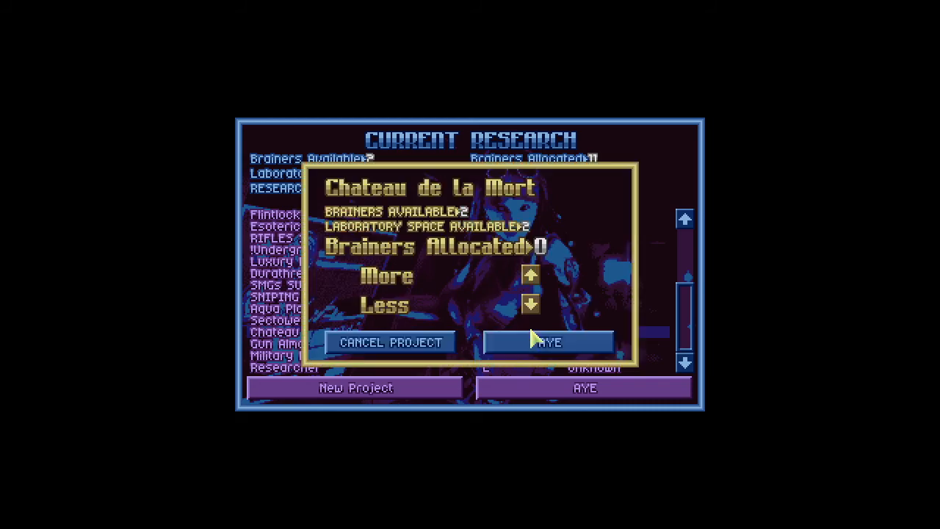
left_click(557, 342)
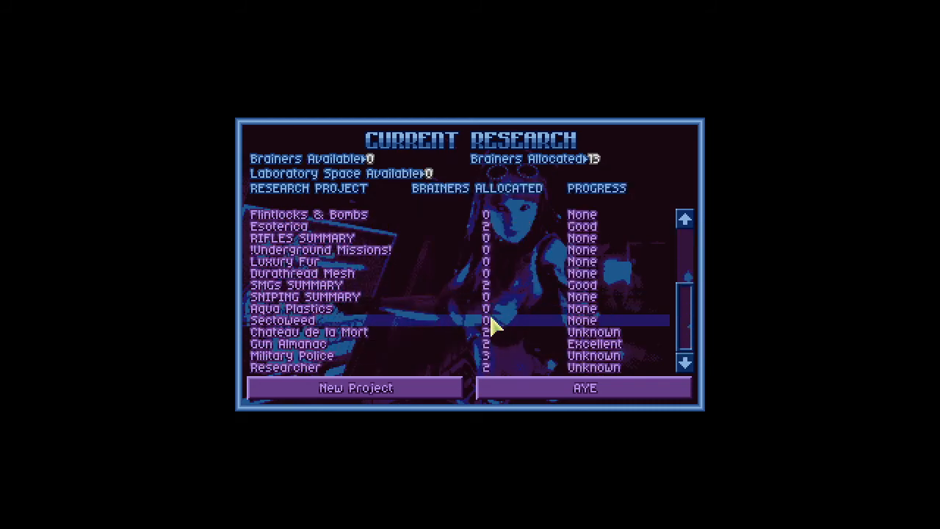
mouse_move(561, 331)
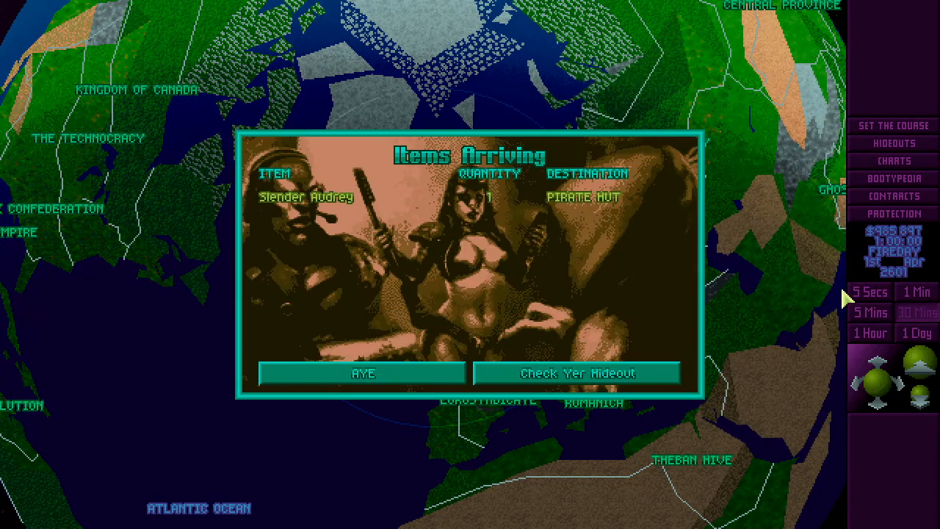
Go to the hideout's Hands roster and review Slender Audrey's stats.
left_click(583, 373)
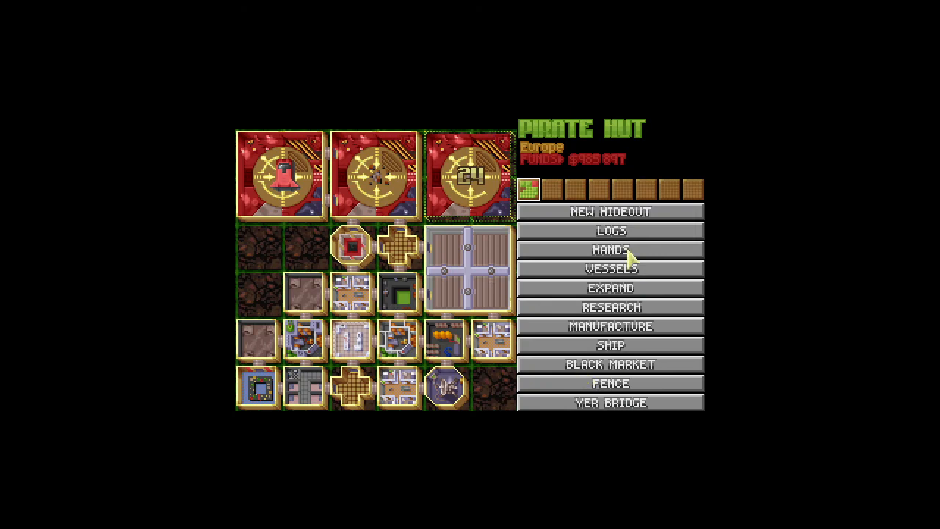
left_click(612, 250)
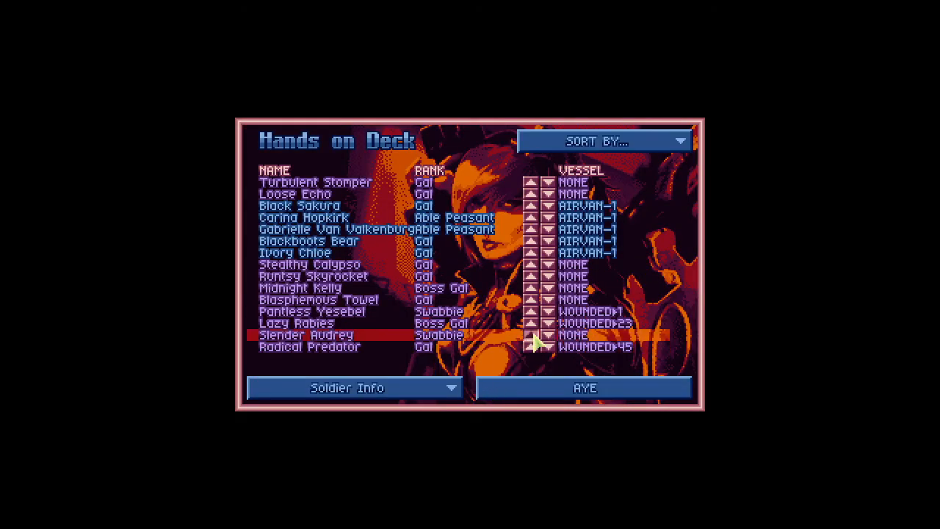
left_click(309, 334)
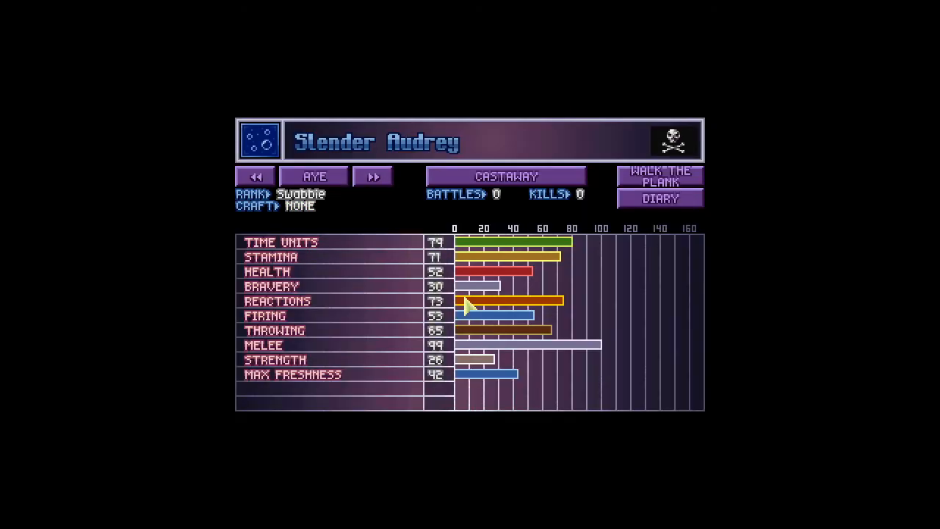
mouse_move(329, 147)
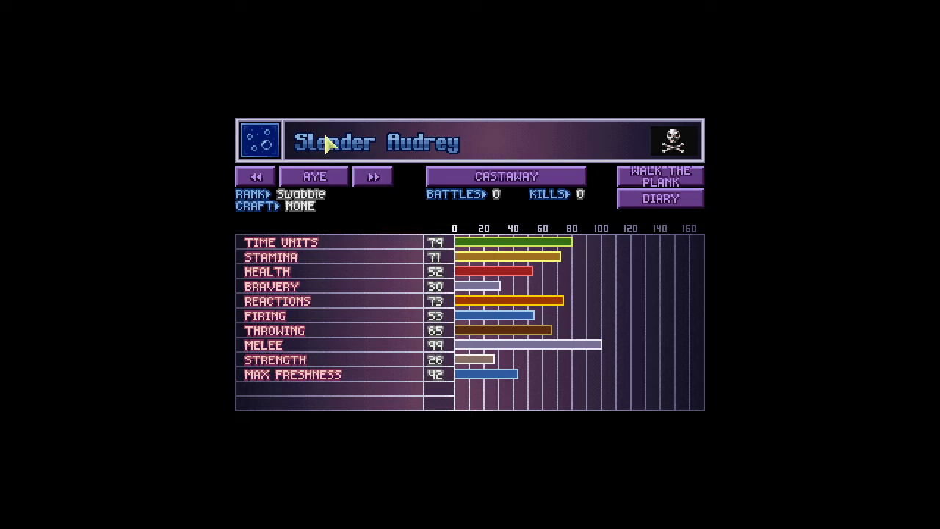
mouse_move(411, 193)
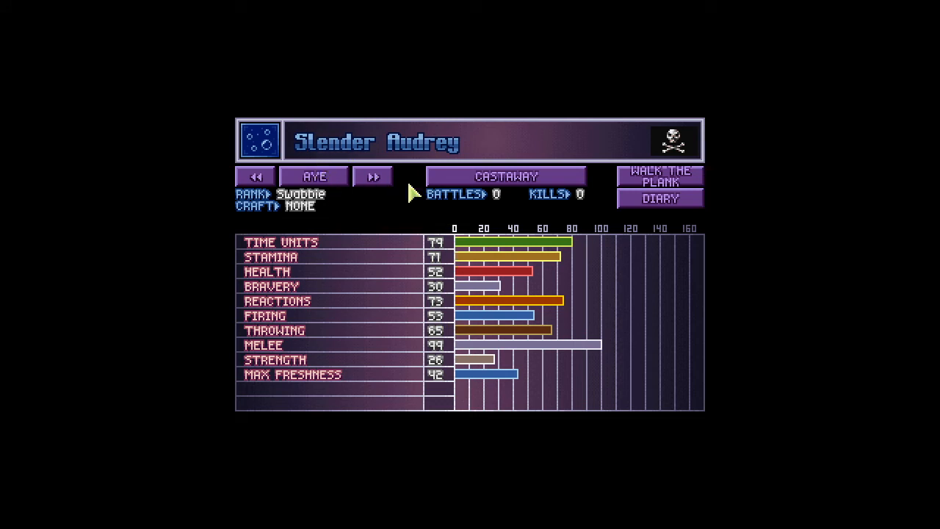
left_click(505, 175)
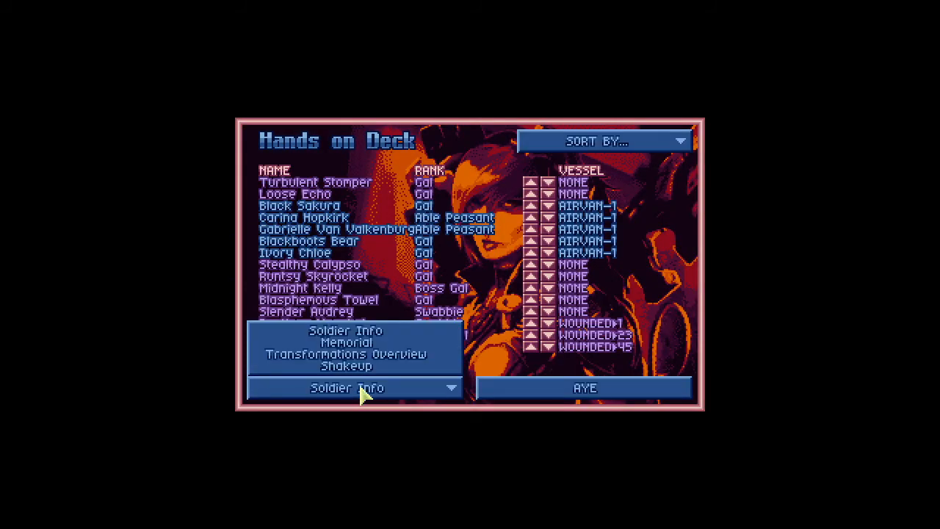
List the gals eligible for a Shakeup and check one entry.
left_click(336, 364)
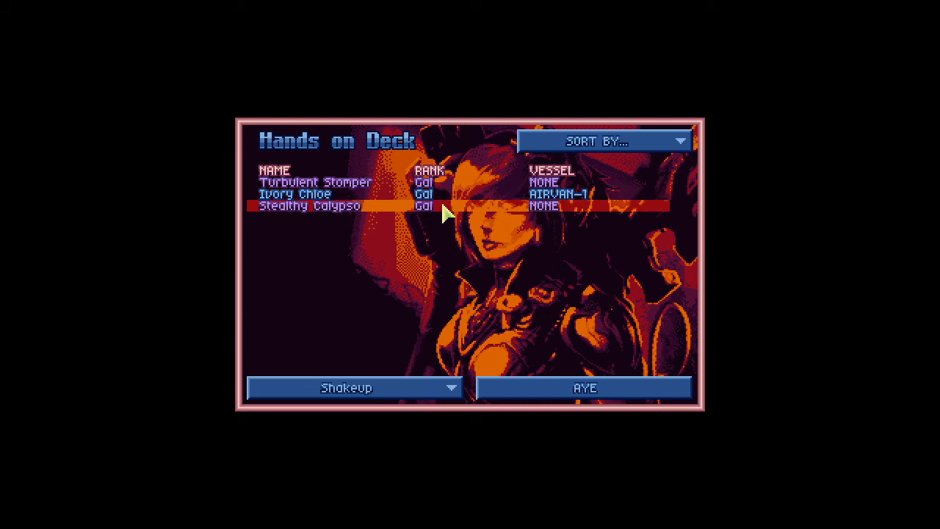
mouse_move(508, 388)
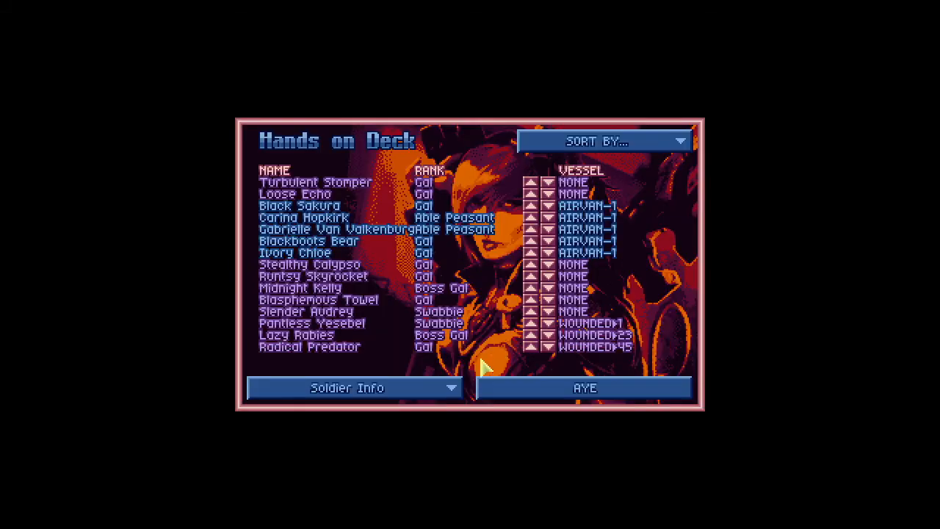
left_click(311, 311)
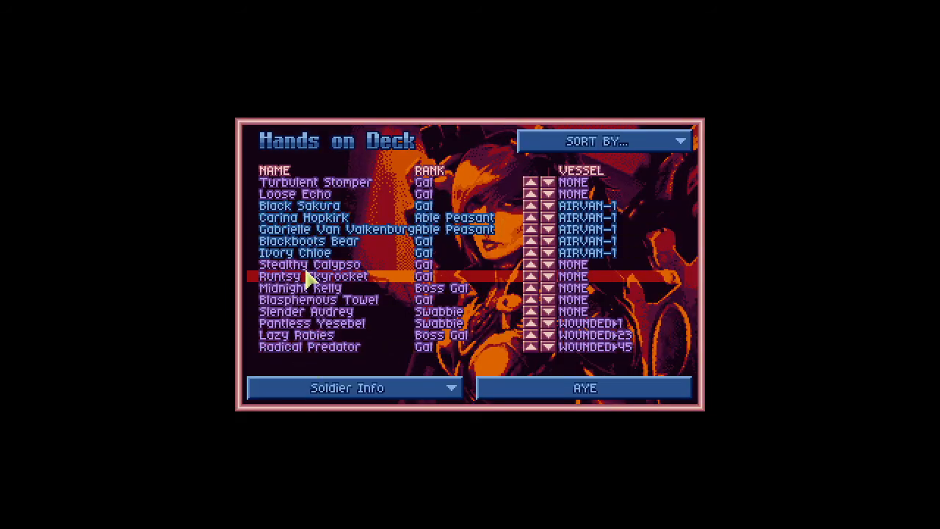
left_click(355, 388)
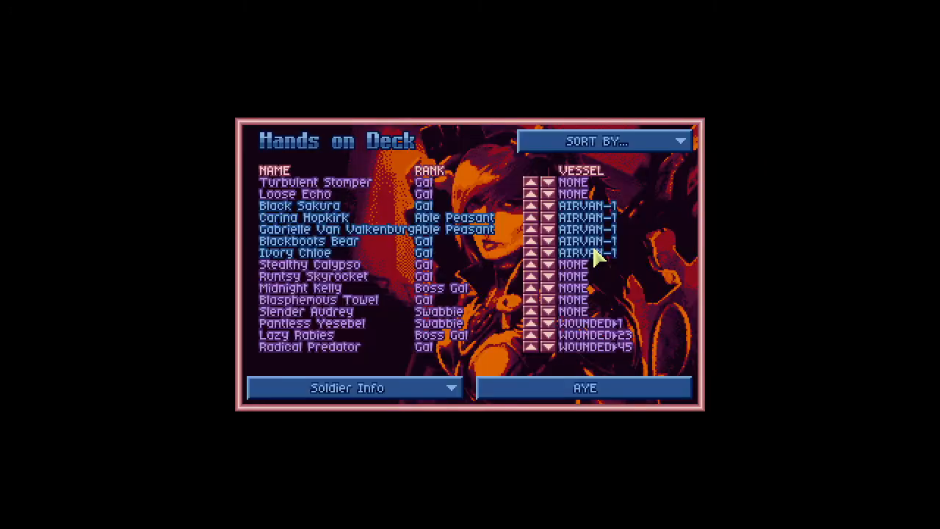
Review Ivory Chloe's stats and list the Shakeup-eligible gals again.
left_click(294, 253)
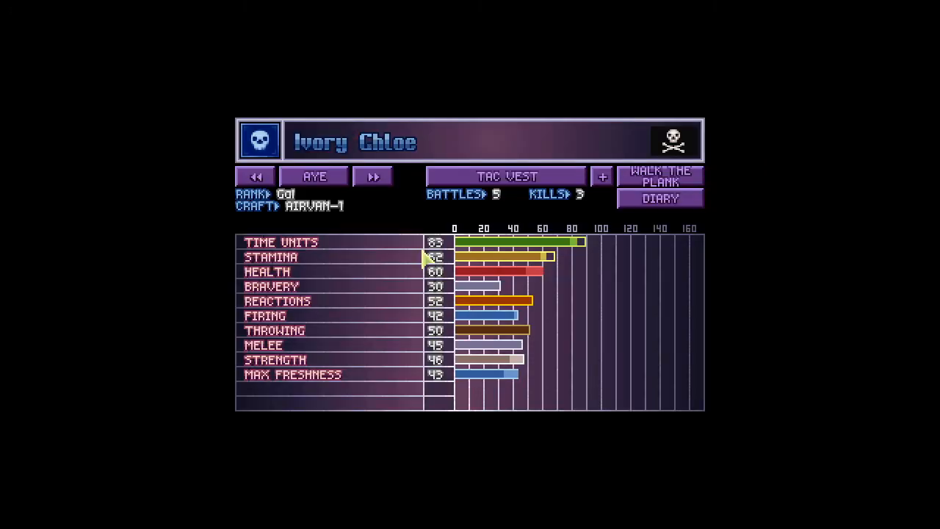
left_click(506, 176)
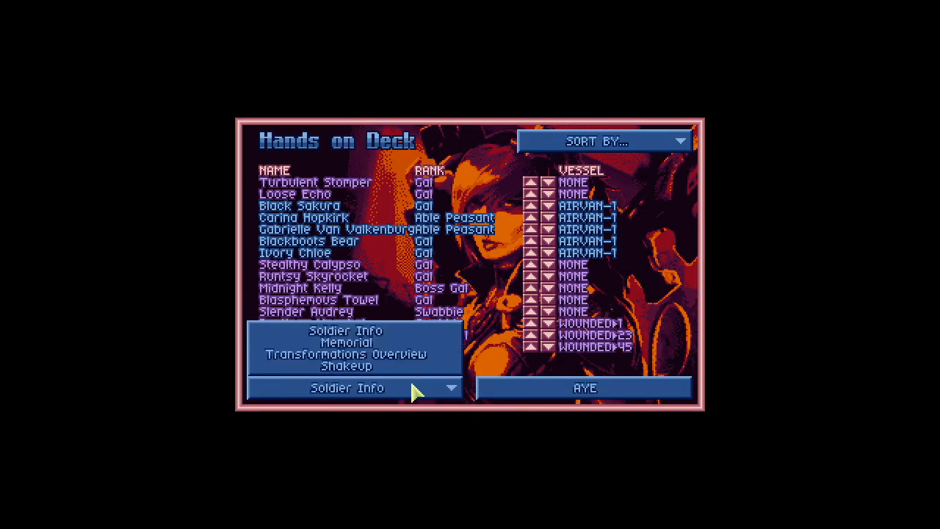
left_click(346, 365)
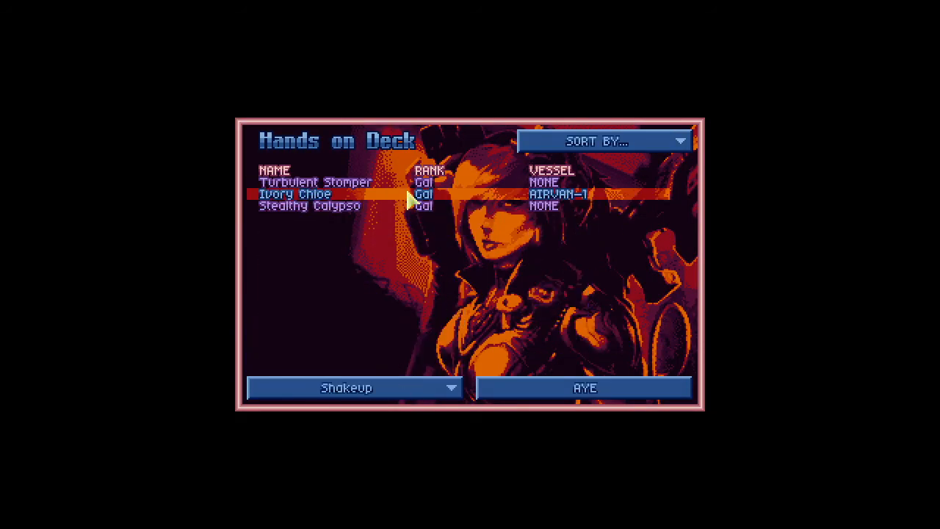
View Ivory Chloe's Shakeup needs: 10 Moonshine (3 available), 2 Rope, 20 days.
left_click(301, 193)
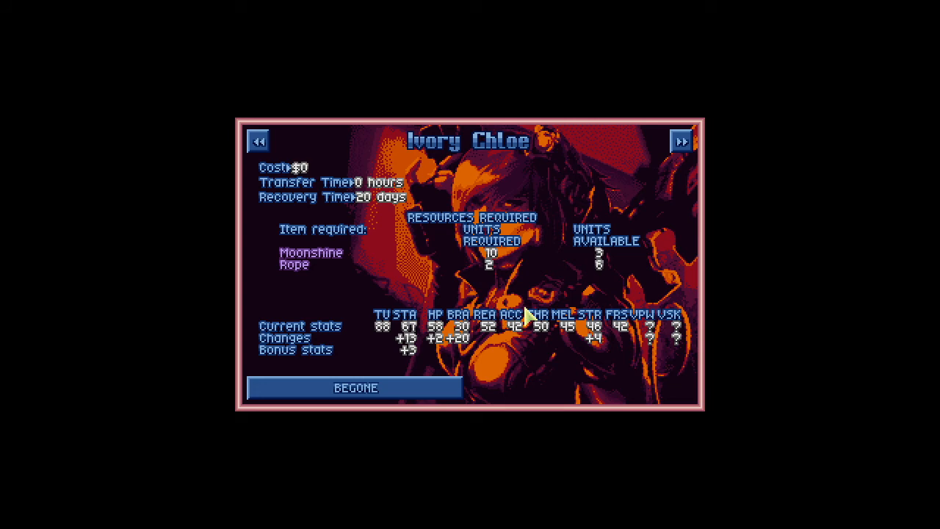
mouse_move(526, 417)
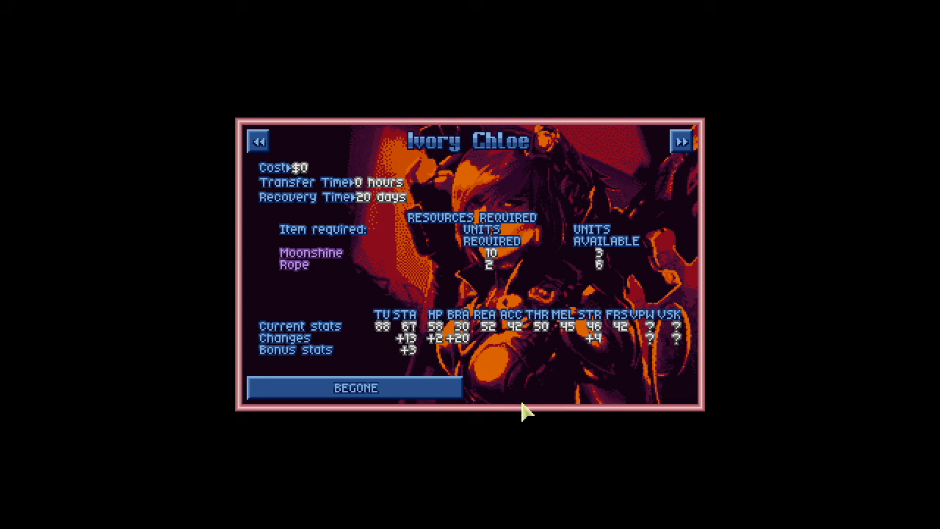
mouse_move(384, 364)
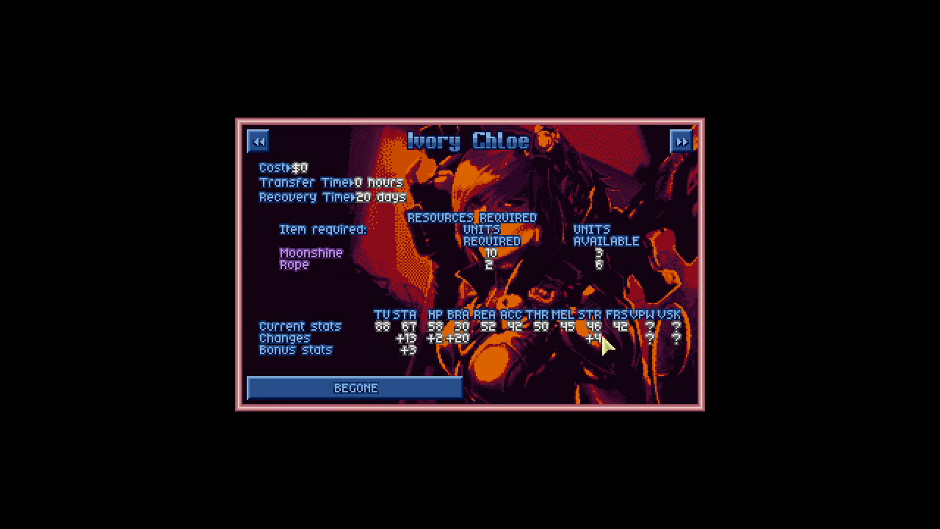
mouse_move(448, 393)
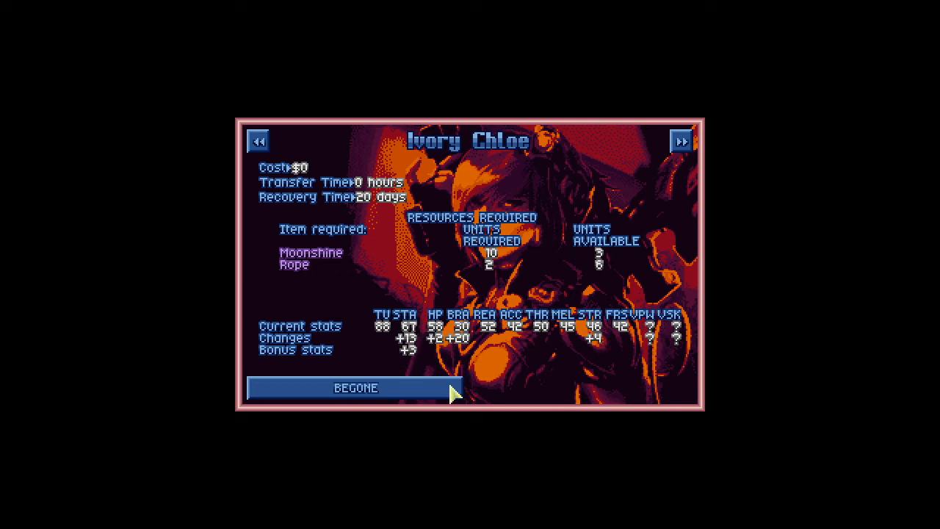
left_click(356, 388)
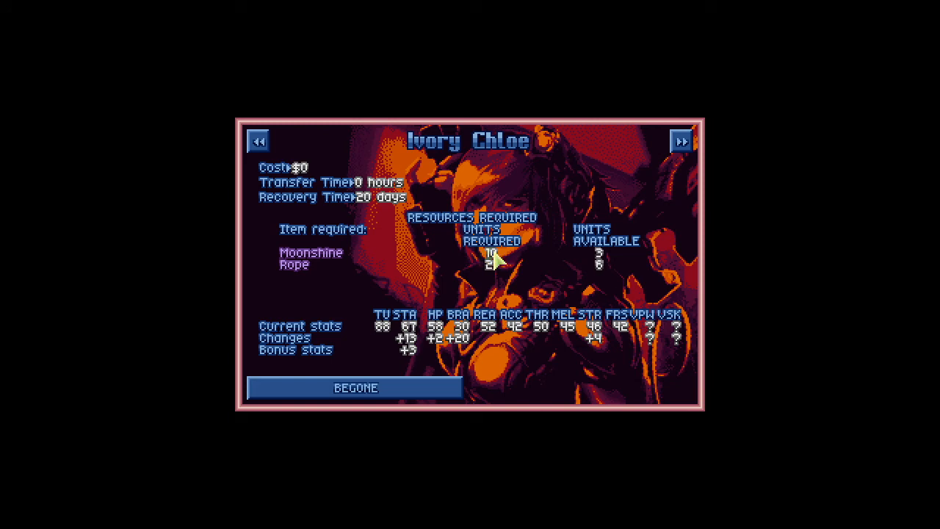
mouse_move(462, 274)
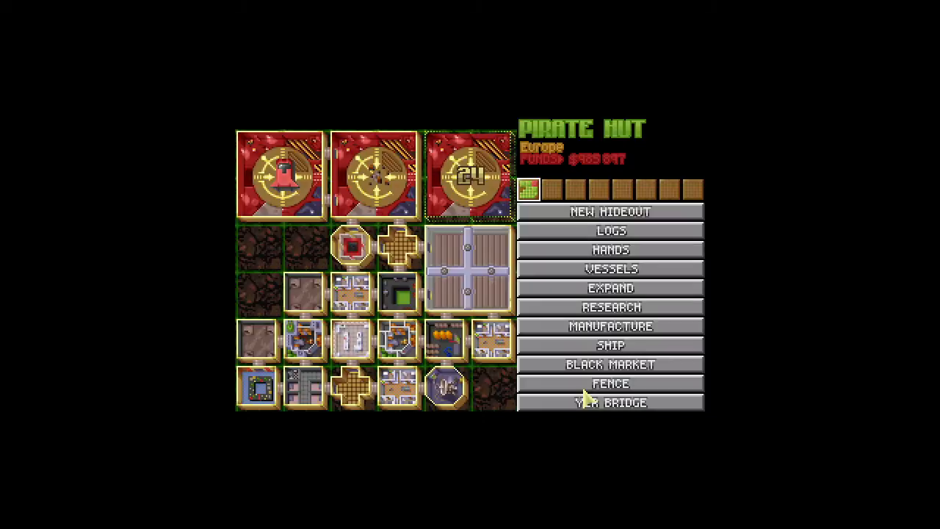
Set up Moonshine (x5) production in the hideout's manufacturing projects.
left_click(610, 326)
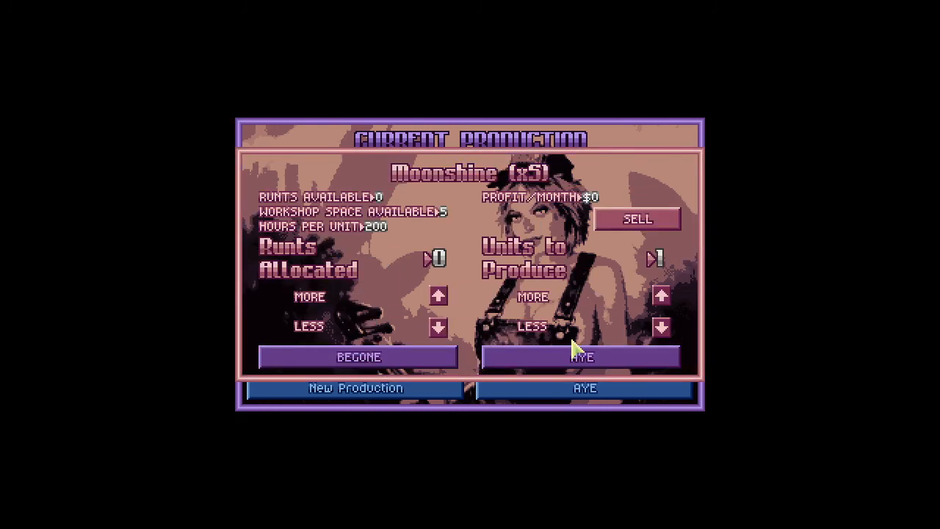
left_click(357, 388)
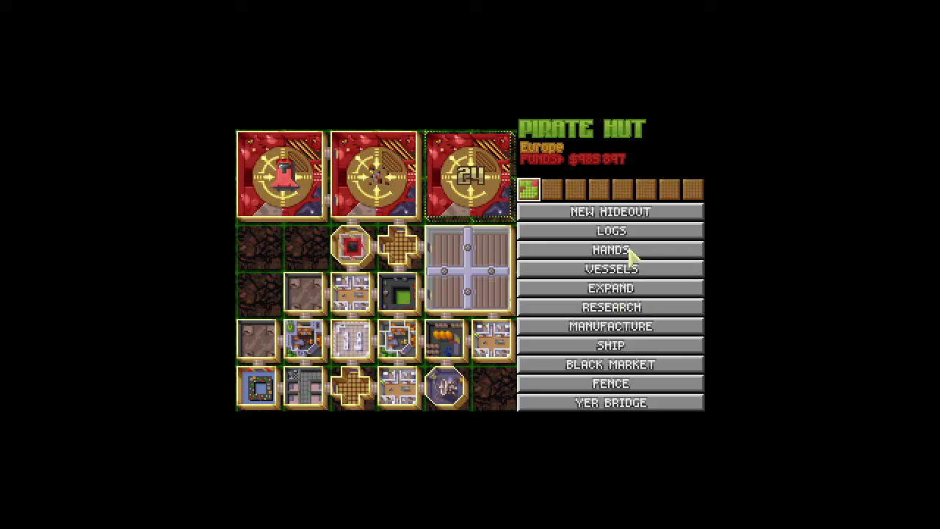
Give Ivory Chloe the Shakeup with 18 Moonshine available and exit to the globe.
left_click(611, 250)
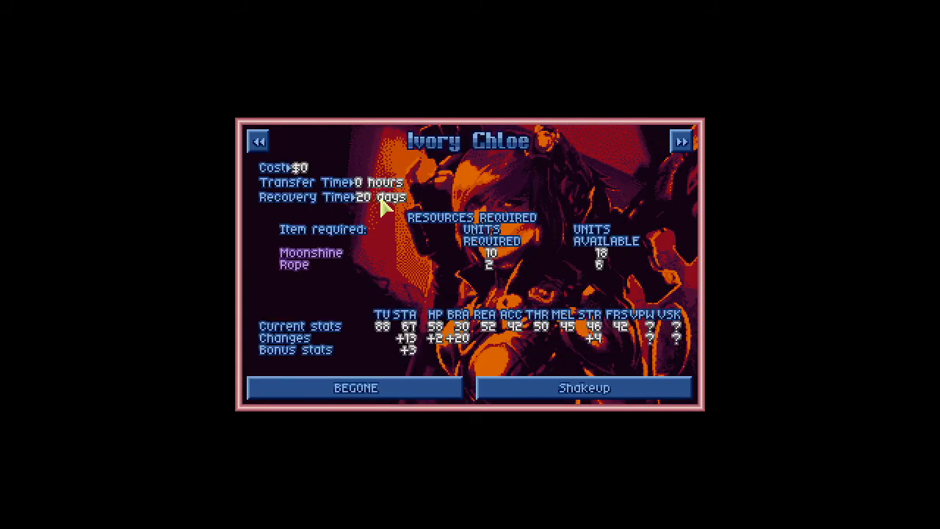
mouse_move(645, 312)
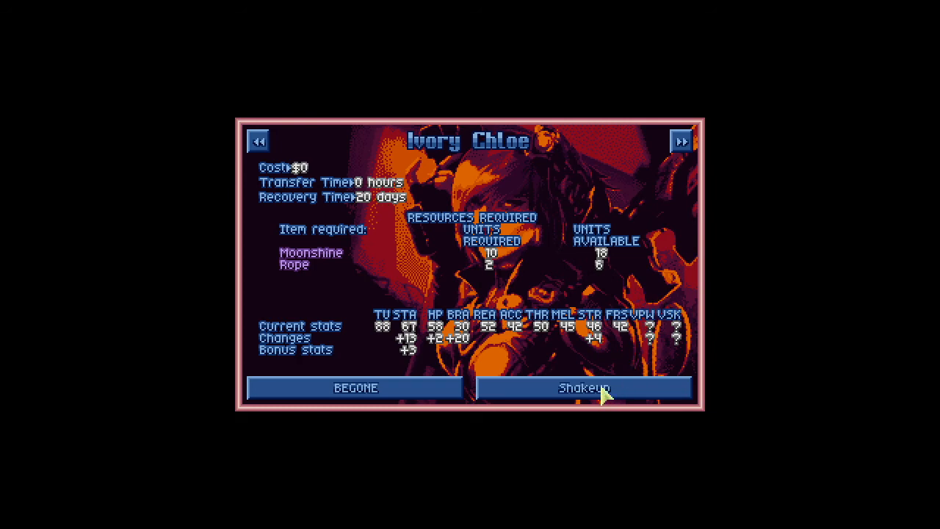
left_click(582, 388)
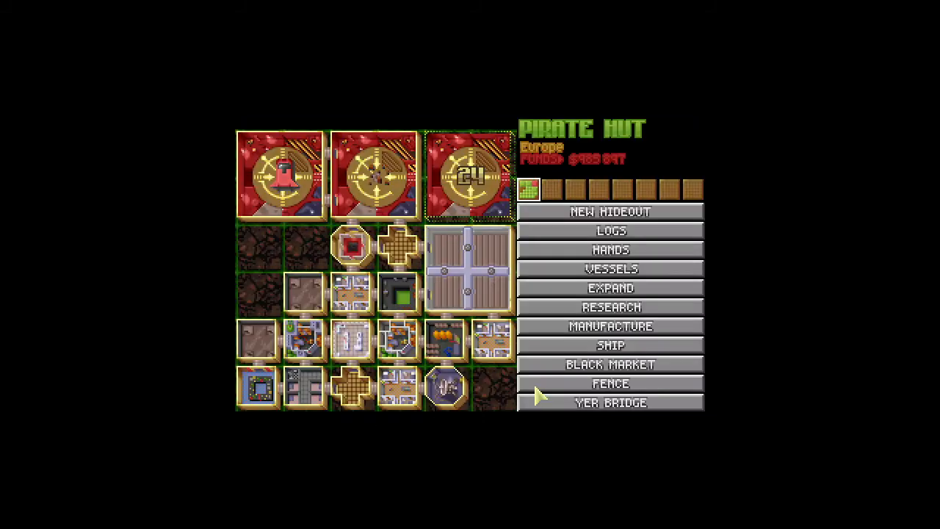
left_click(610, 249)
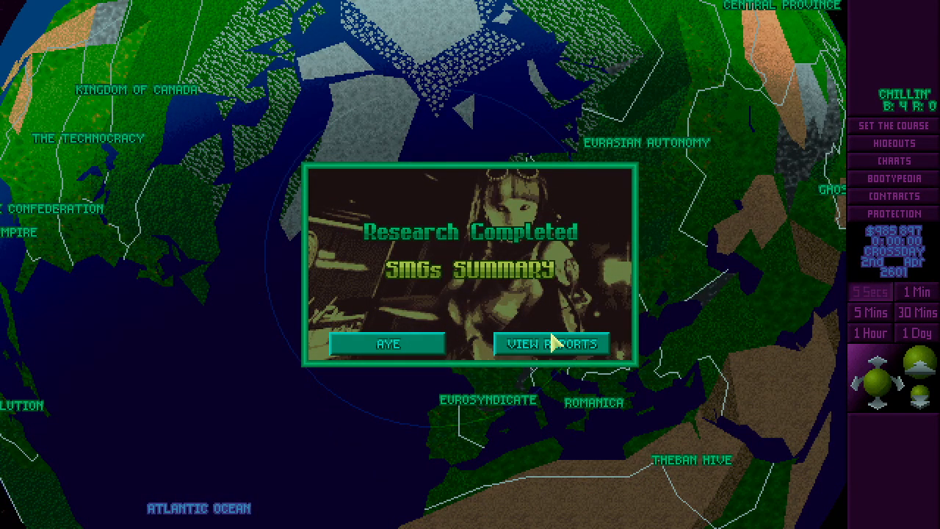
View the SMGs Summary report from the Research Completed popup.
left_click(549, 344)
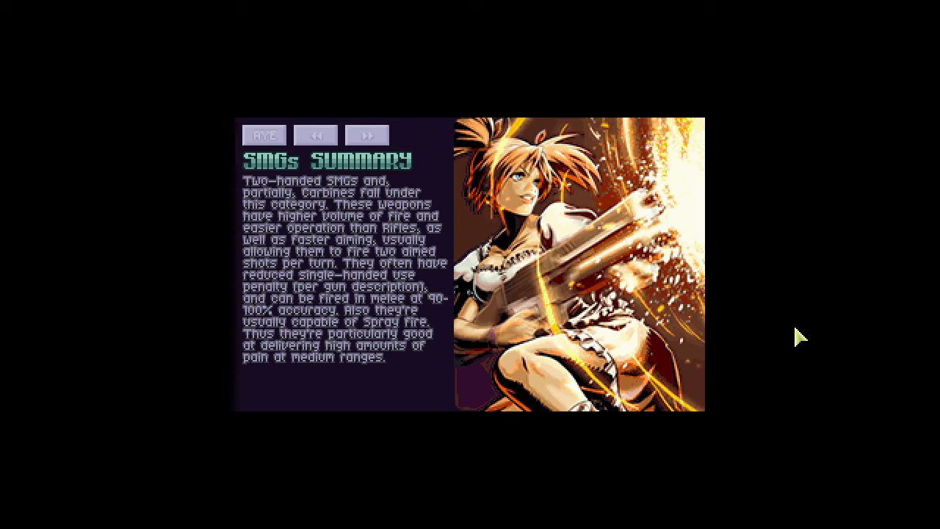
mouse_move(196, 164)
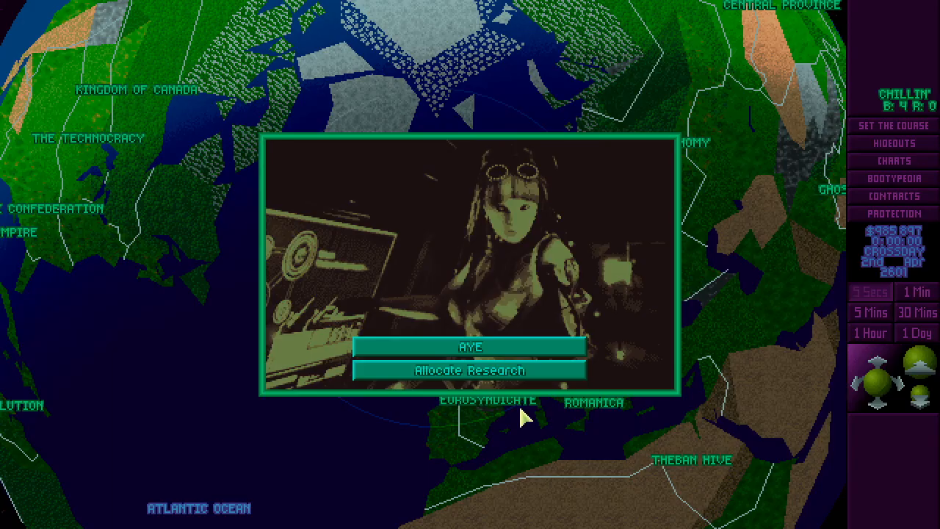
Raise the Sectoweed project's brainers by two in the research allocation.
left_click(468, 369)
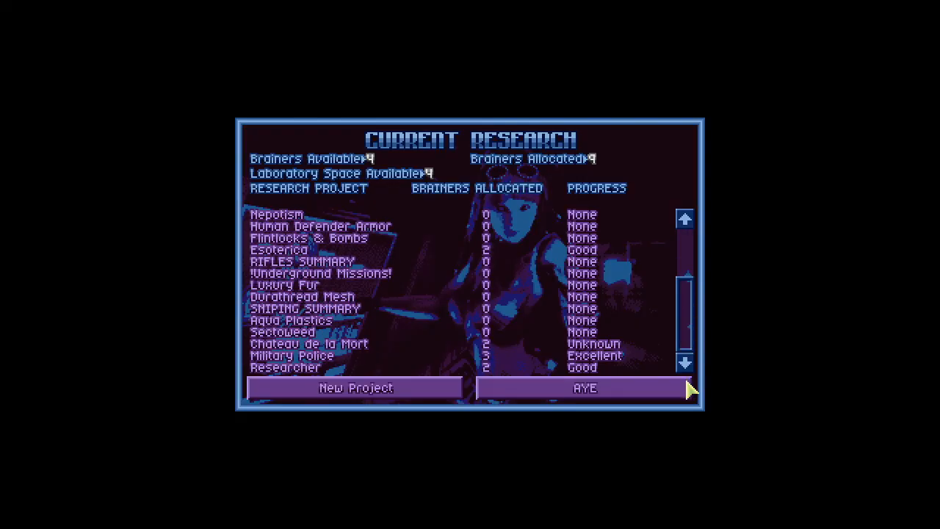
left_click(280, 331)
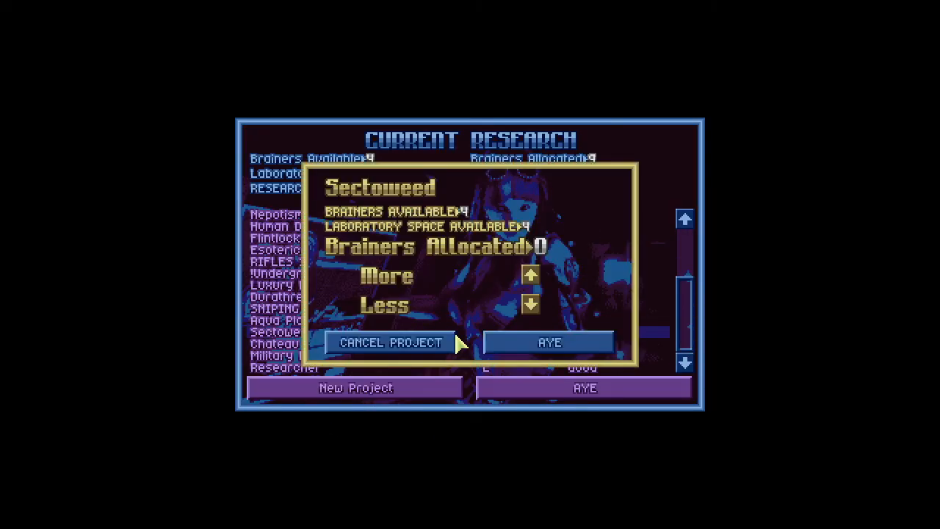
left_click(549, 342)
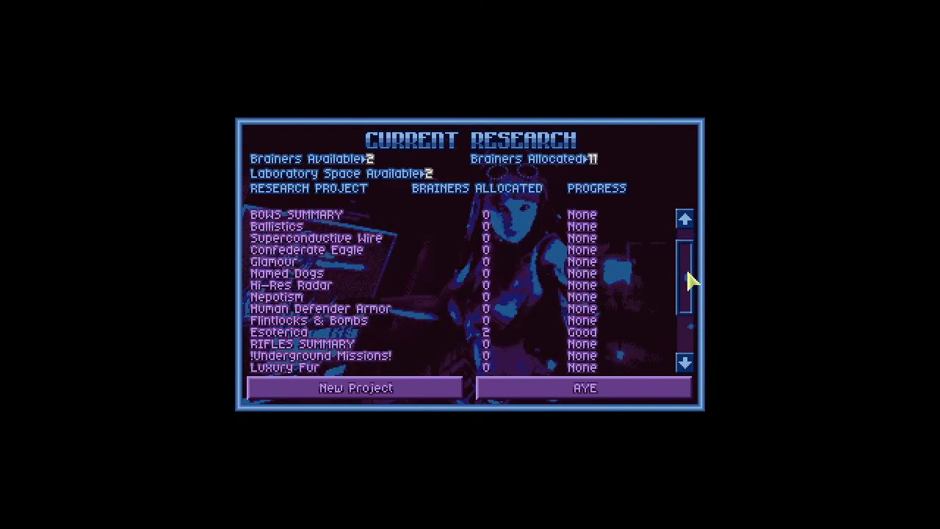
scroll("down", 3)
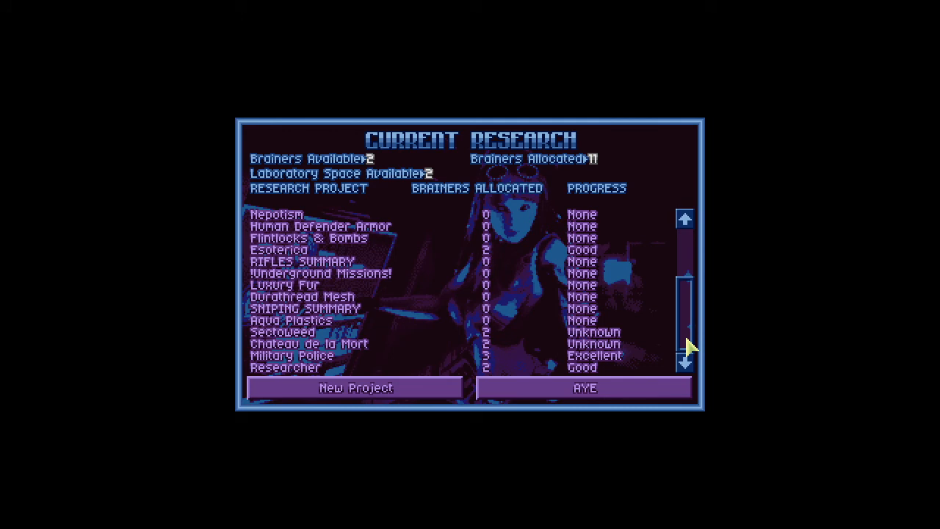
mouse_move(312, 388)
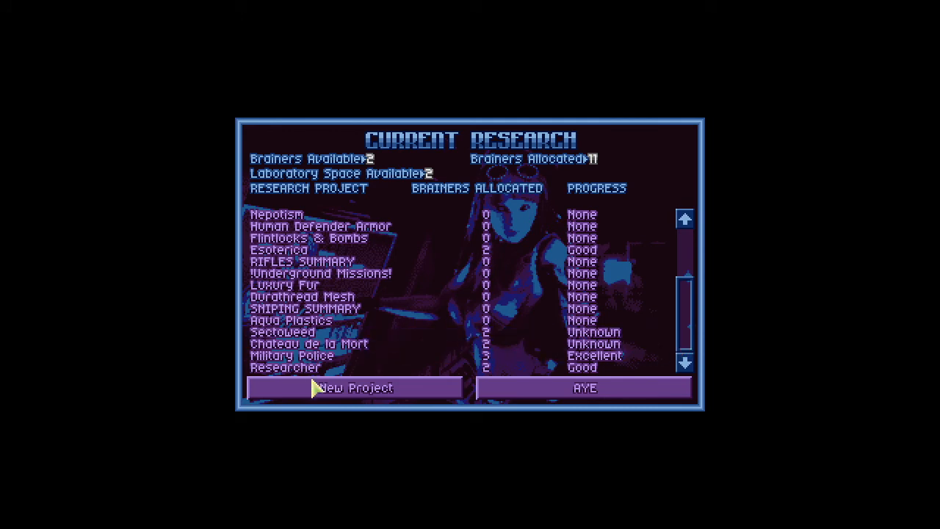
Start one more new project from the list so all 13 brainers are working, then return to the map.
left_click(354, 388)
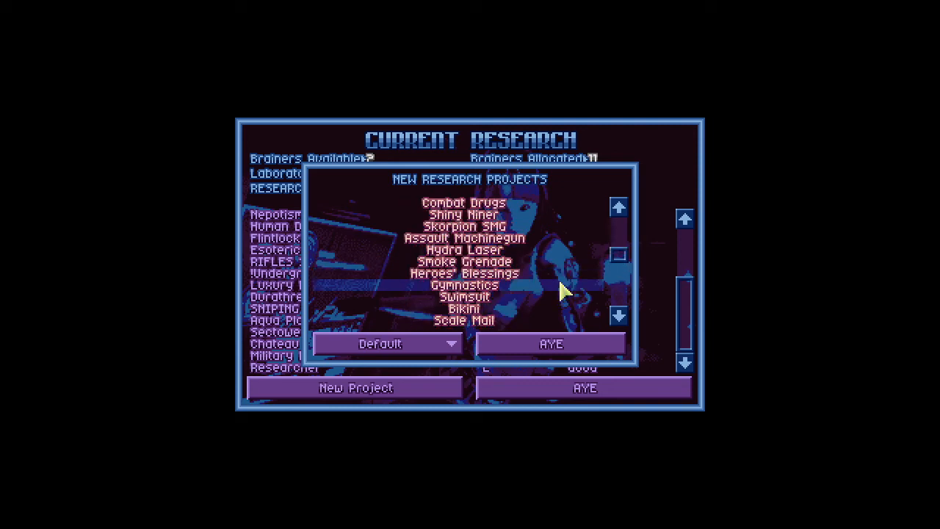
left_click(617, 209)
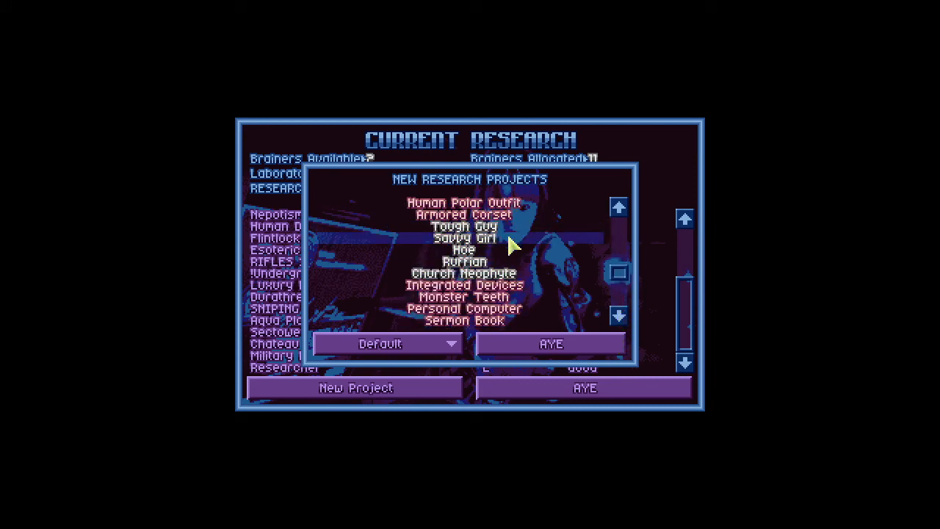
left_click(550, 343)
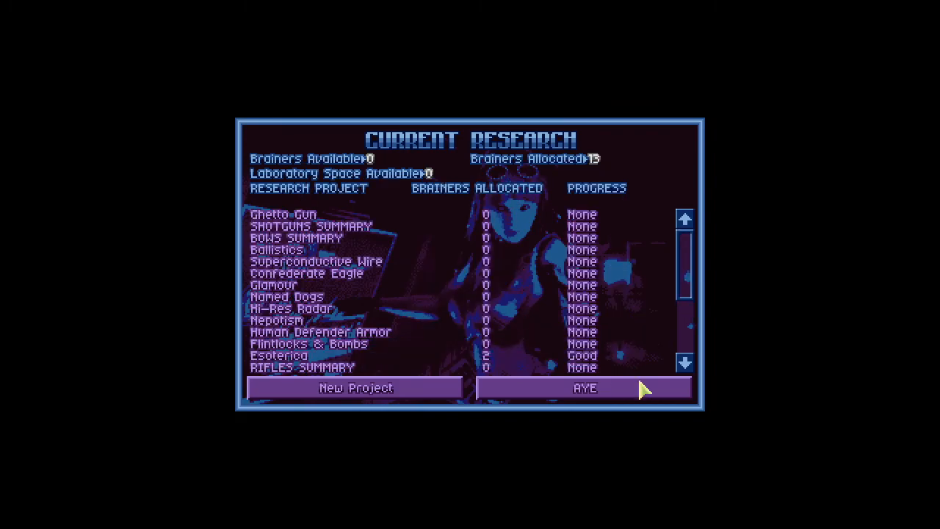
left_click(585, 387)
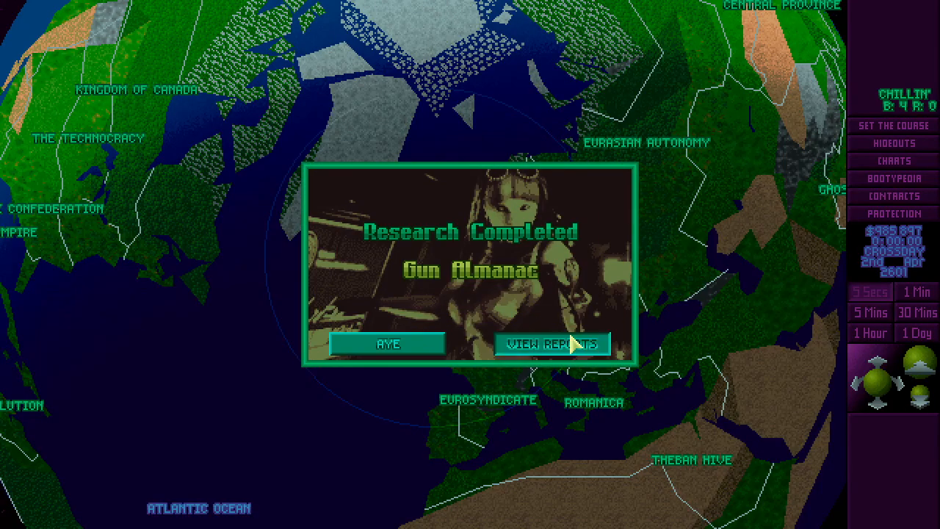
View the Gun Almanac's Recoilless Rifle report, dismiss the research notice and speed up geoscape time.
left_click(553, 343)
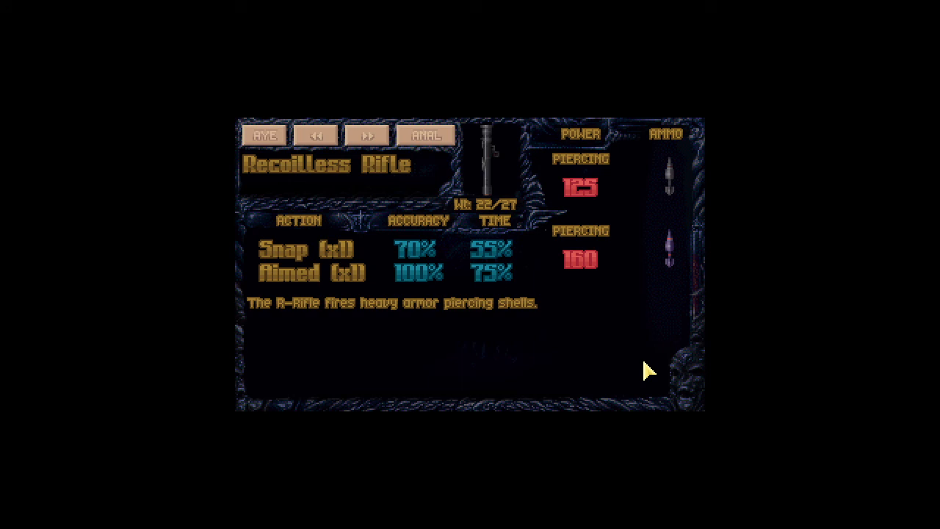
mouse_move(623, 267)
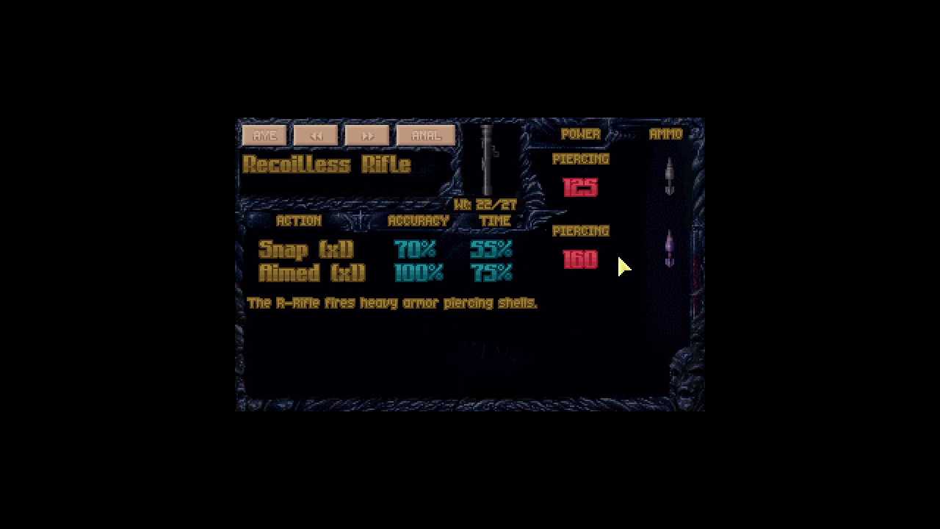
mouse_move(614, 252)
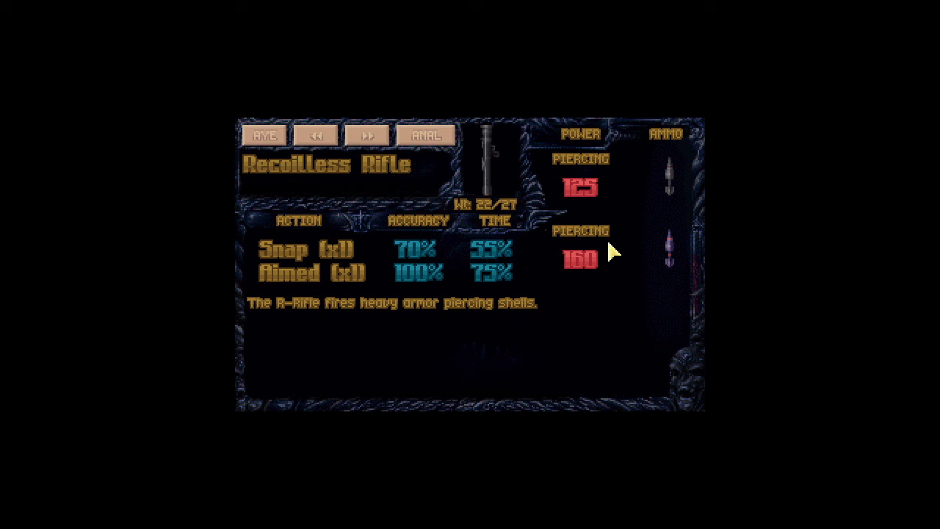
mouse_move(590, 208)
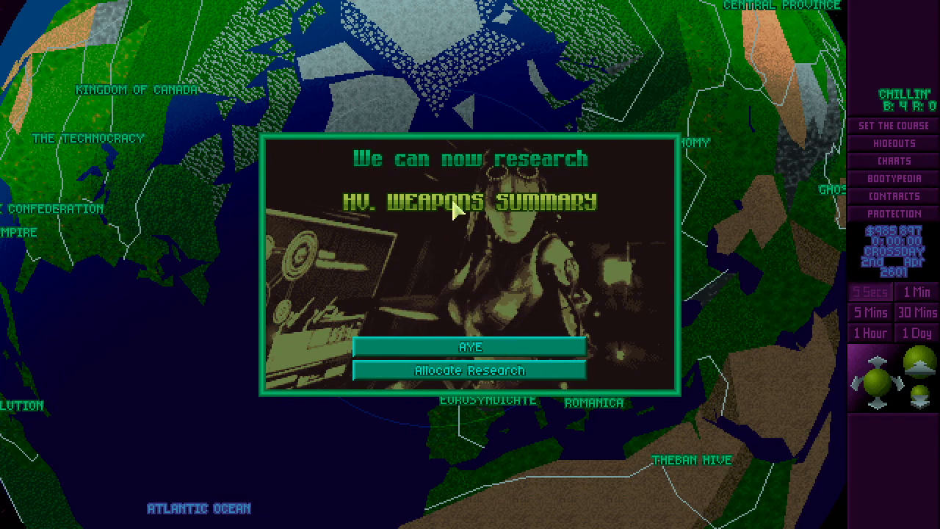
left_click(466, 344)
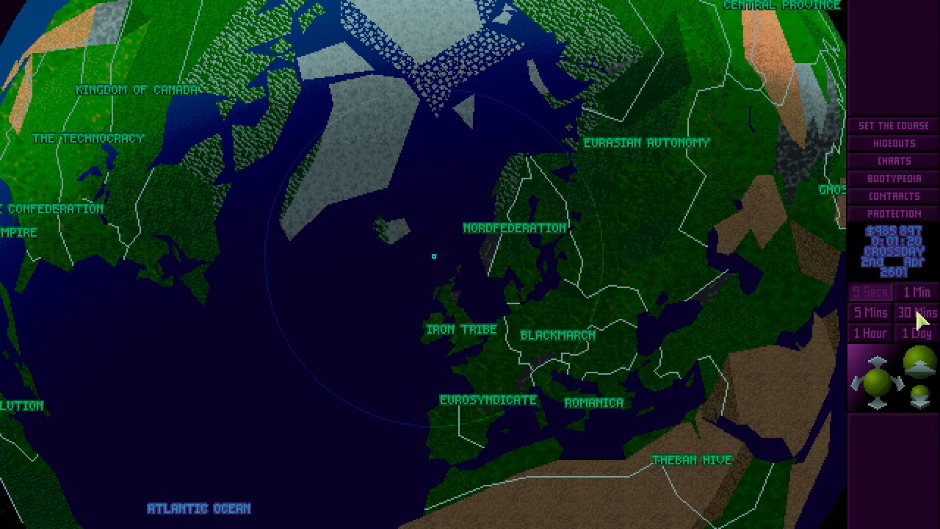
left_click(918, 311)
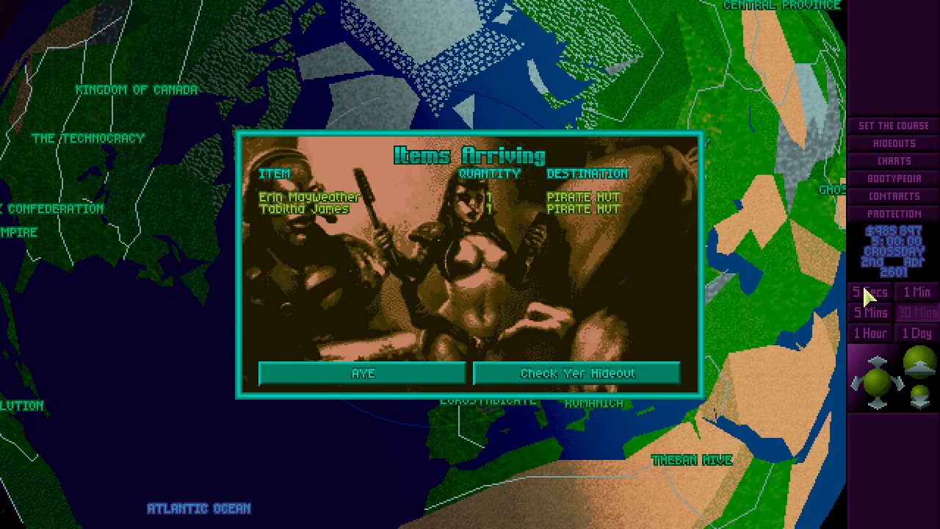
Crew Hunt Party-1 with the two newly arrived hands at the hideout and return to the globe.
left_click(576, 372)
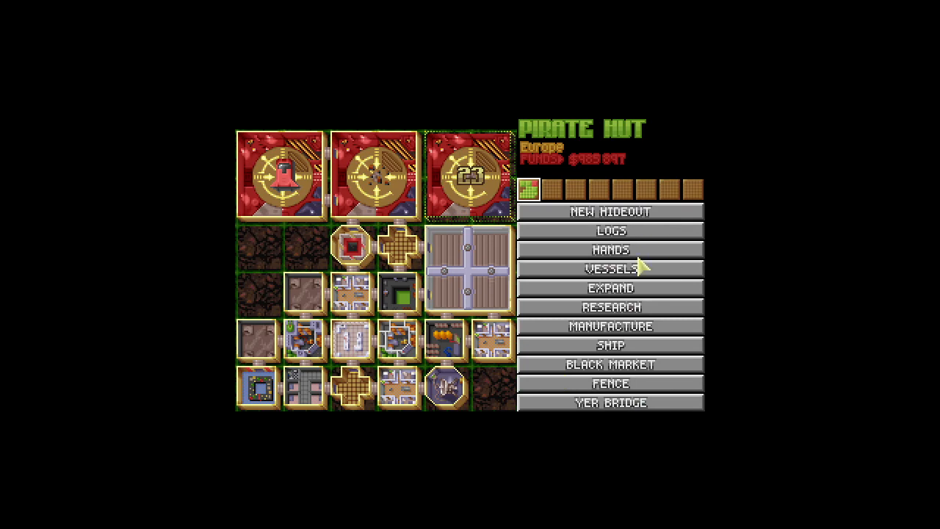
left_click(610, 268)
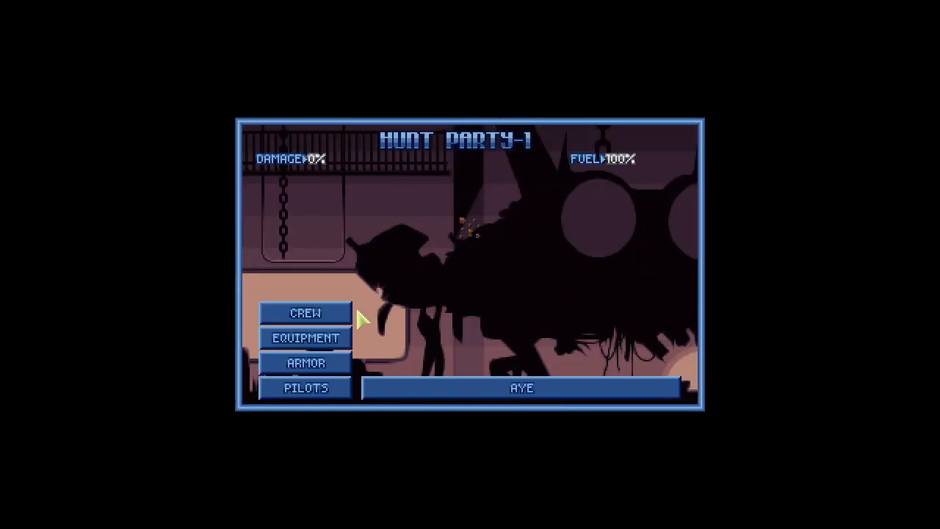
left_click(305, 313)
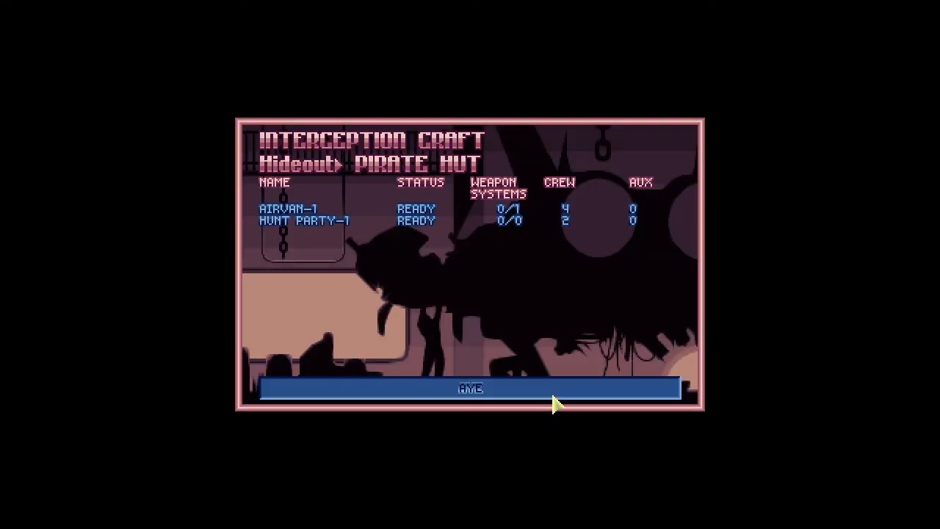
left_click(468, 389)
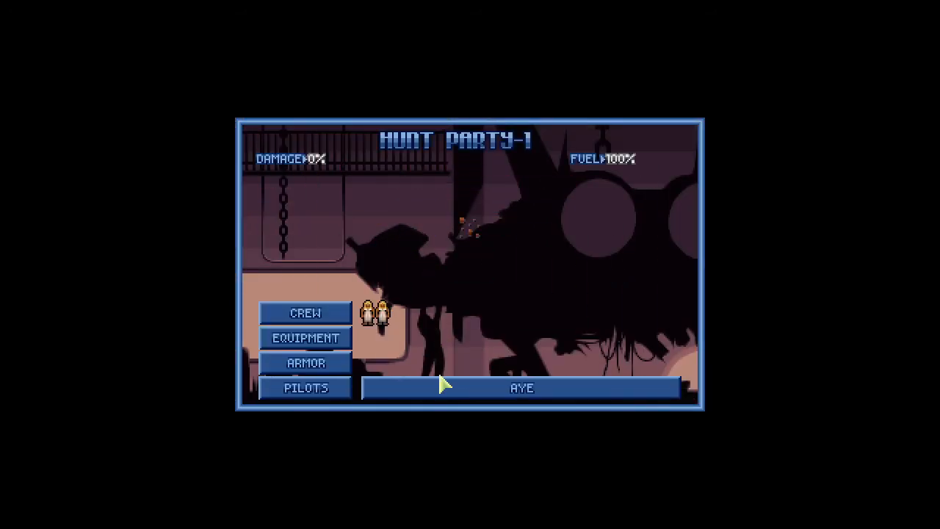
left_click(521, 388)
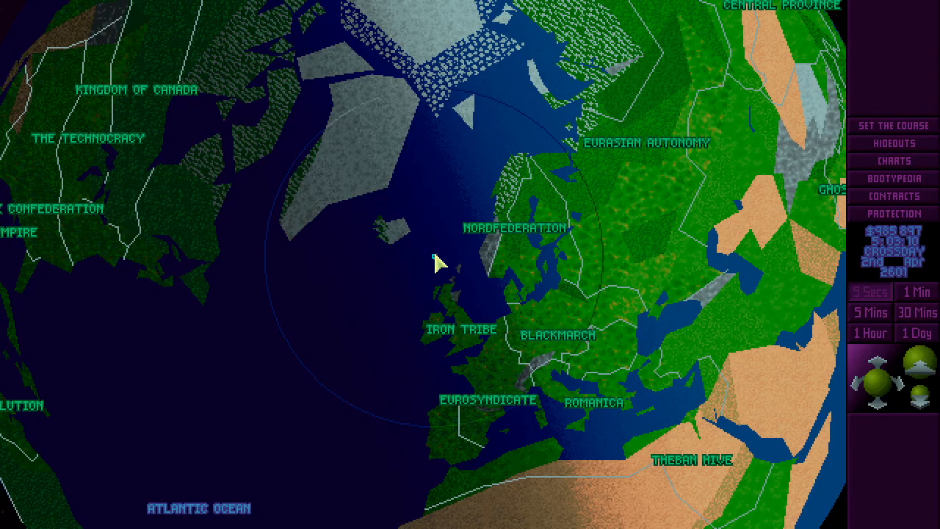
Fast-forward time, dismiss the Ratmen Rodeo mission alert and enter the Pirate Hut hideout.
left_click(430, 255)
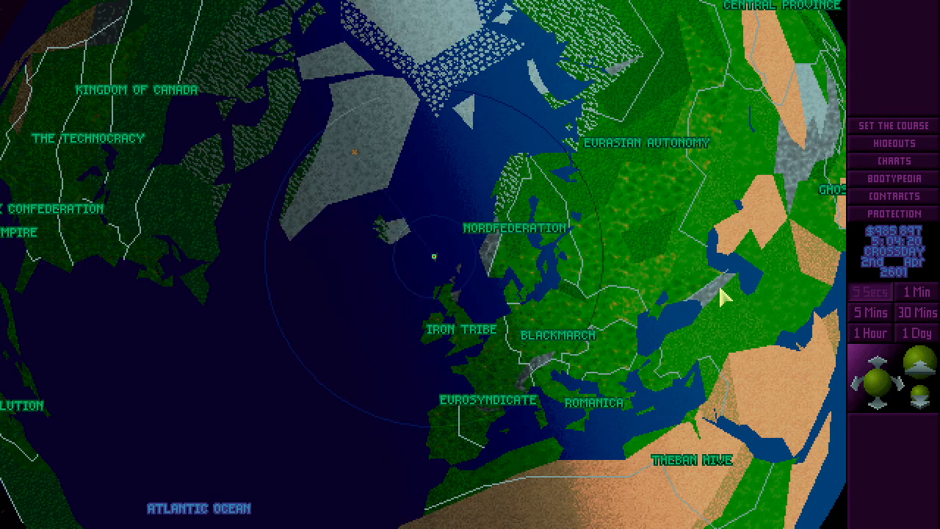
left_click(870, 309)
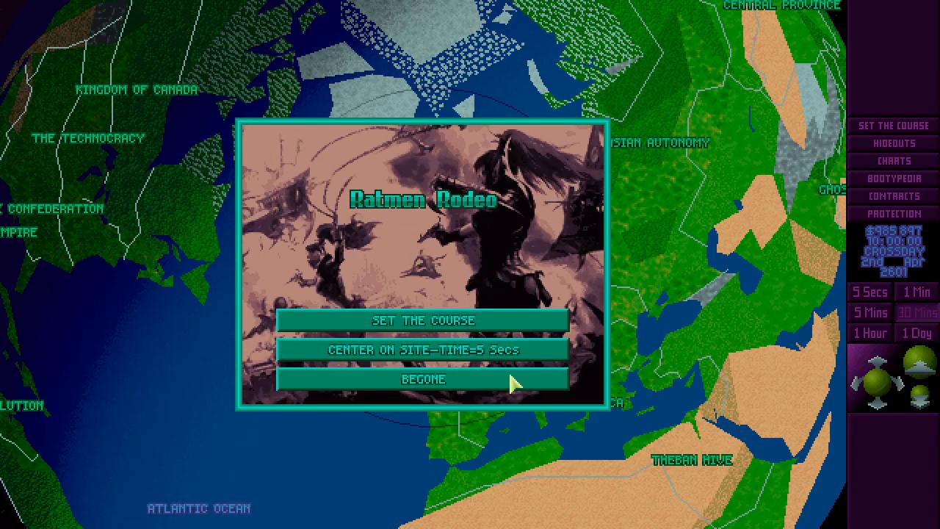
left_click(425, 378)
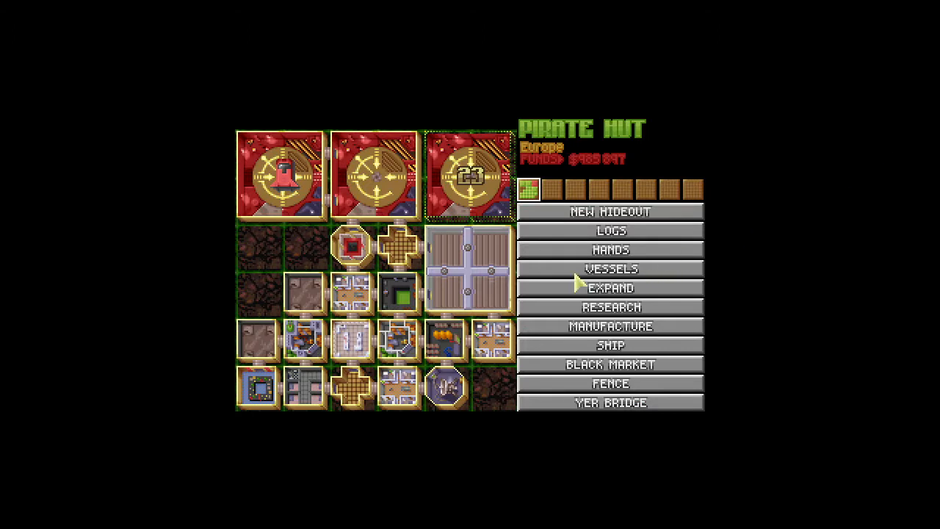
Filter Hands on Deck to Shakeup-eligible gals and pick Stealthy Calypso for the treatment.
left_click(610, 249)
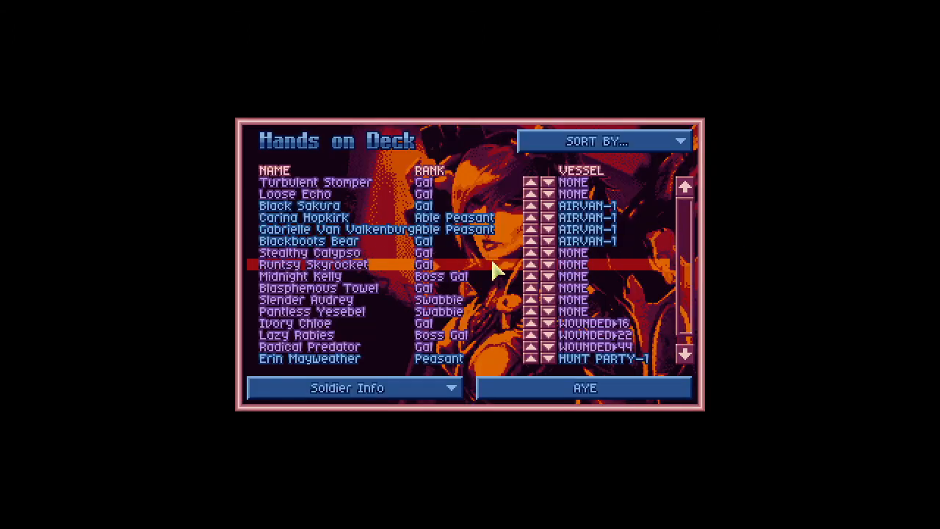
left_click(330, 253)
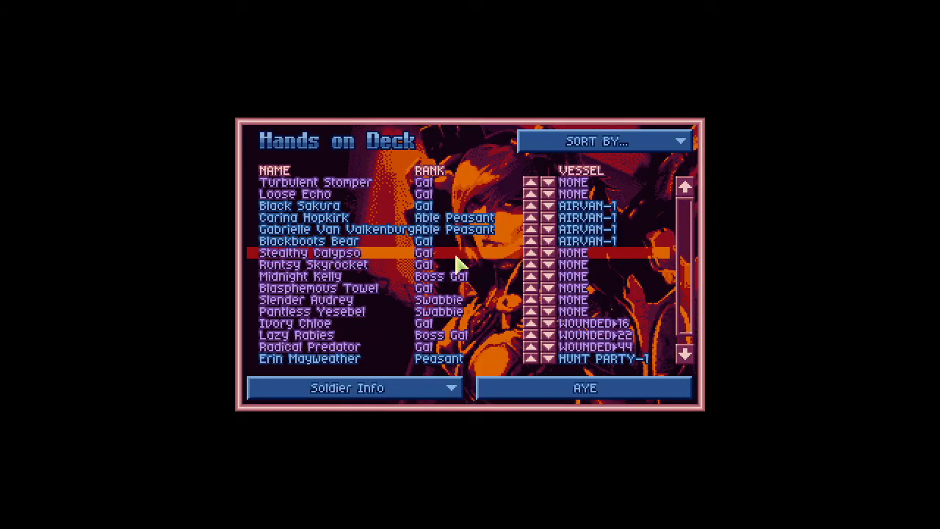
left_click(345, 388)
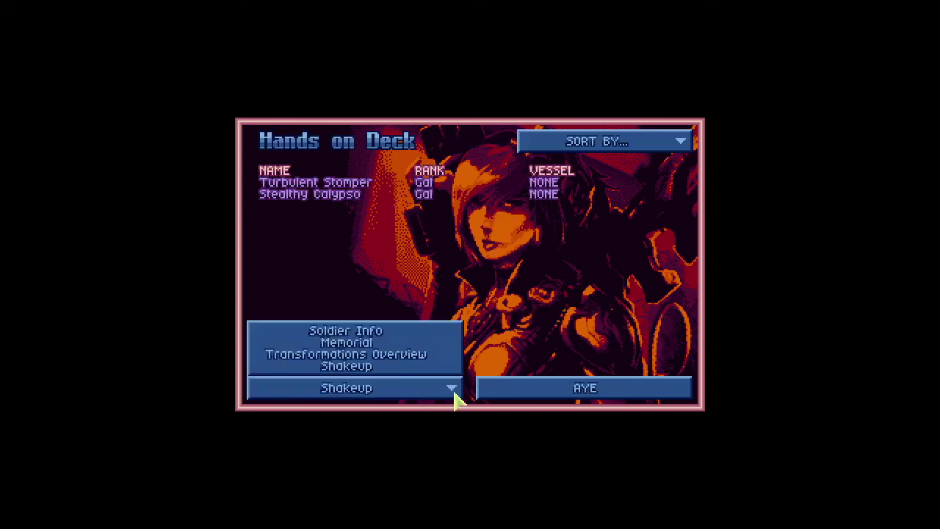
mouse_move(540, 413)
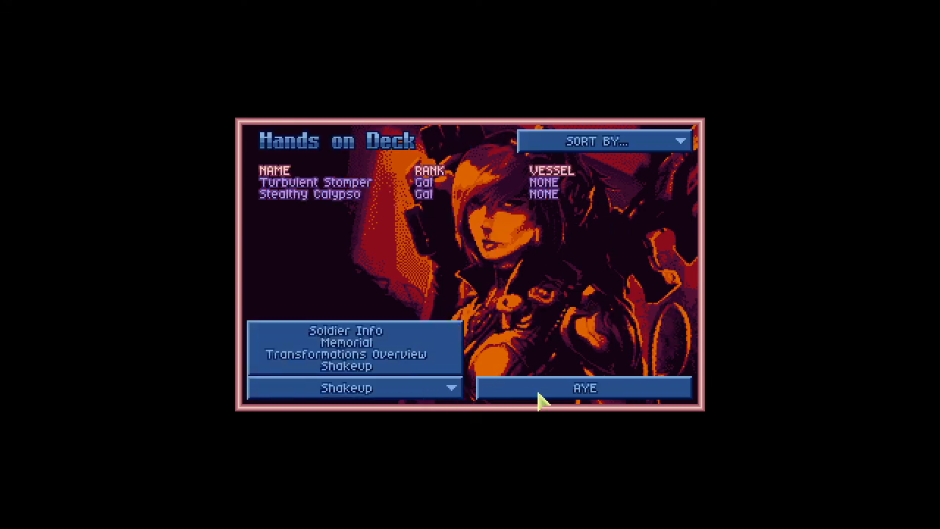
left_click(346, 387)
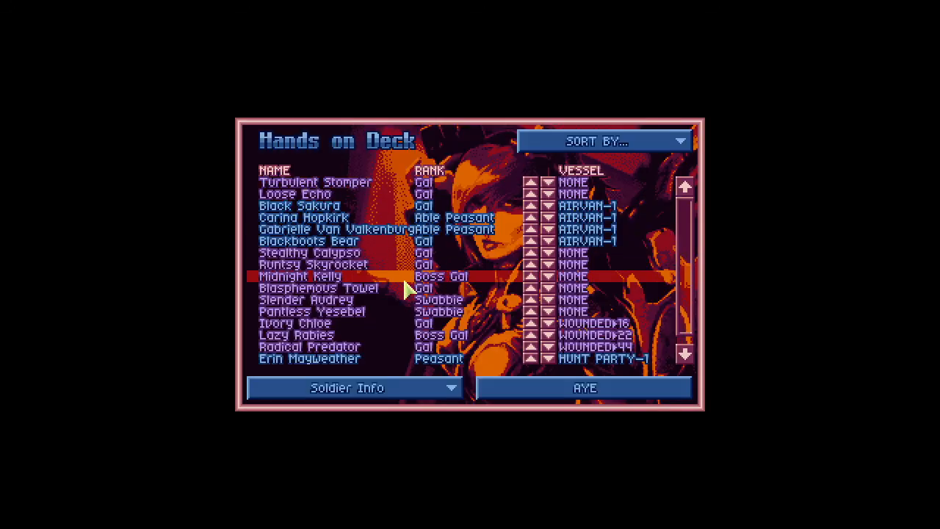
left_click(316, 253)
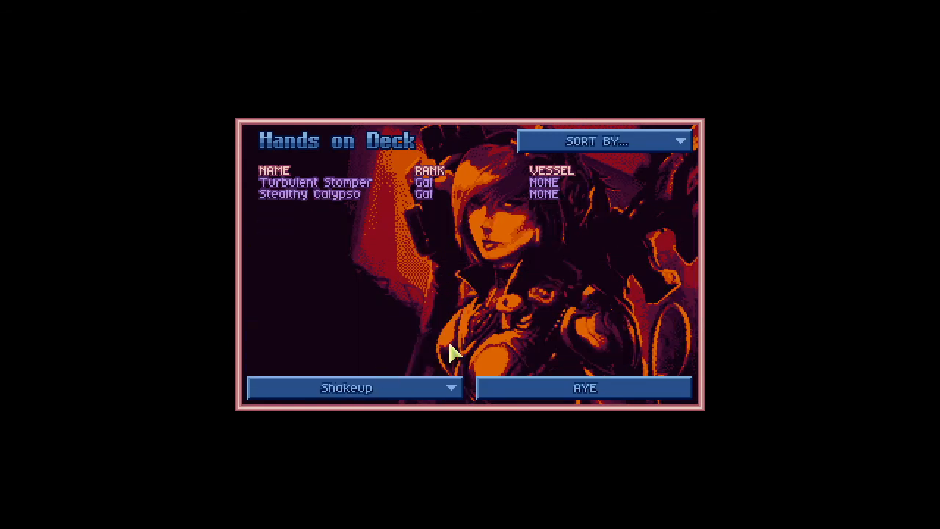
left_click(316, 182)
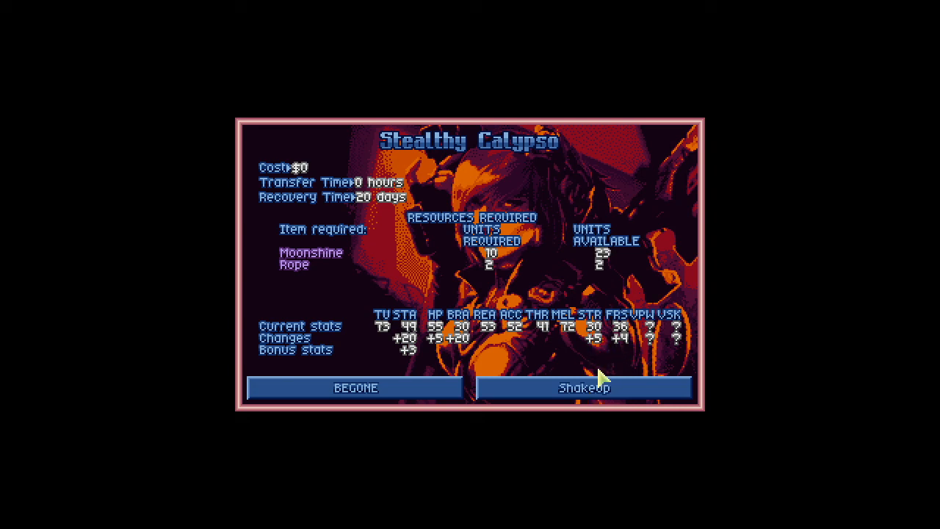
mouse_move(586, 406)
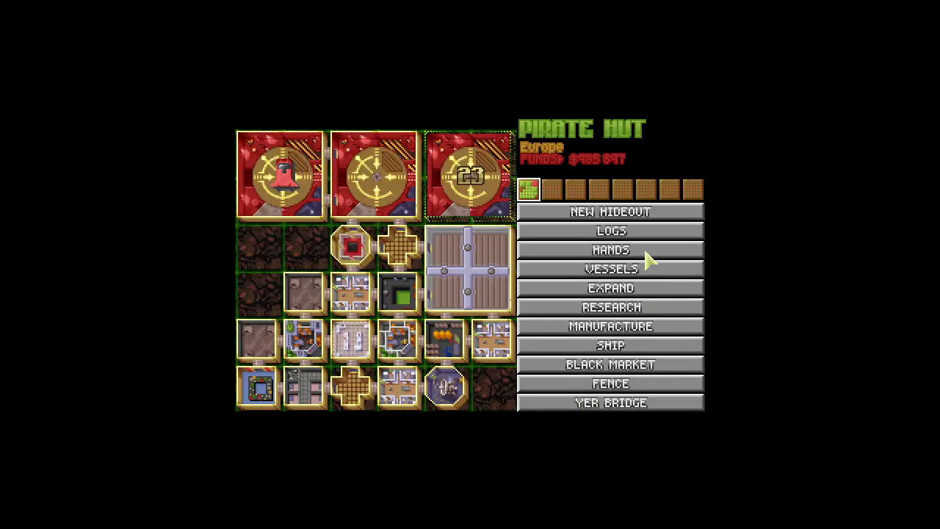
Page through Runtsy Skyrocket, Midnight Kelly, Blasphemous Towel and Pantless Yesebel's stats, glancing at Yesebel's armour list.
left_click(610, 249)
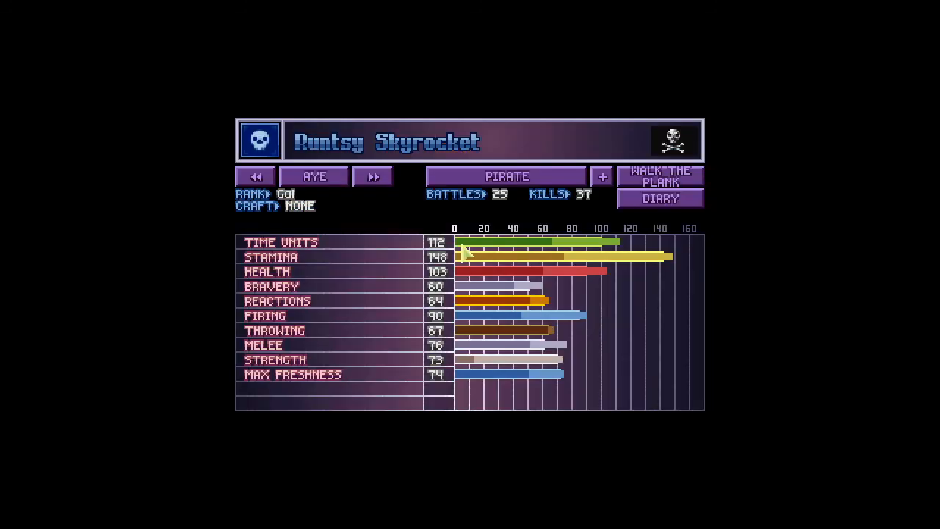
left_click(255, 176)
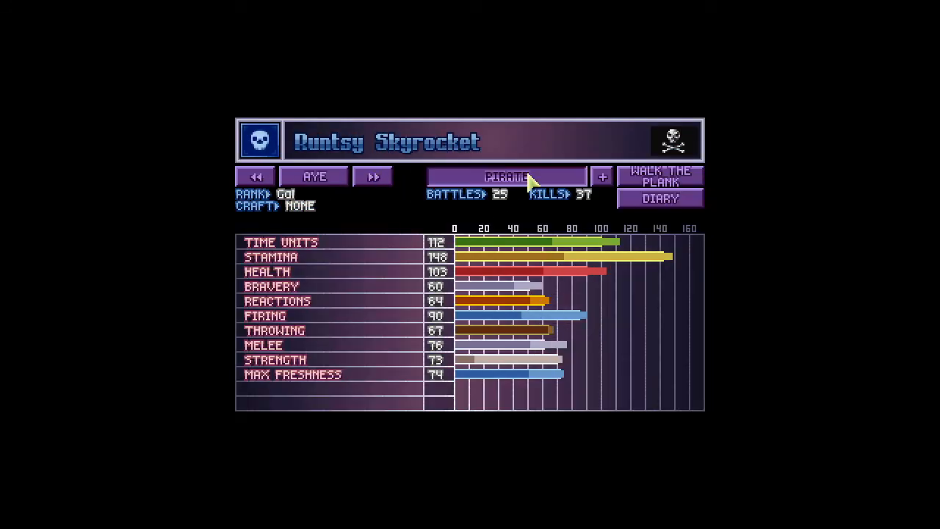
left_click(507, 176)
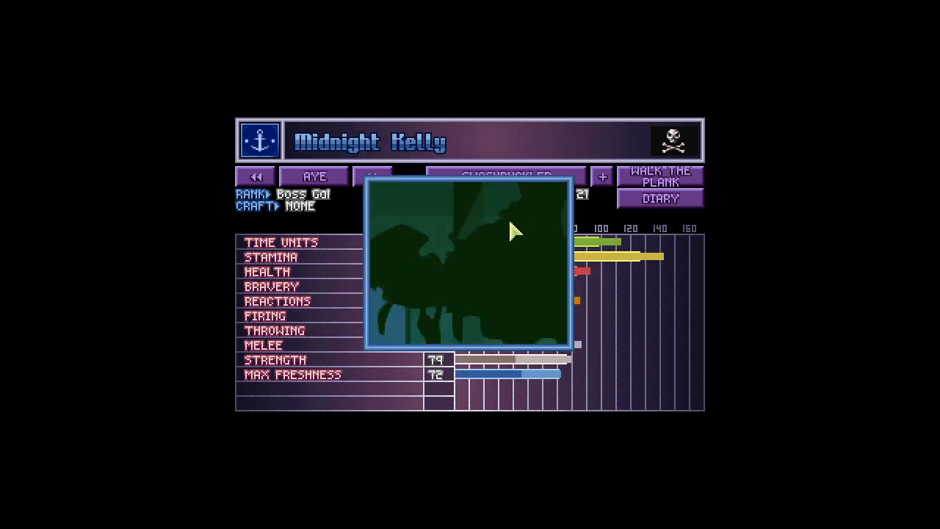
left_click(372, 177)
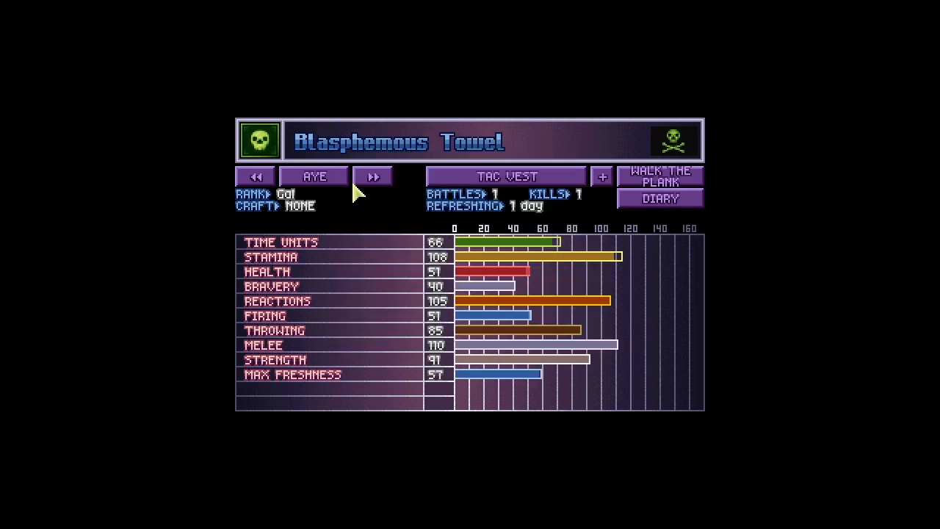
left_click(372, 176)
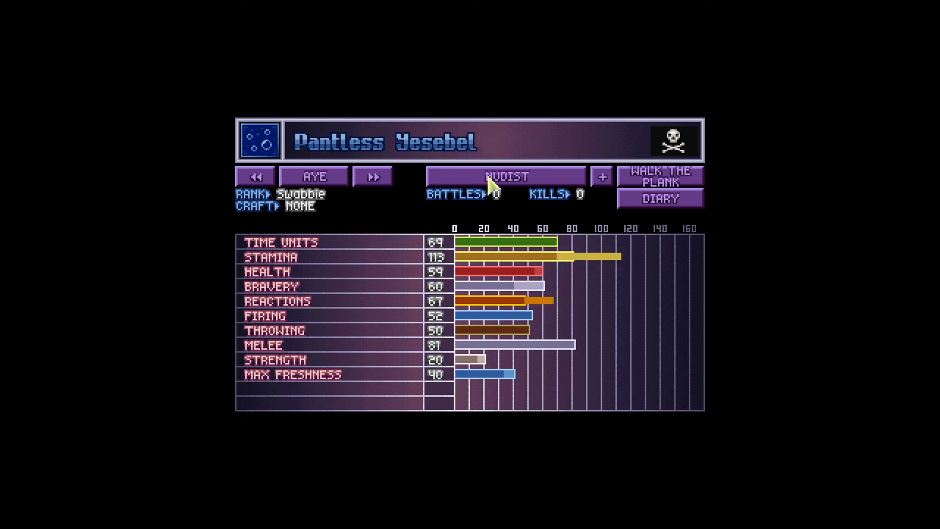
left_click(506, 175)
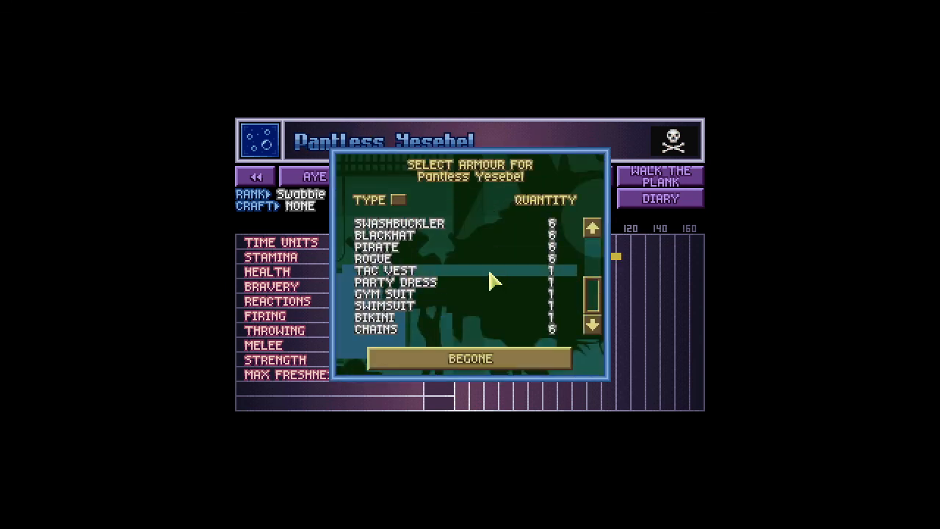
left_click(470, 357)
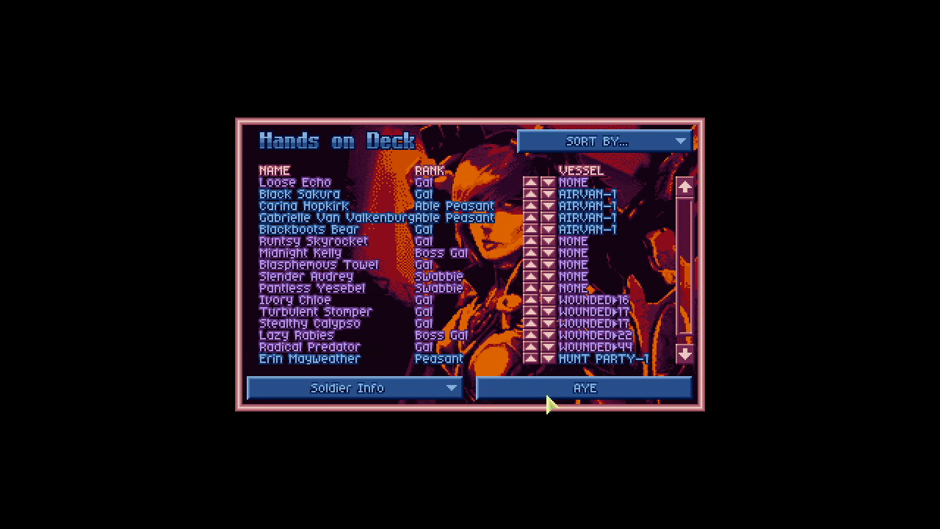
Assign Slender Audrey to Airvan-1, filling its fifth seat, and return to the globe.
left_click(584, 387)
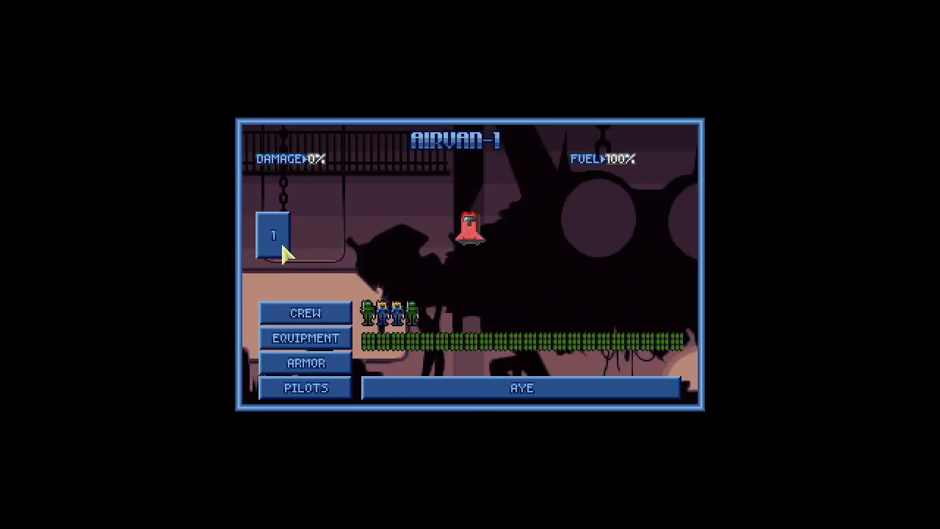
left_click(305, 313)
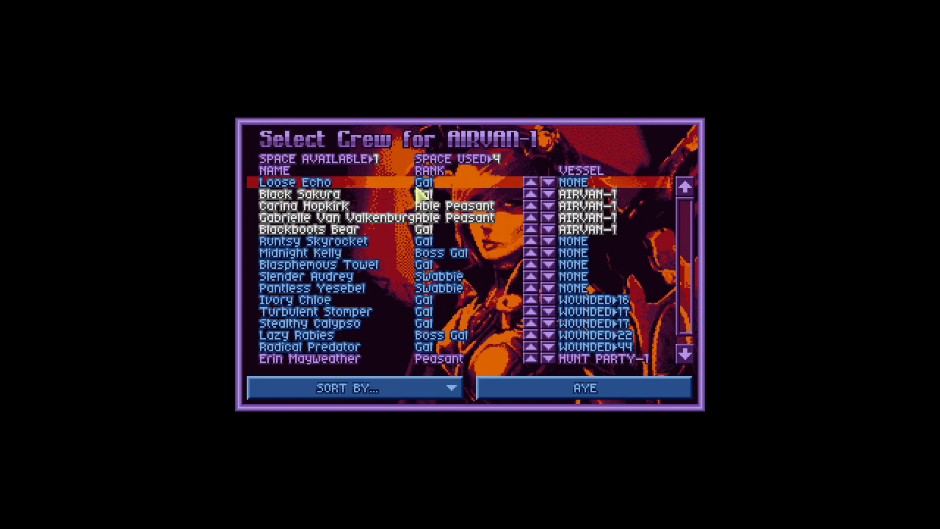
left_click(531, 276)
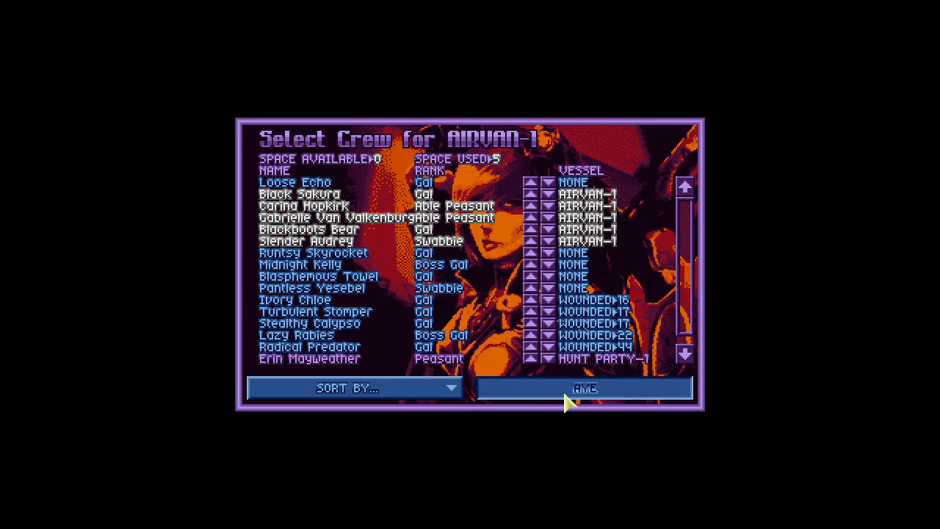
left_click(585, 388)
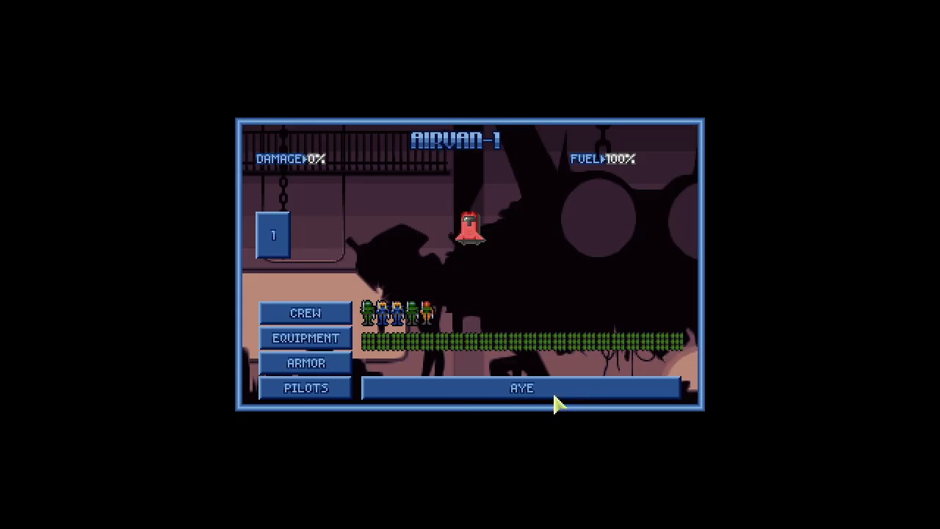
left_click(523, 387)
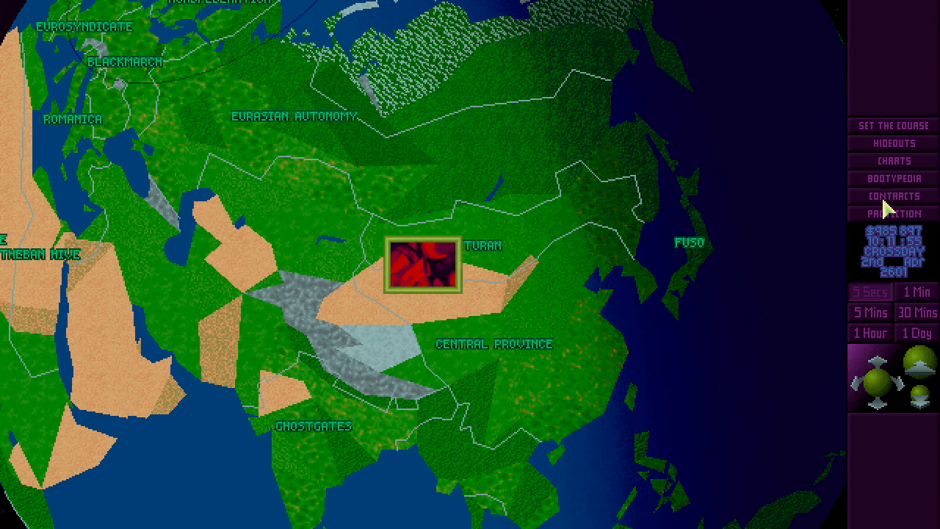
Save the game to a new slot via the Contracts menu and resume on the world map.
left_click(894, 196)
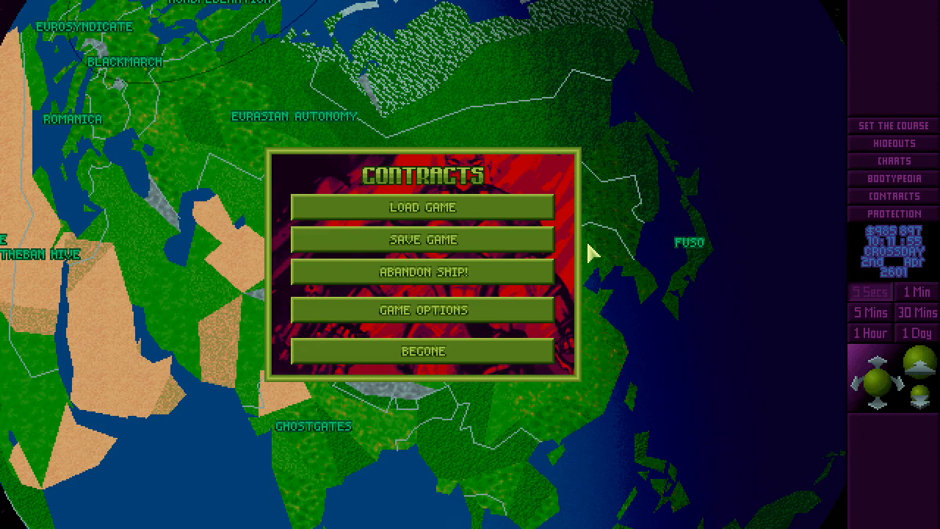
mouse_move(507, 255)
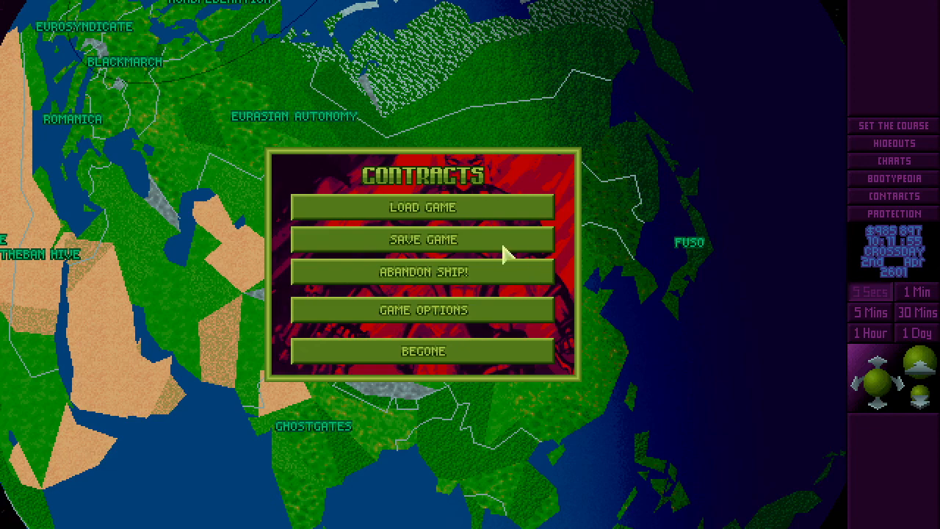
left_click(423, 239)
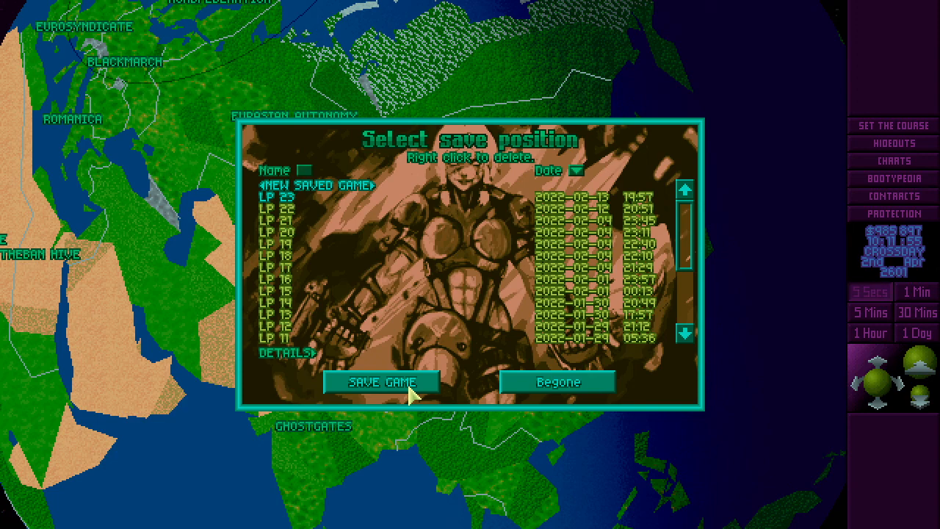
left_click(557, 381)
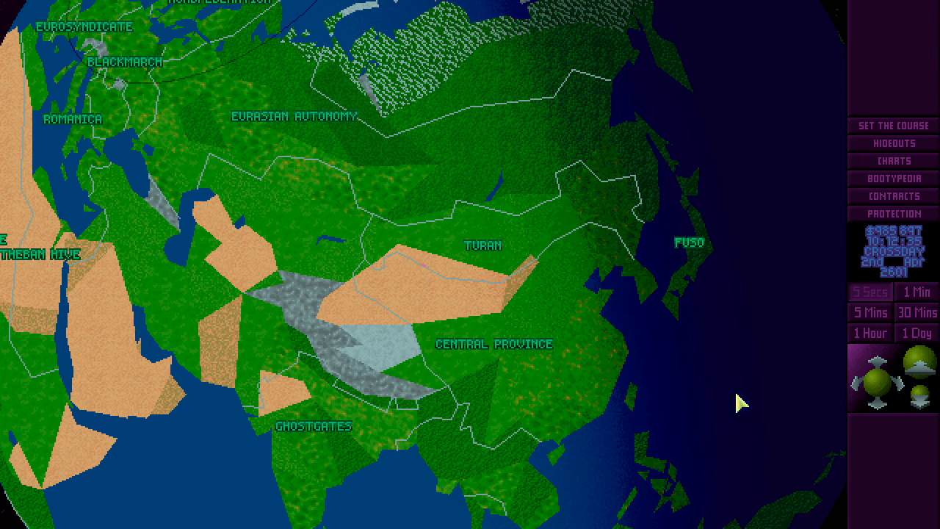